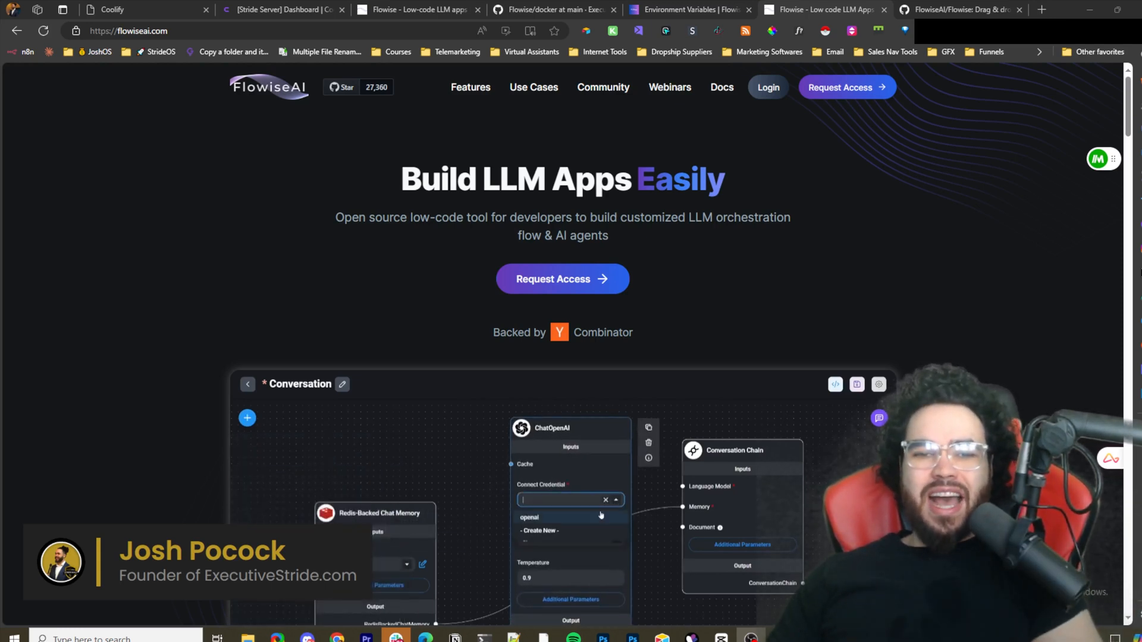
# Browse the coolify.io homepage and highlight part of its open-source Heroku/Netlify/Vercel alternative tagline.
pyautogui.click(534, 517)
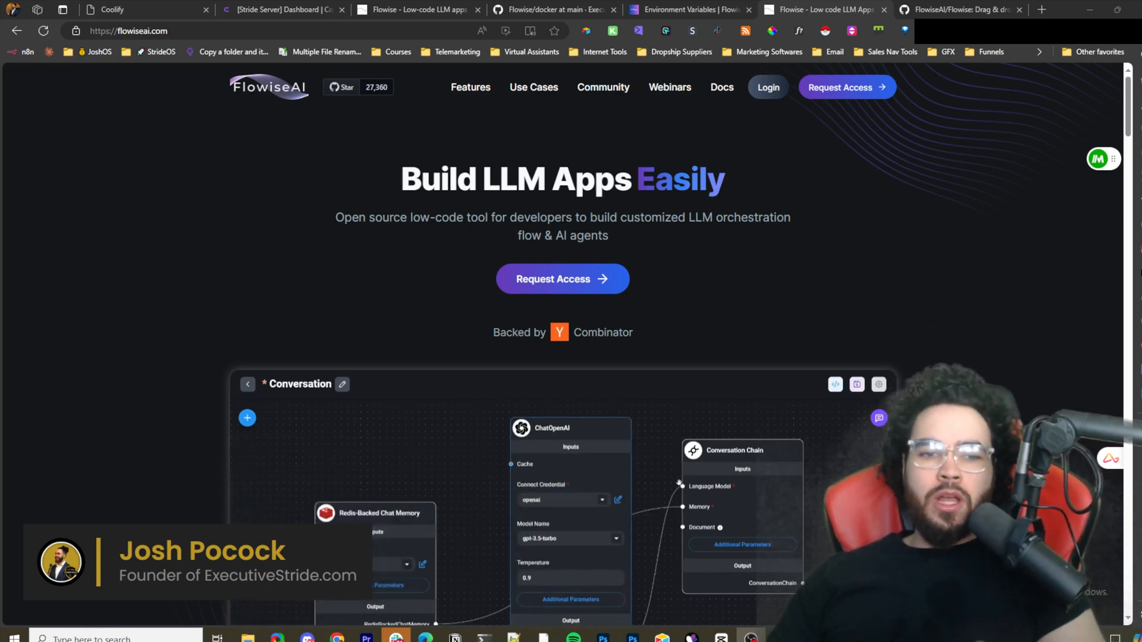
pyautogui.click(879, 417)
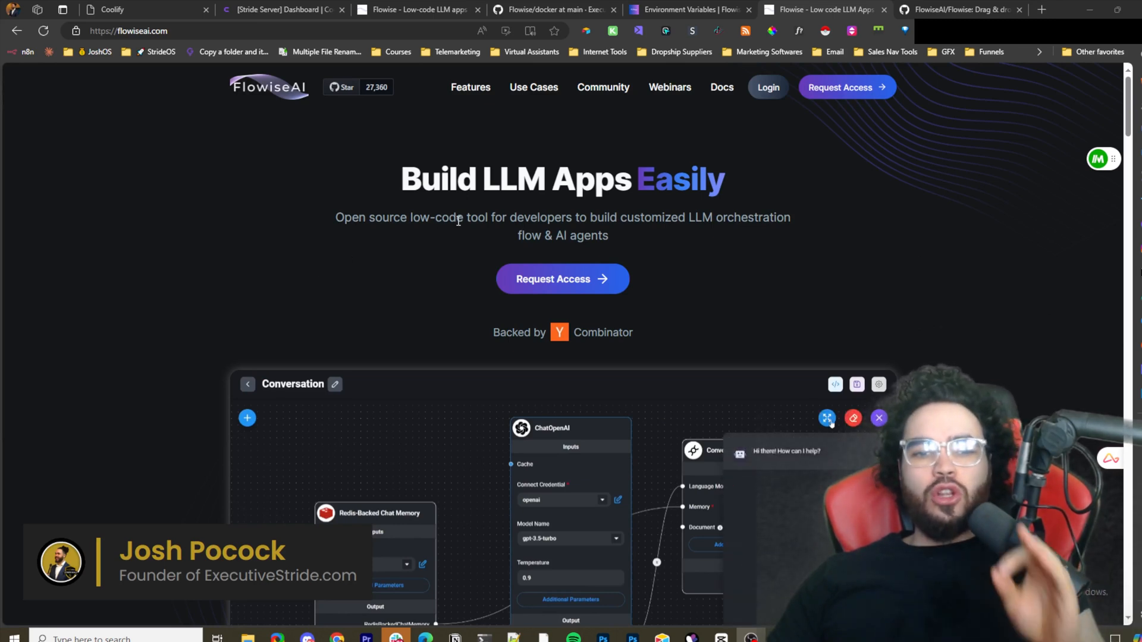
pyautogui.click(826, 418)
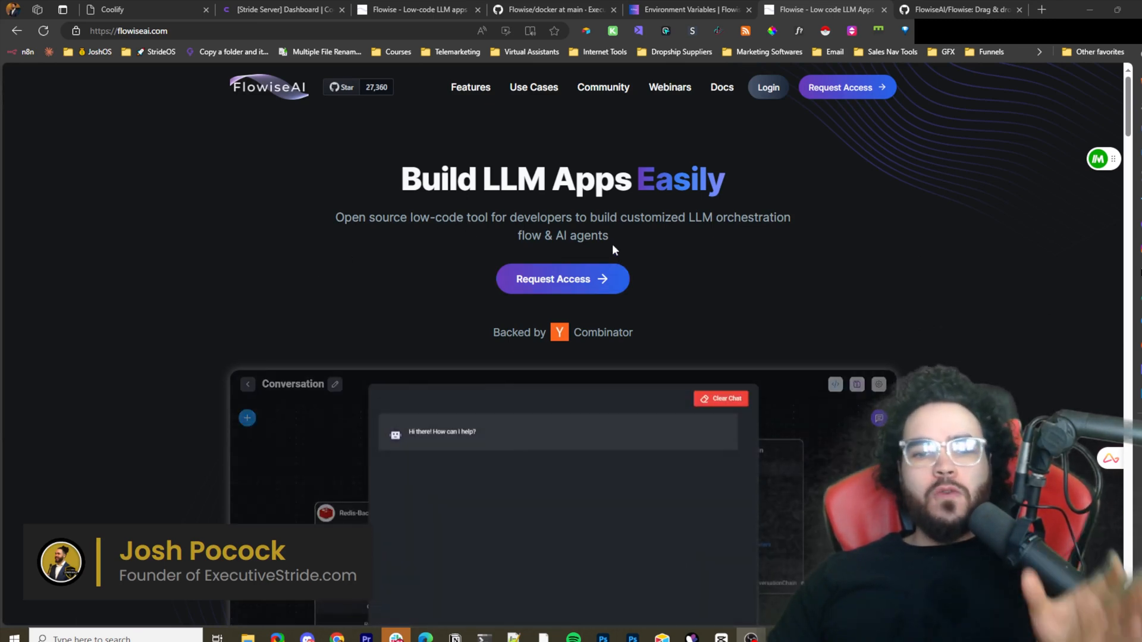
pyautogui.moveTo(692, 232)
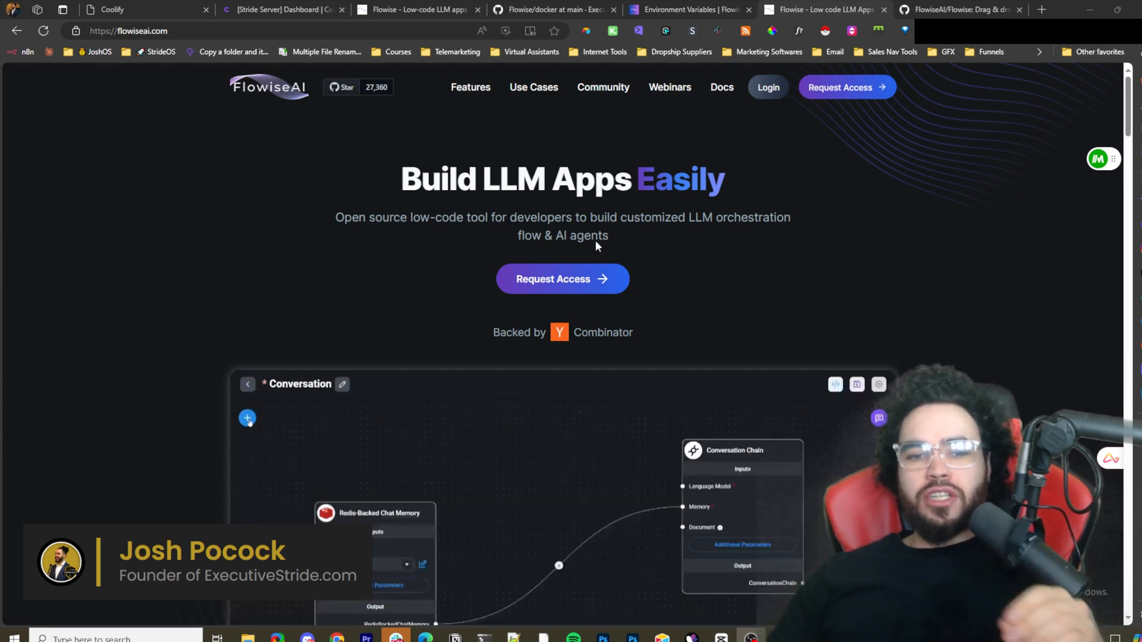
pyautogui.click(248, 417)
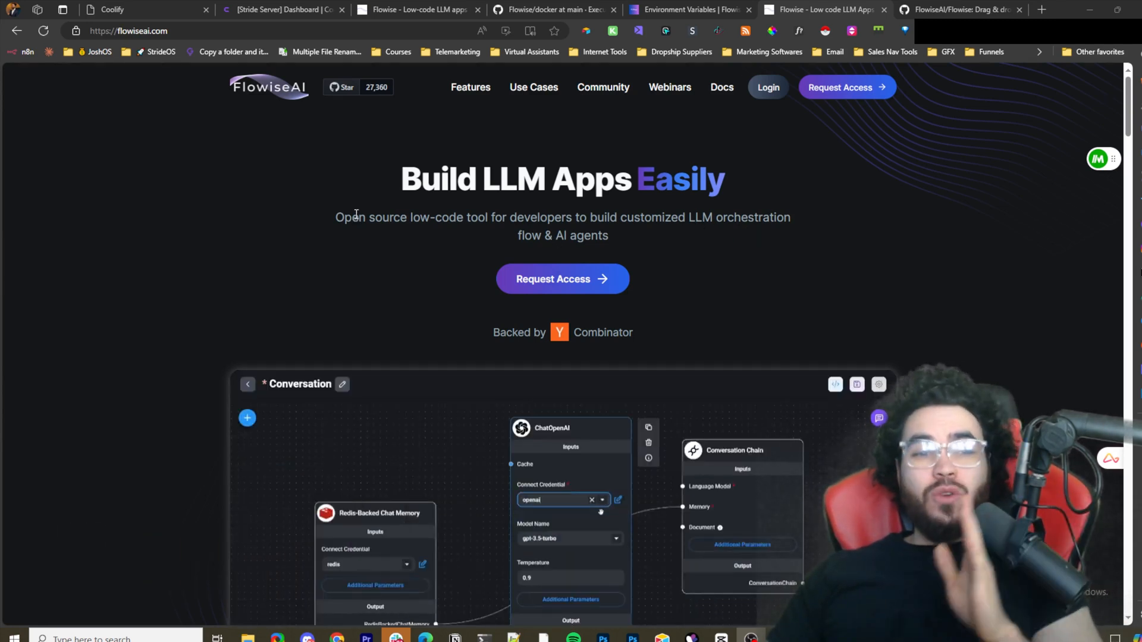
pyautogui.click(111, 9)
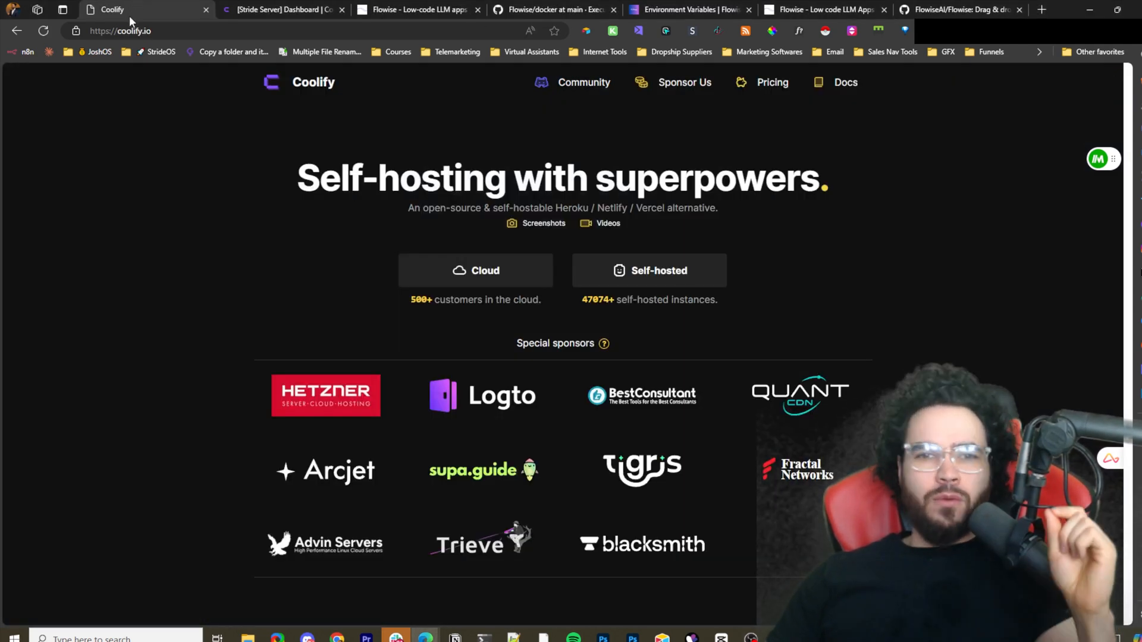
pyautogui.moveTo(326, 128)
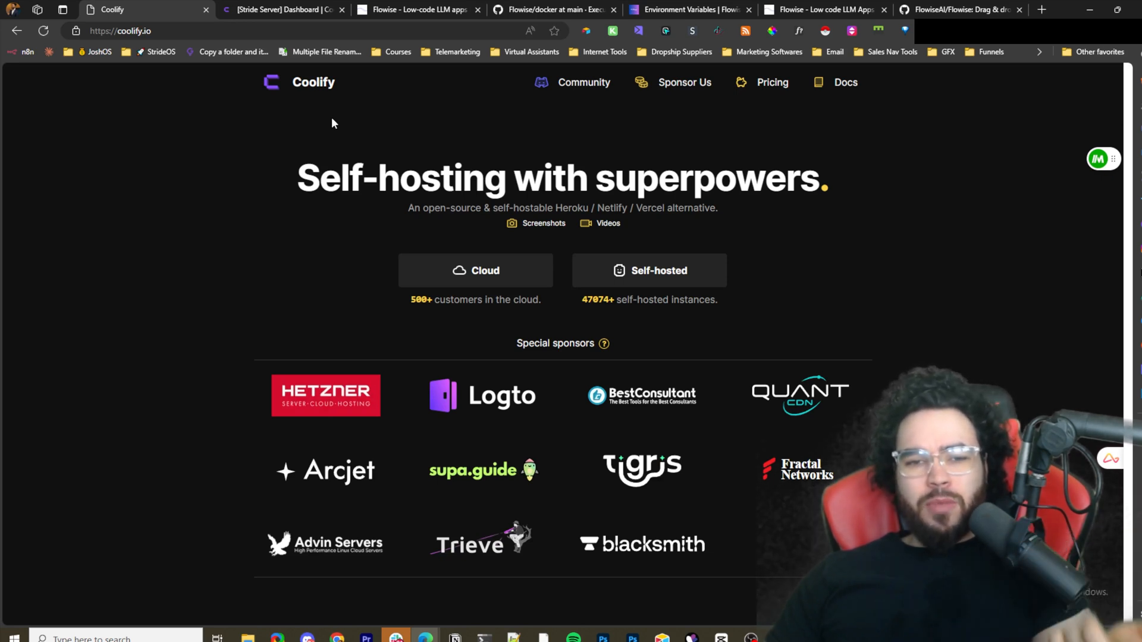
pyautogui.moveTo(614, 248)
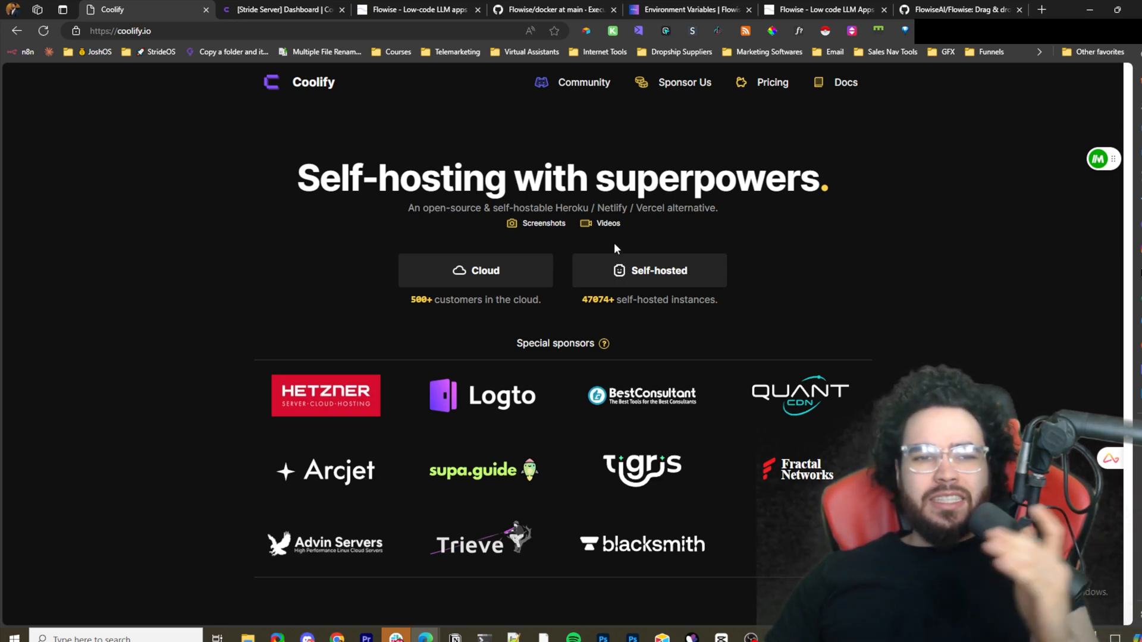
pyautogui.moveTo(562, 192)
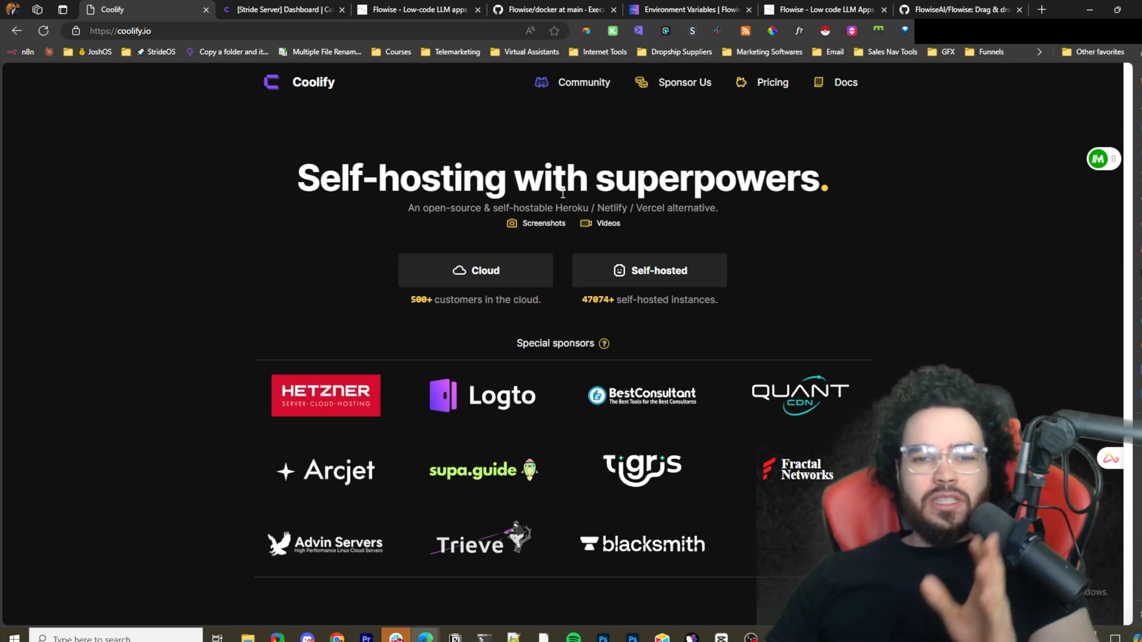
pyautogui.moveTo(608, 223)
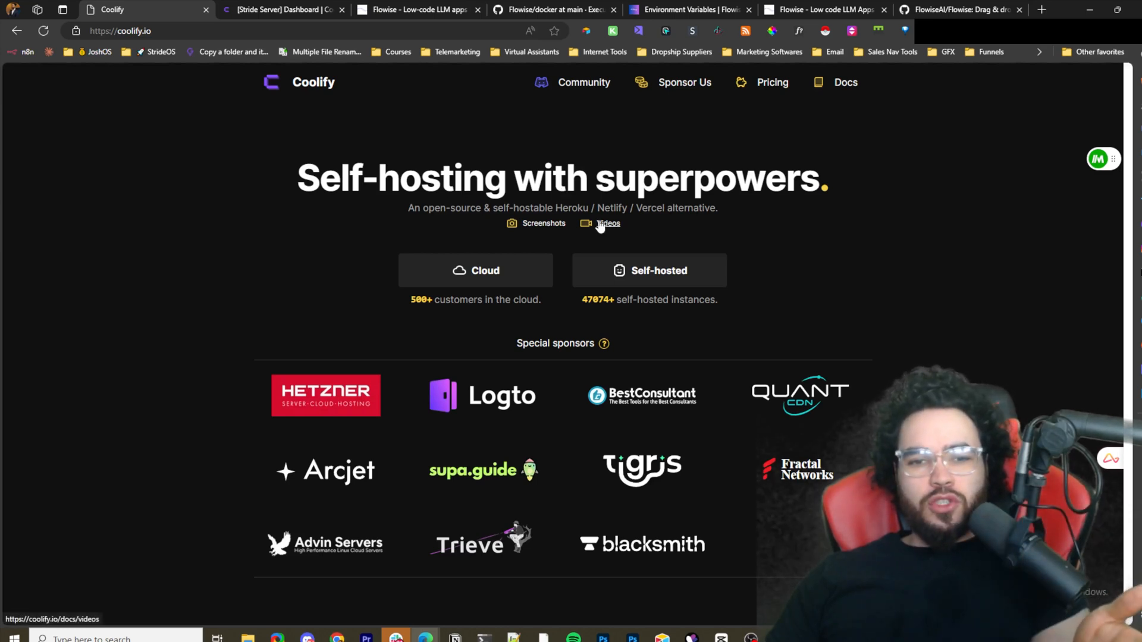
pyautogui.doubleClick(610, 207)
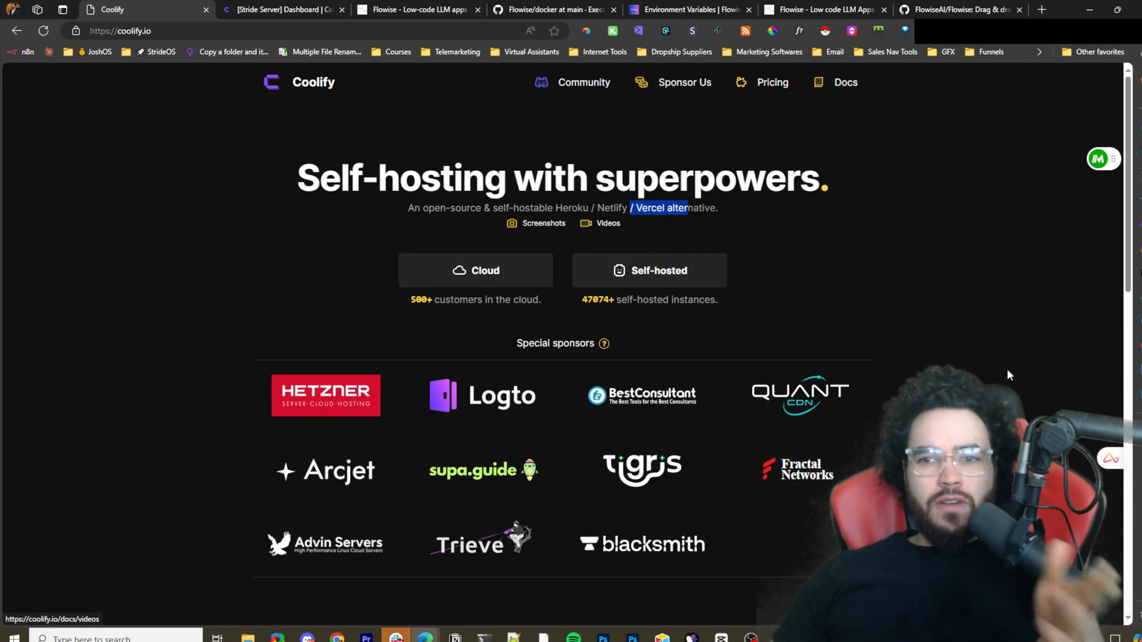
pyautogui.moveTo(681, 248)
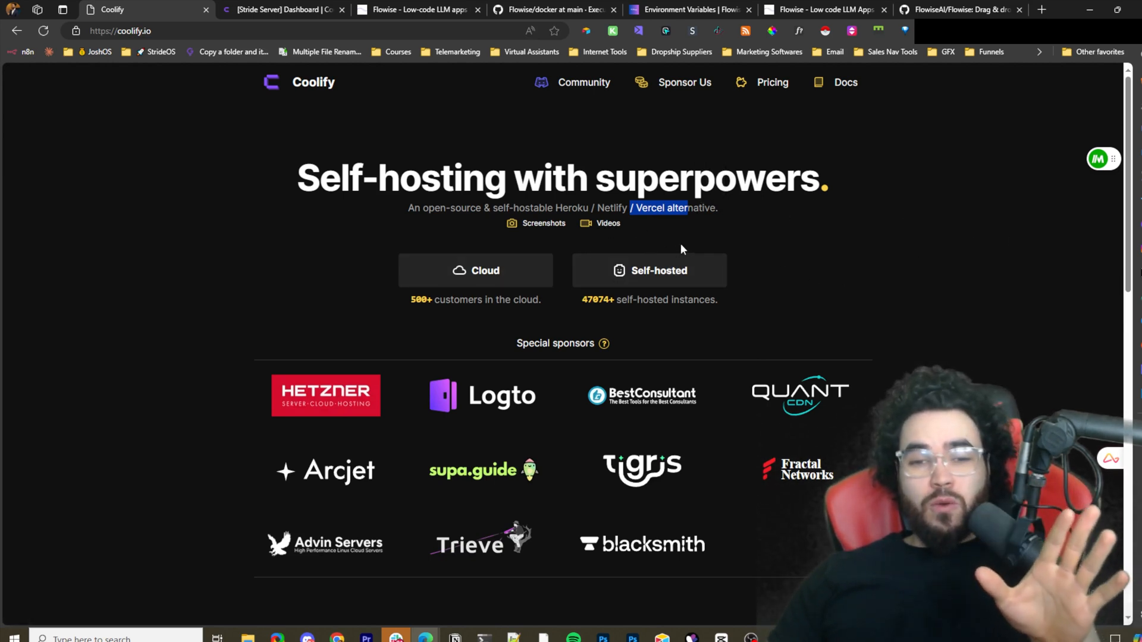
pyautogui.moveTo(621, 271)
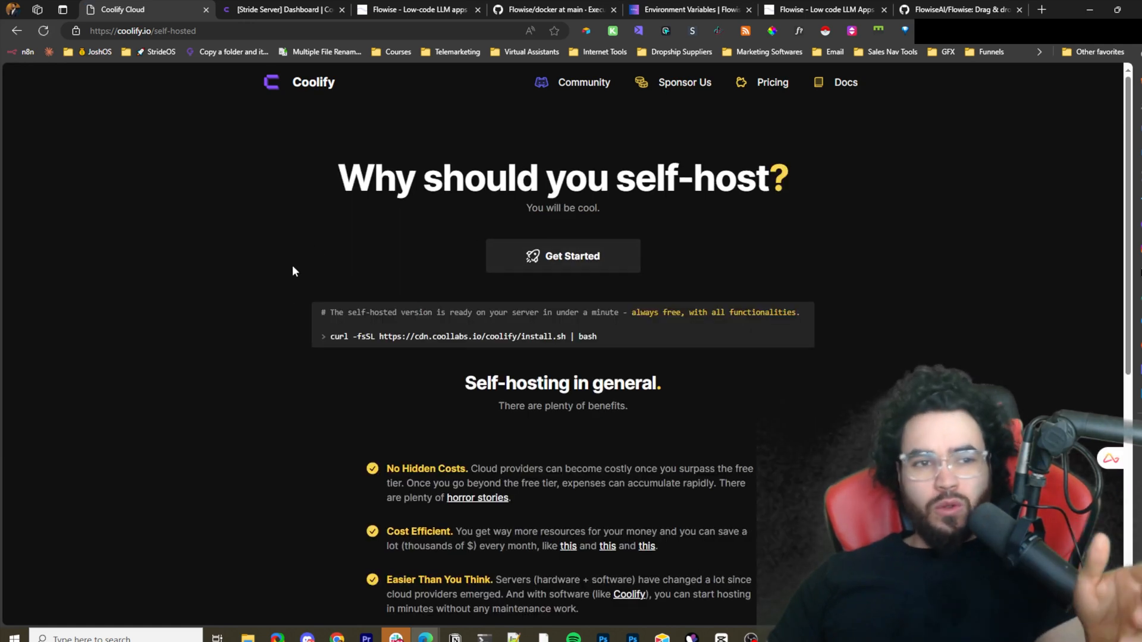
pyautogui.moveTo(345, 326)
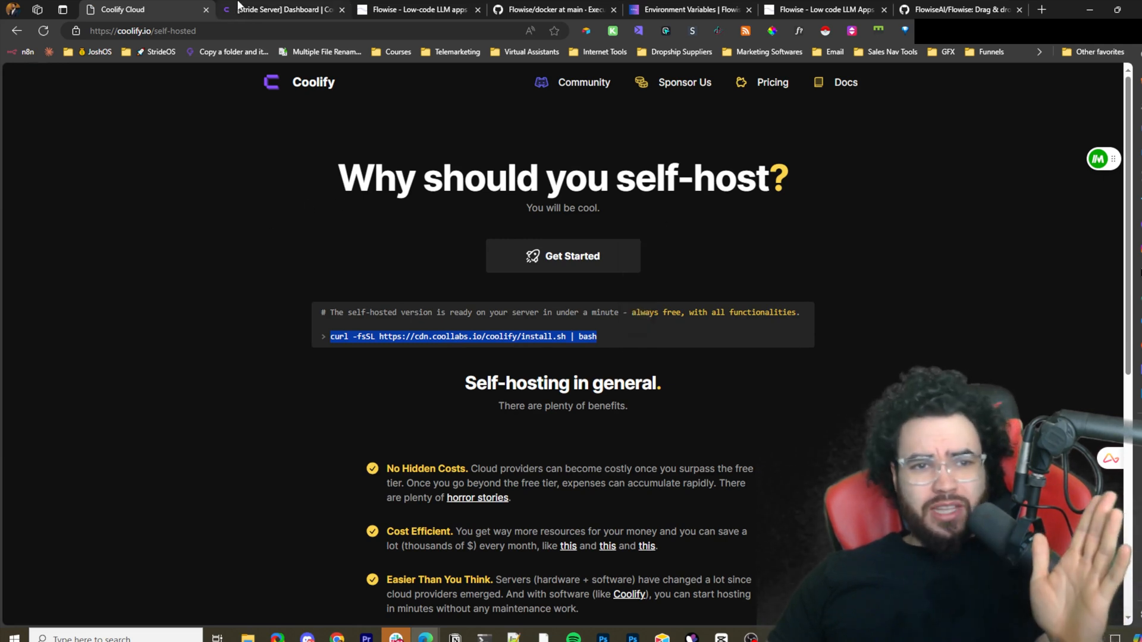
# Start a new Coolify project and begin naming it 'Flow'.
pyautogui.click(283, 9)
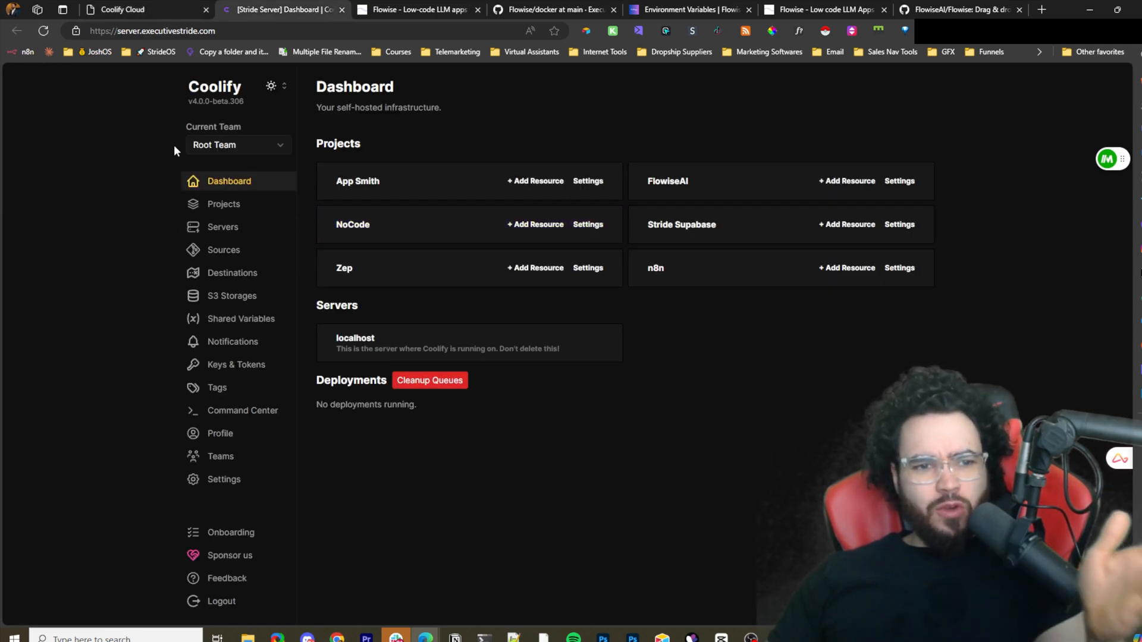
pyautogui.moveTo(121, 70)
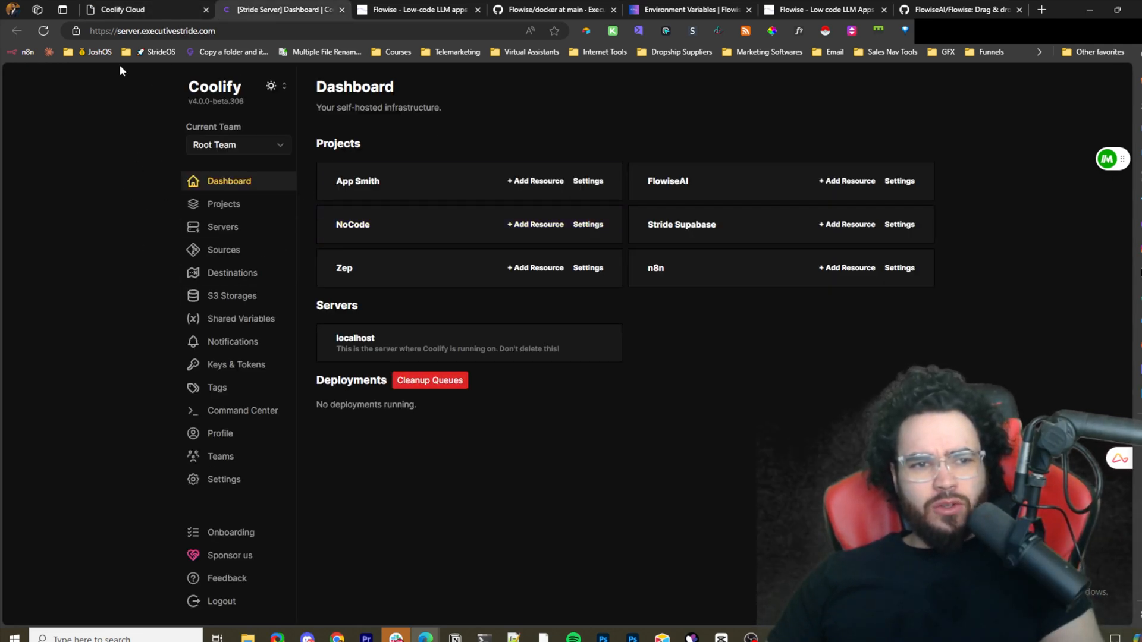
pyautogui.click(224, 203)
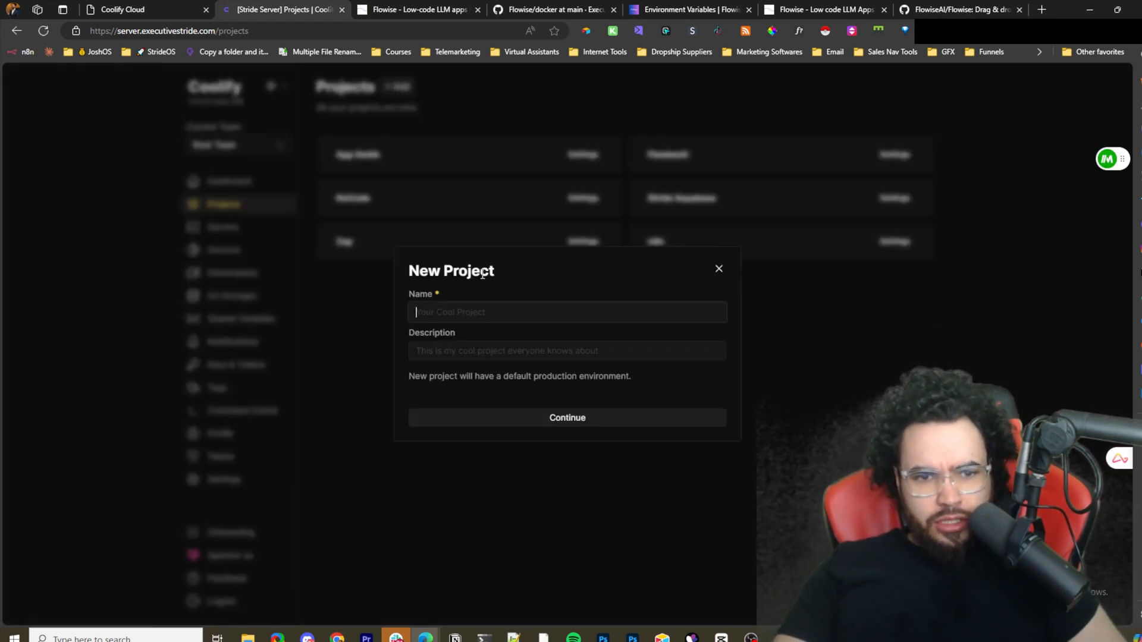
pyautogui.write('Flow')
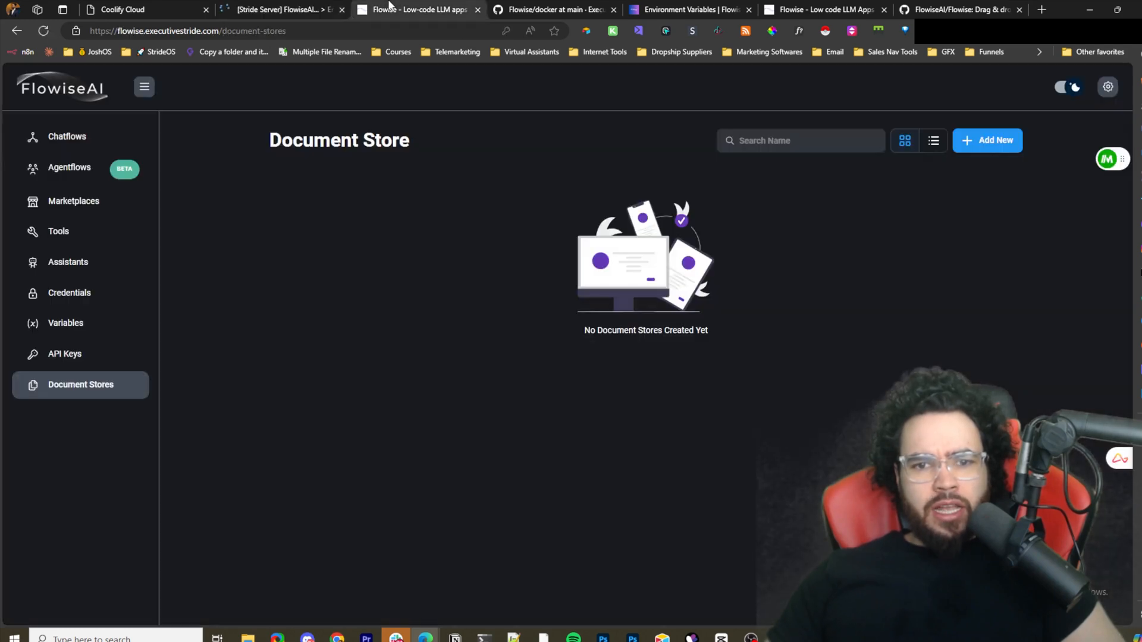
# Scroll the FlowiseAI homepage down through its use cases, community videos, tweets and webinars.
pyautogui.click(822, 10)
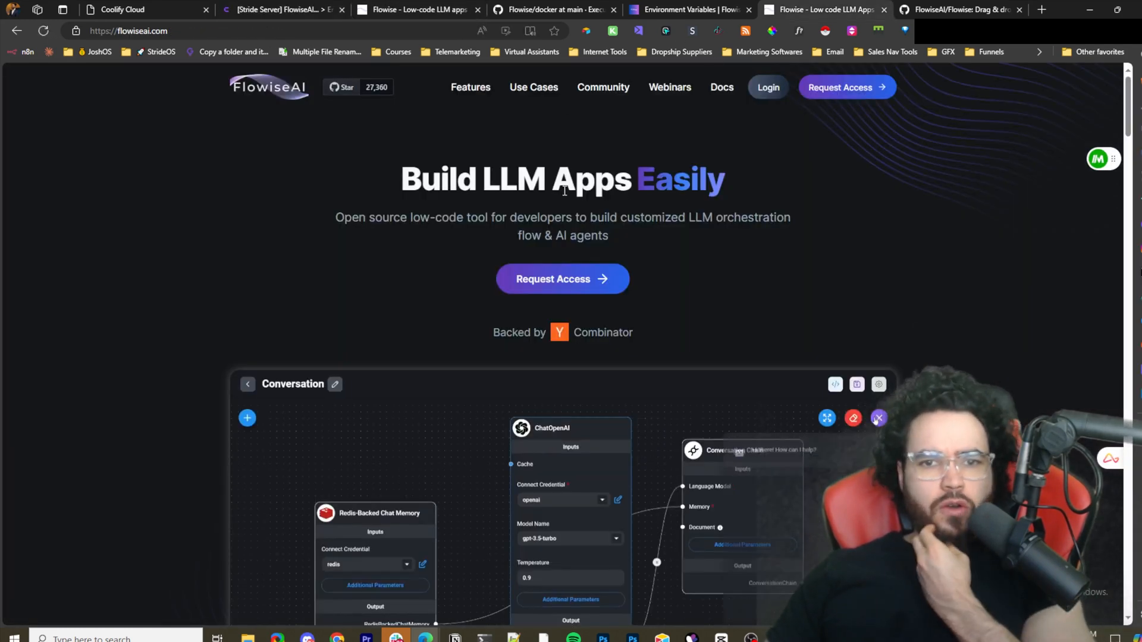
pyautogui.scroll(-3)
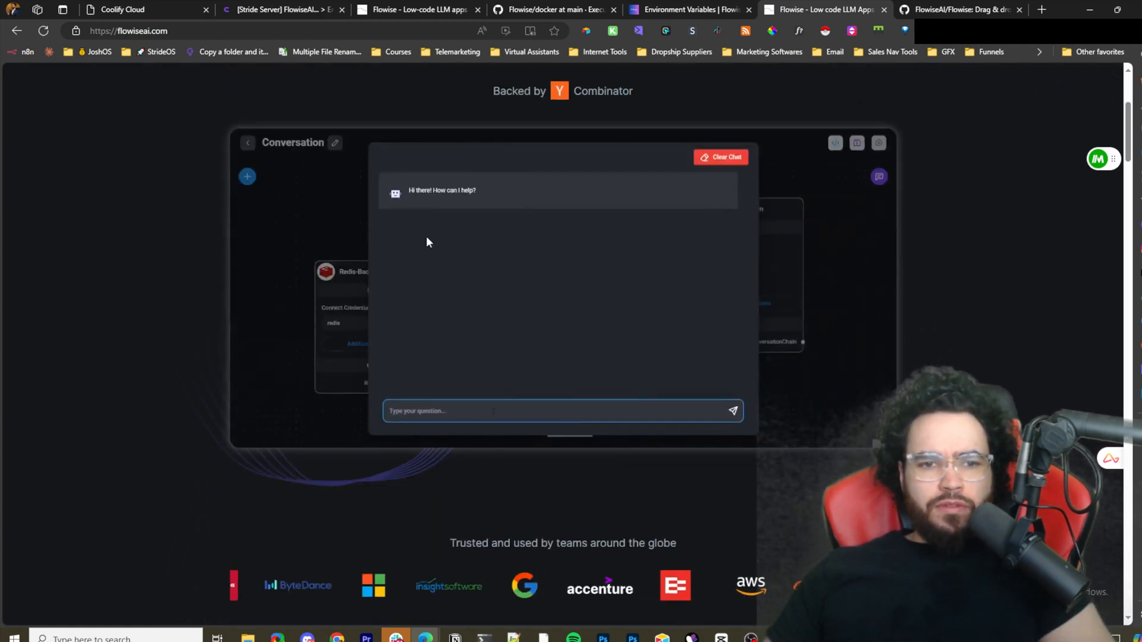
pyautogui.scroll(-3)
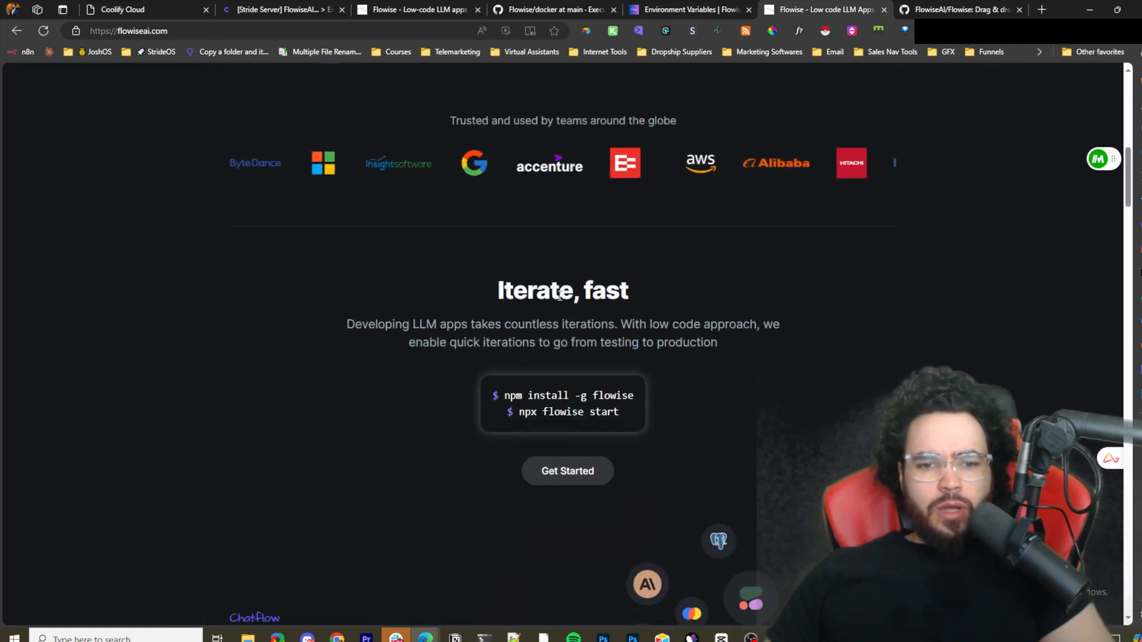
pyautogui.scroll(-3)
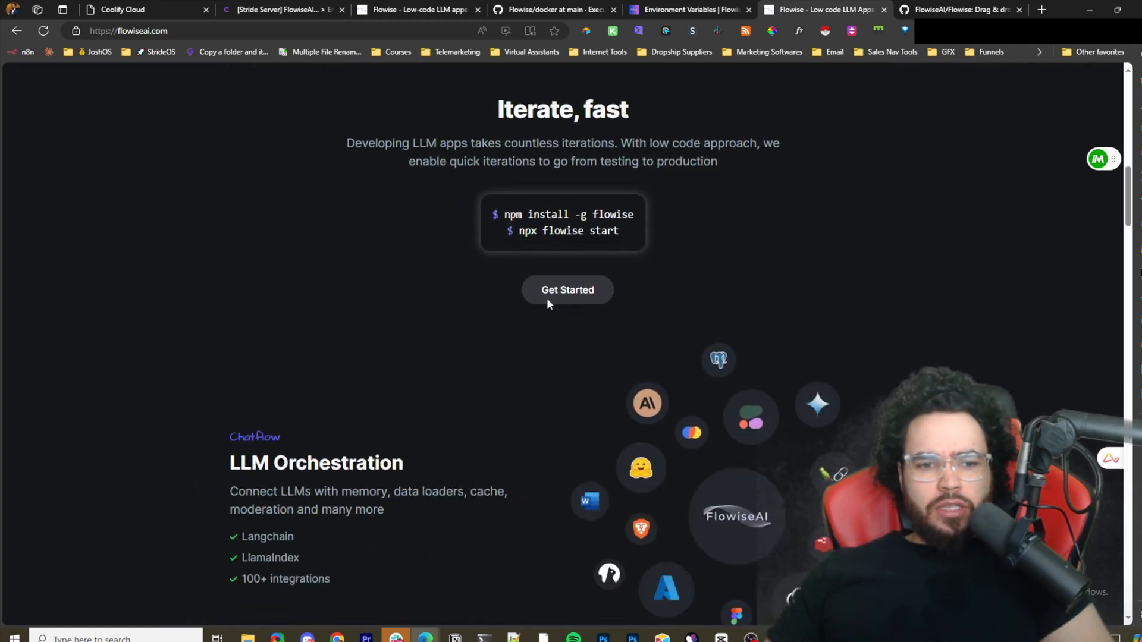
pyautogui.scroll(-3)
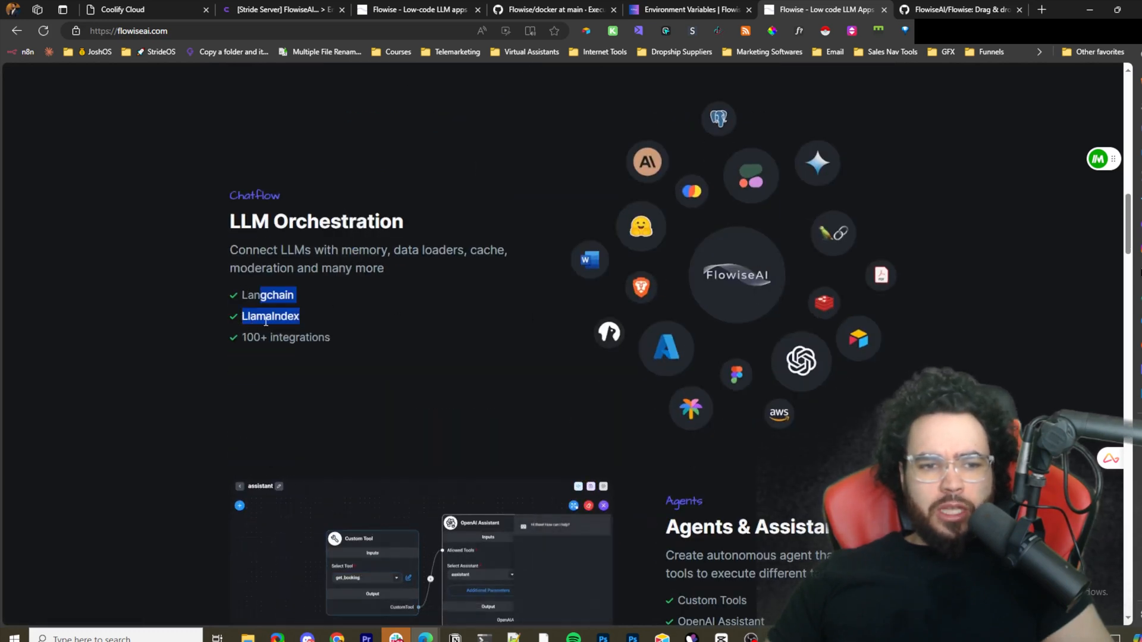
pyautogui.scroll(-3)
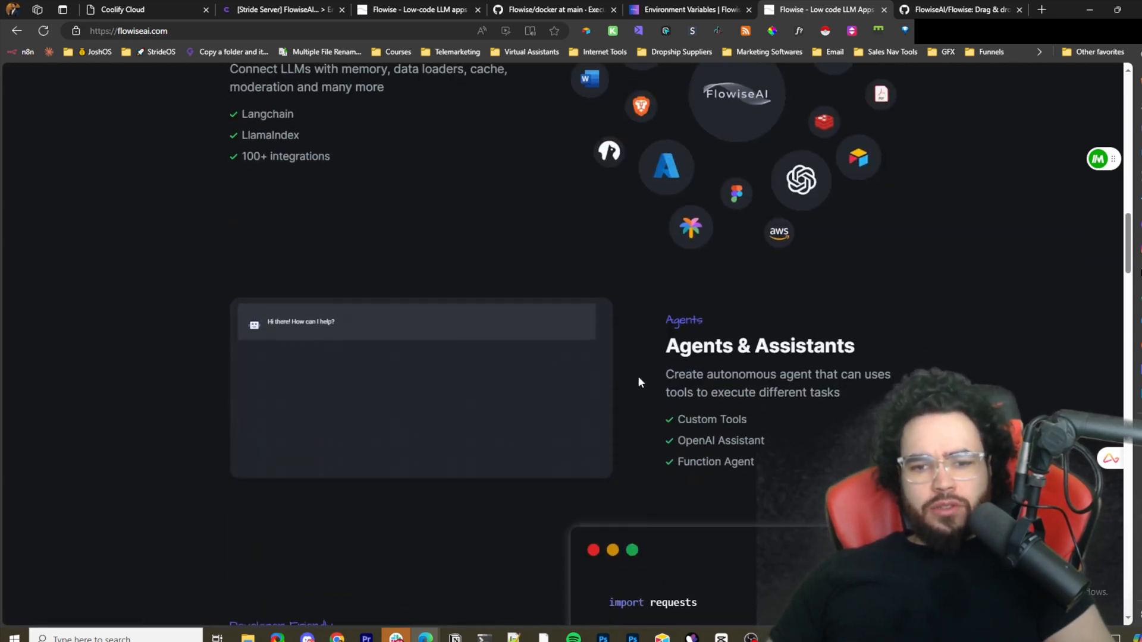
pyautogui.scroll(-3)
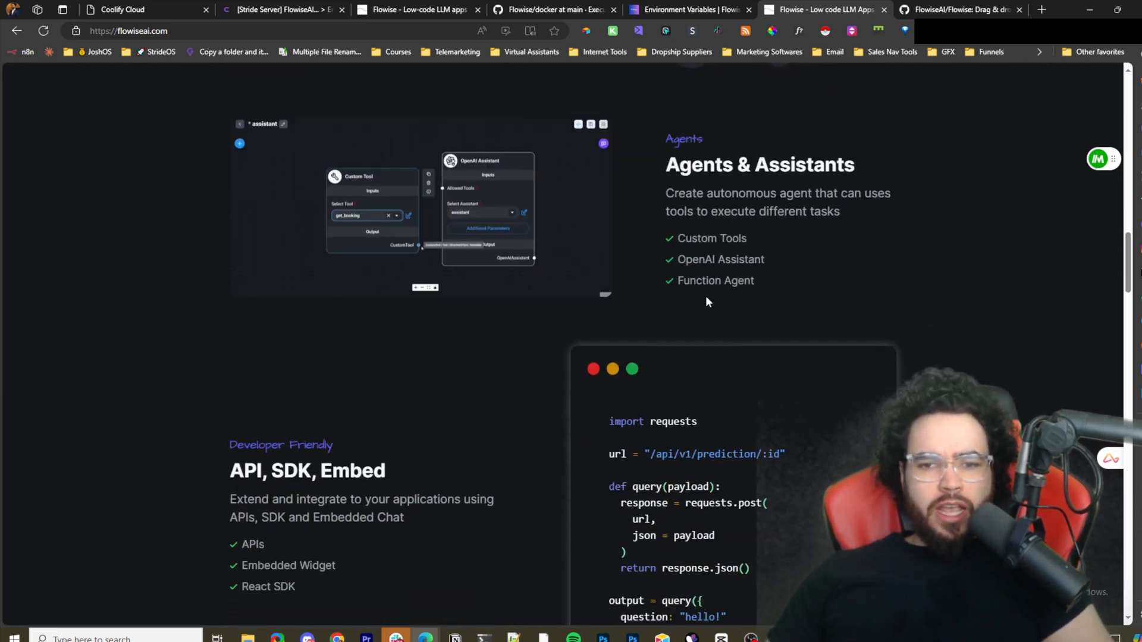
pyautogui.scroll(-3)
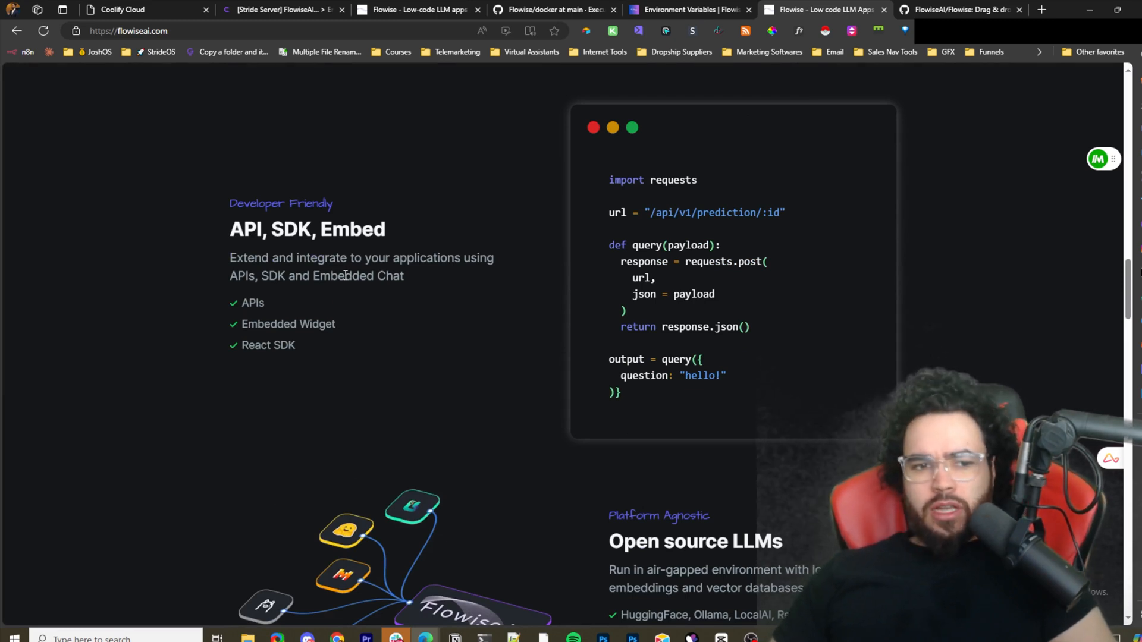
pyautogui.scroll(-3)
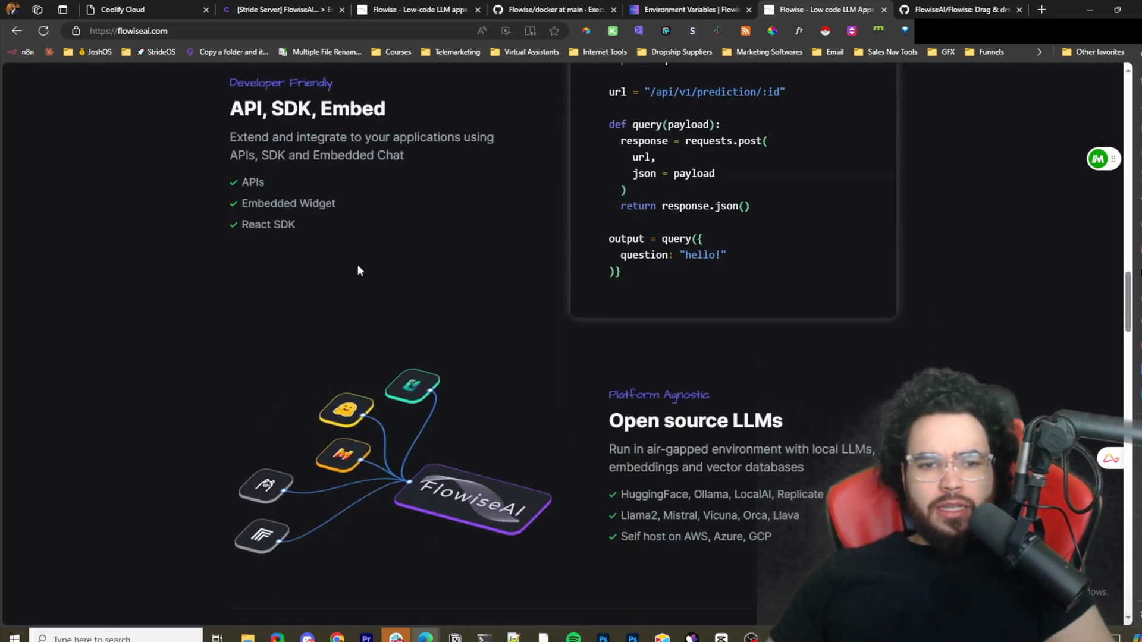
pyautogui.scroll(-3)
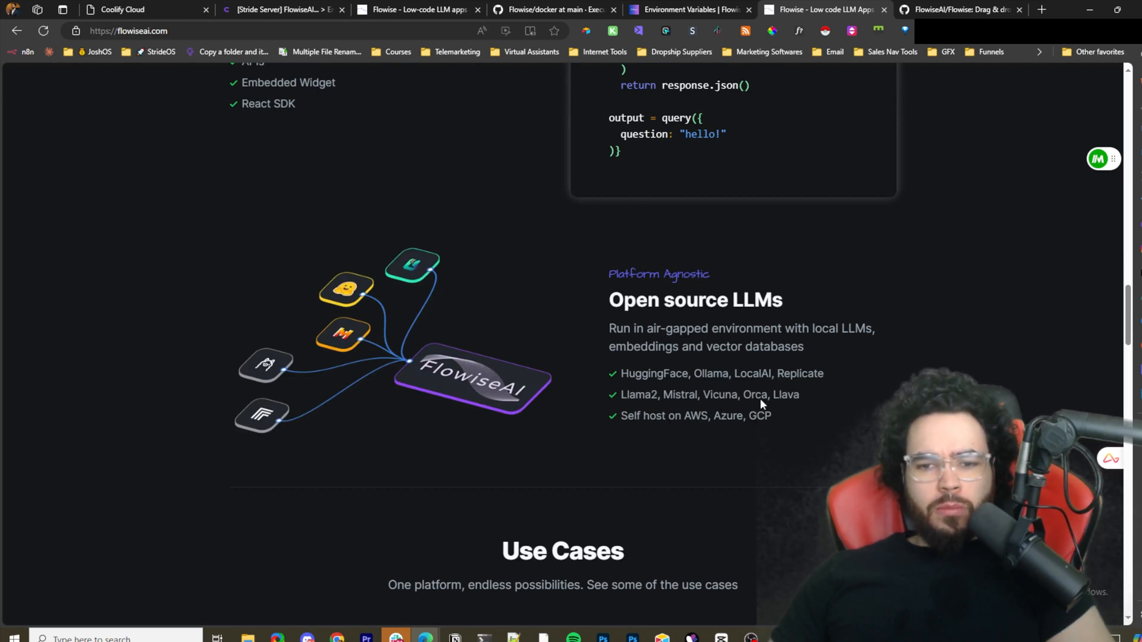
pyautogui.scroll(-3)
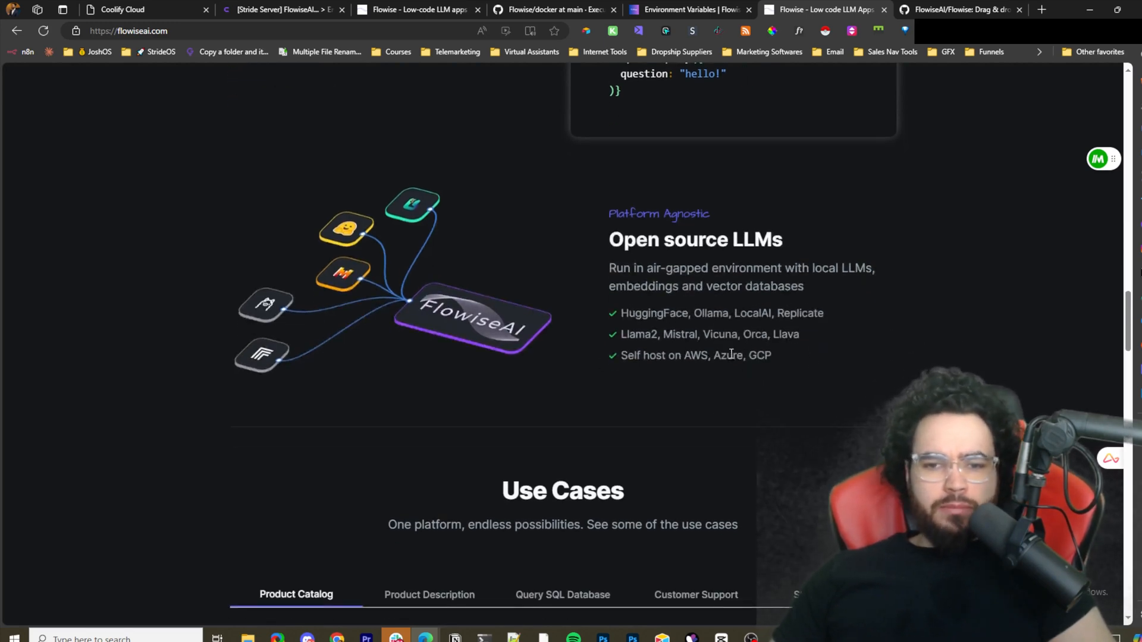
pyautogui.scroll(-3)
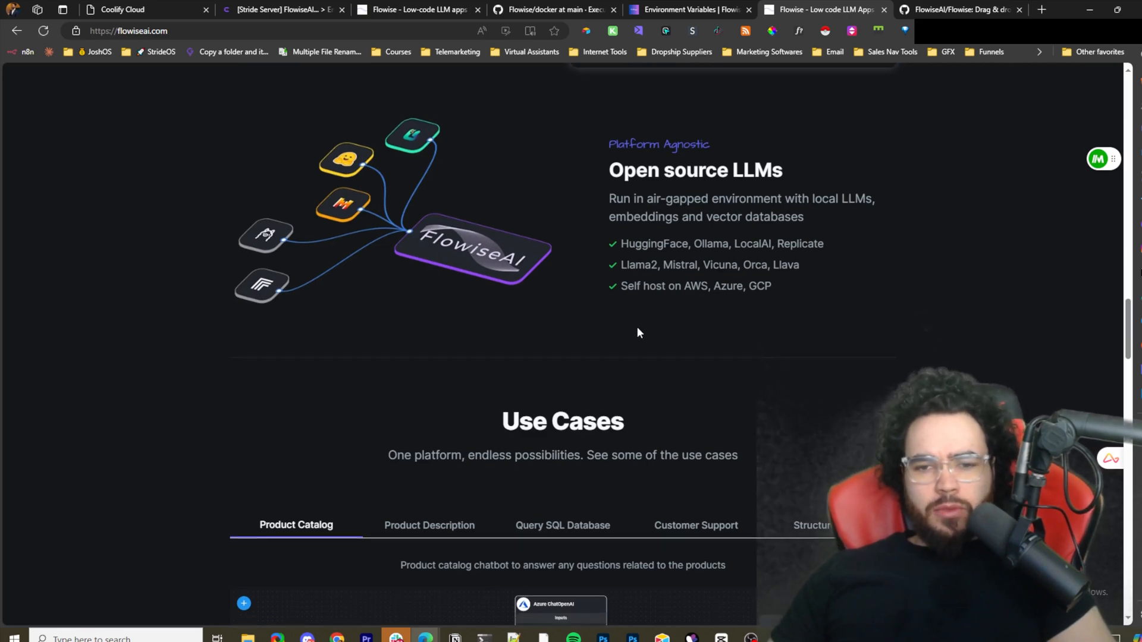
pyautogui.scroll(-3)
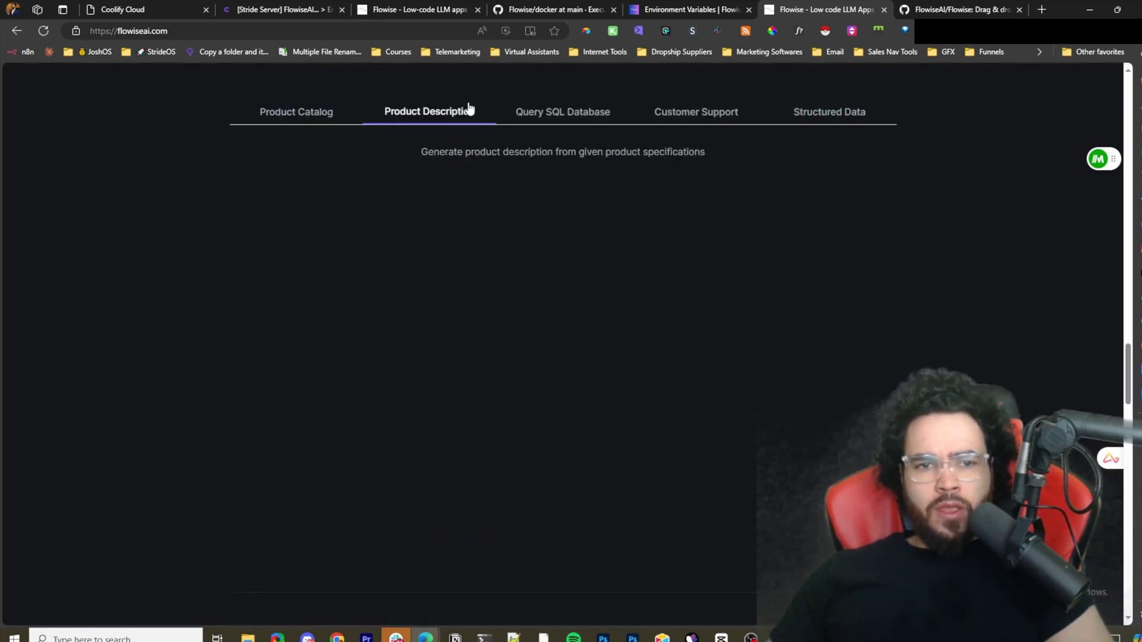
# View the Query SQL Database use-case demo, scroll to the footer and back toward the top.
pyautogui.click(561, 111)
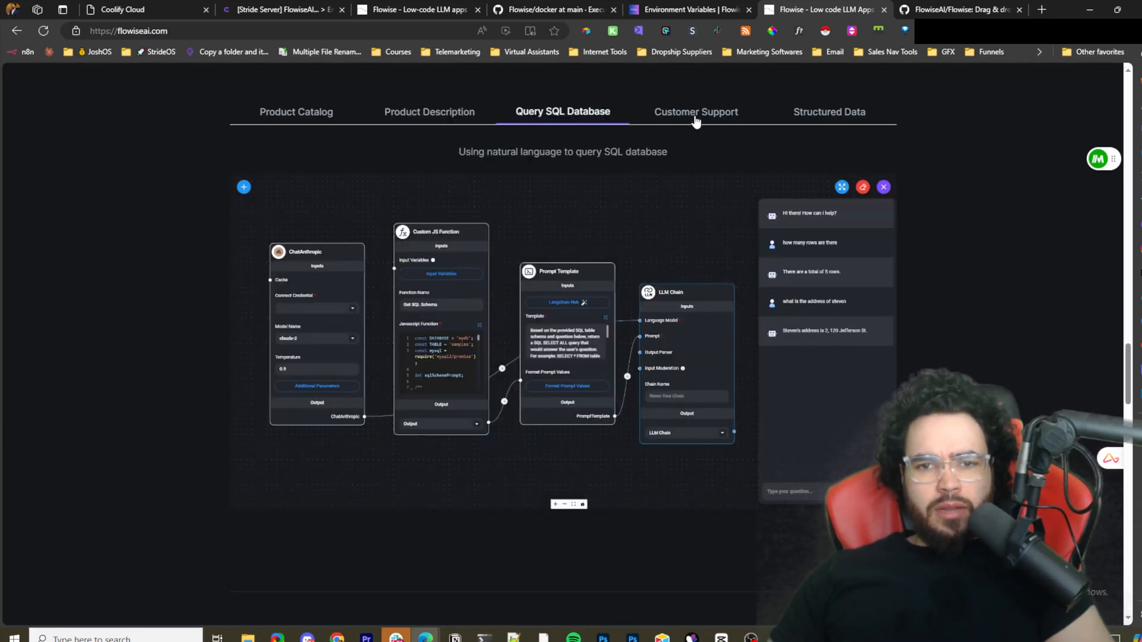
pyautogui.scroll(-3)
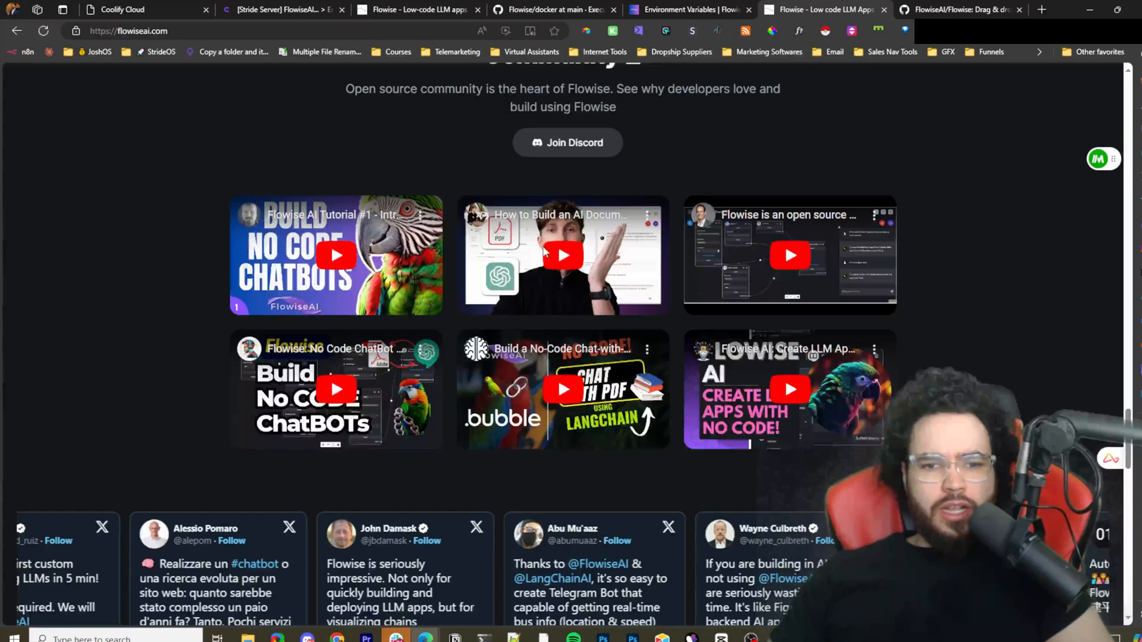
pyautogui.scroll(-3)
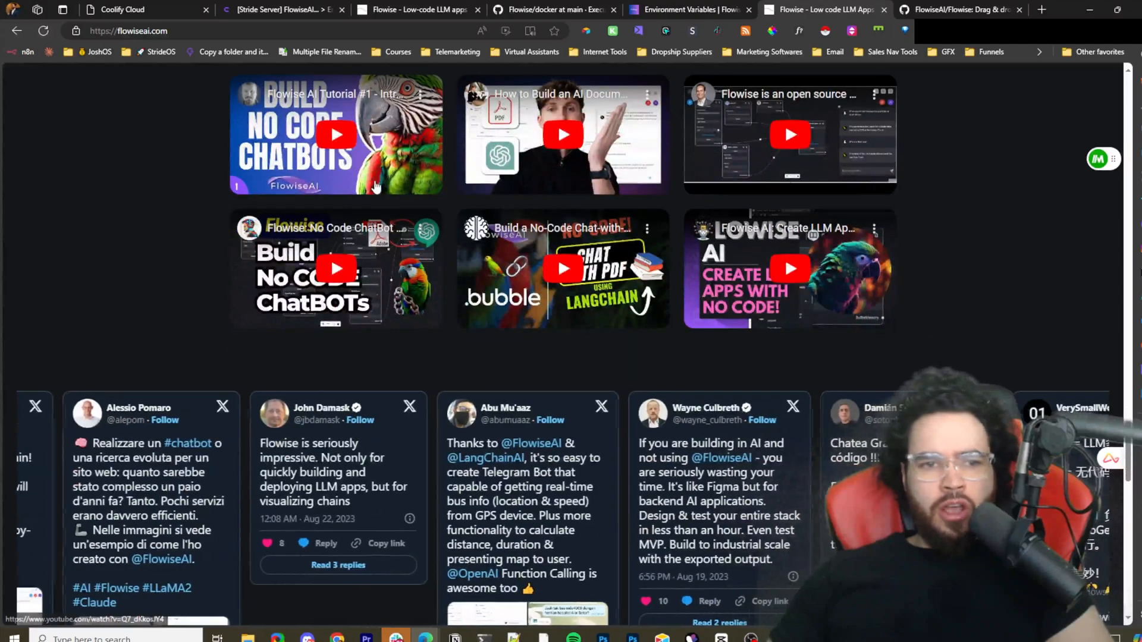
pyautogui.scroll(-3)
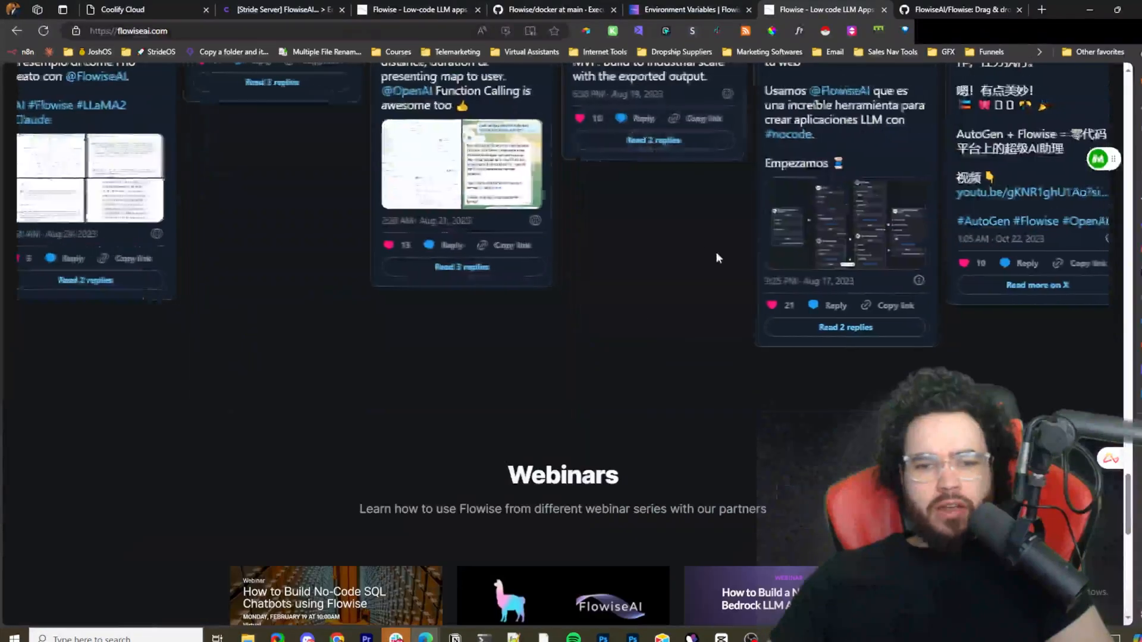
pyautogui.scroll(-3)
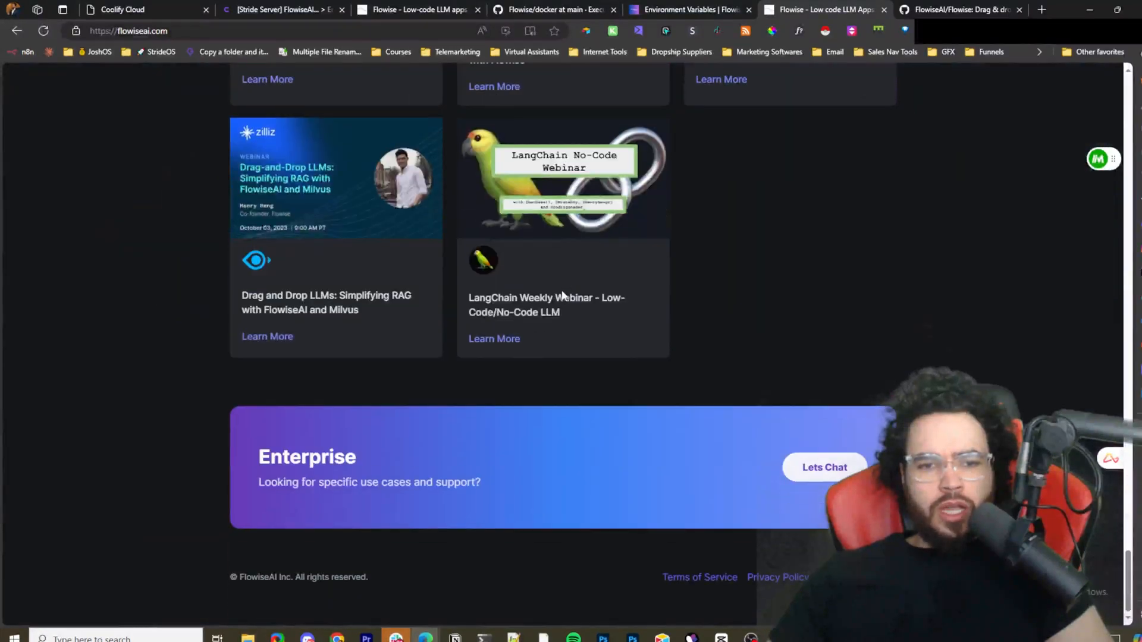
pyautogui.scroll(3)
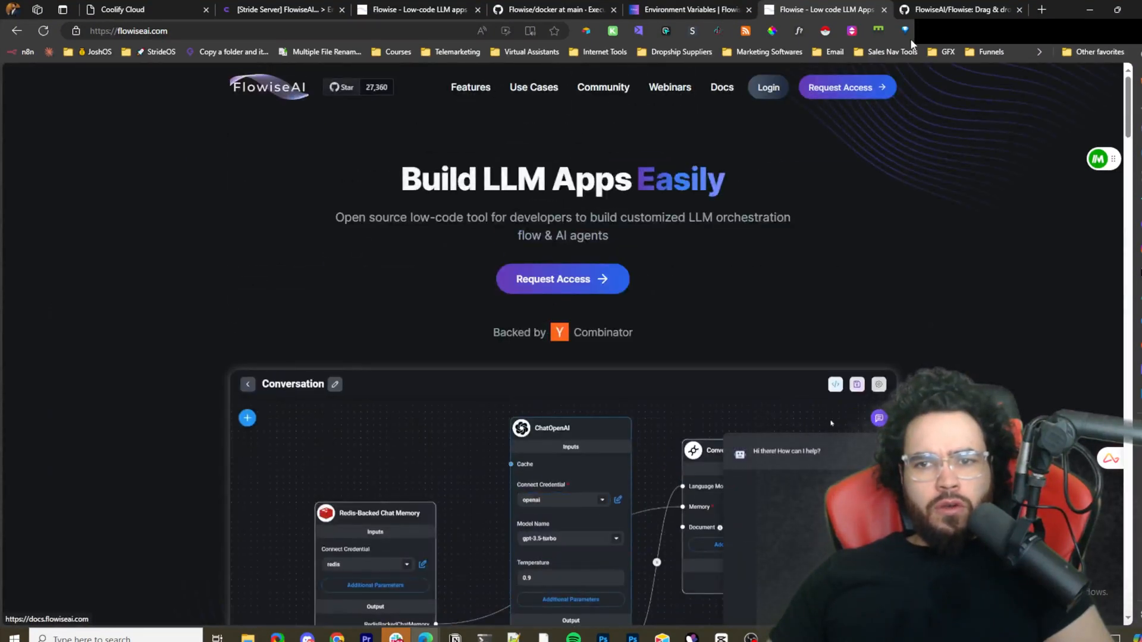
# Read the Flowise README quick start on GitHub and highlight the npm install flowise command.
pyautogui.click(959, 10)
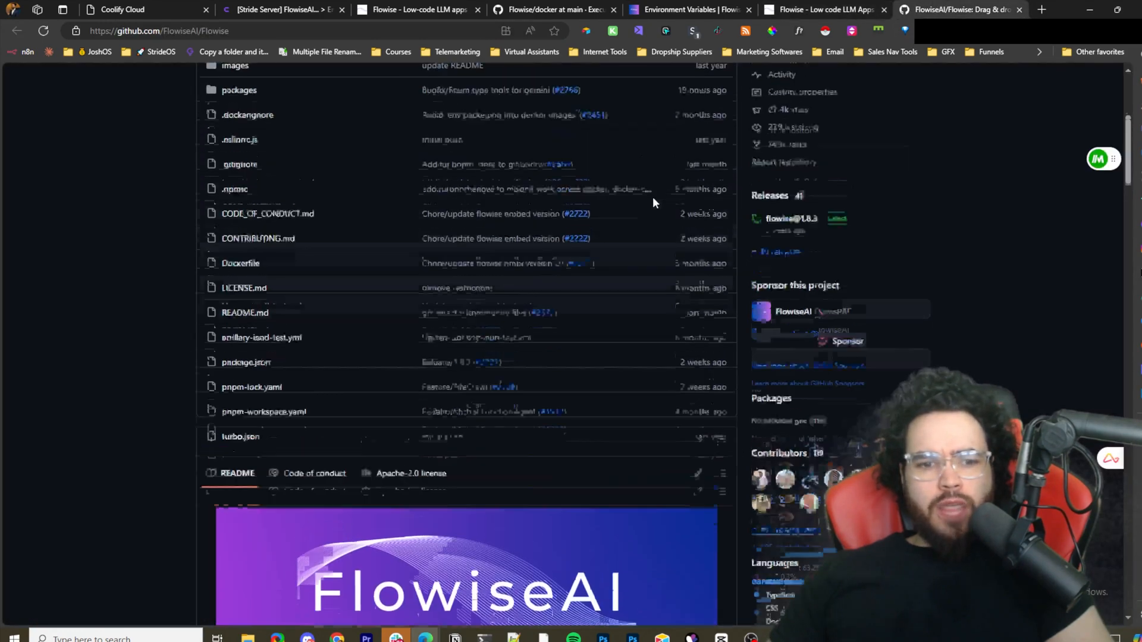
pyautogui.scroll(-3)
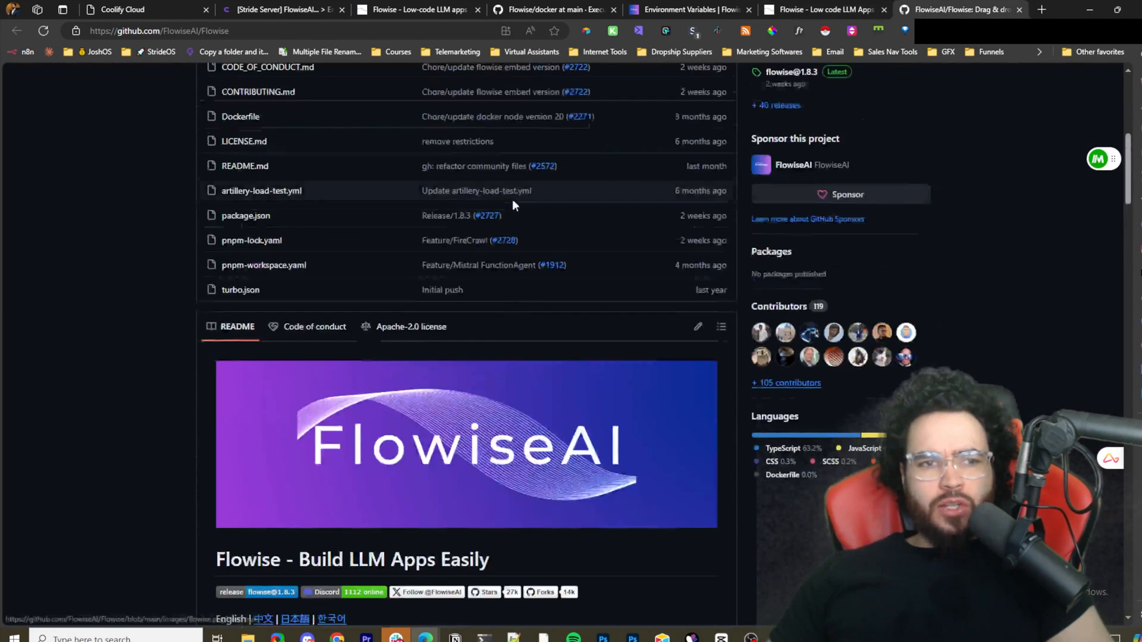
pyautogui.scroll(3)
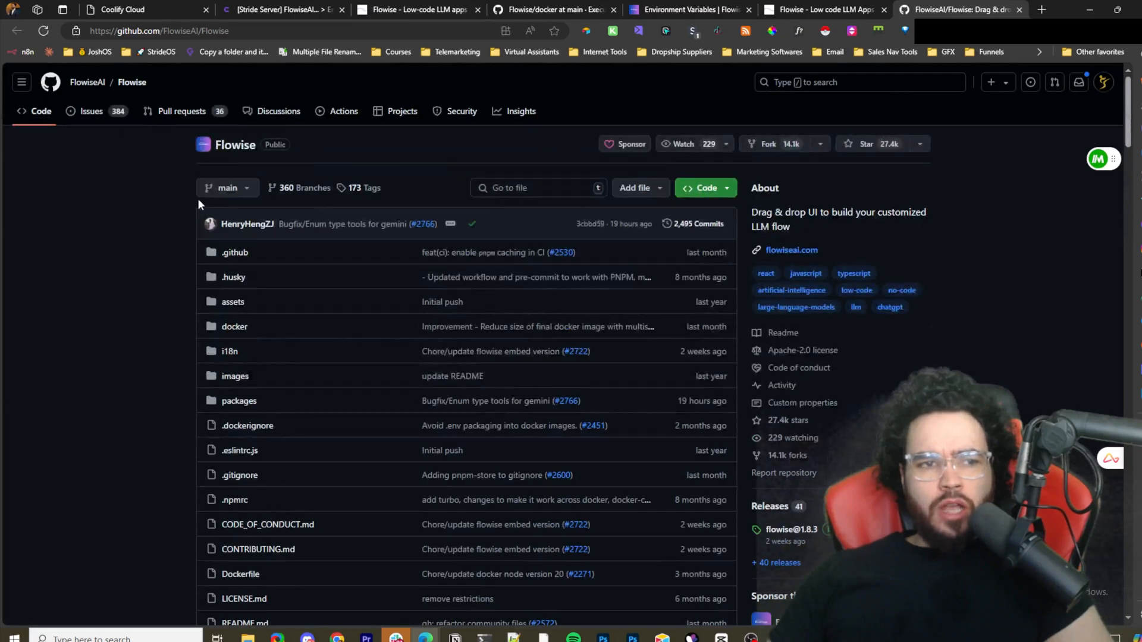
pyautogui.scroll(-3)
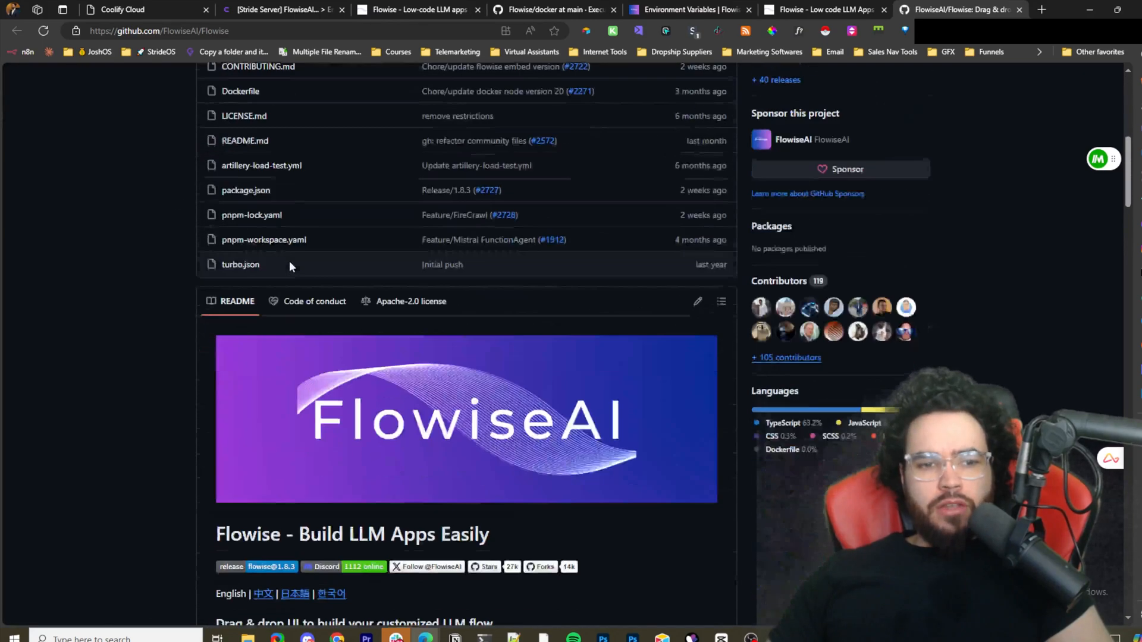
pyautogui.scroll(-3)
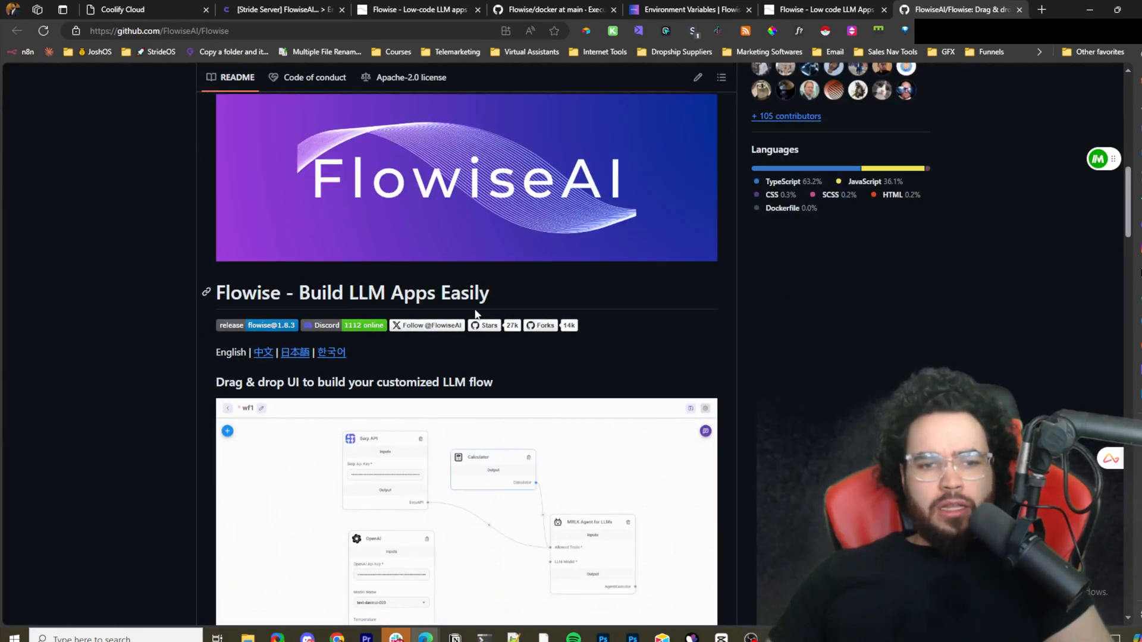
pyautogui.scroll(-3)
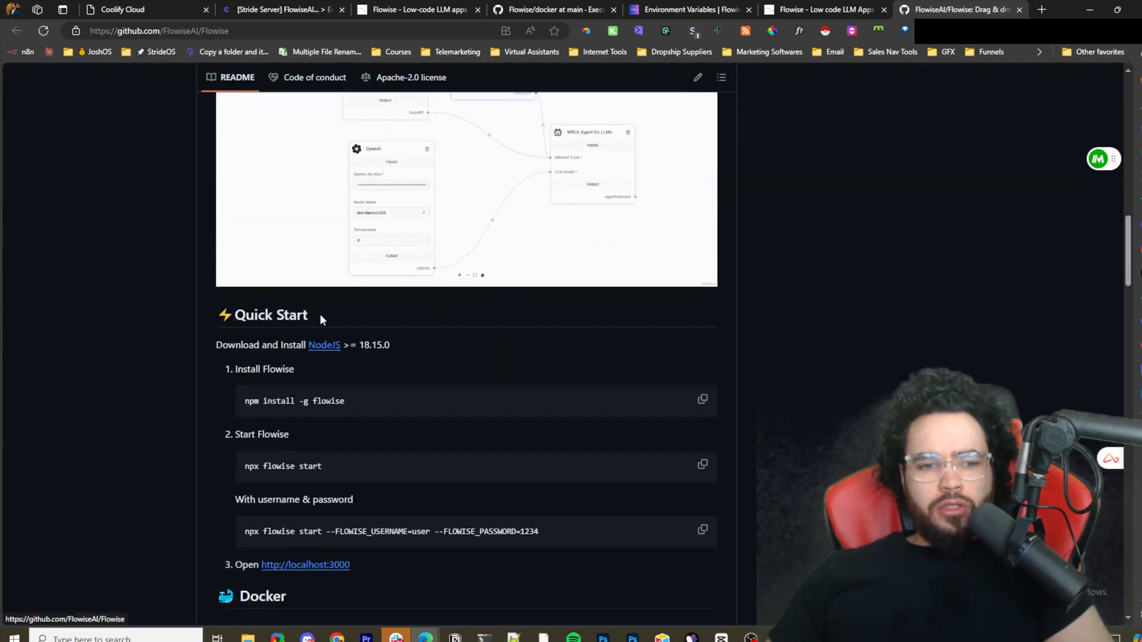
pyautogui.scroll(-3)
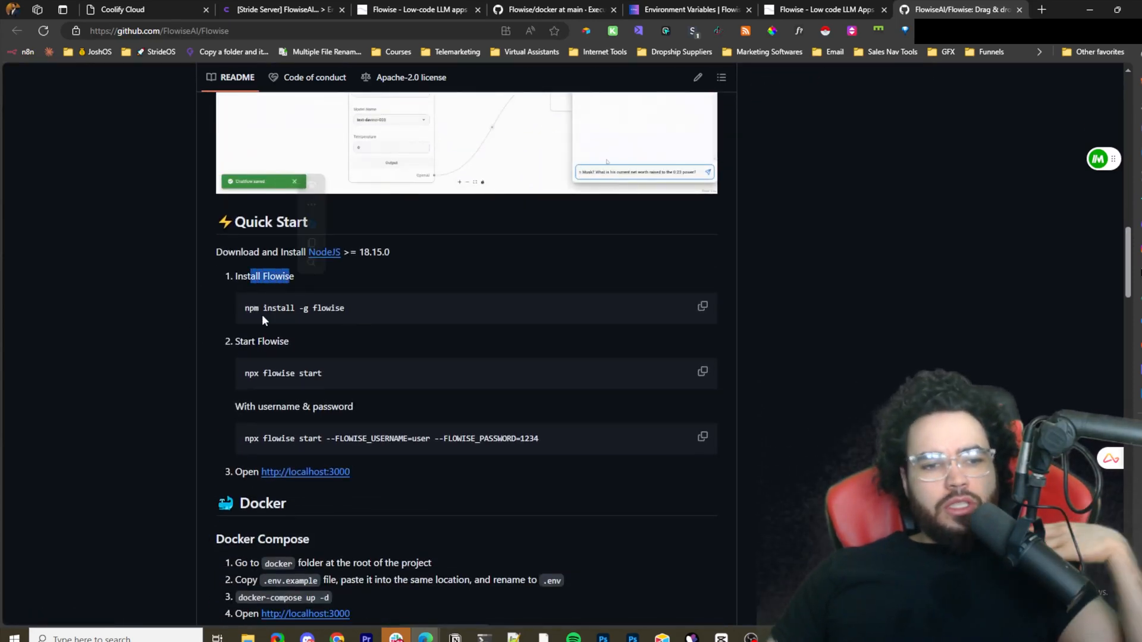
pyautogui.doubleClick(304, 308)
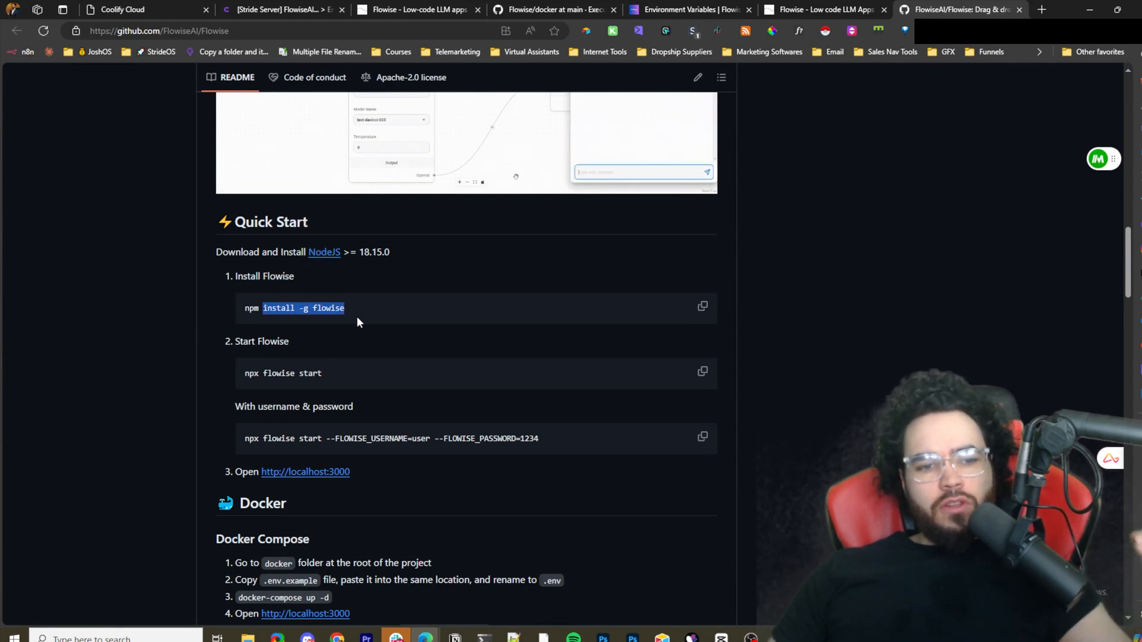
# Read the Docker section, highlighting the docker build command, then the setup and self-host instructions.
pyautogui.scroll(-3)
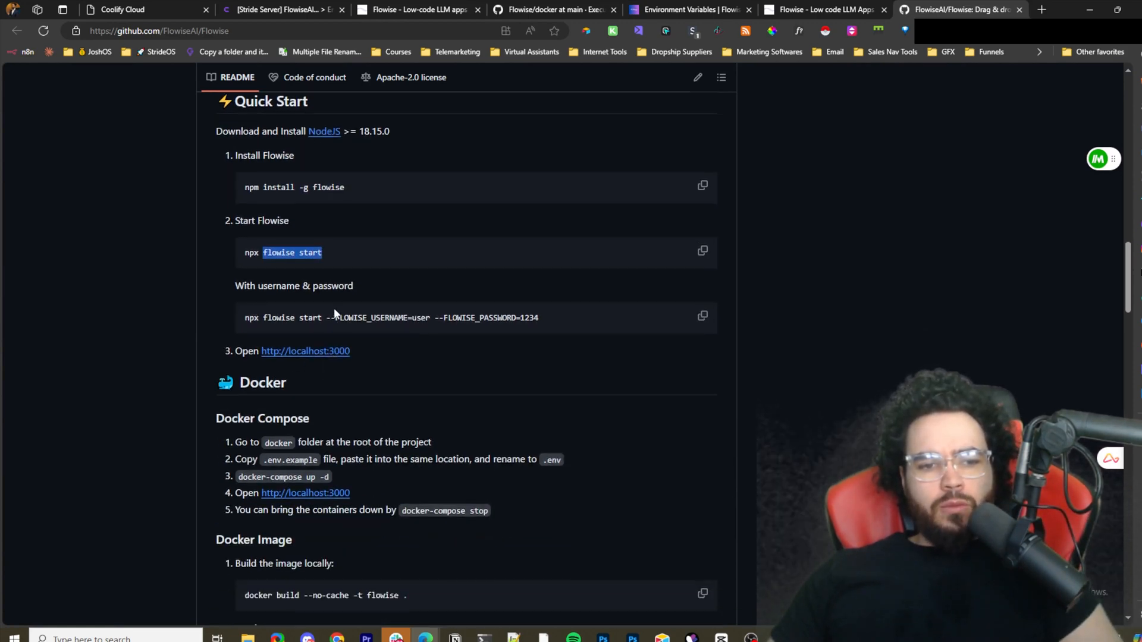
pyautogui.scroll(-3)
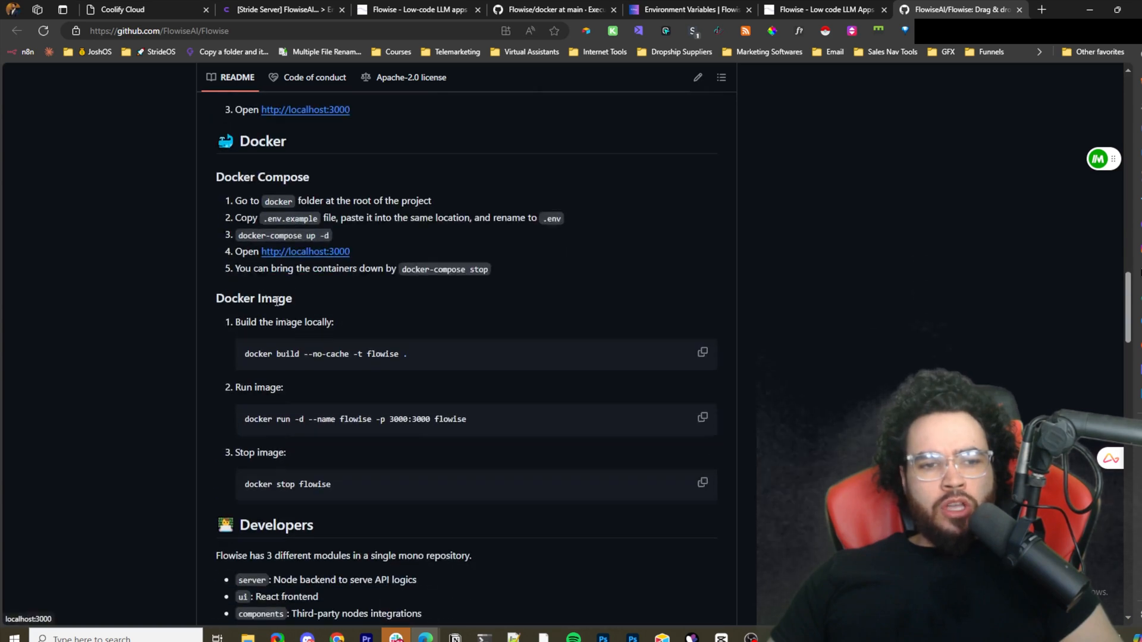
pyautogui.doubleClick(336, 354)
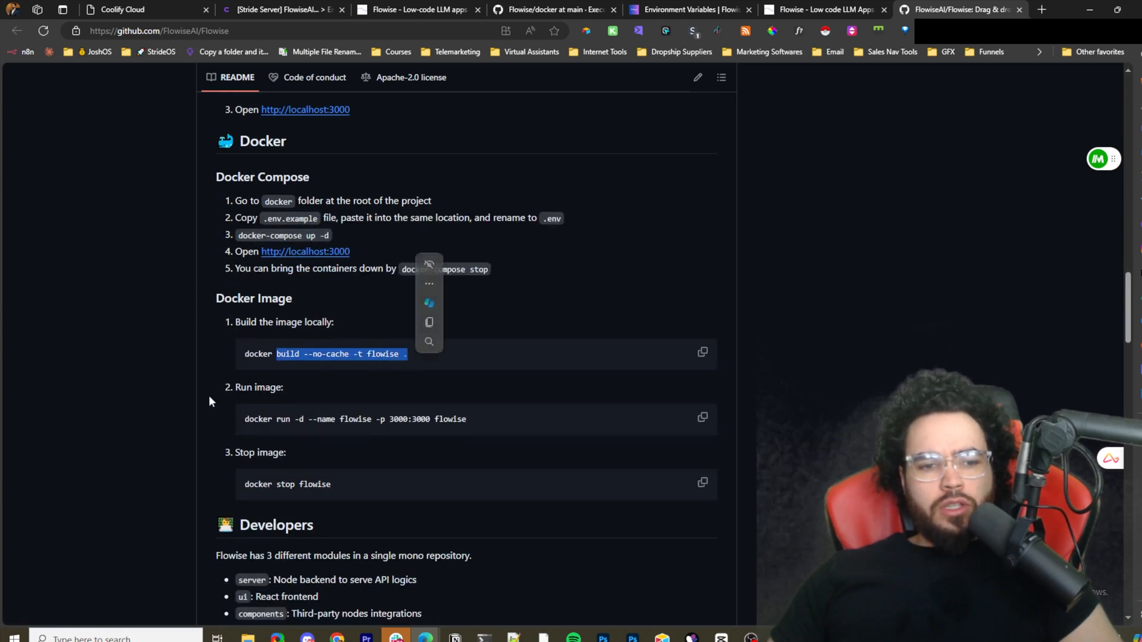
pyautogui.scroll(-3)
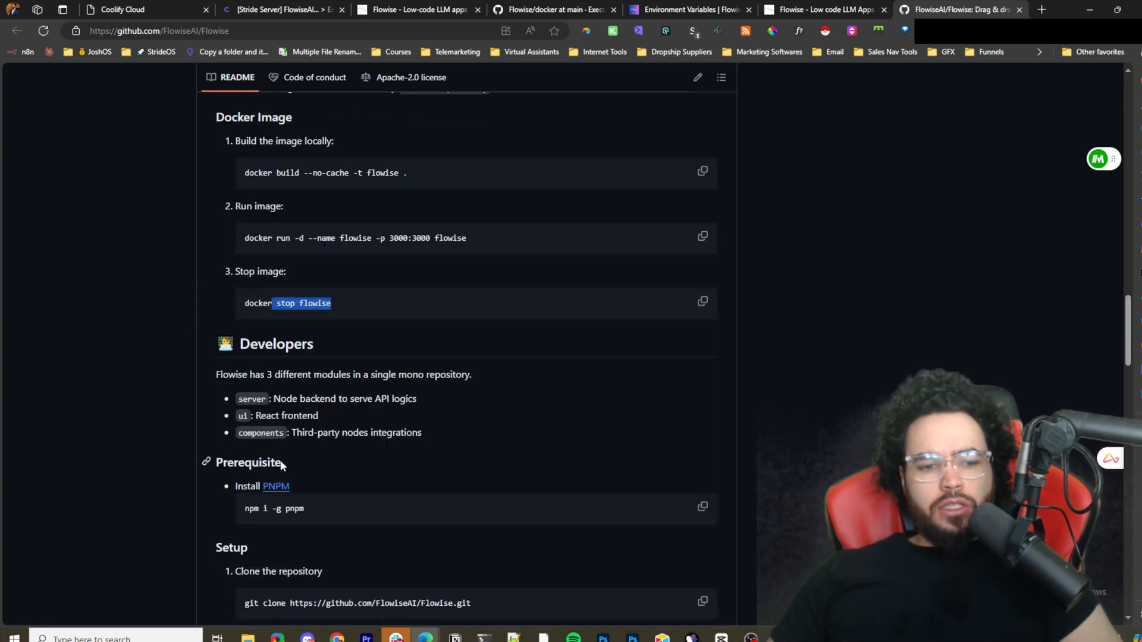
pyautogui.scroll(-3)
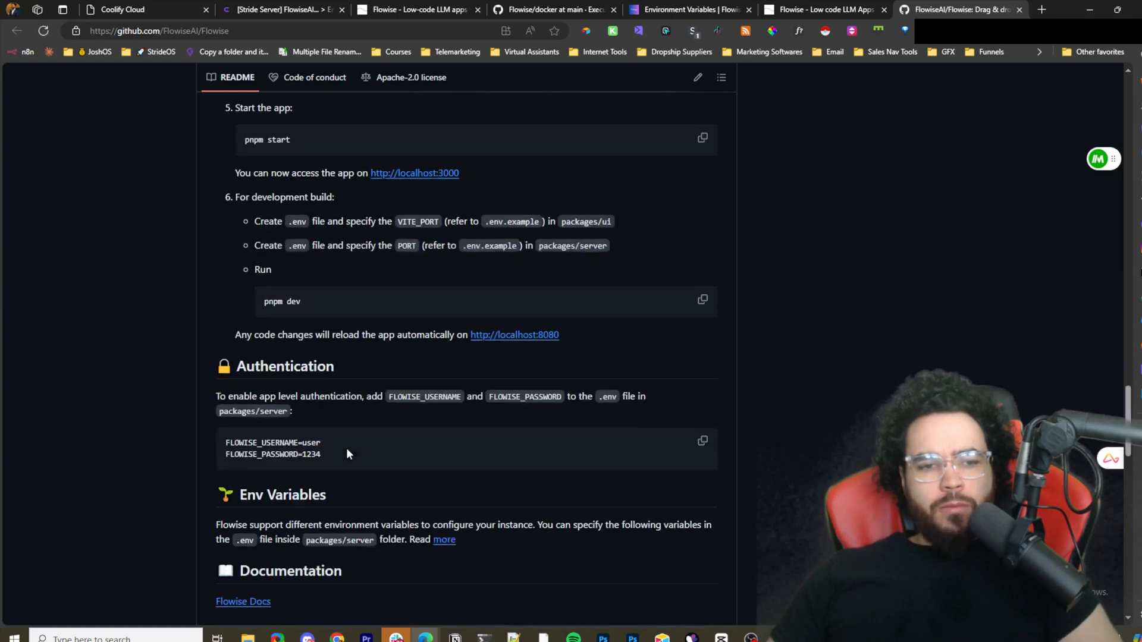
pyautogui.scroll(-3)
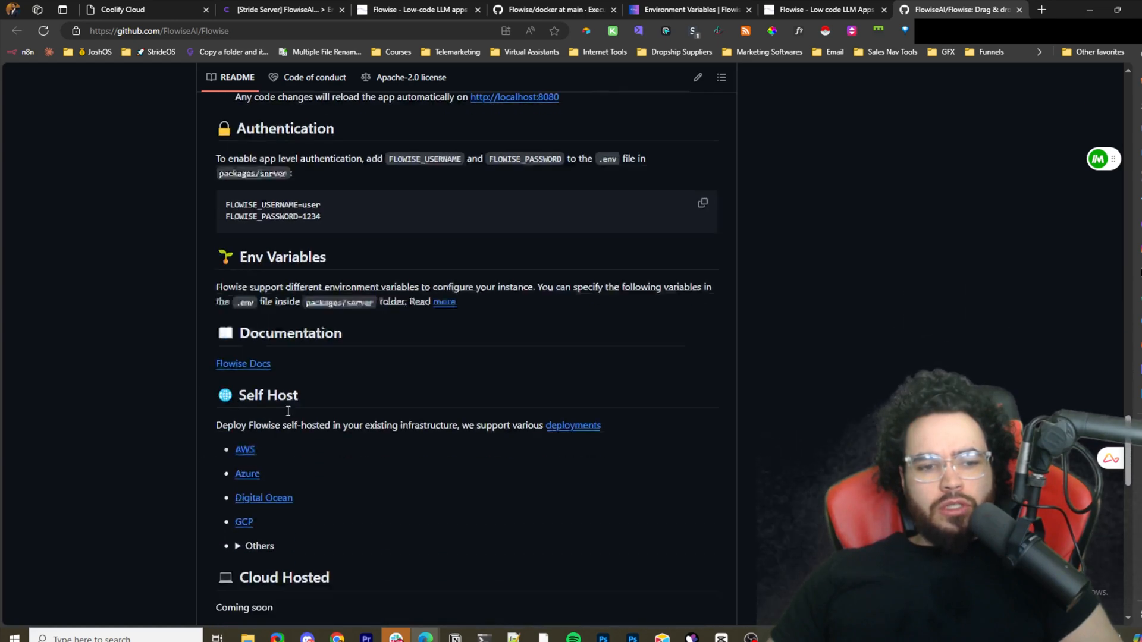
pyautogui.scroll(-3)
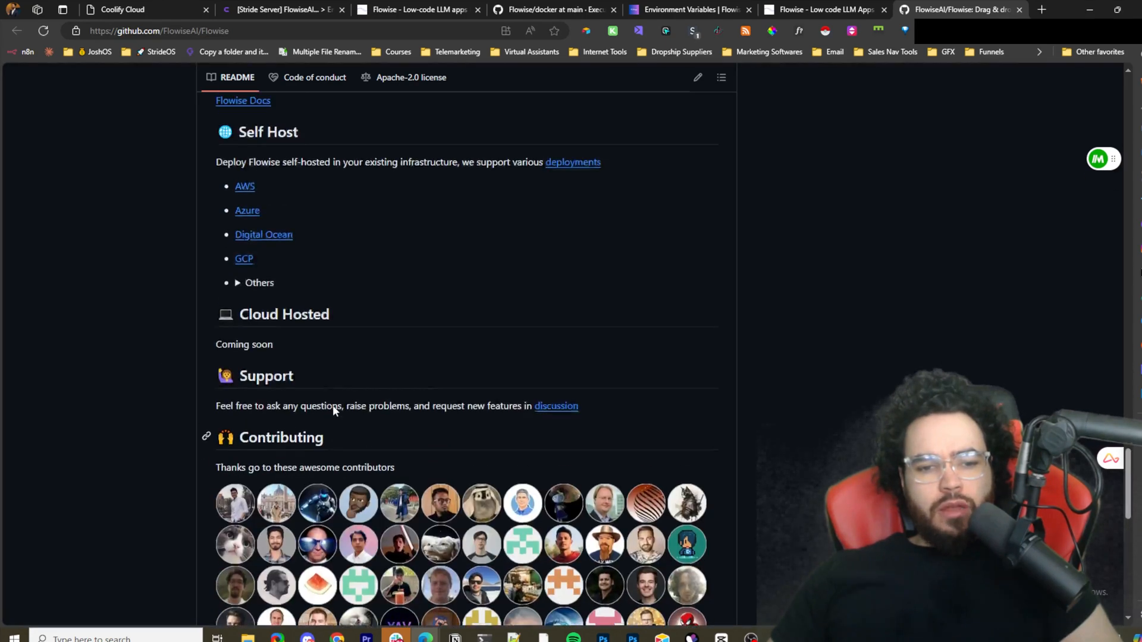
# Scroll the README back up to the top of the repository page.
pyautogui.scroll(3)
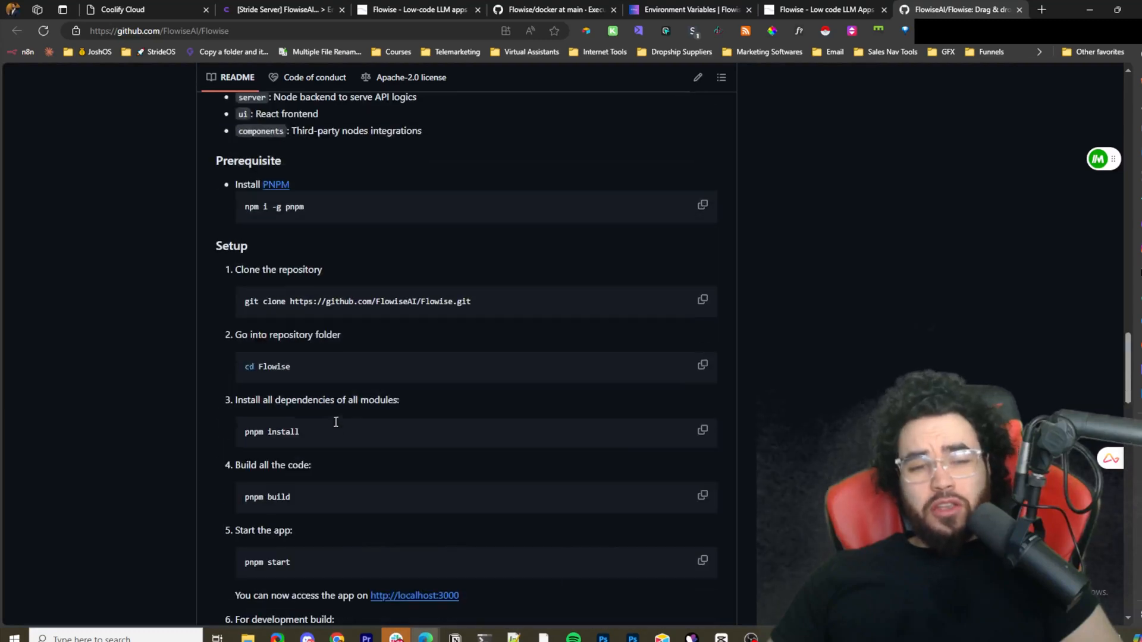
pyautogui.scroll(3)
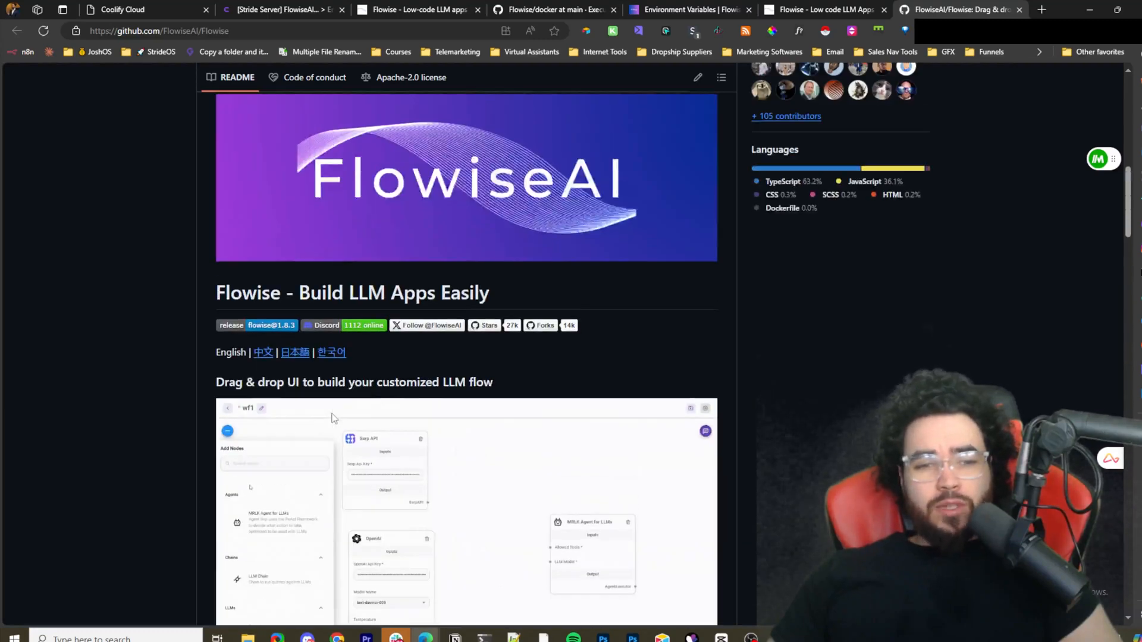
pyautogui.scroll(3)
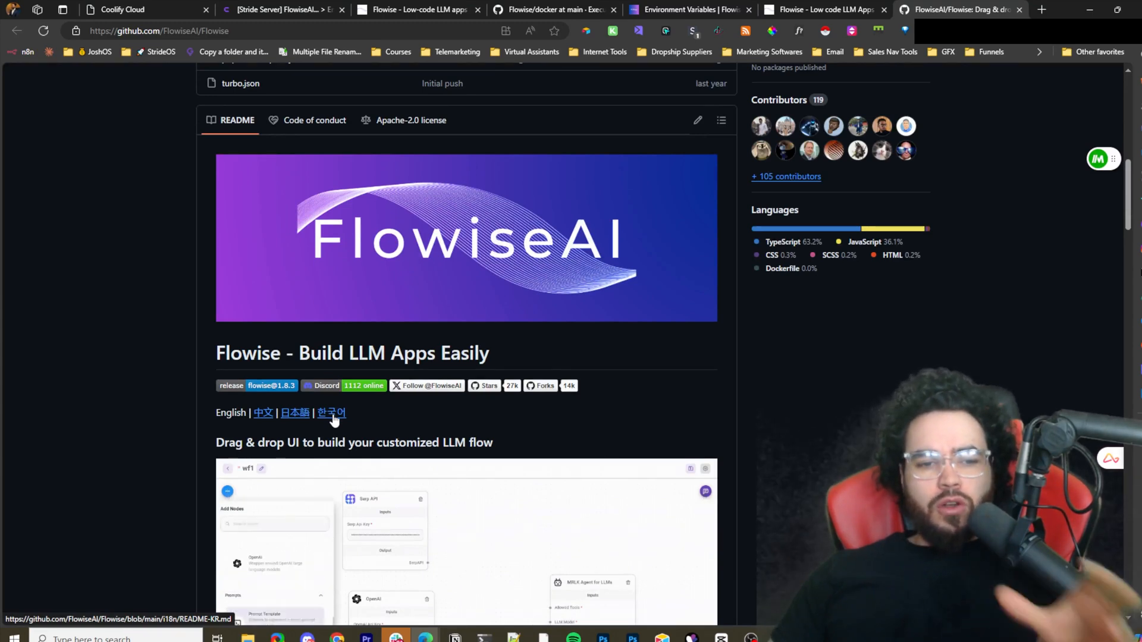
pyautogui.scroll(3)
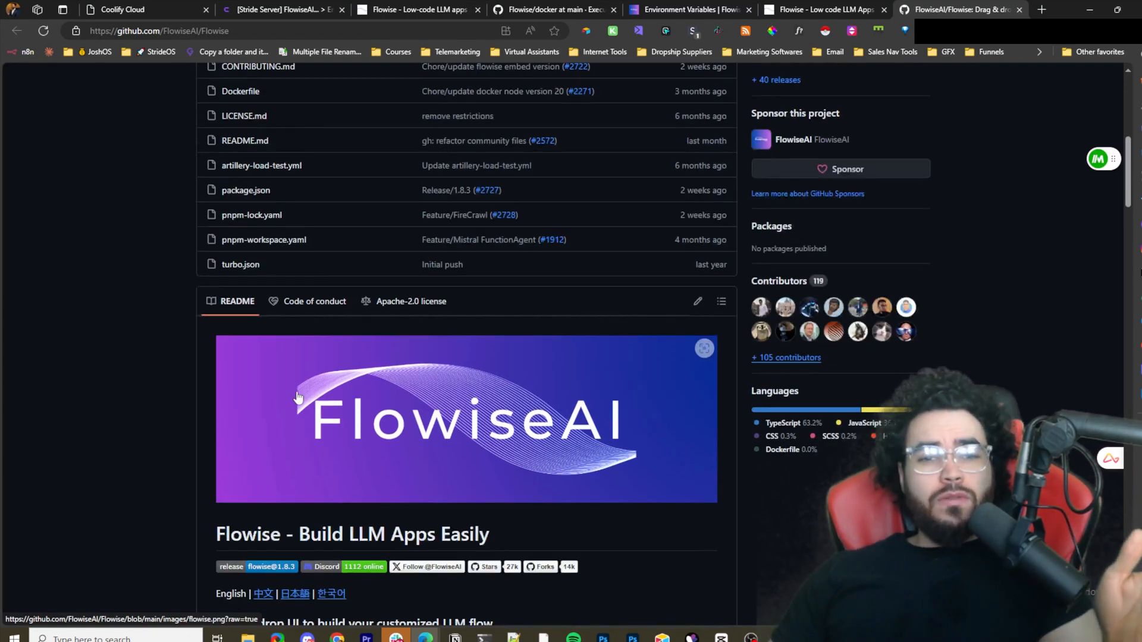
pyautogui.scroll(3)
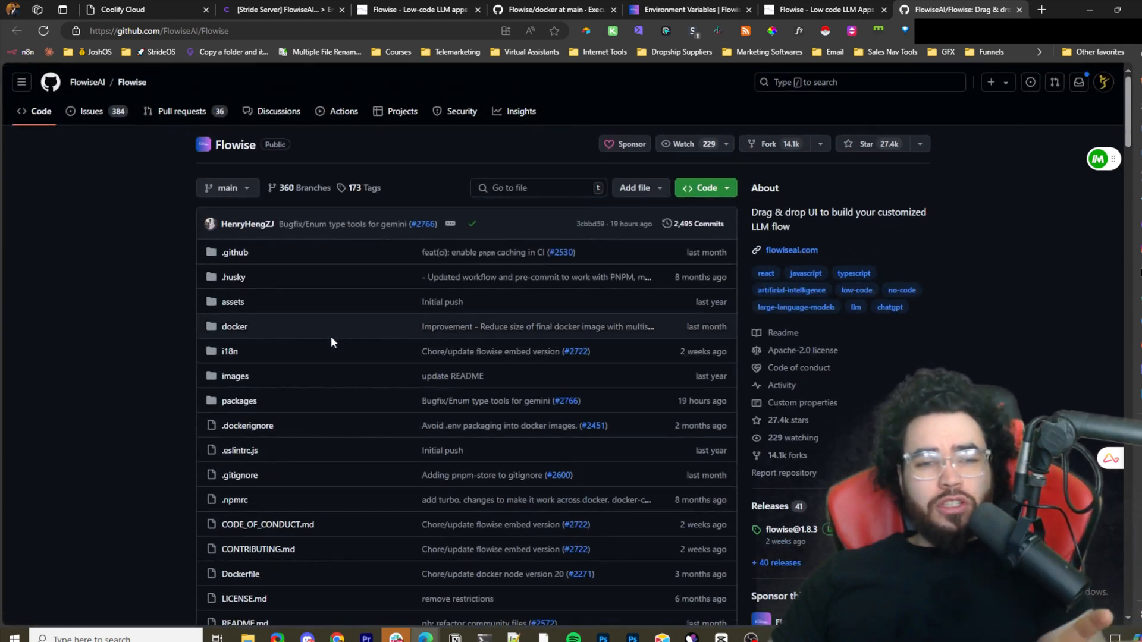
pyautogui.moveTo(264, 326)
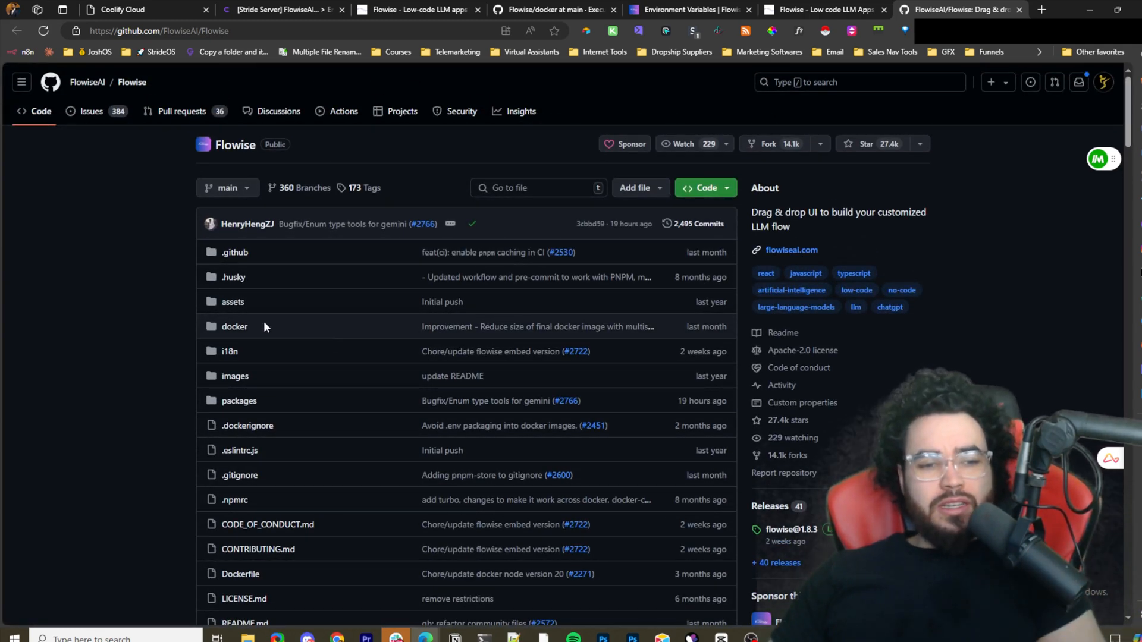
pyautogui.moveTo(384, 319)
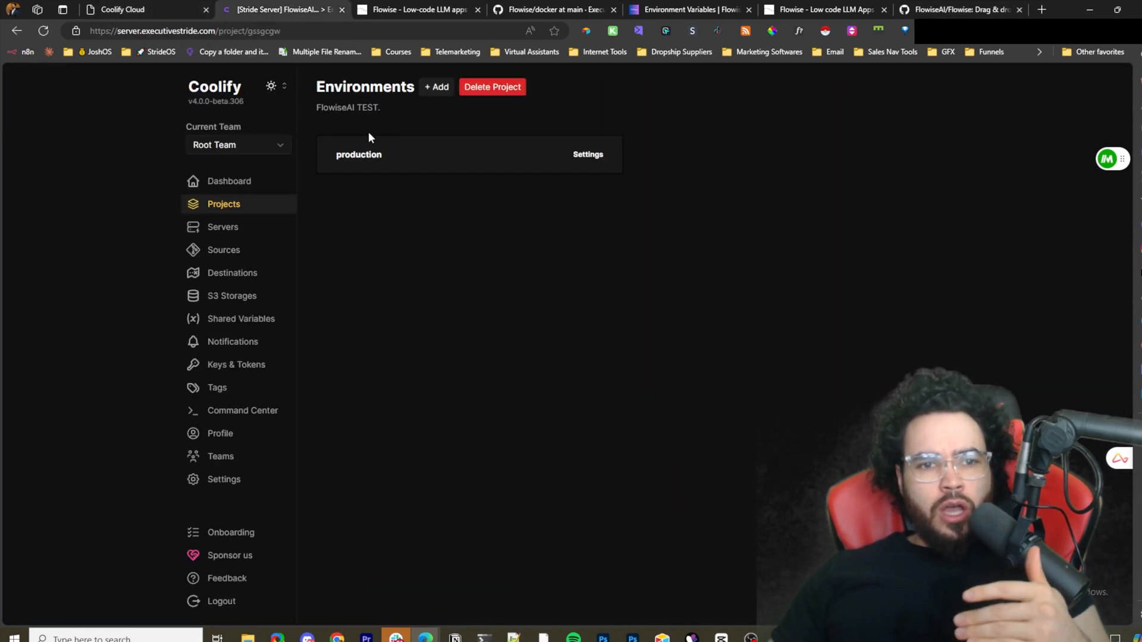
pyautogui.moveTo(262, 181)
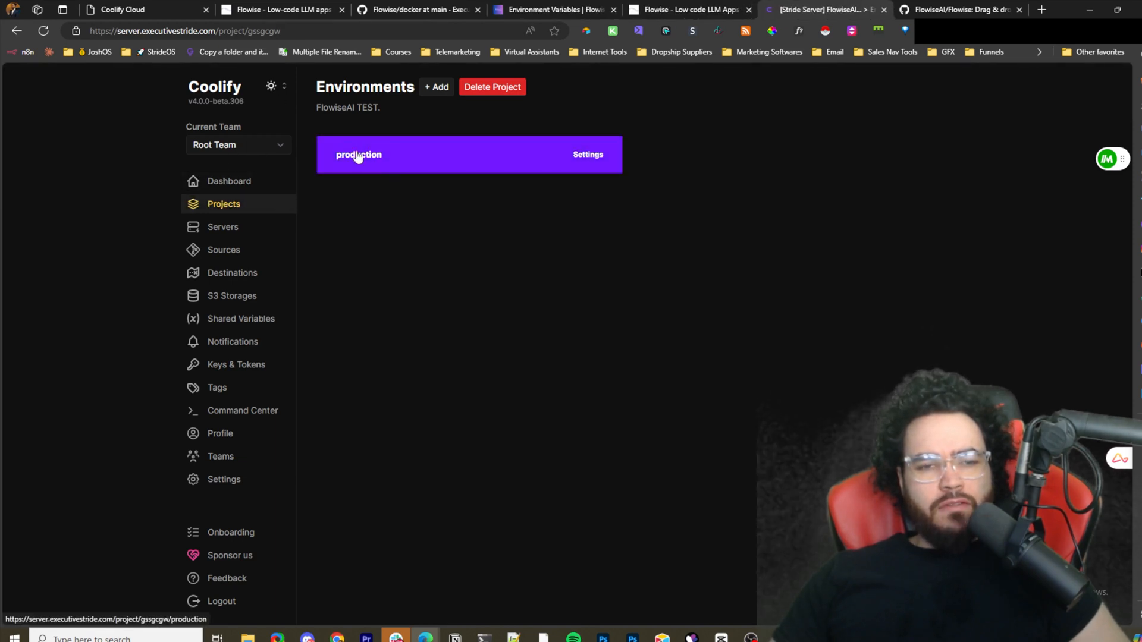
# Open the production environment of the FlowiseAI TEST project, showing no resources yet.
pyautogui.click(358, 153)
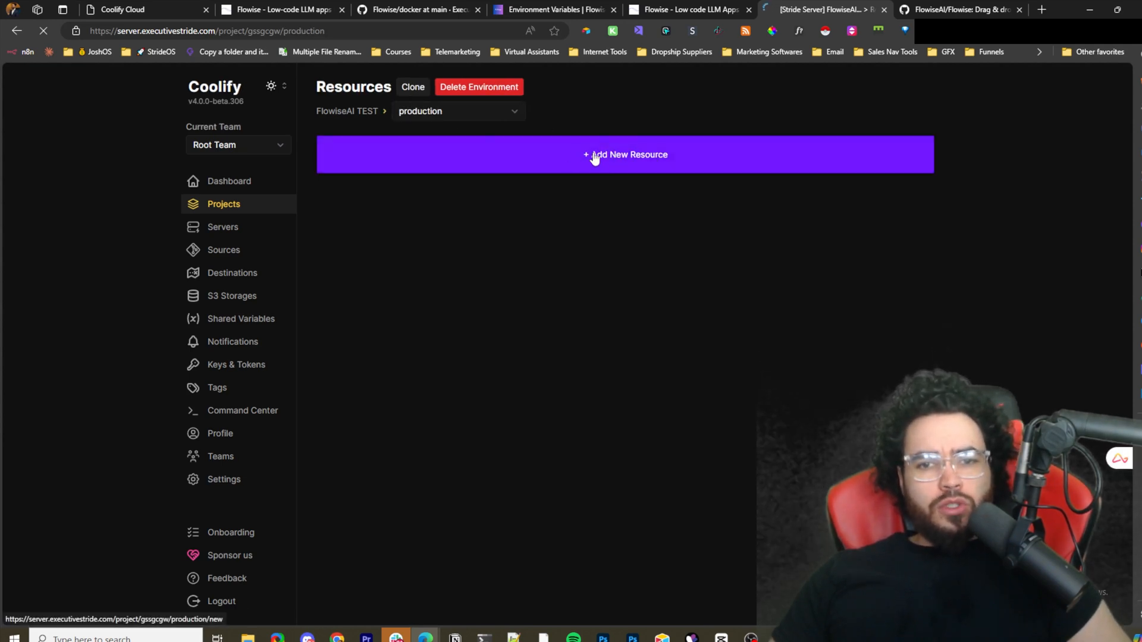
# Open the New Resource page and scroll through its applications, databases and services list.
pyautogui.click(624, 155)
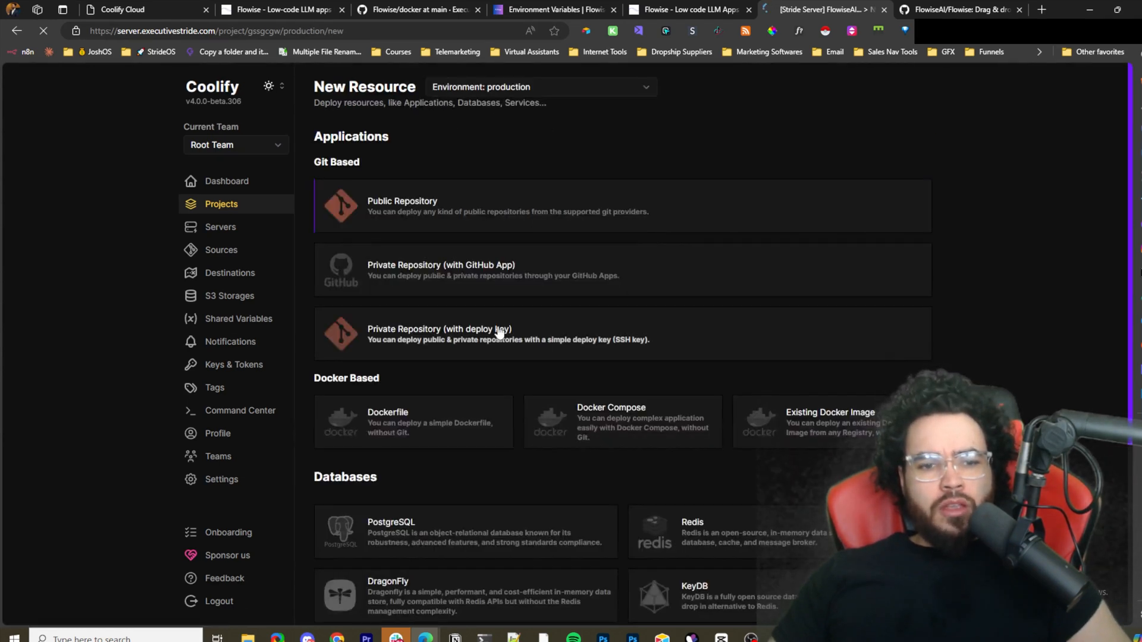
pyautogui.scroll(-3)
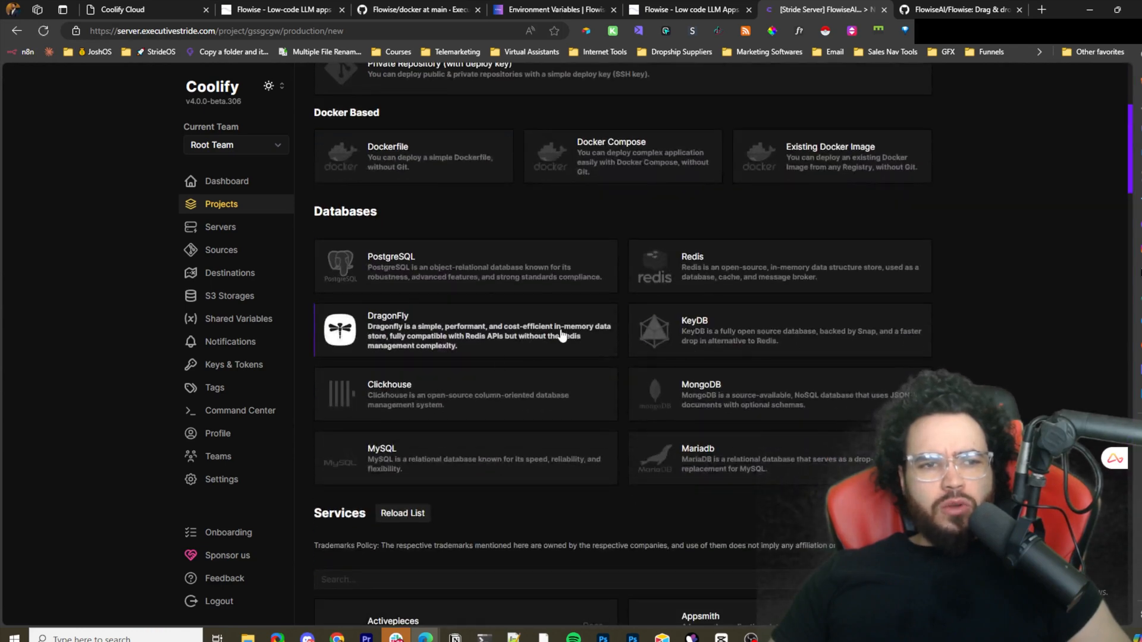
pyautogui.scroll(-3)
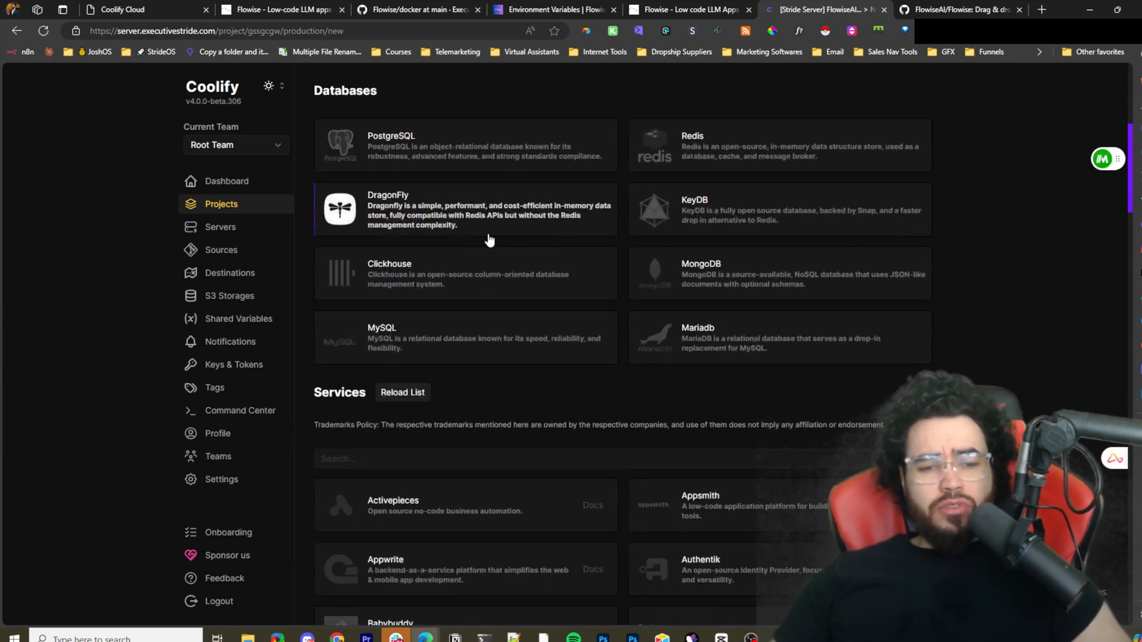
pyautogui.scroll(-3)
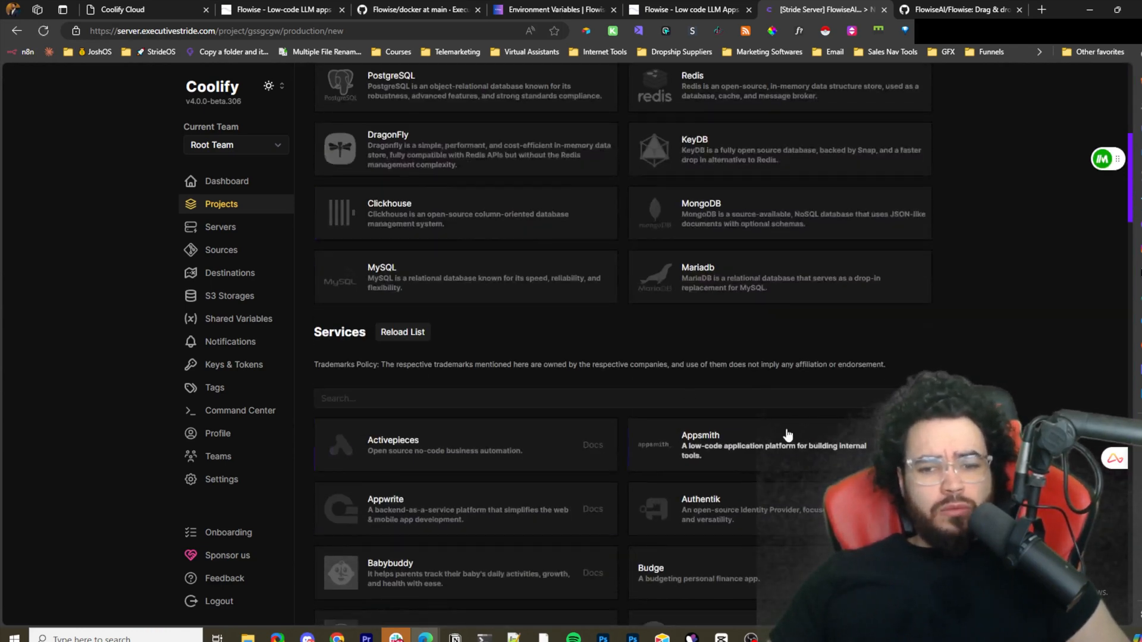
pyautogui.scroll(3)
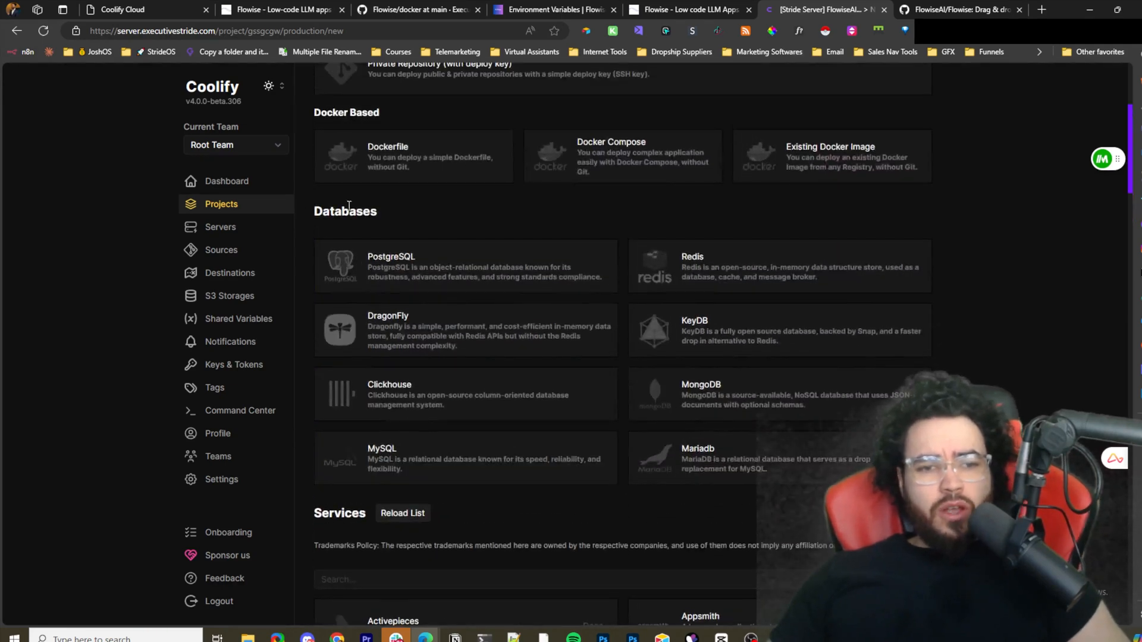
pyautogui.scroll(3)
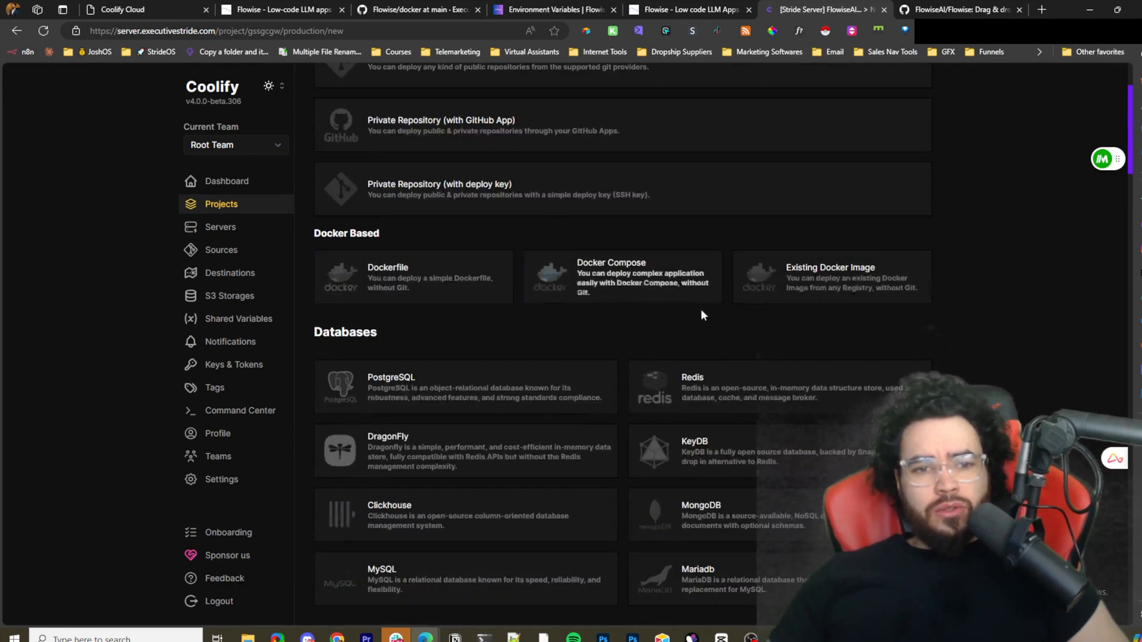
pyautogui.scroll(-3)
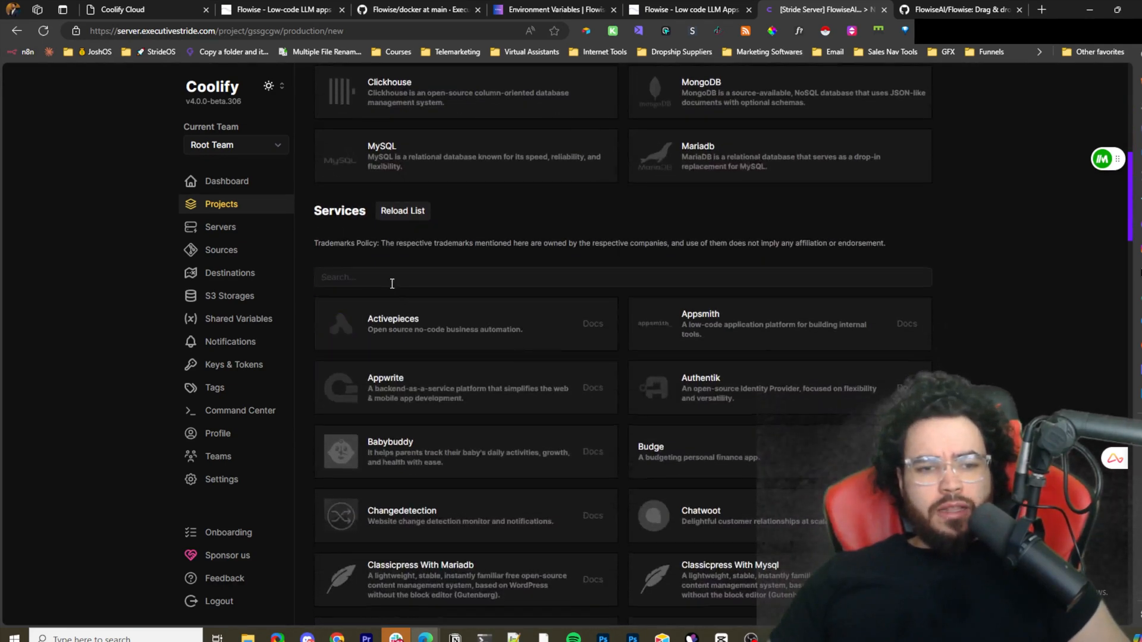
pyautogui.scroll(-3)
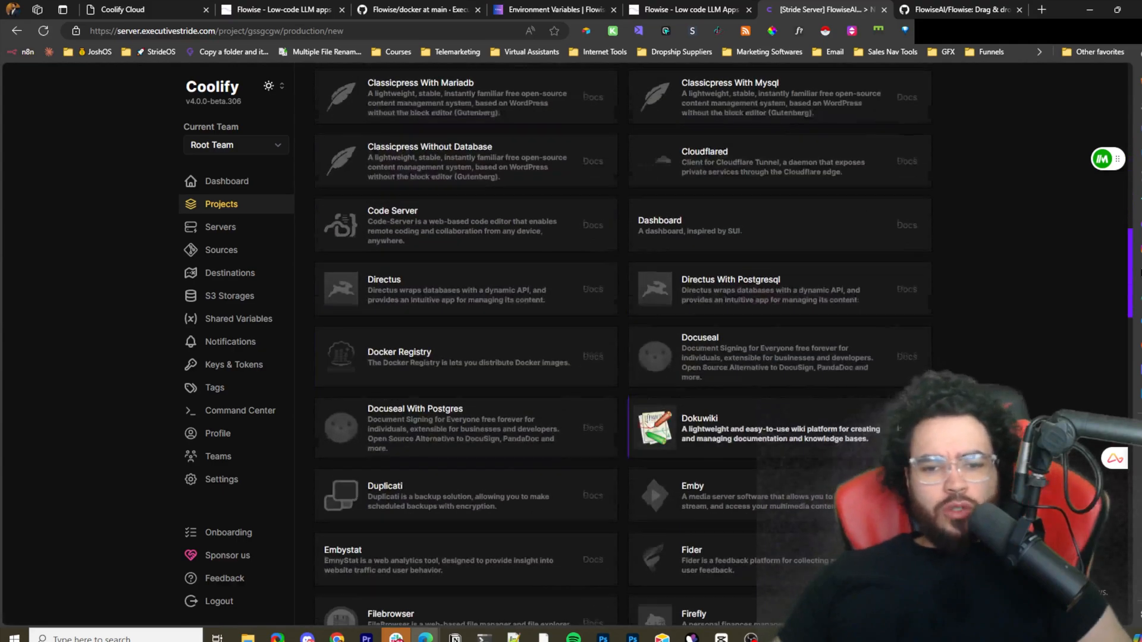
pyautogui.scroll(-3)
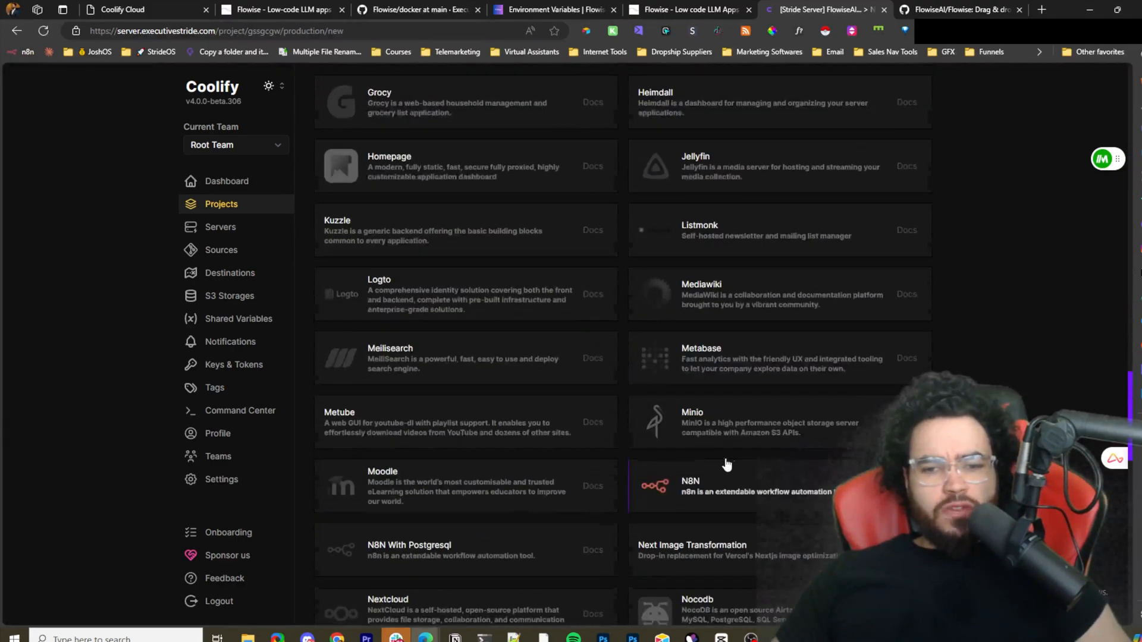
pyautogui.scroll(-3)
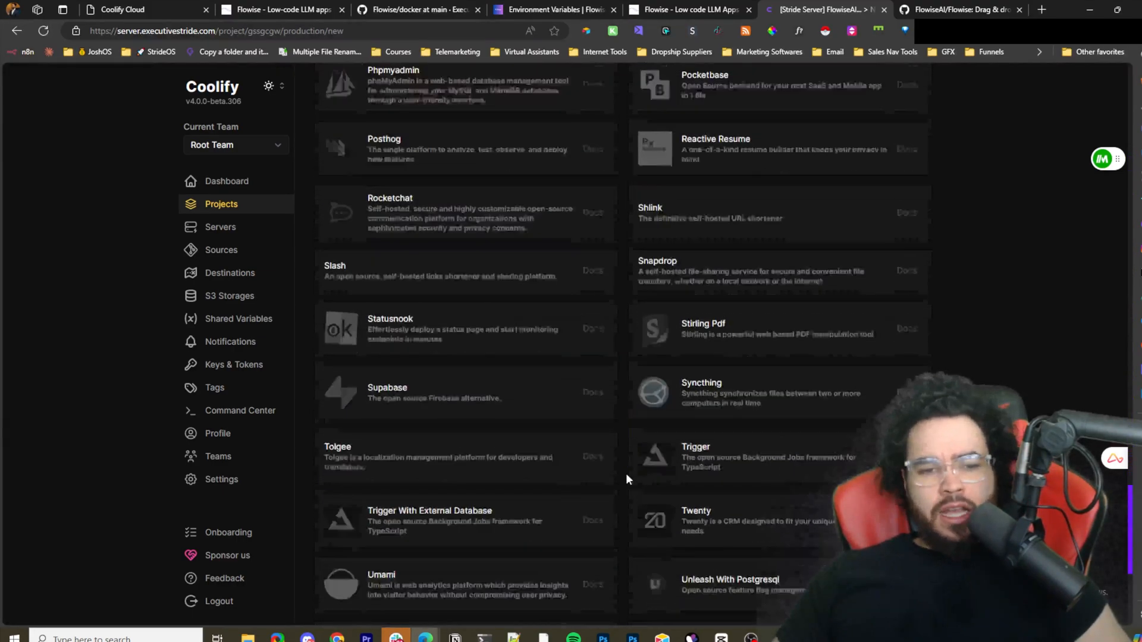
pyautogui.scroll(-3)
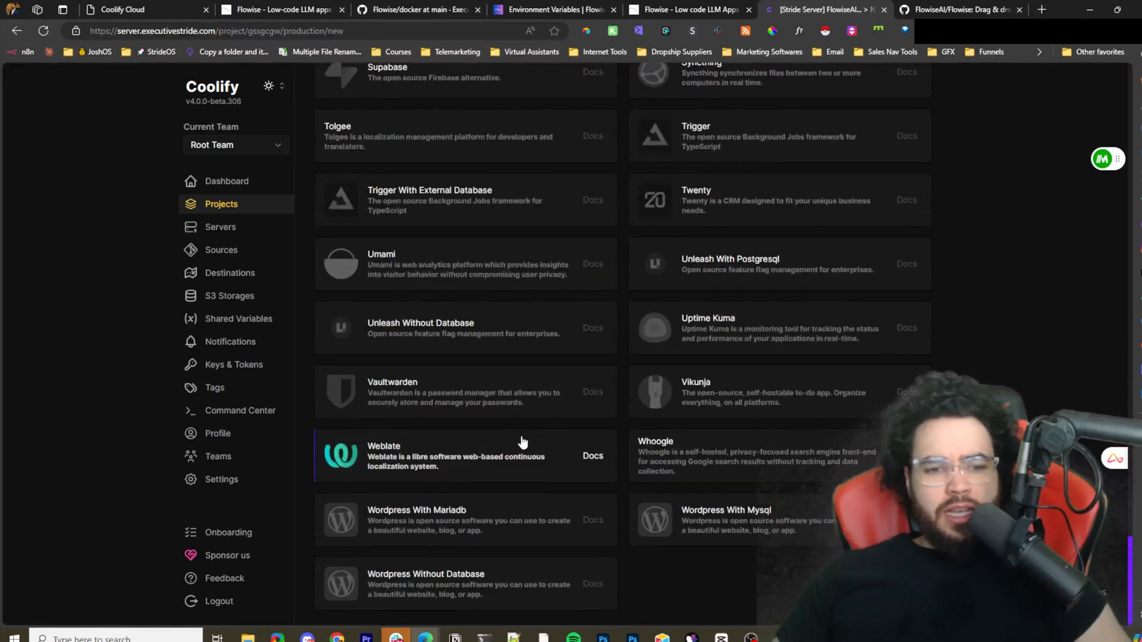
pyautogui.scroll(3)
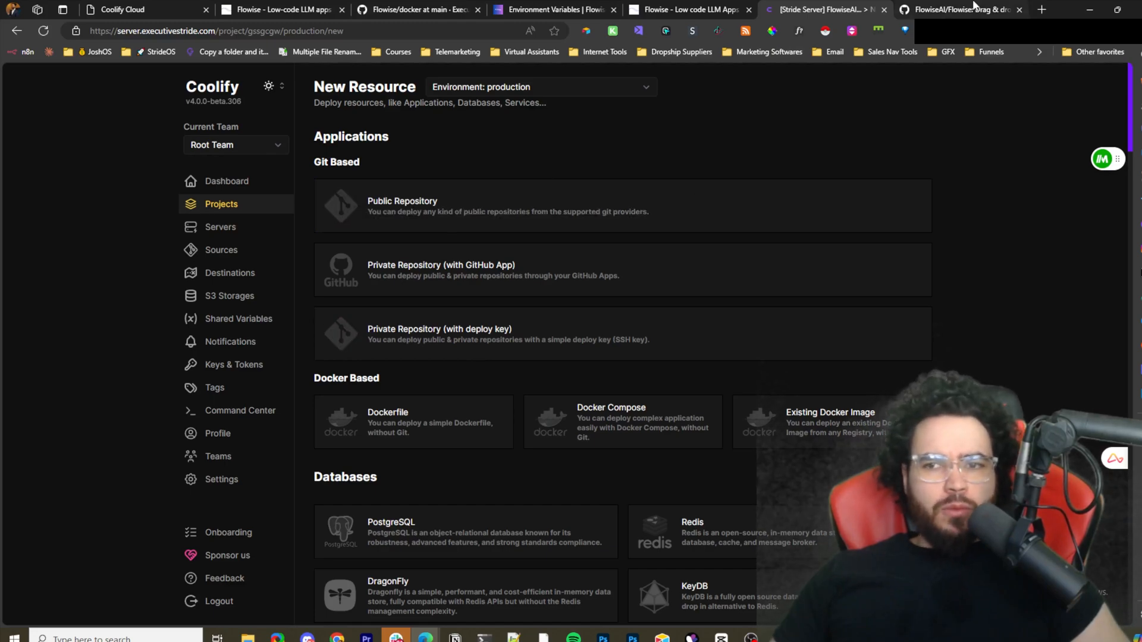
# Check the original Flowise repo and the fork's docker folder, then return to Coolify's New Resource page.
pyautogui.click(961, 9)
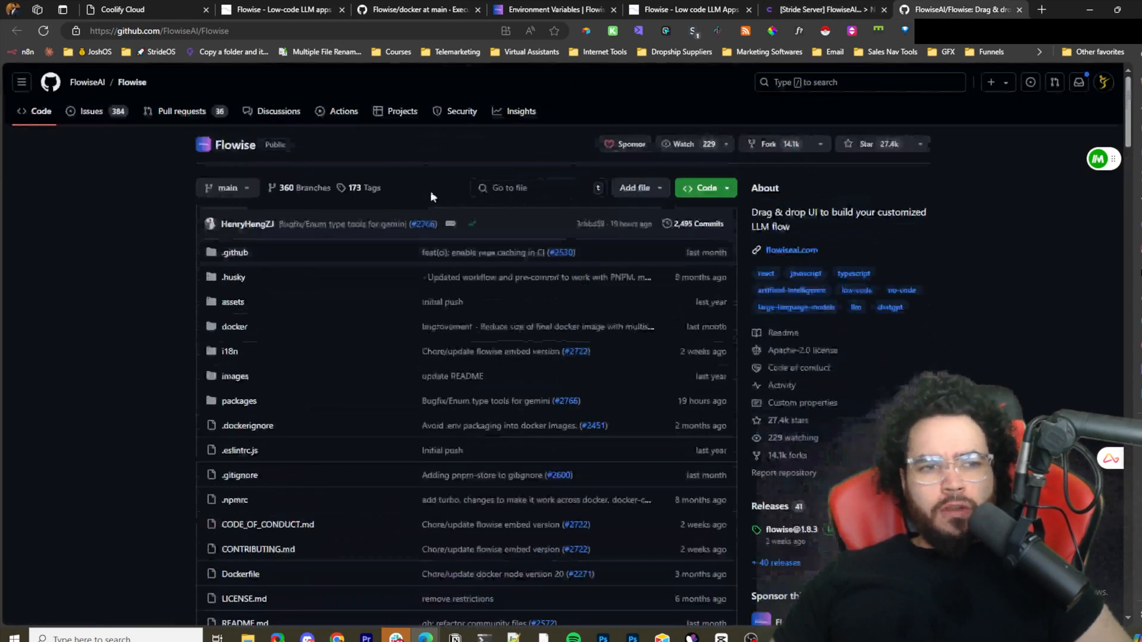
pyautogui.moveTo(485, 241)
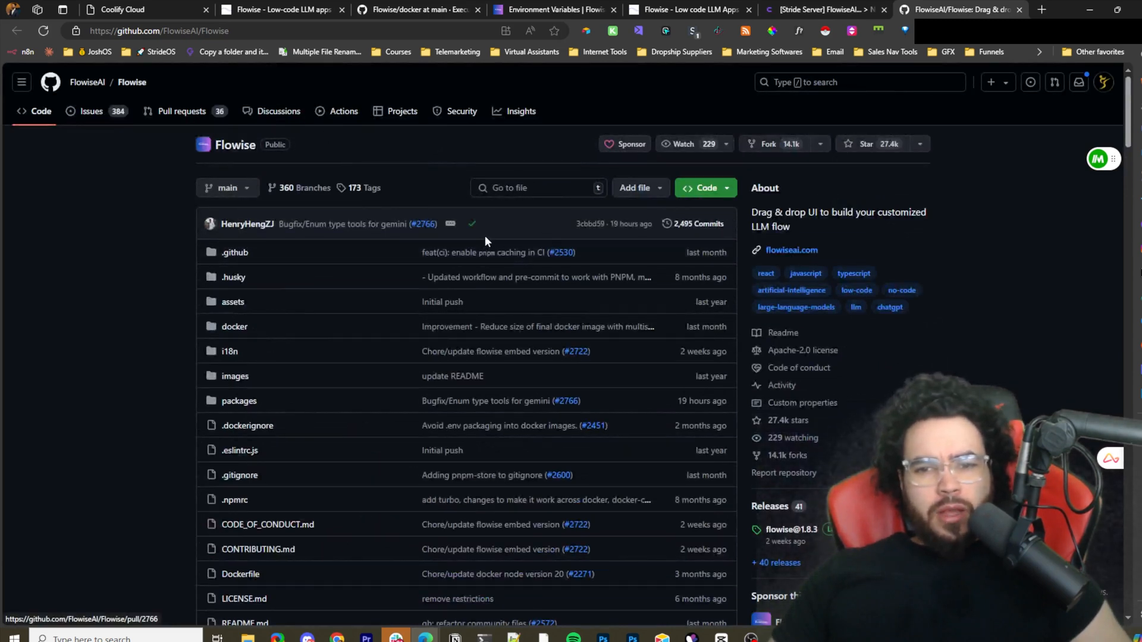
pyautogui.moveTo(436, 364)
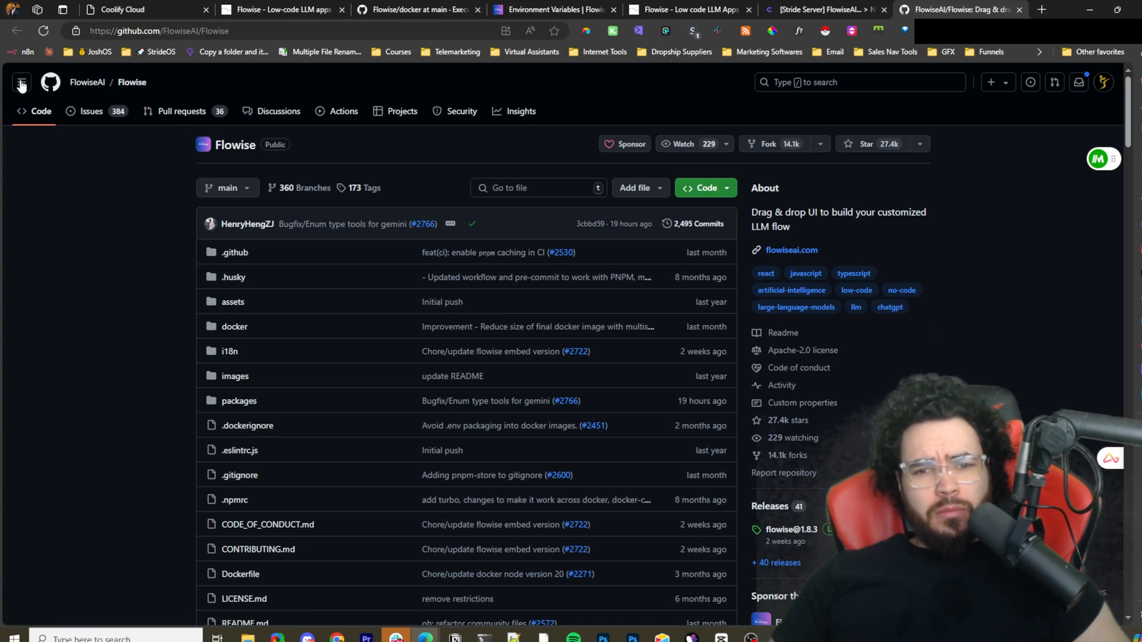
pyautogui.click(874, 9)
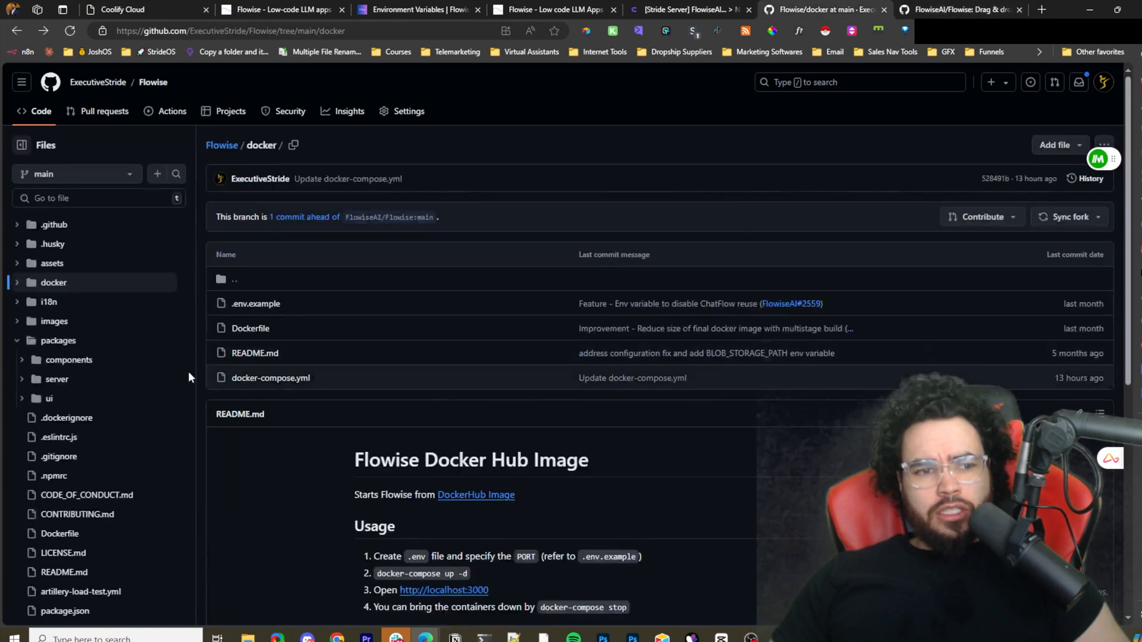
pyautogui.click(685, 9)
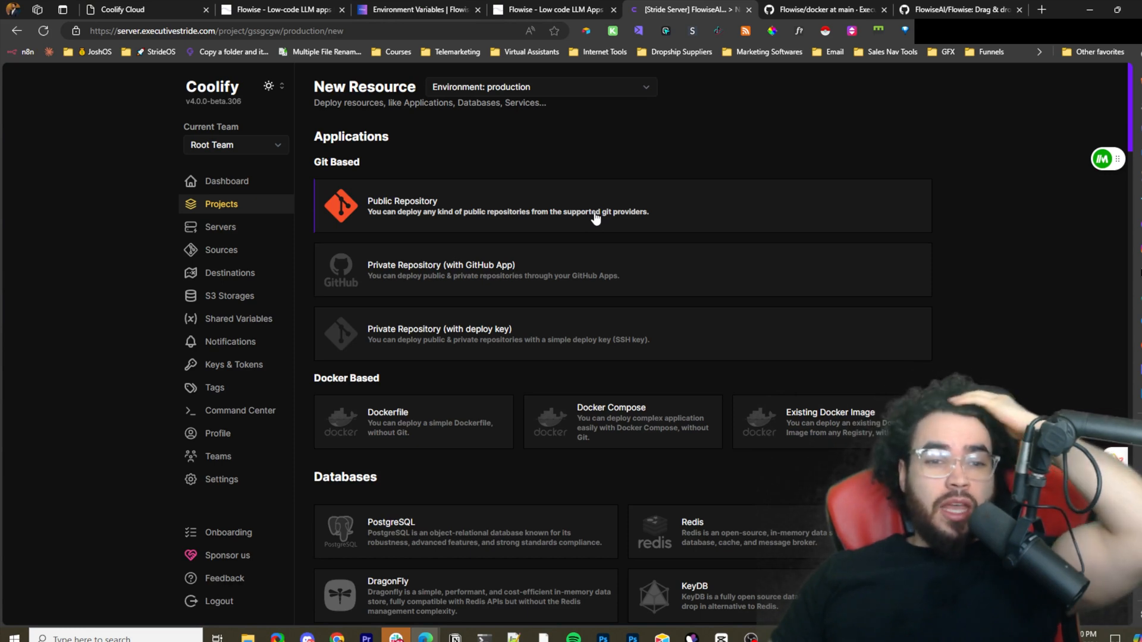
pyautogui.moveTo(643, 213)
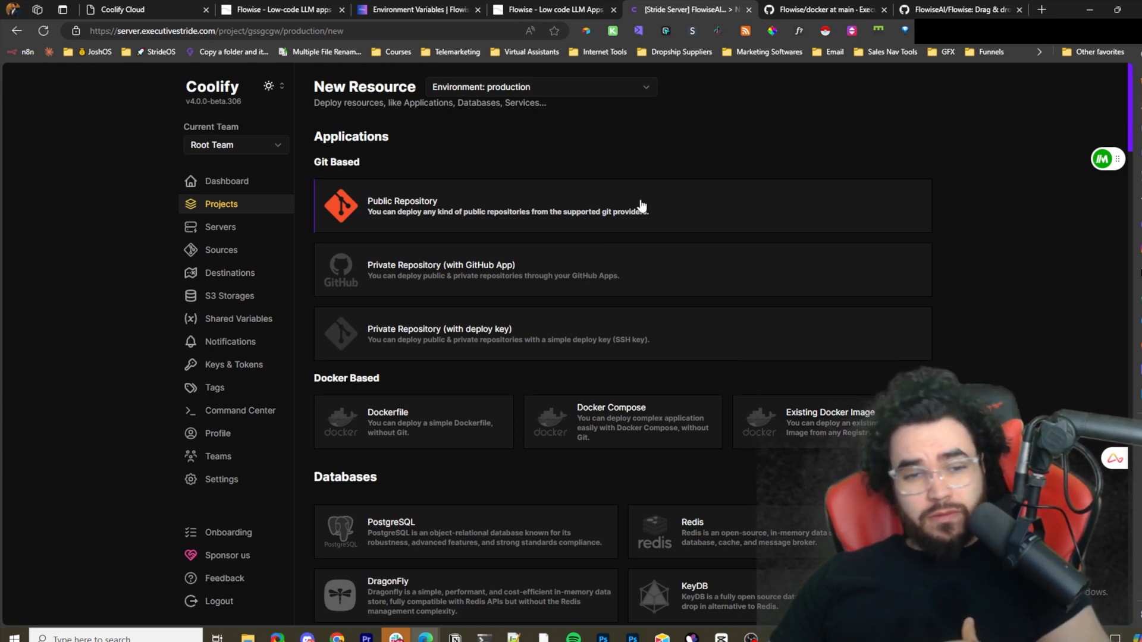
pyautogui.moveTo(408, 211)
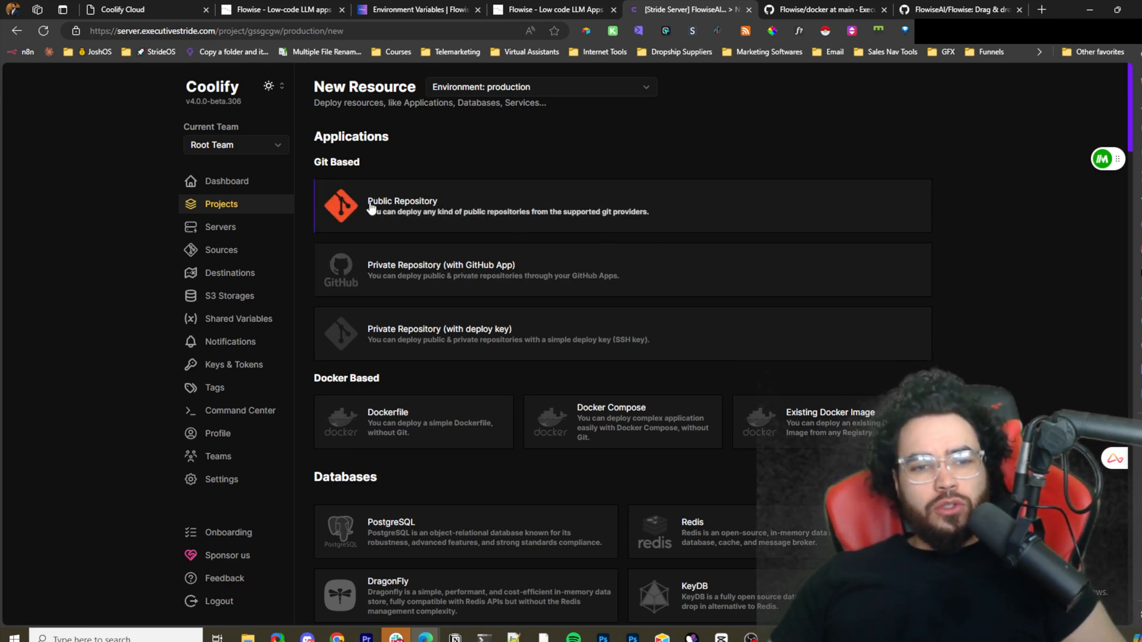
pyautogui.moveTo(484, 209)
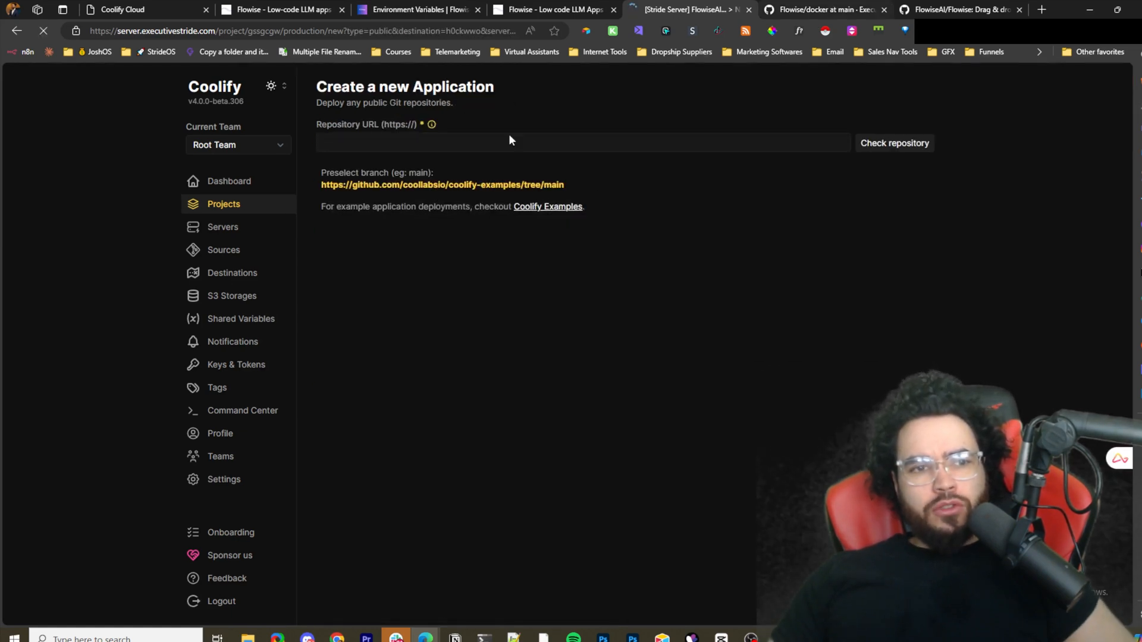
# Open the Flowise Dockerfile from the original repo in GitHub's web editor and start editing it.
pyautogui.click(960, 10)
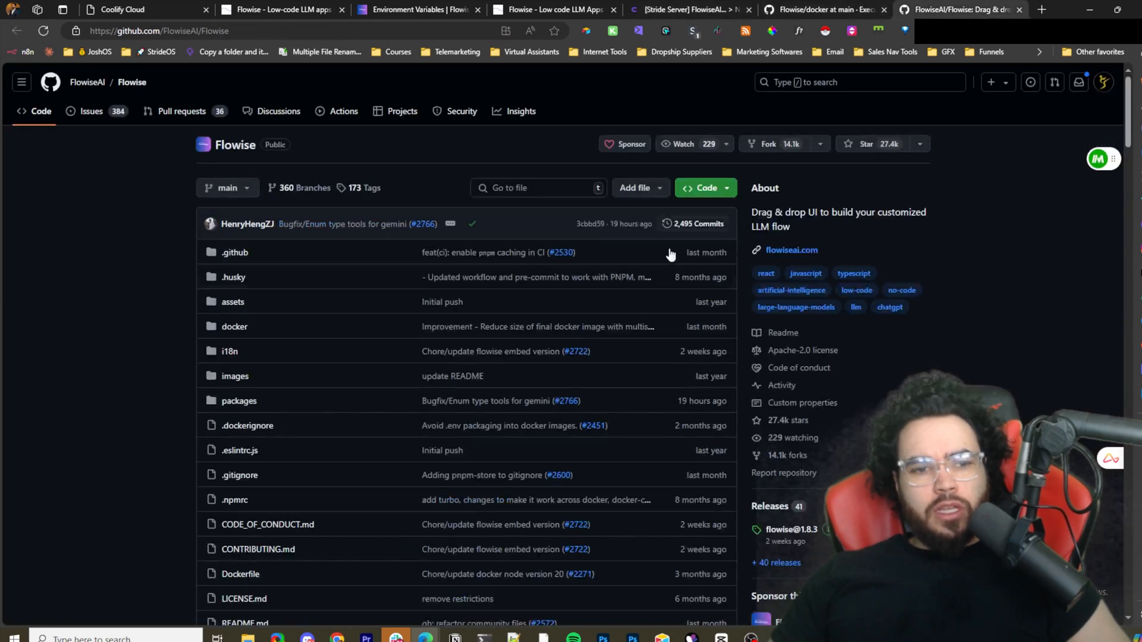
pyautogui.moveTo(486, 321)
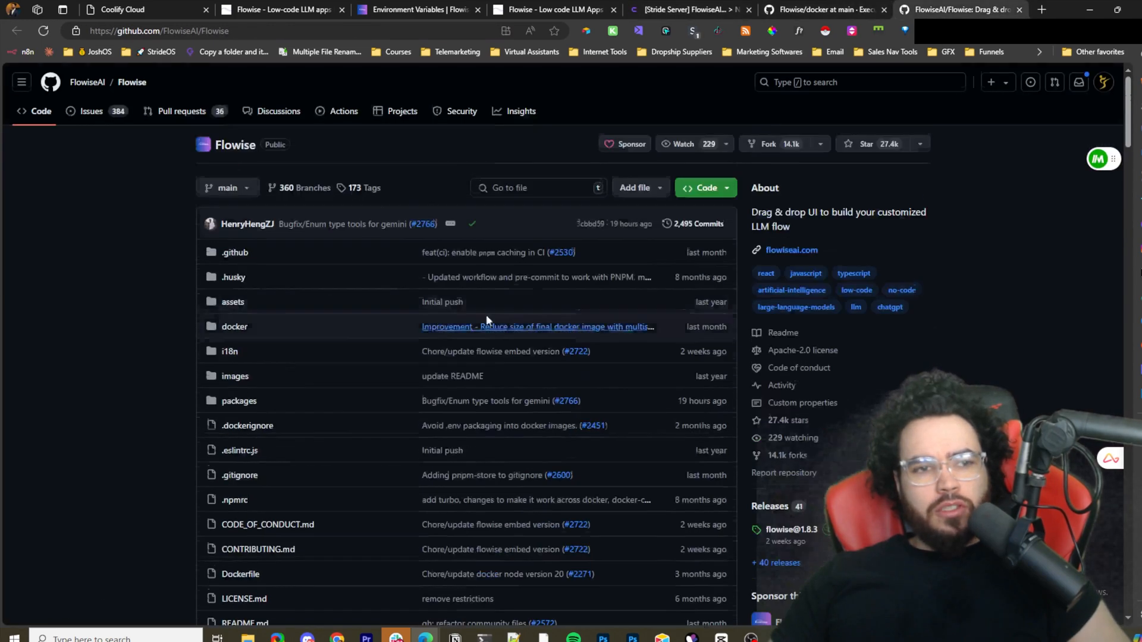
pyautogui.scroll(-3)
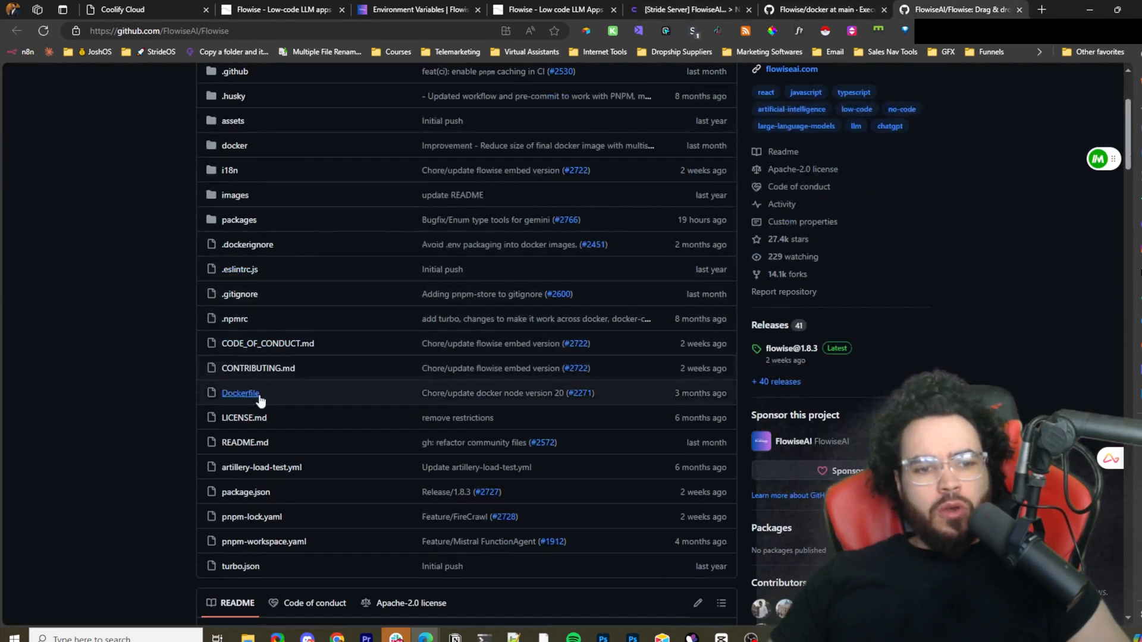
pyautogui.scroll(3)
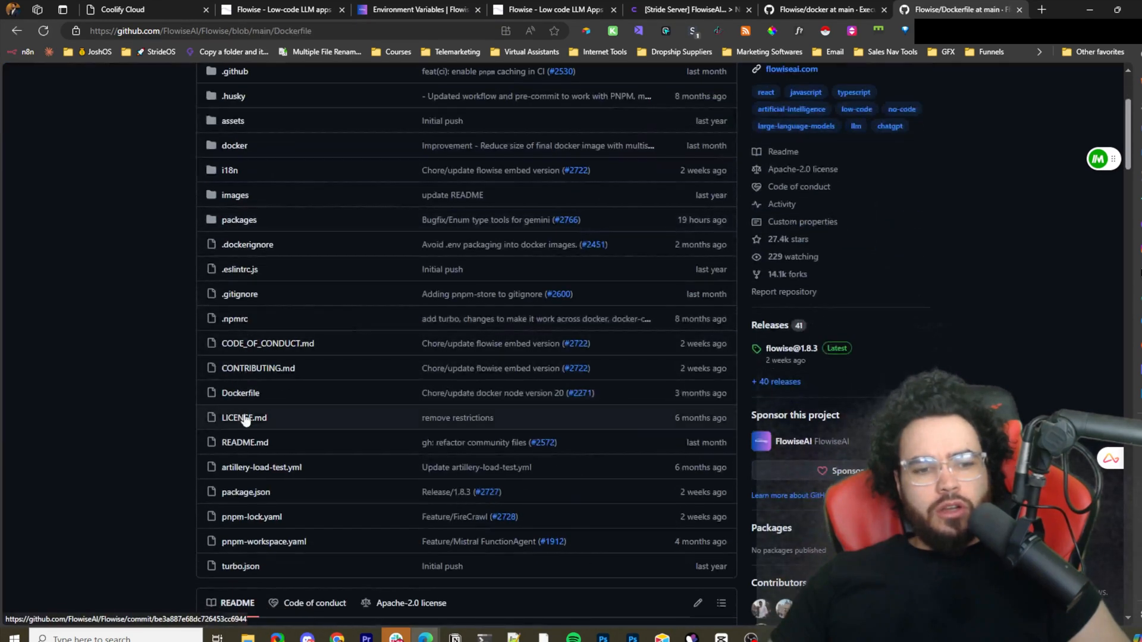
pyautogui.click(239, 392)
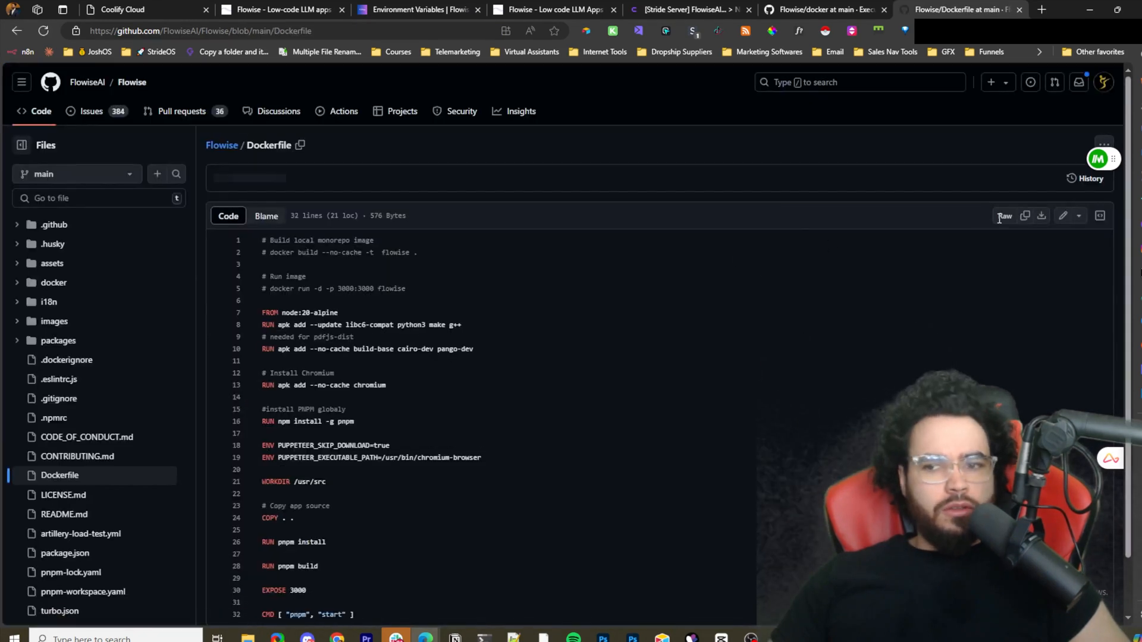
pyautogui.moveTo(1062, 215)
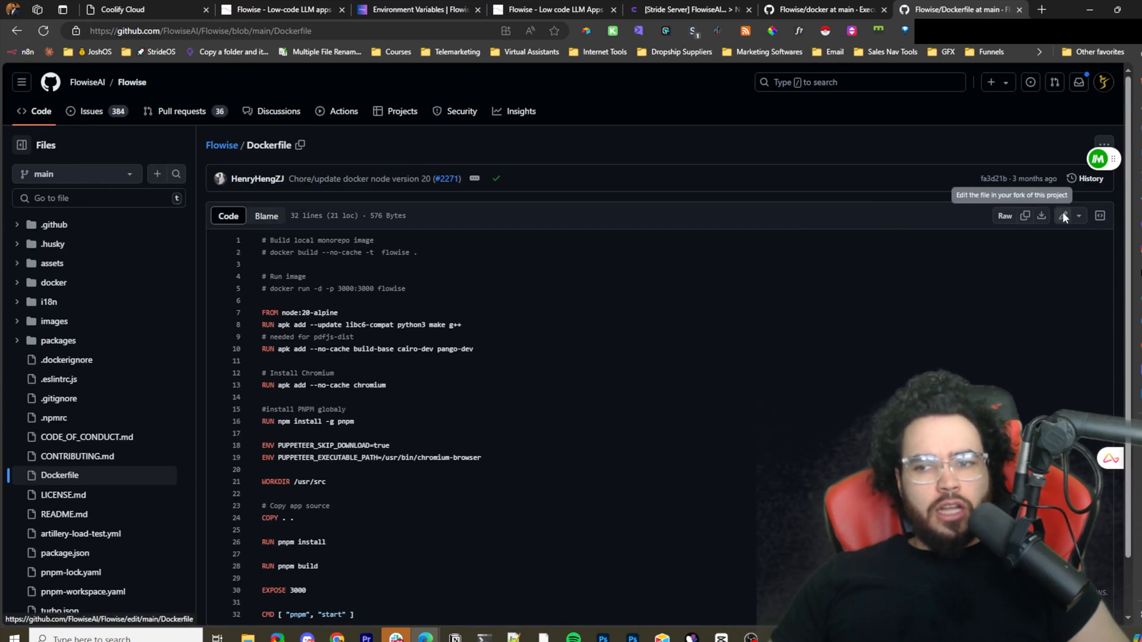
pyautogui.click(1063, 216)
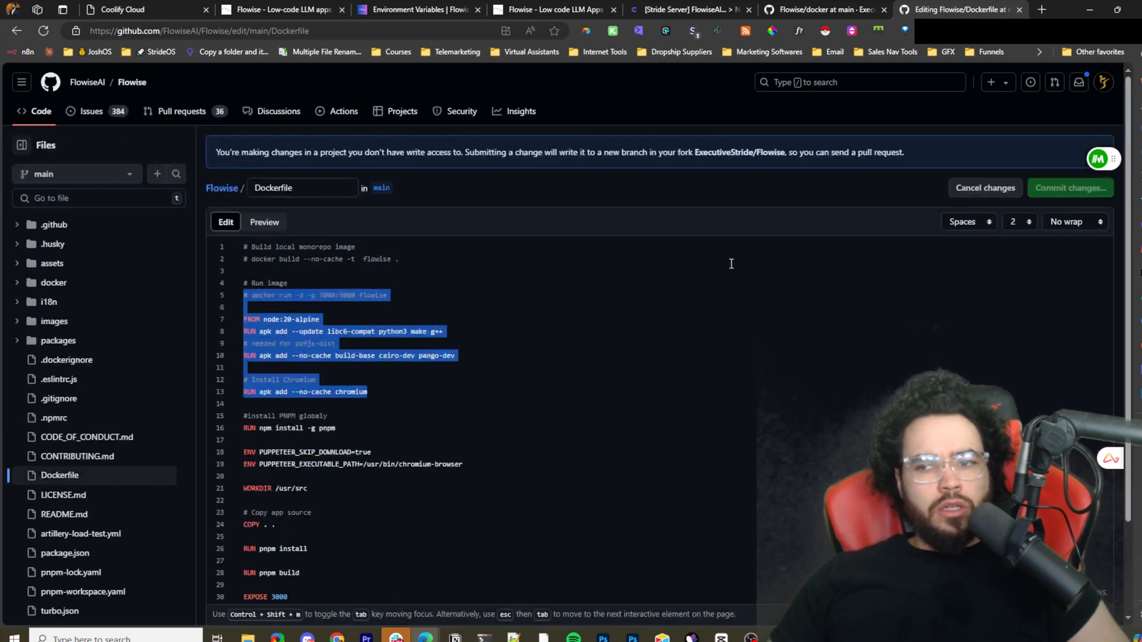
pyautogui.write('ss')
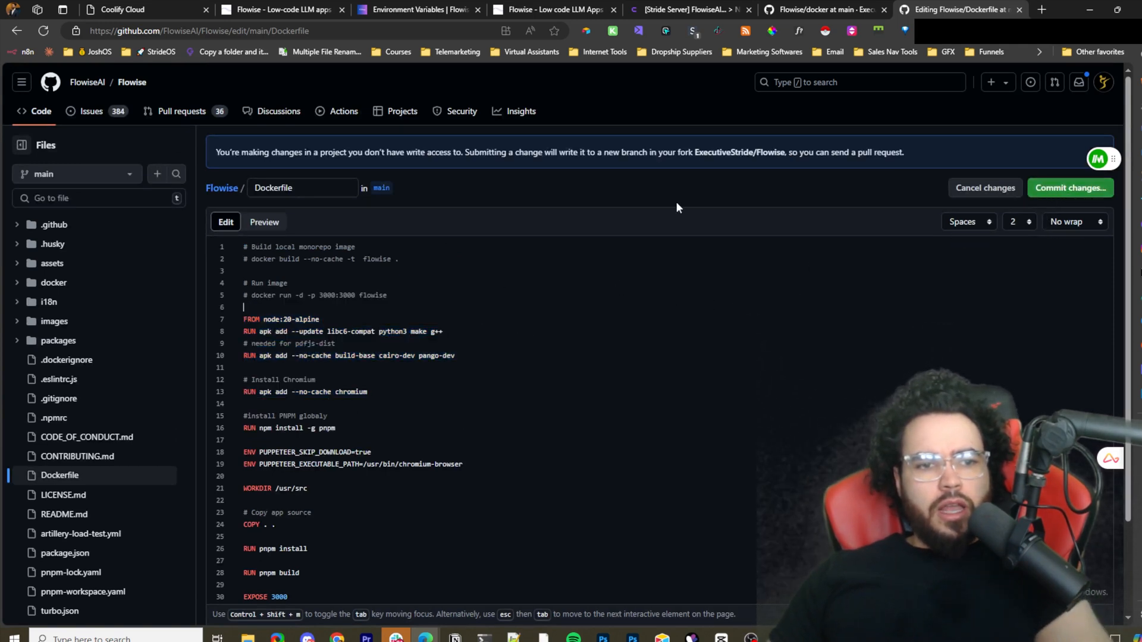
pyautogui.moveTo(855, 28)
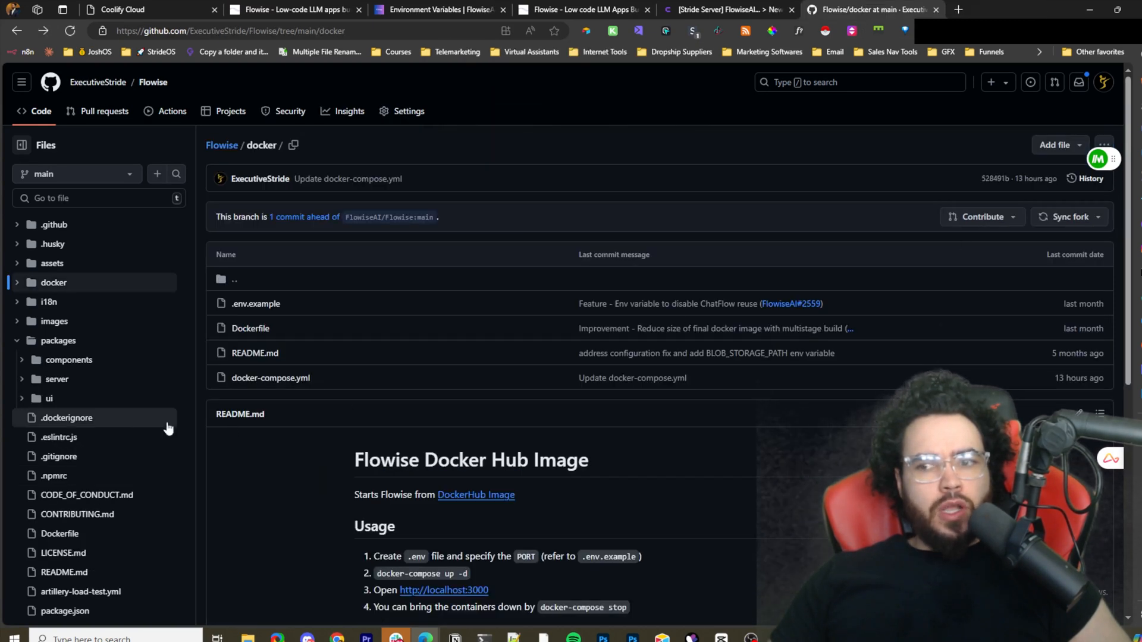
pyautogui.scroll(-3)
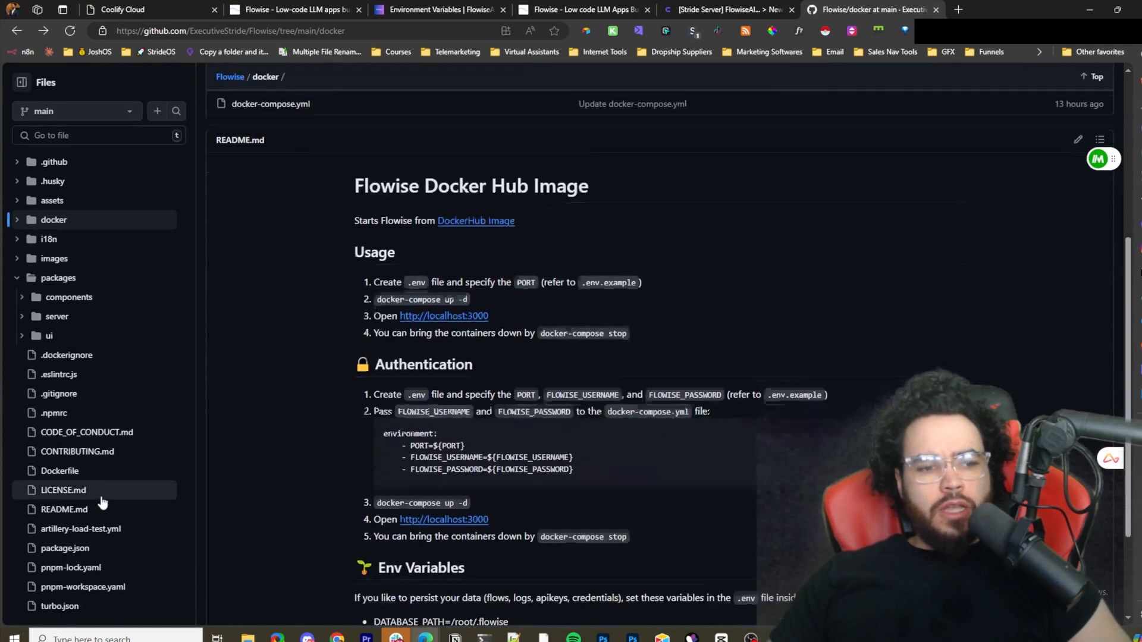
pyautogui.scroll(-3)
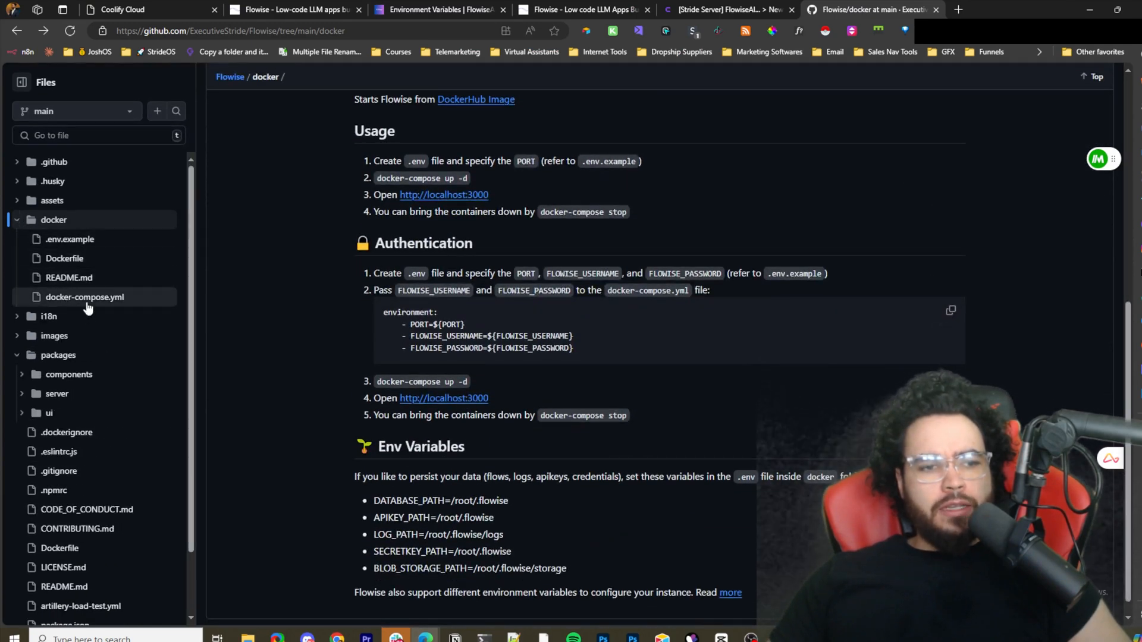
pyautogui.click(85, 296)
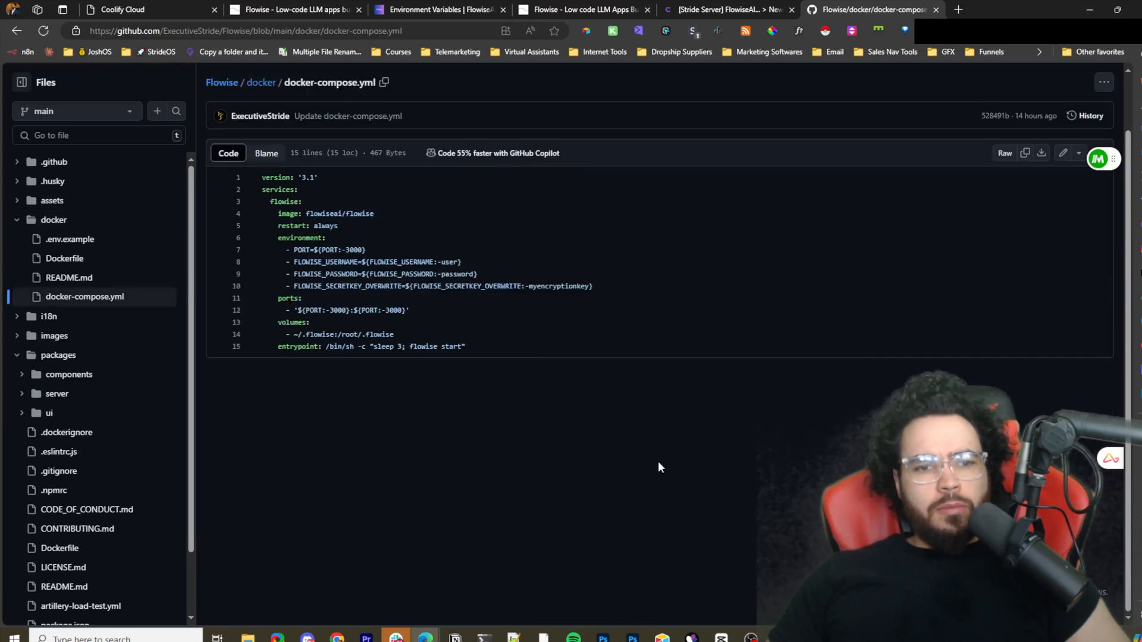
pyautogui.moveTo(463, 319)
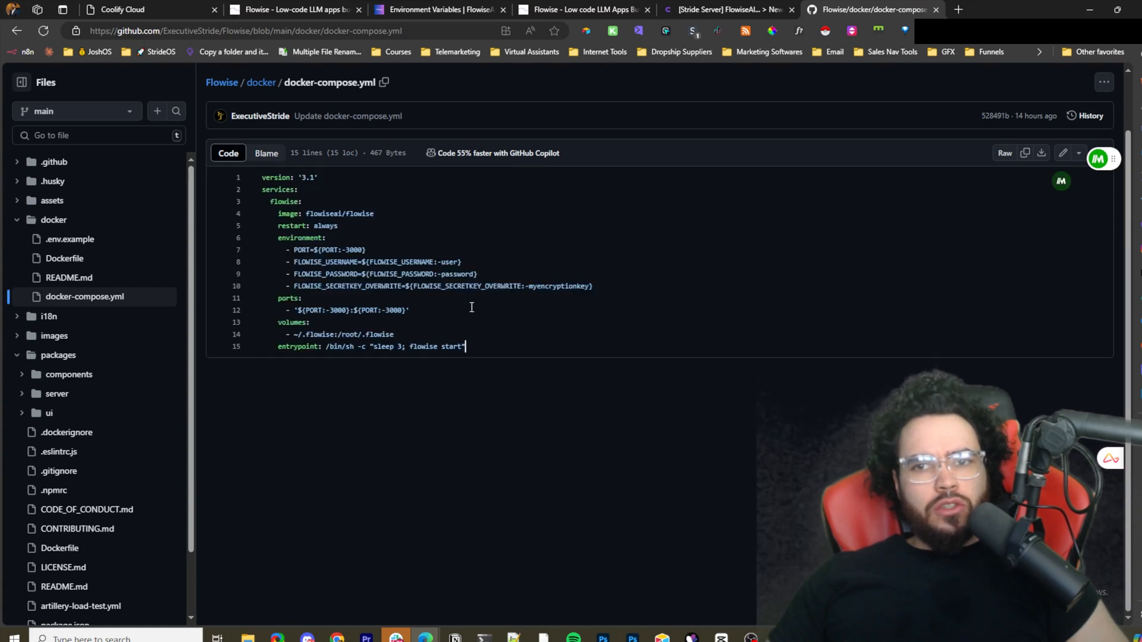
pyautogui.click(437, 9)
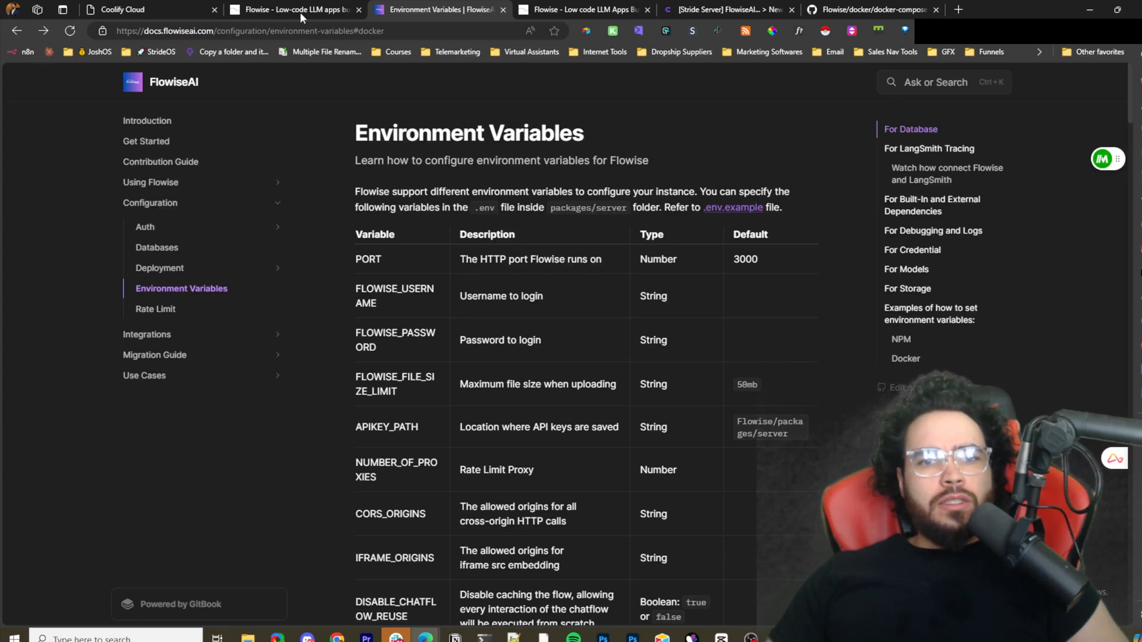
pyautogui.moveTo(148, 120)
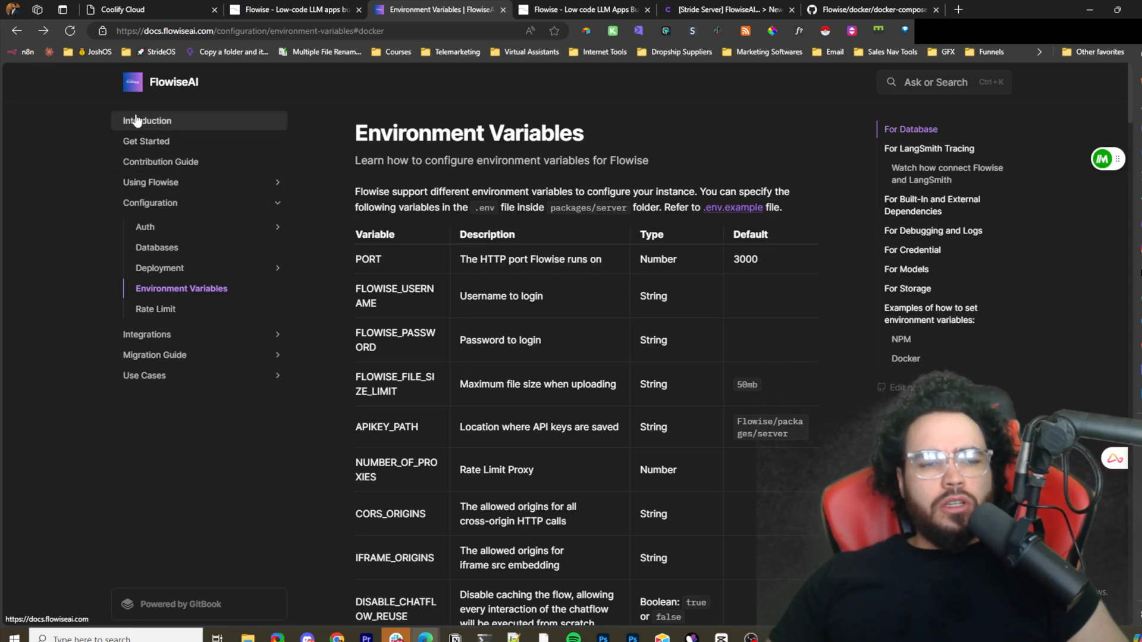
# Read the Flowise Docs introduction, then open the Deployment and Environment Variables pages.
pyautogui.click(148, 120)
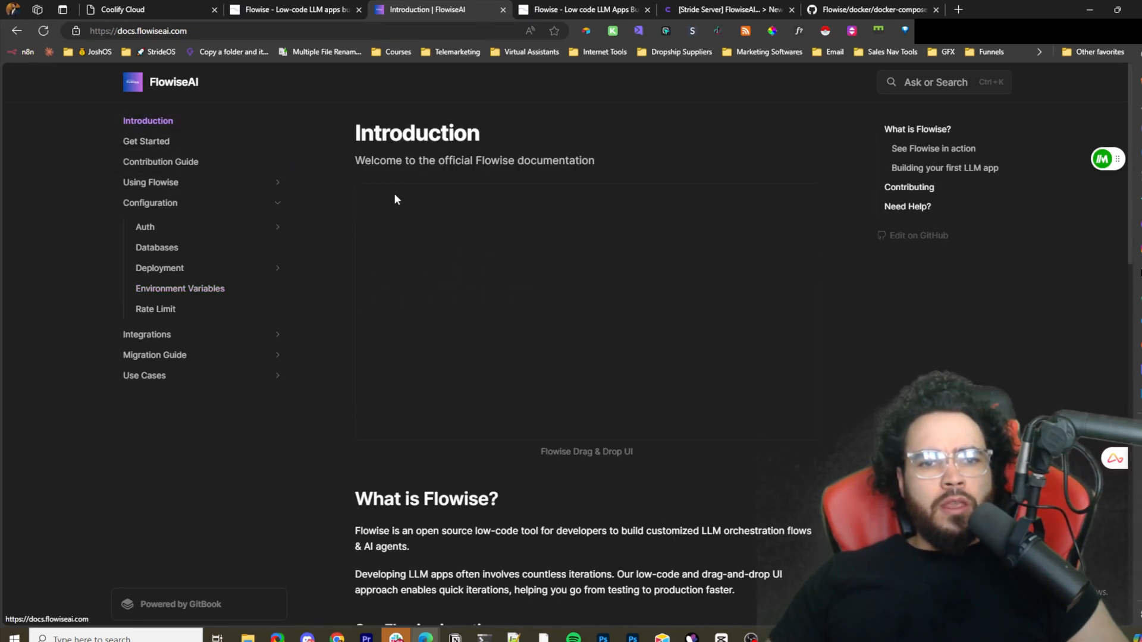
pyautogui.scroll(-3)
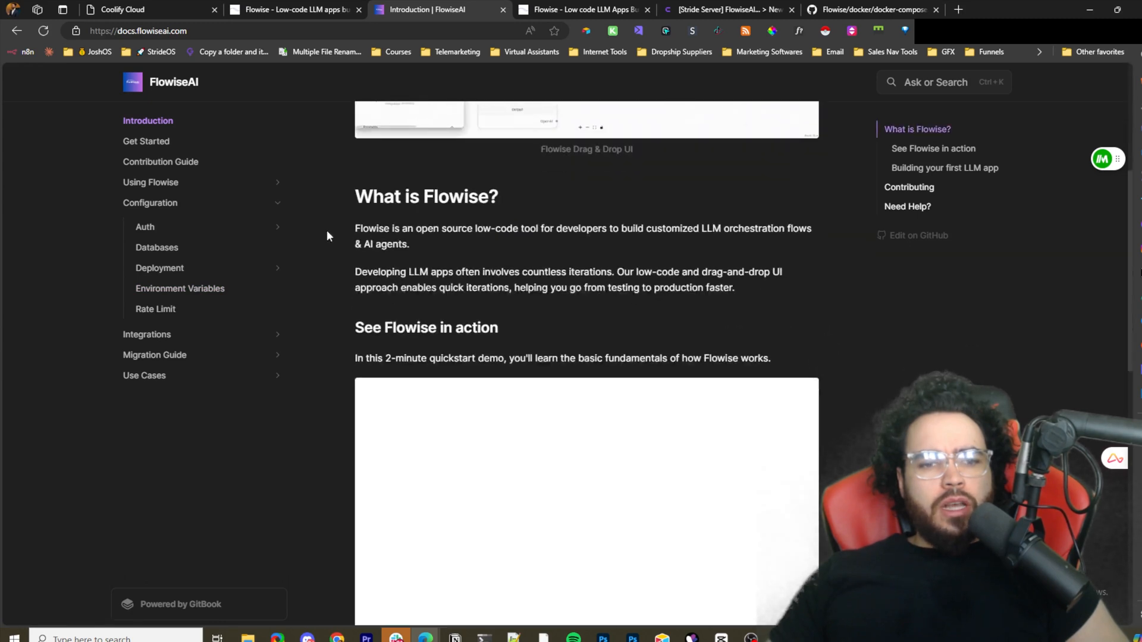
pyautogui.scroll(-3)
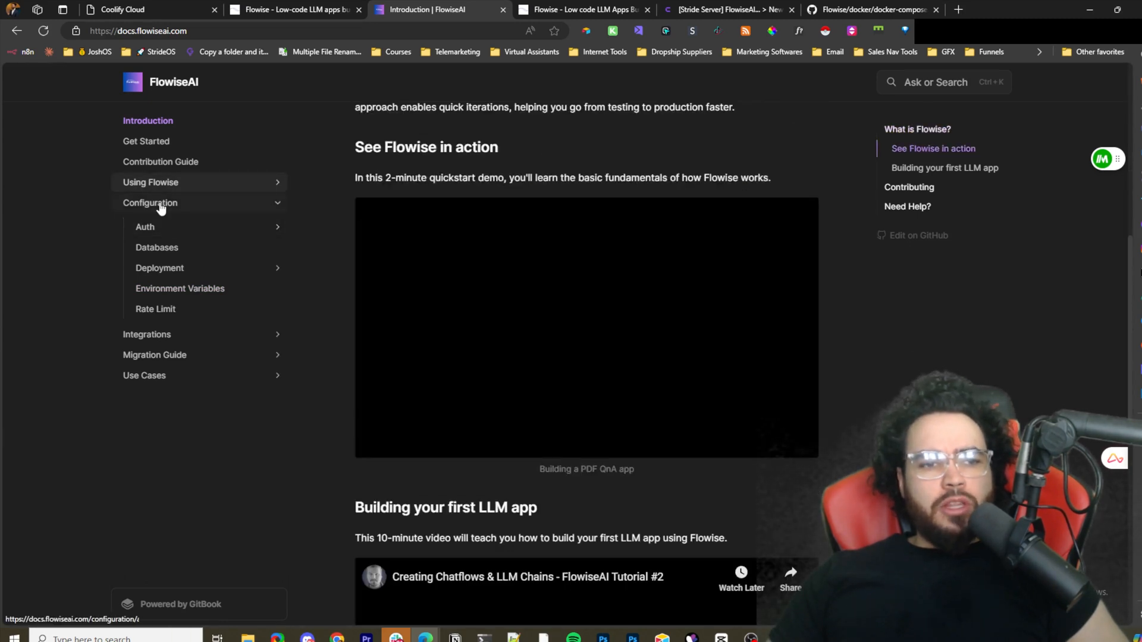
pyautogui.click(159, 268)
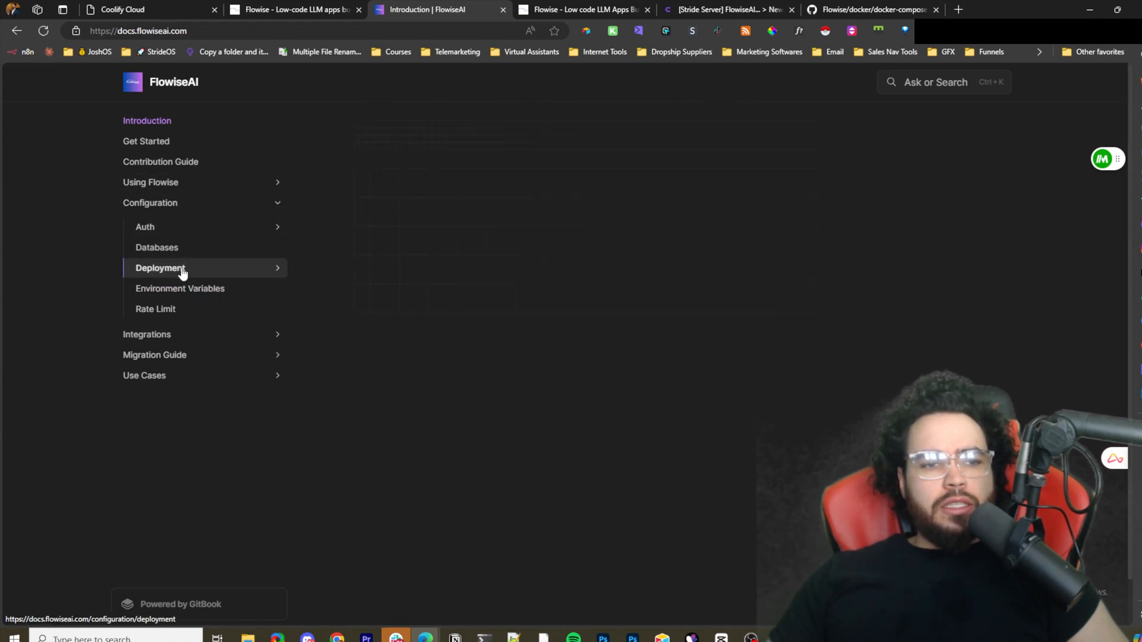
pyautogui.click(160, 268)
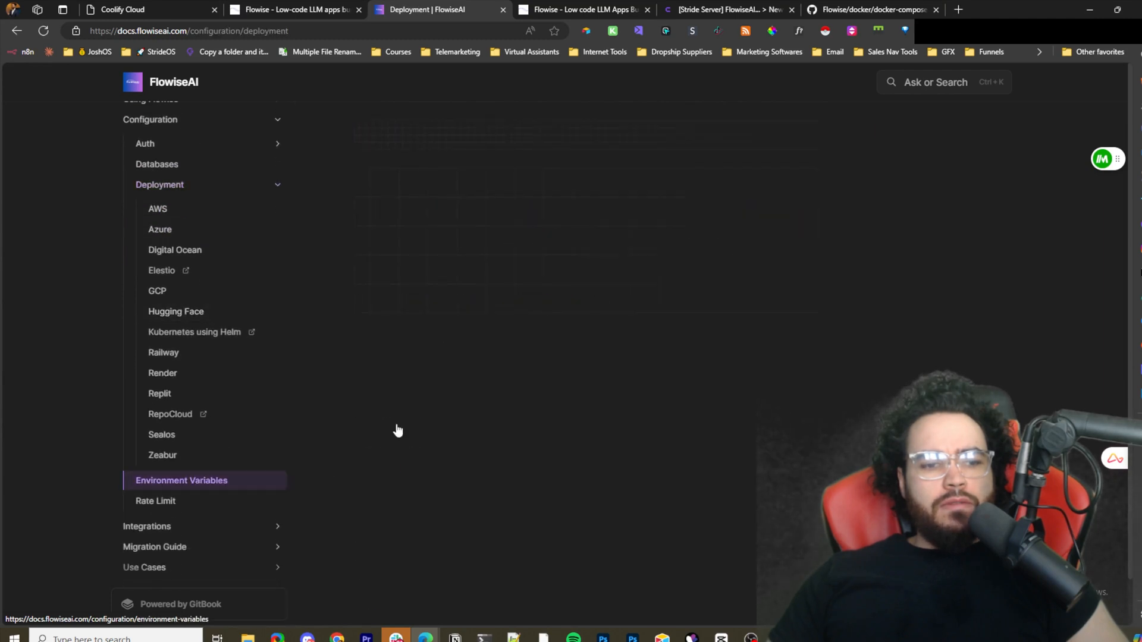
# Scroll the environment variable tables for general, database and LangSmith settings, then return to the FlowiseAI homepage.
pyautogui.click(181, 479)
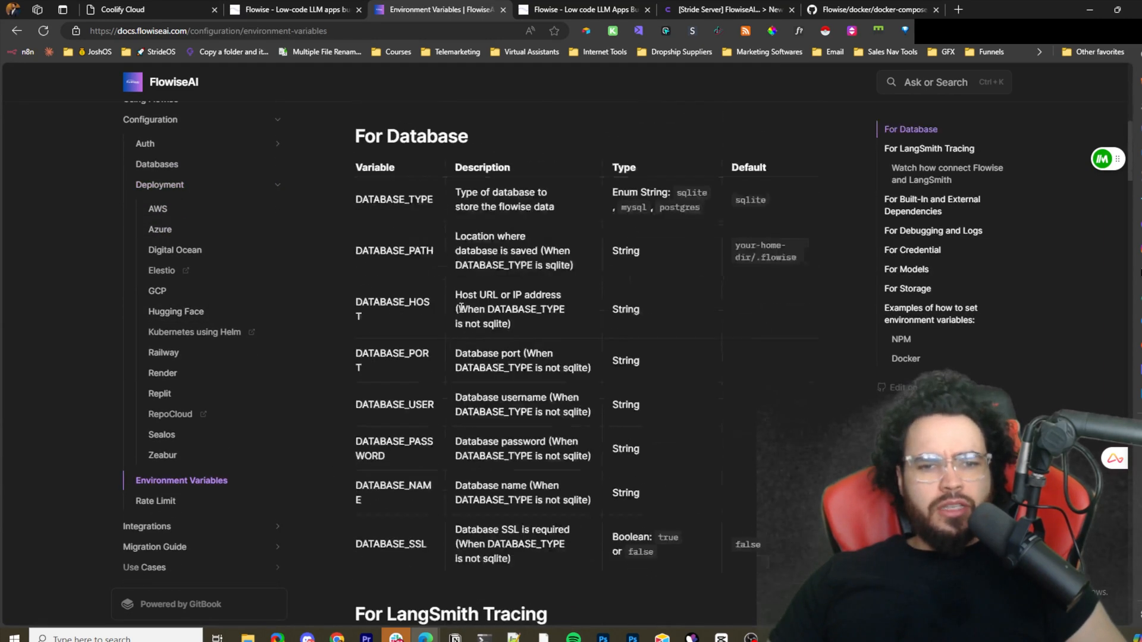
pyautogui.scroll(-3)
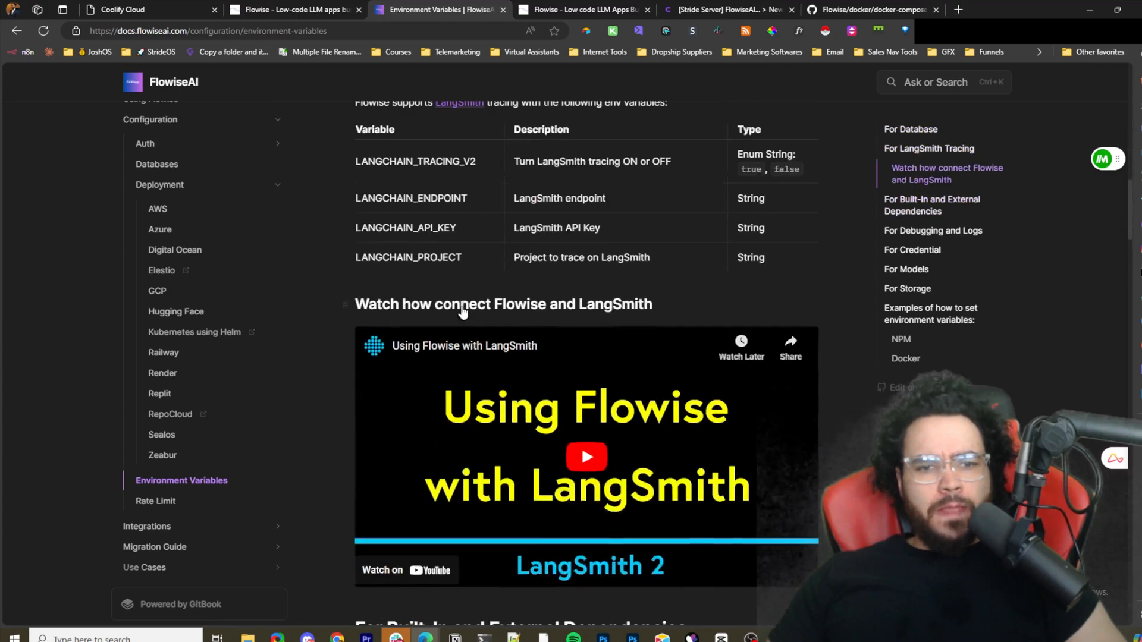
pyautogui.scroll(3)
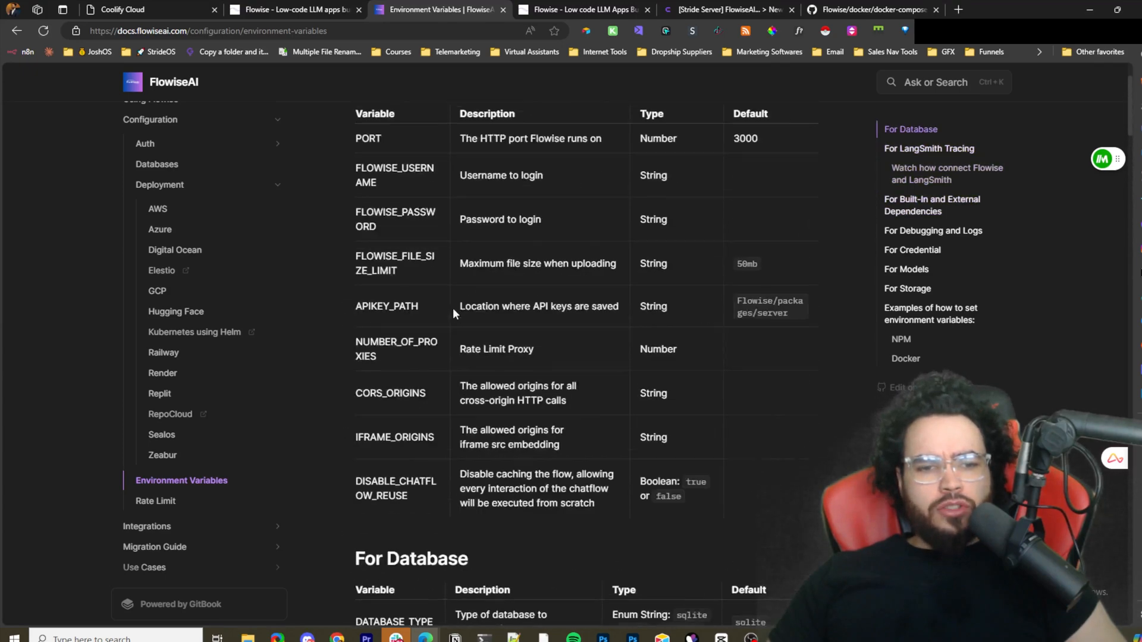
pyautogui.scroll(-3)
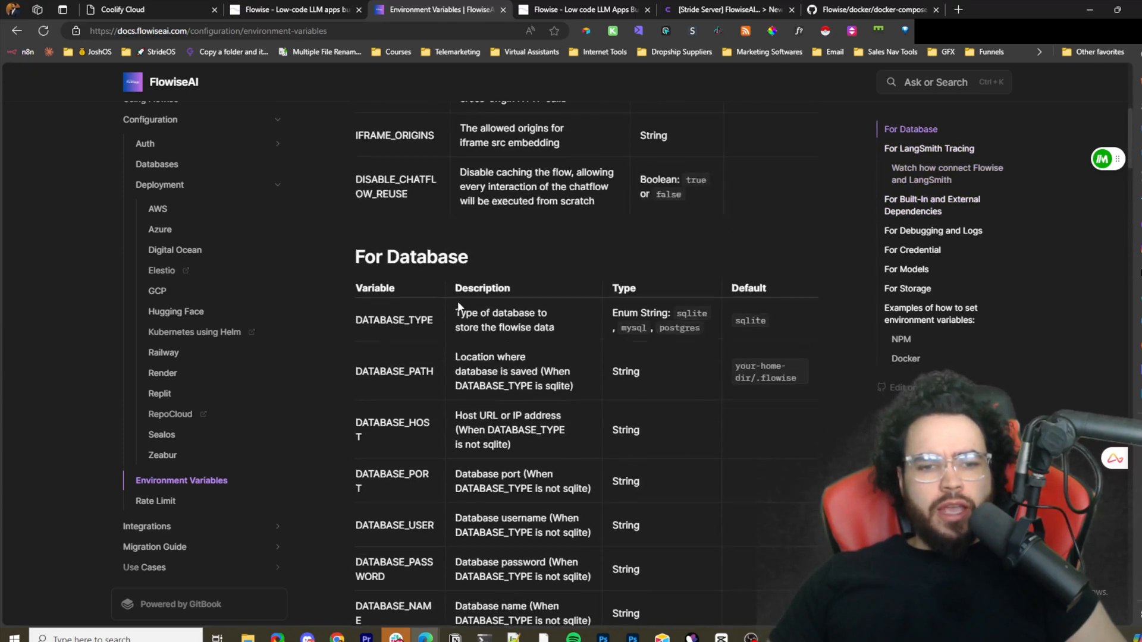
pyautogui.scroll(3)
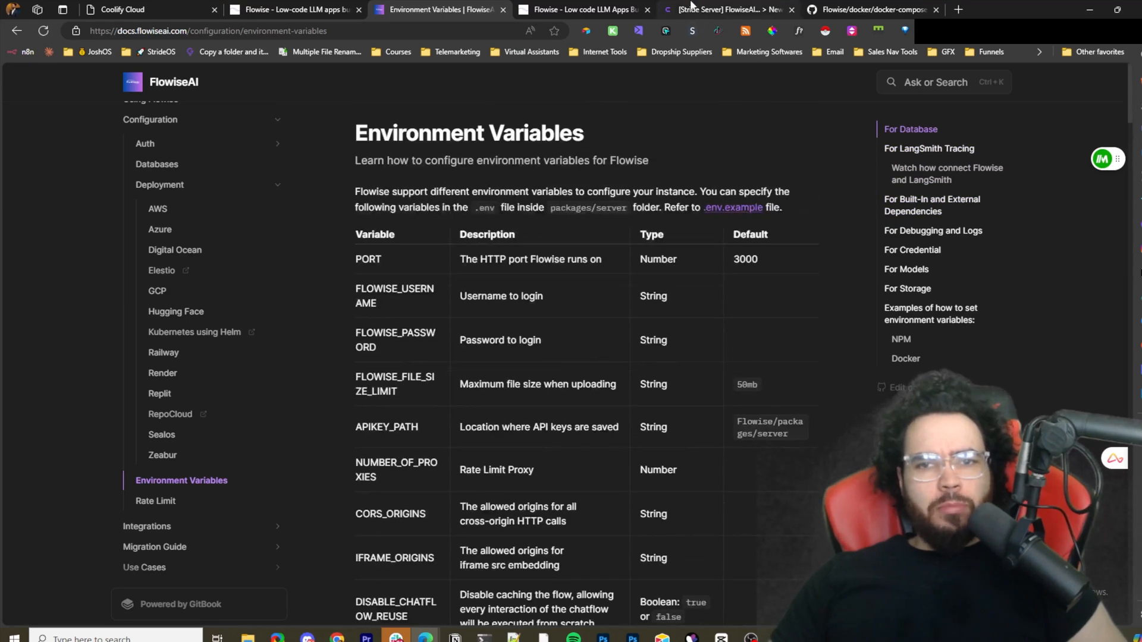
pyautogui.moveTo(762, 6)
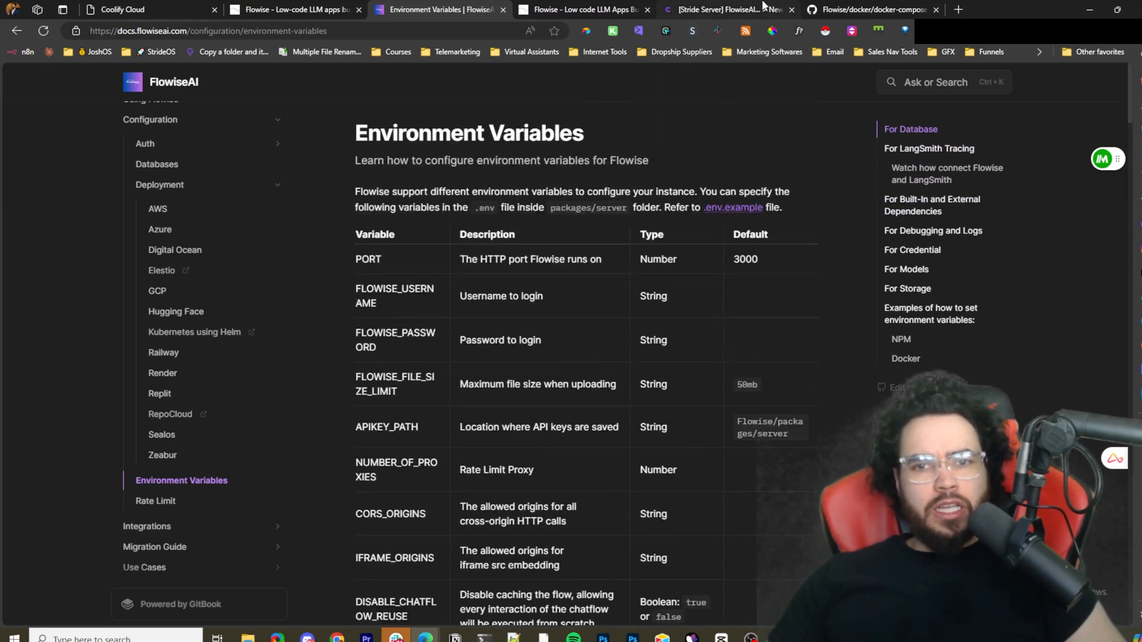
pyautogui.click(582, 10)
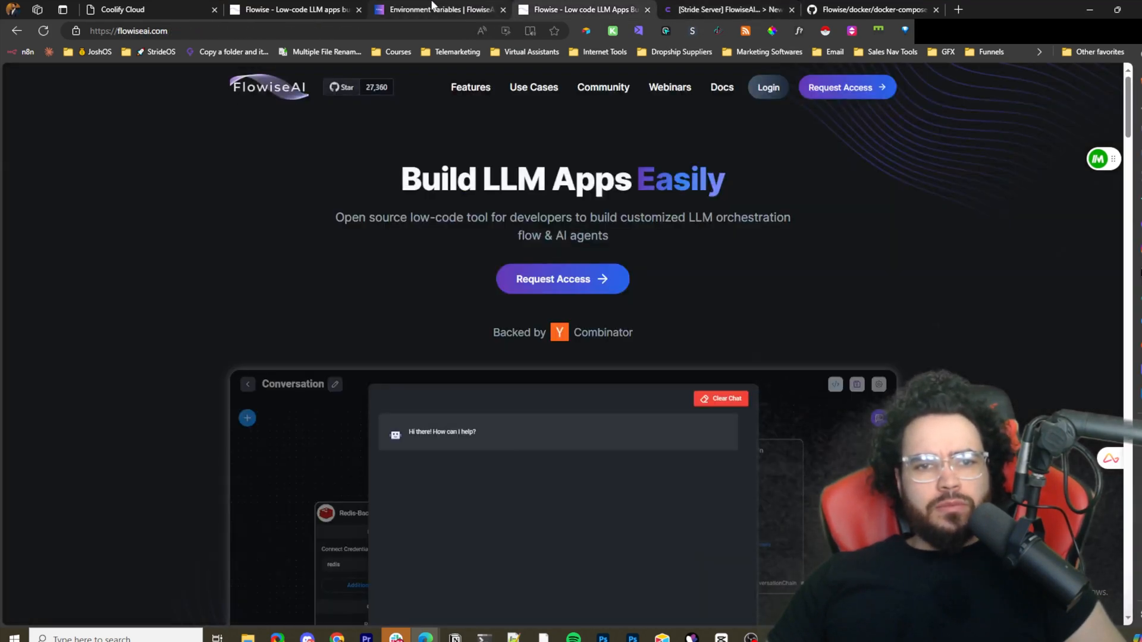
# Return to the fork's docker-compose.yml and highlight its default port value.
pyautogui.click(867, 10)
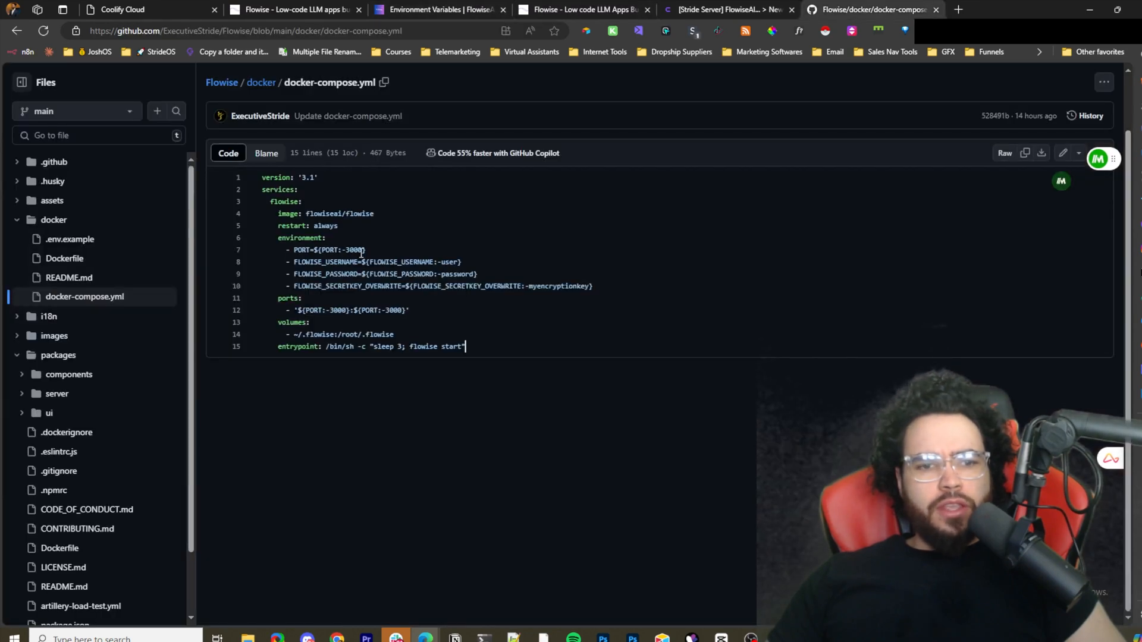
pyautogui.doubleClick(320, 249)
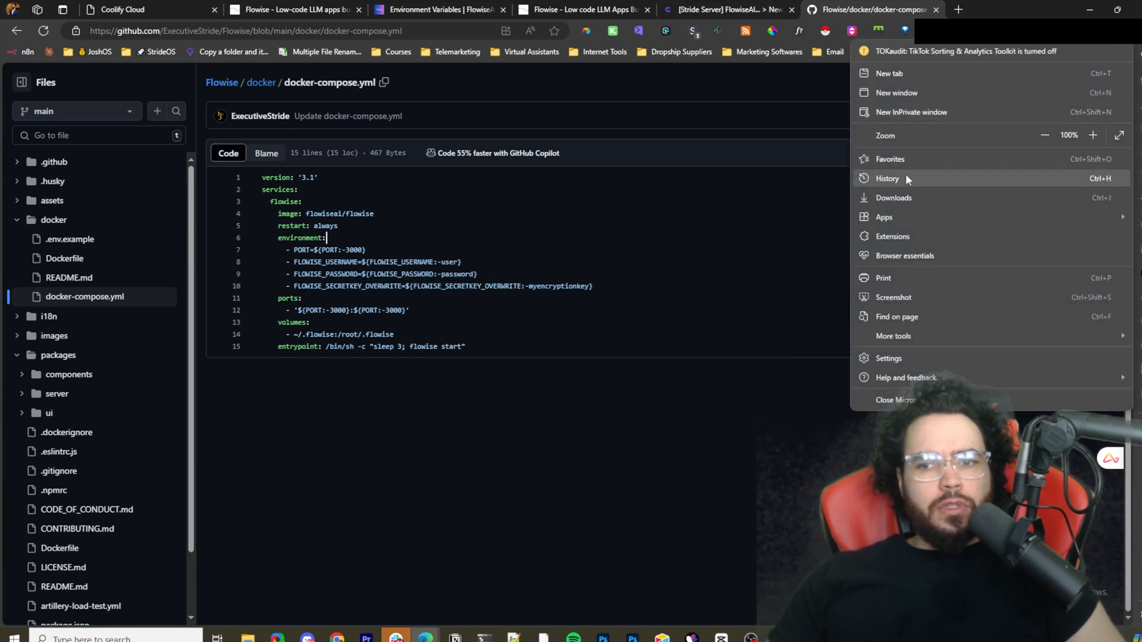
# Reopen the recently closed Dockerfile edit page and cancel the pending changes.
pyautogui.click(887, 178)
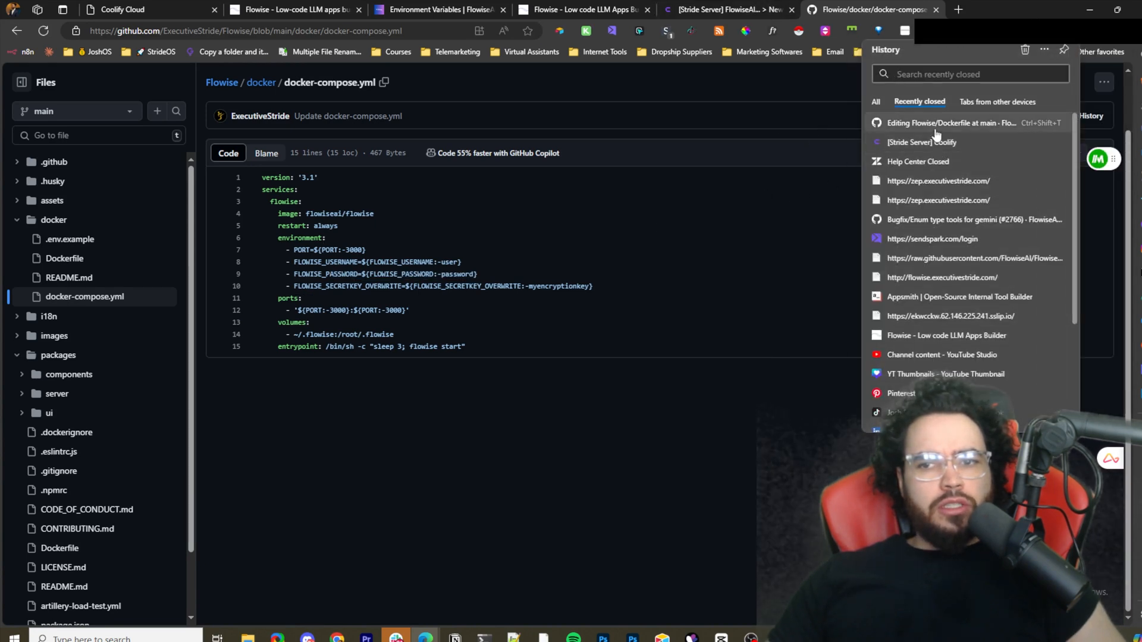
pyautogui.click(950, 122)
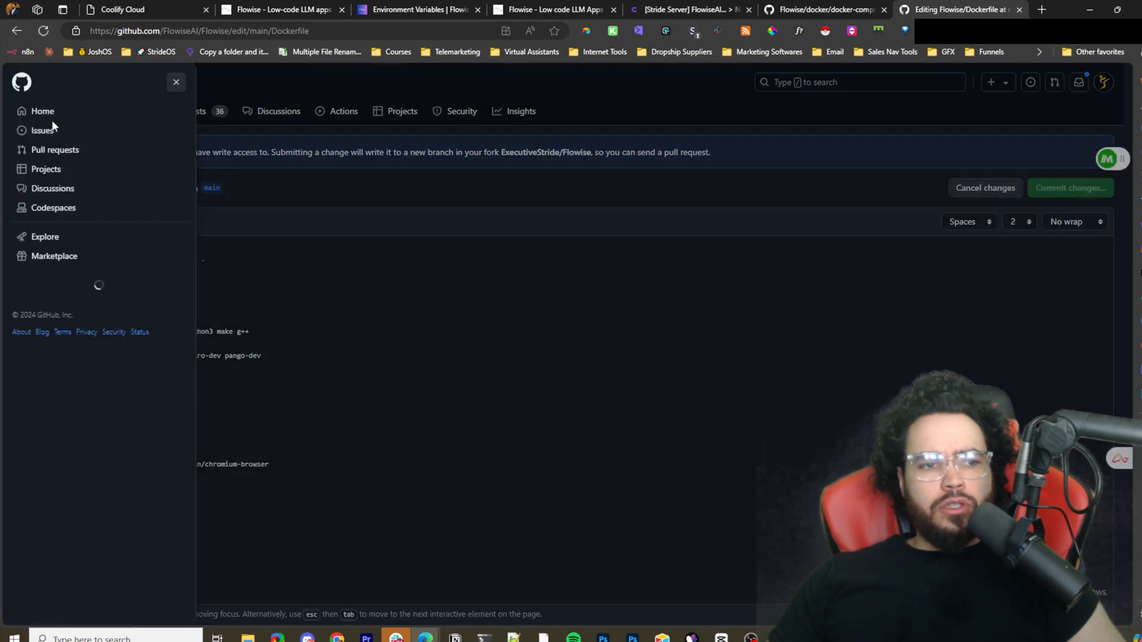
pyautogui.click(176, 82)
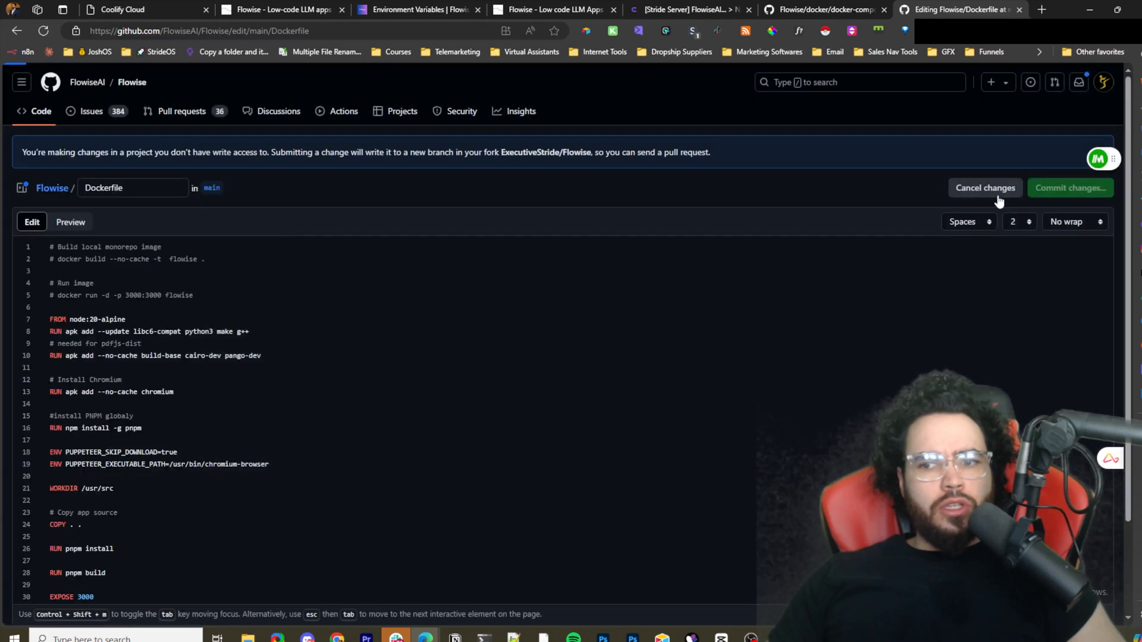
pyautogui.click(984, 188)
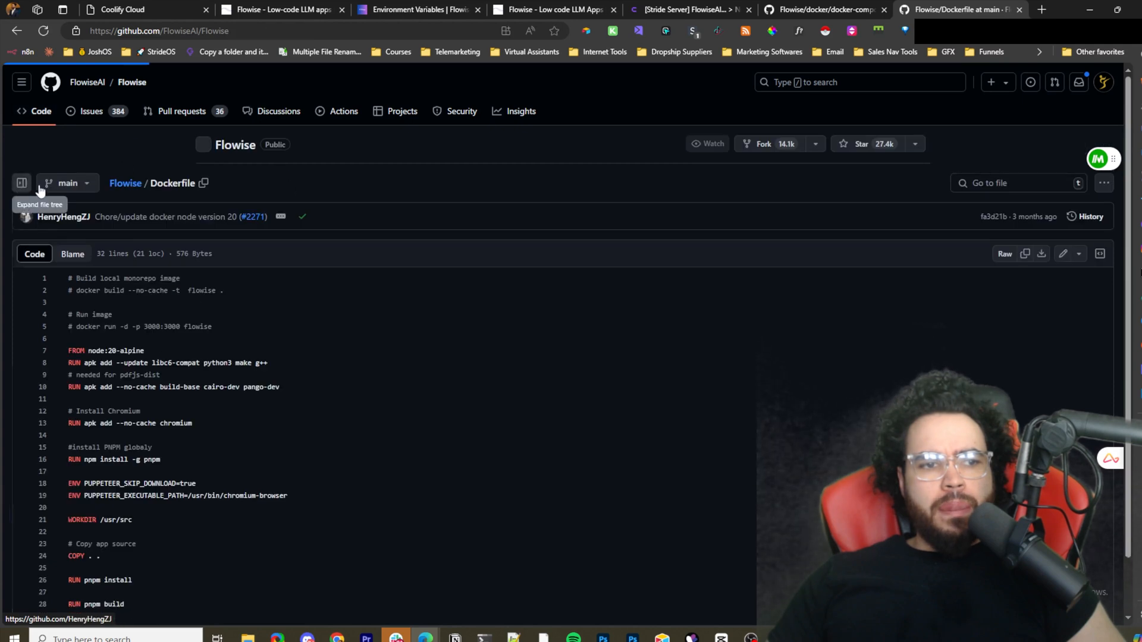
# Navigate from the Flowise repo root into docker/docker-compose.yml, the official 36-line file.
pyautogui.click(124, 183)
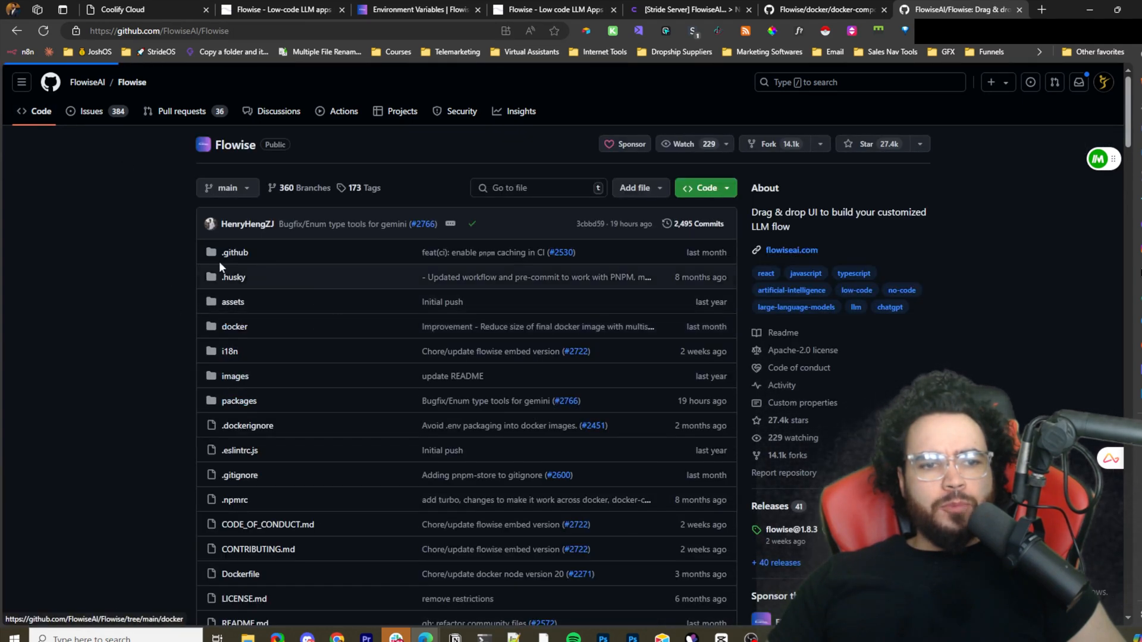
pyautogui.click(235, 325)
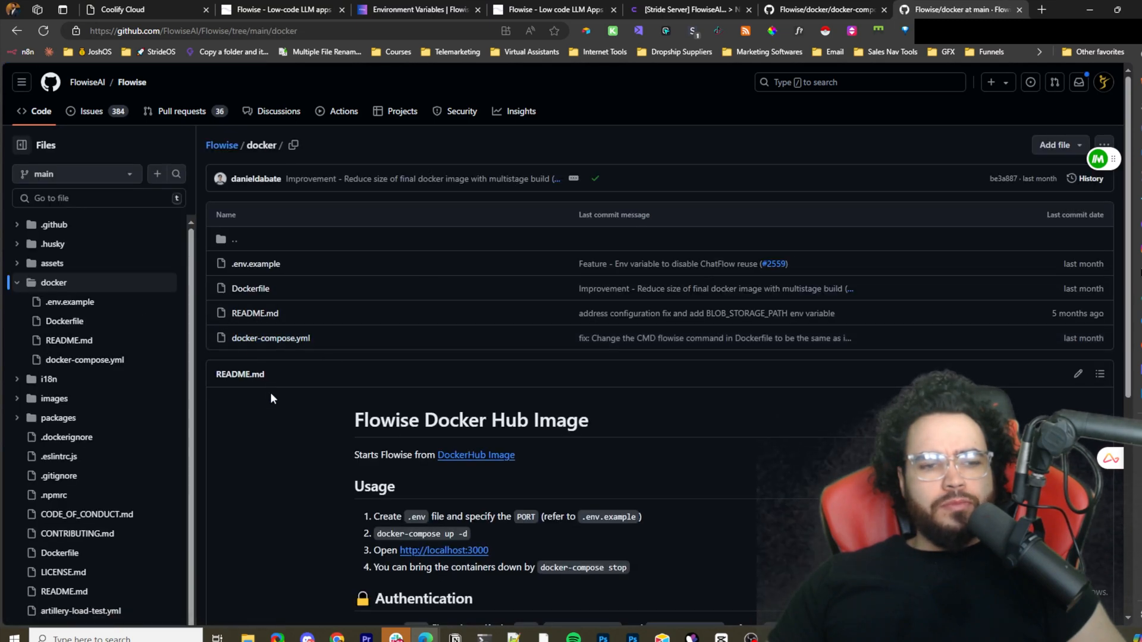
pyautogui.click(270, 338)
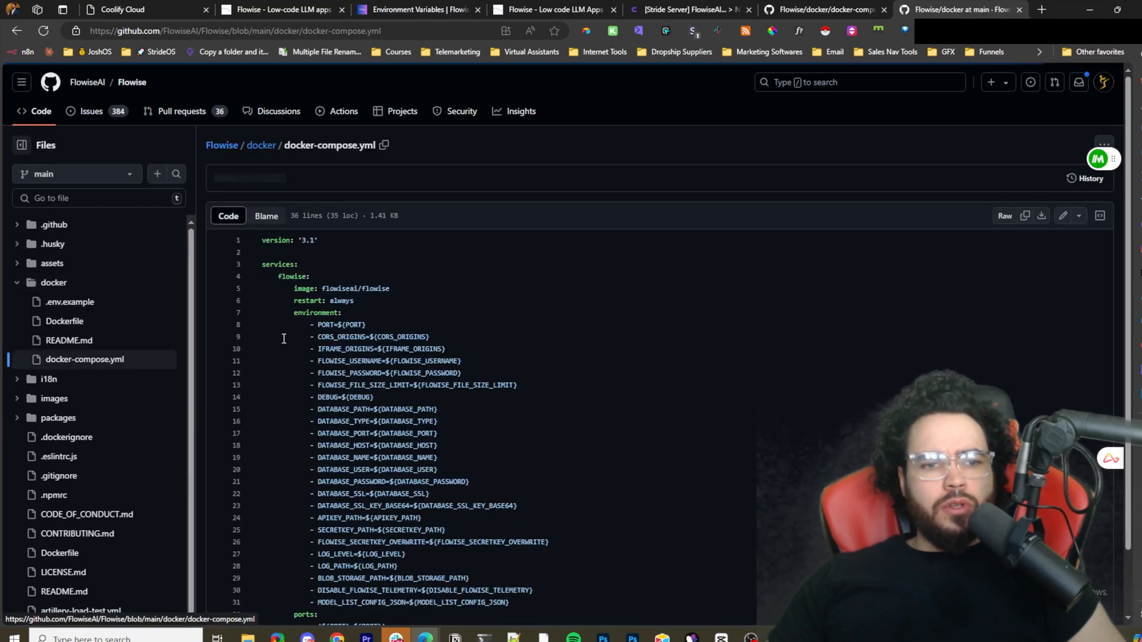
pyautogui.scroll(3)
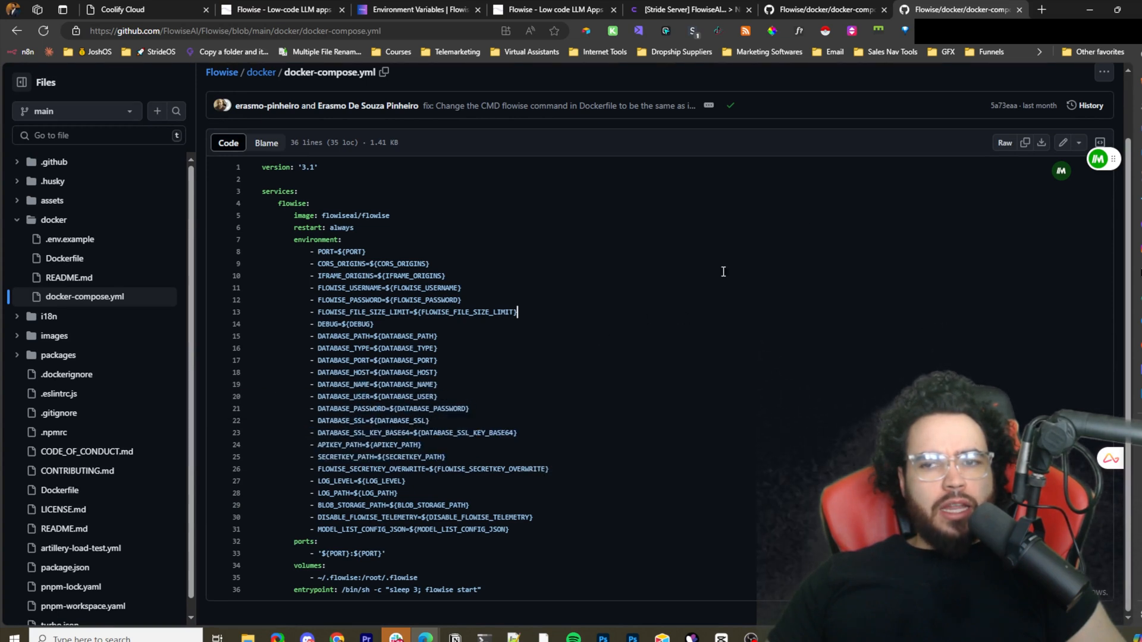
pyautogui.moveTo(620, 23)
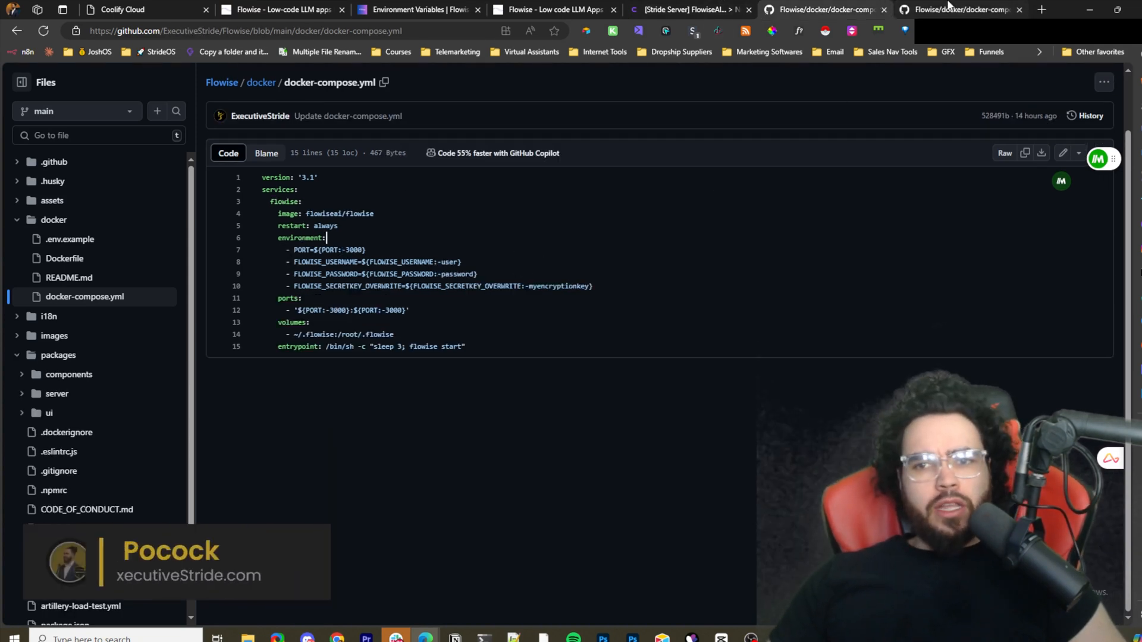
# Switch to the fork's docker-compose.yml tab to select its entire contents.
pyautogui.click(961, 10)
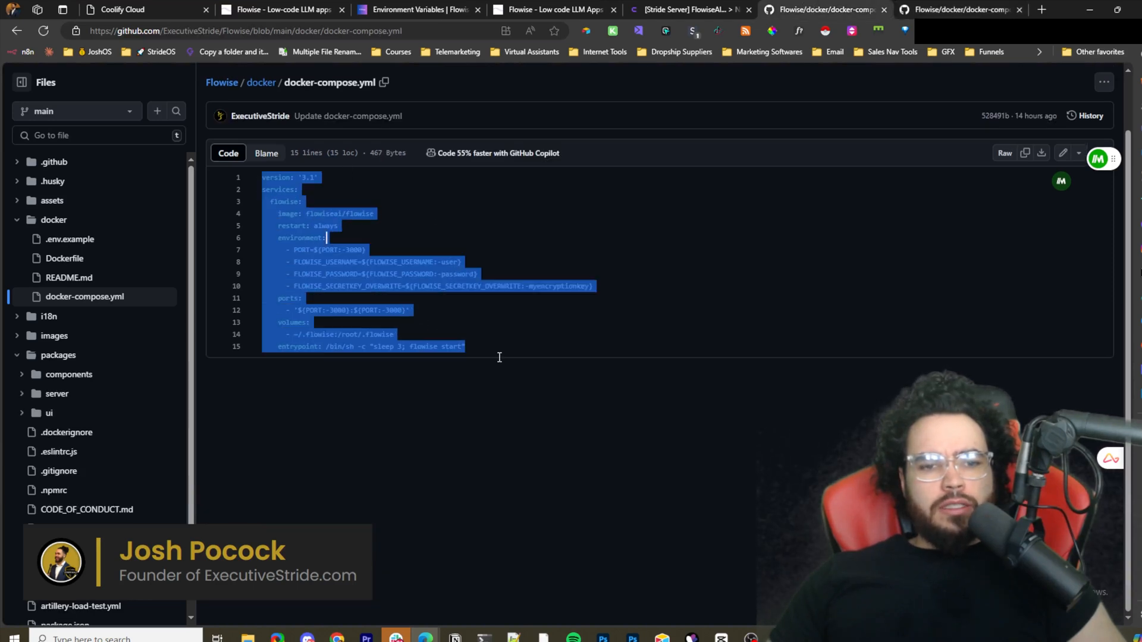
pyautogui.moveTo(731, 20)
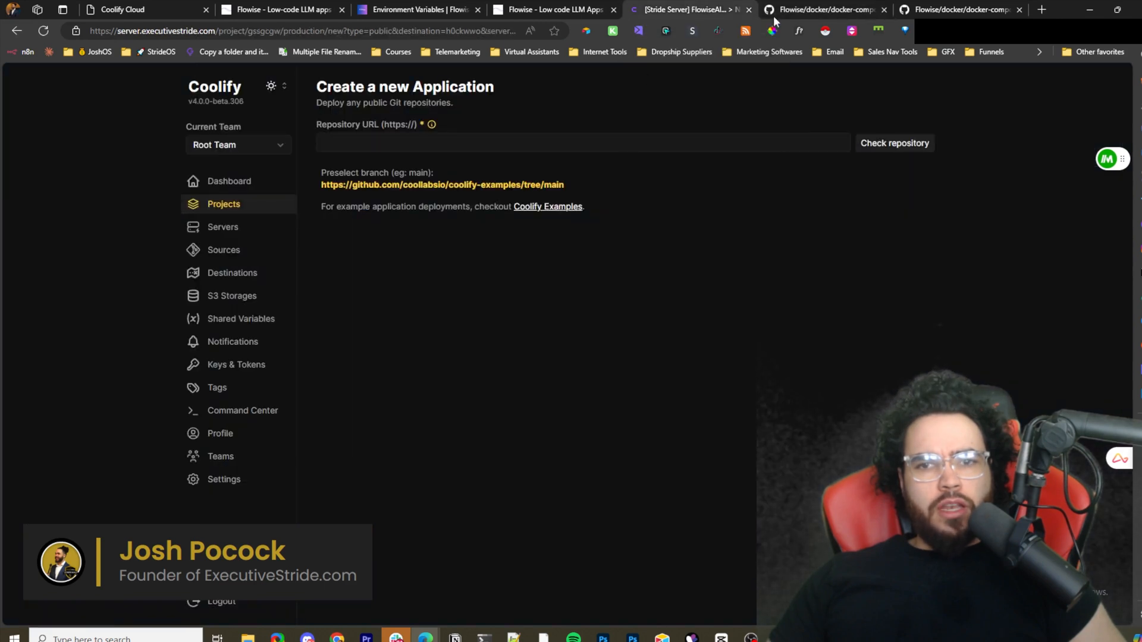
pyautogui.click(823, 10)
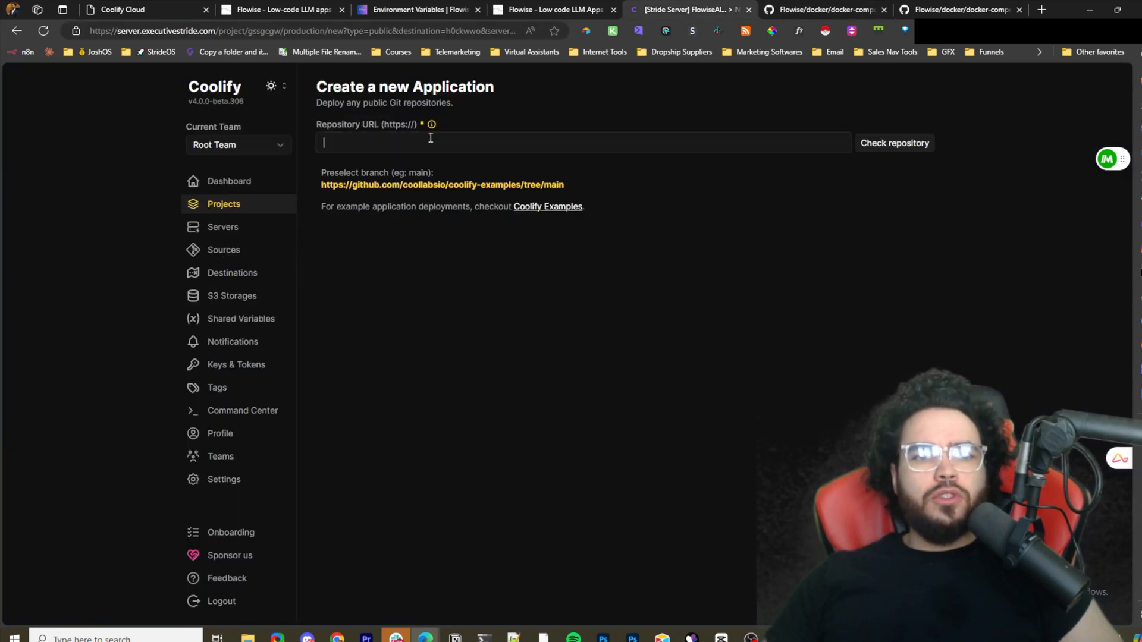
pyautogui.write('https://github.com/ExecutiveStride/Flowise')
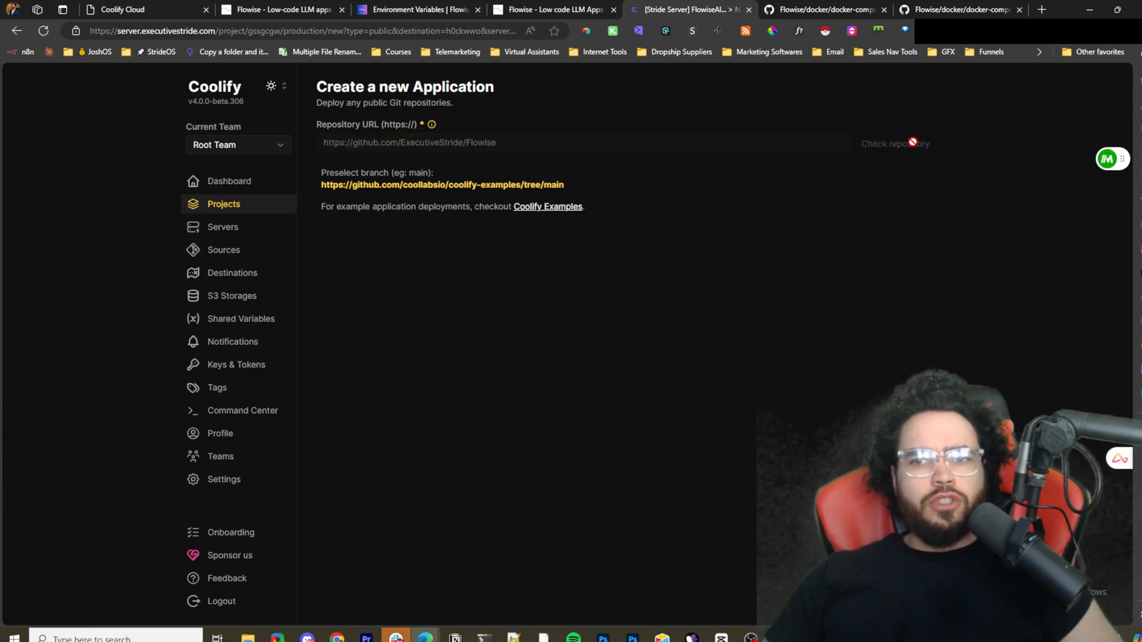
pyautogui.click(893, 143)
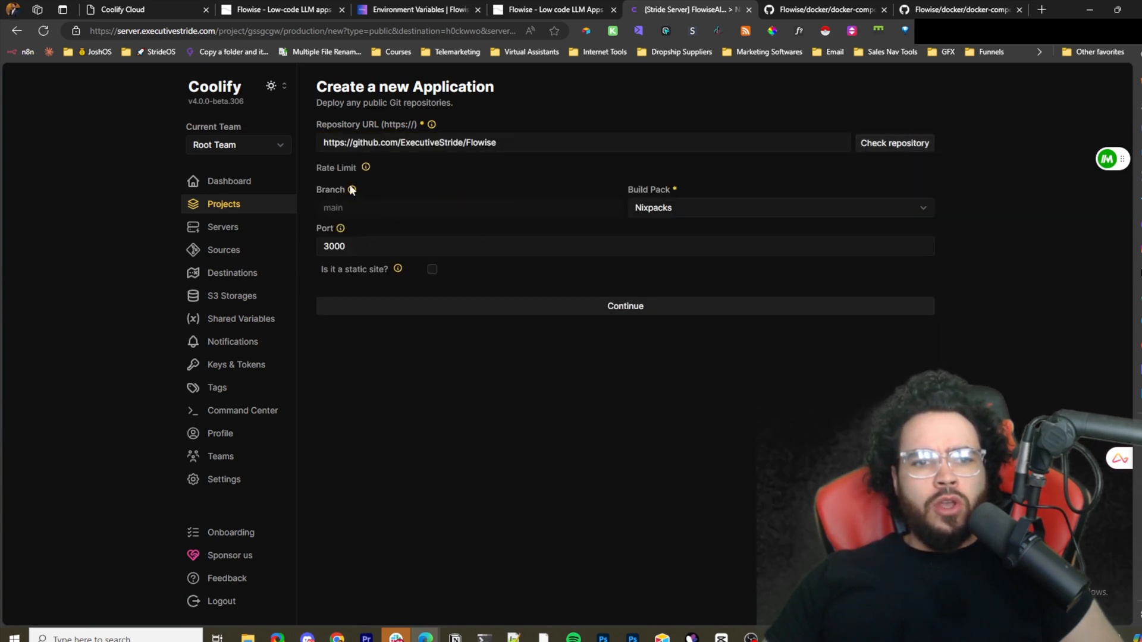
pyautogui.moveTo(346, 171)
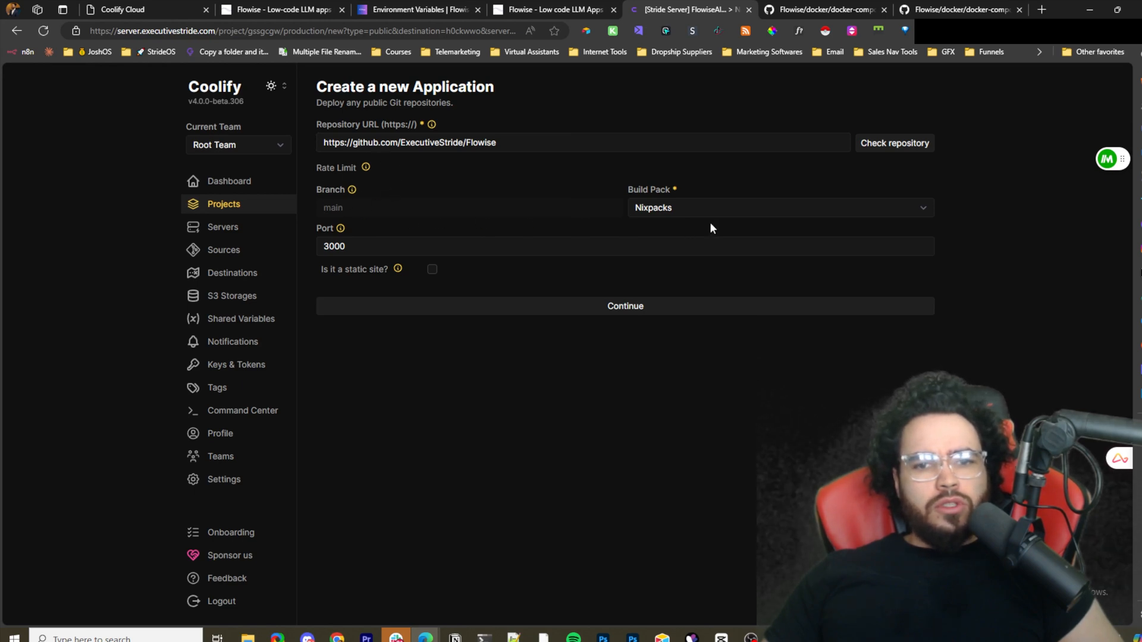
# Choose Docker Compose as the build pack and continue creating the application.
pyautogui.click(779, 207)
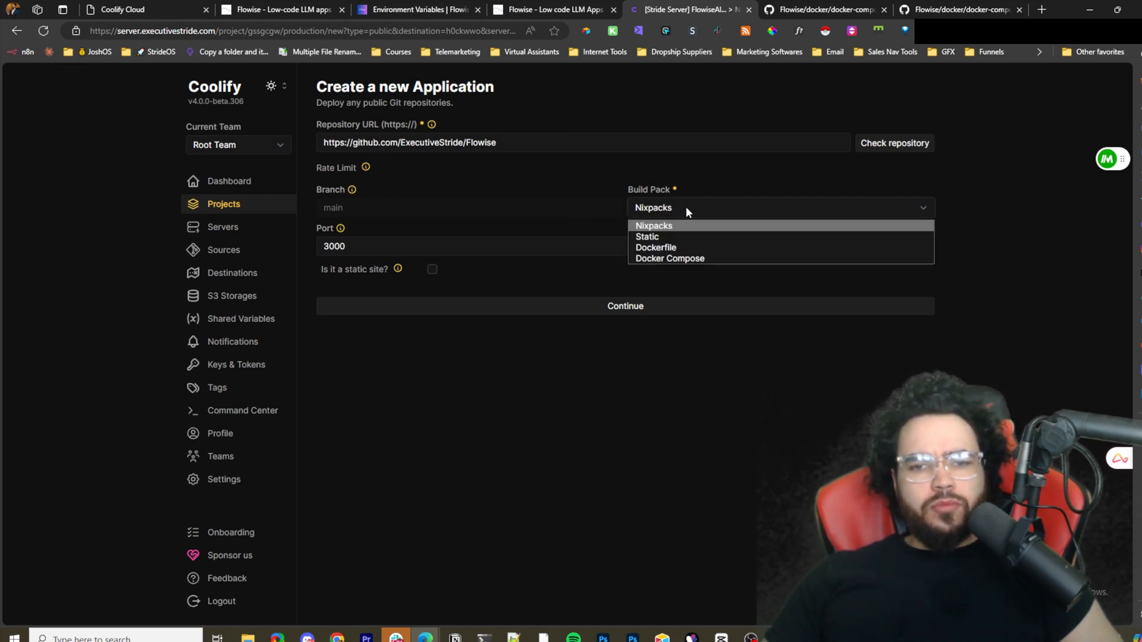
pyautogui.moveTo(651, 236)
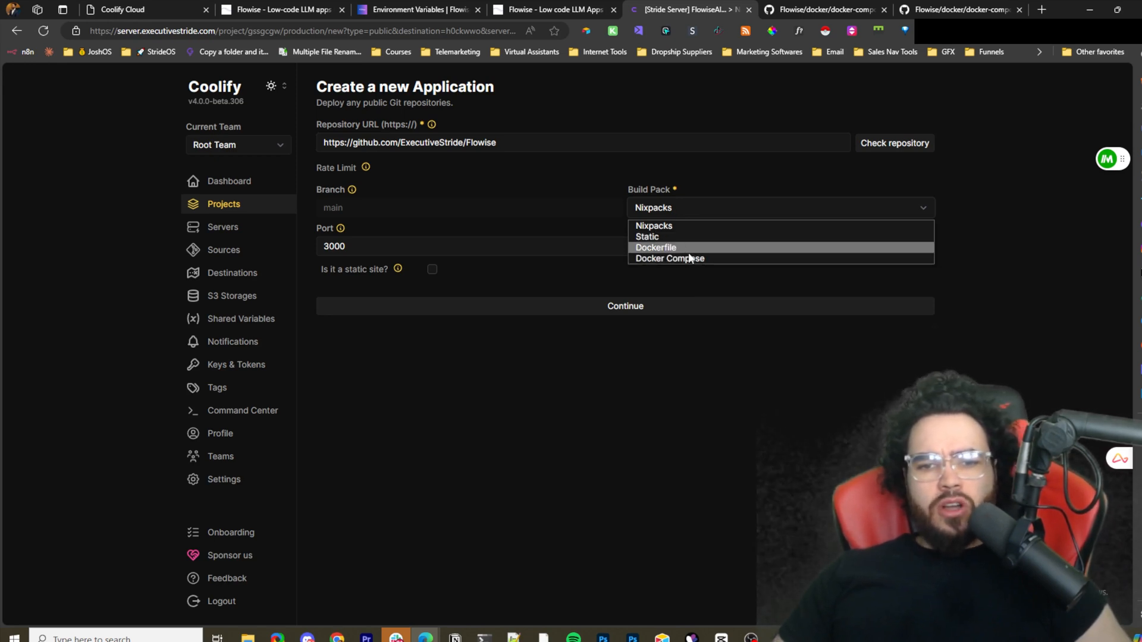
pyautogui.moveTo(696, 290)
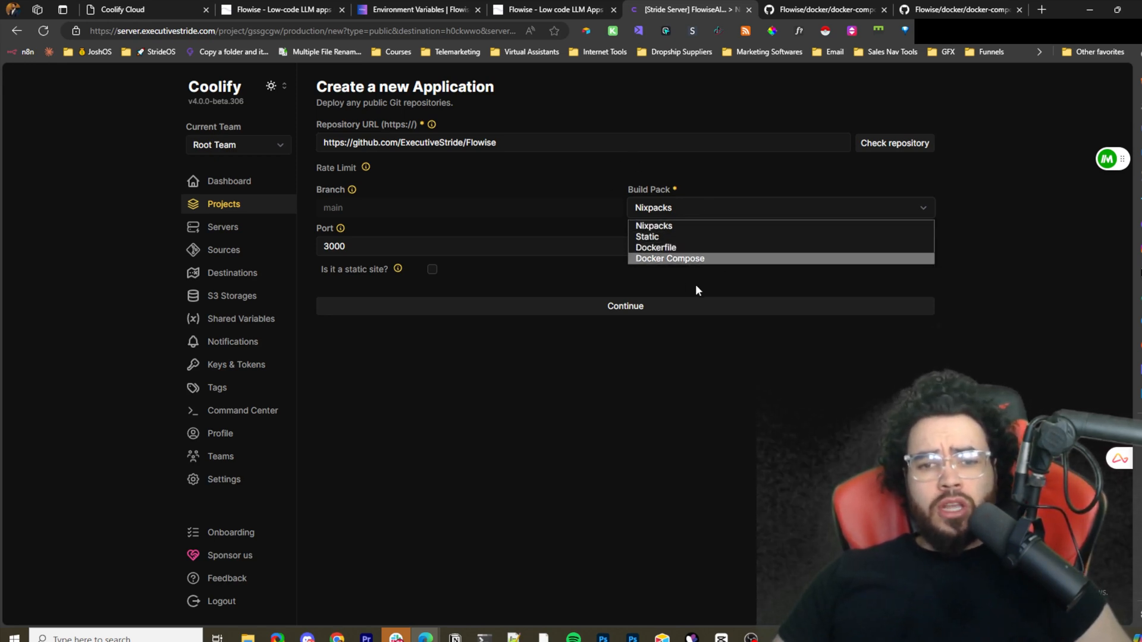
pyautogui.moveTo(732, 265)
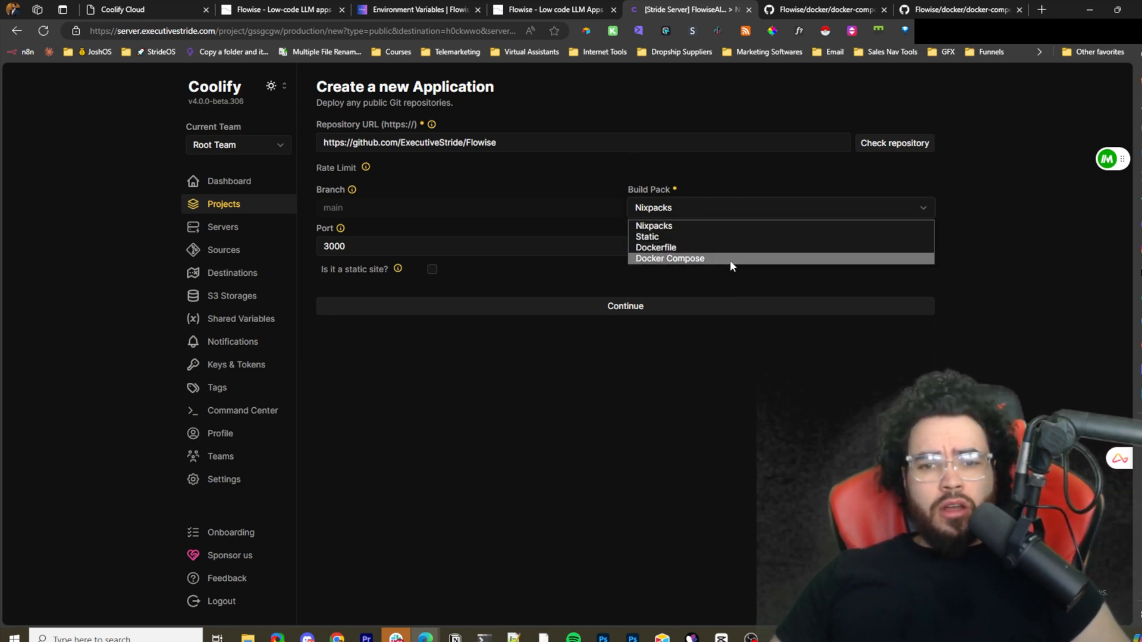
pyautogui.click(669, 258)
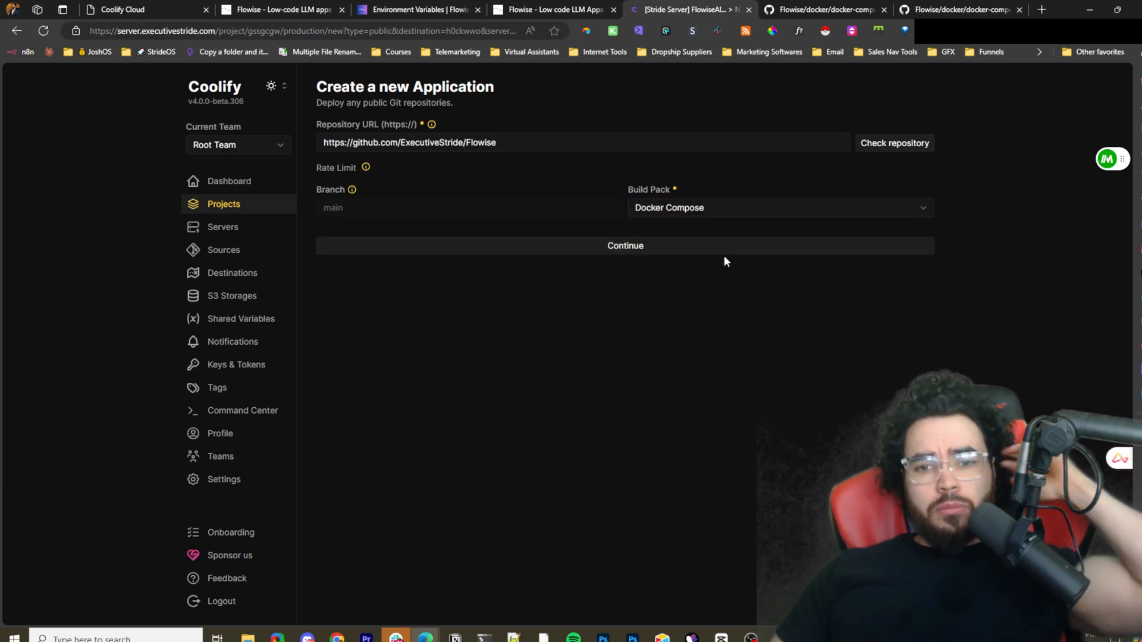
pyautogui.moveTo(625, 245)
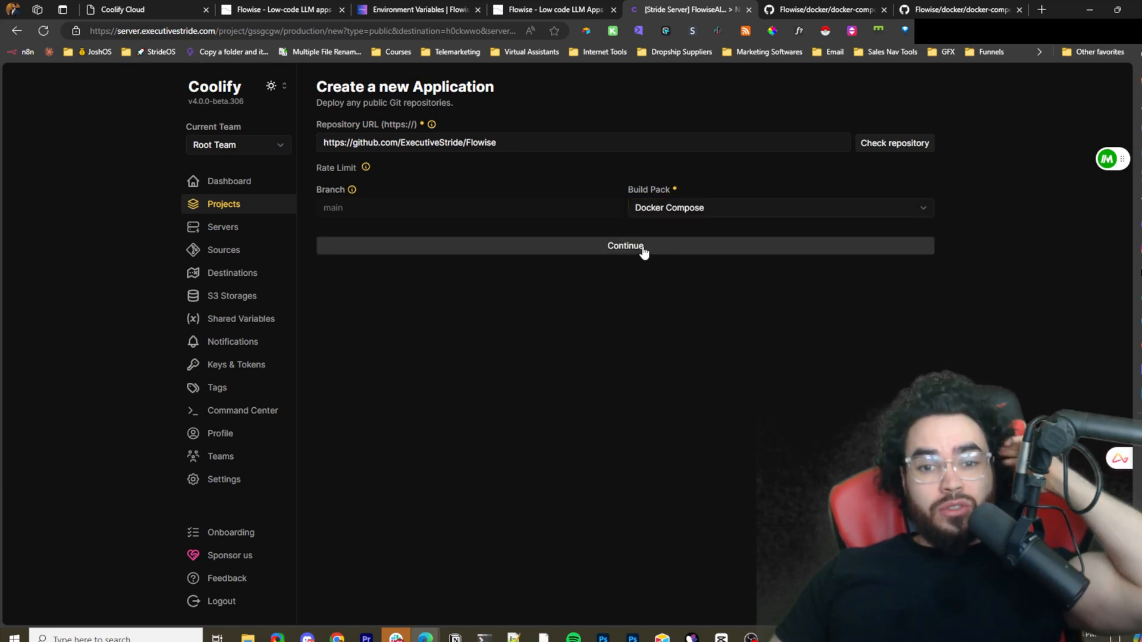
pyautogui.click(624, 245)
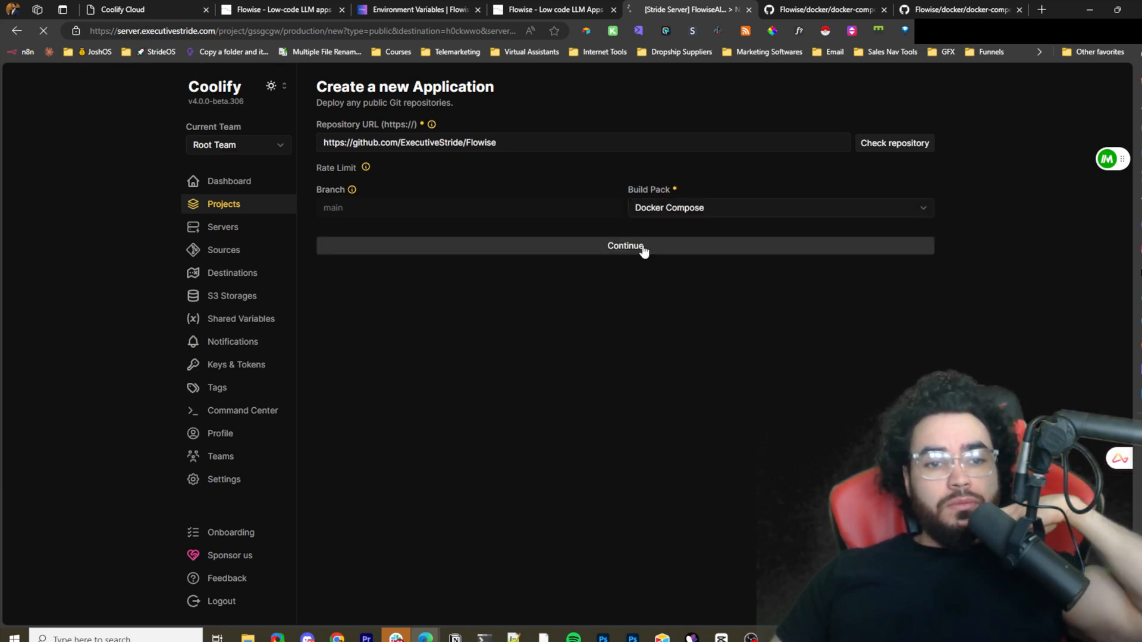
# Name the new application FLOW and commit the name.
pyautogui.click(625, 245)
pyautogui.write('fl')
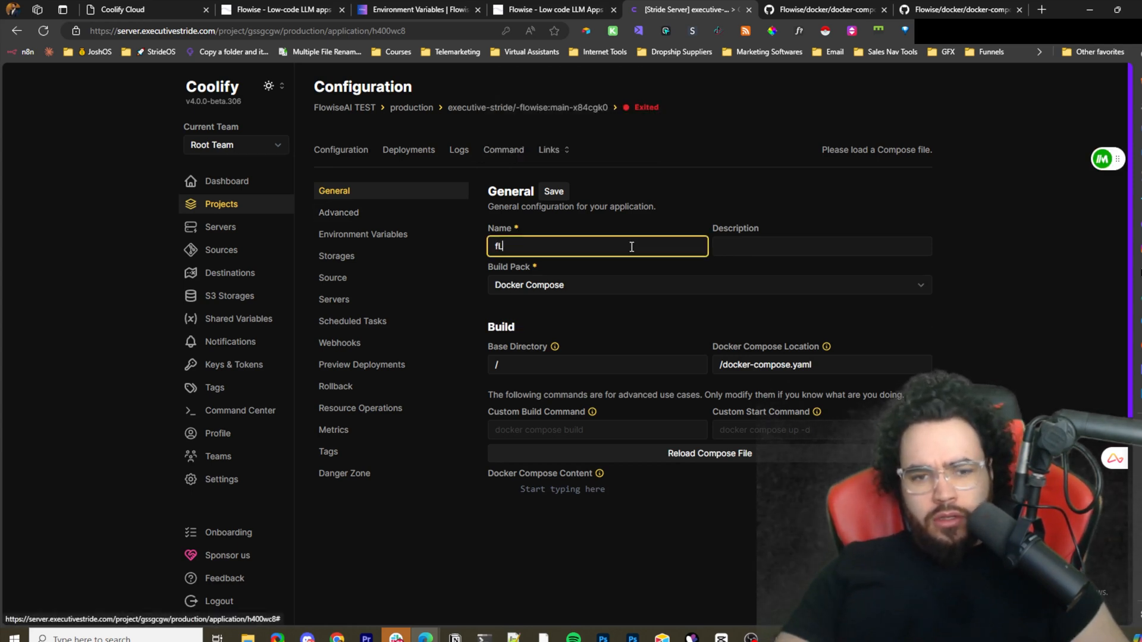
pyautogui.write('FLOW')
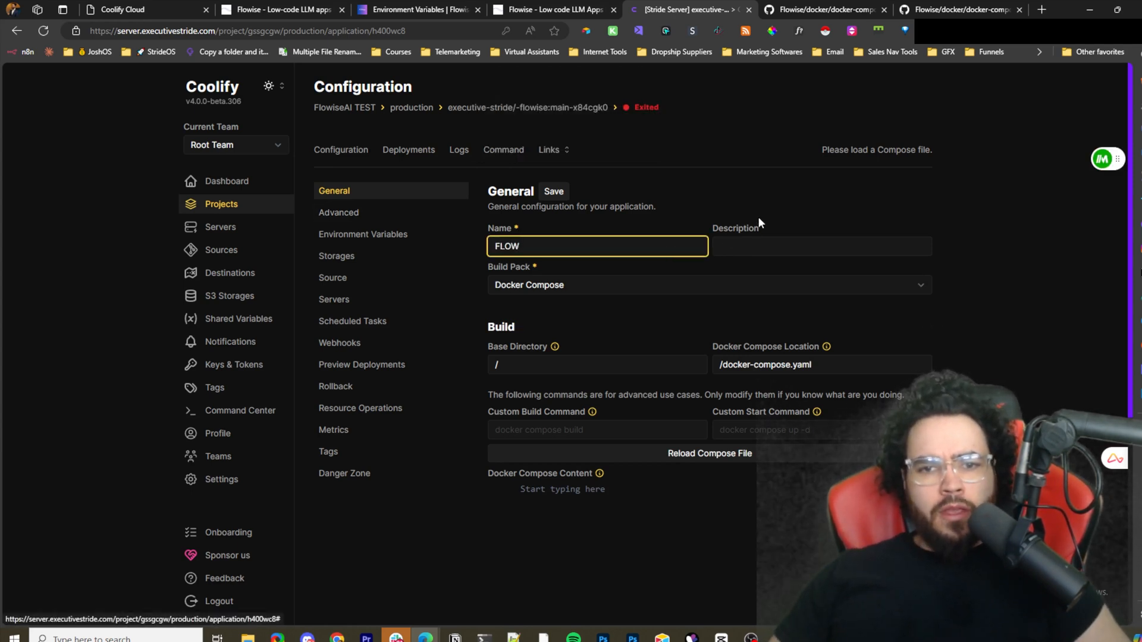
pyautogui.click(553, 190)
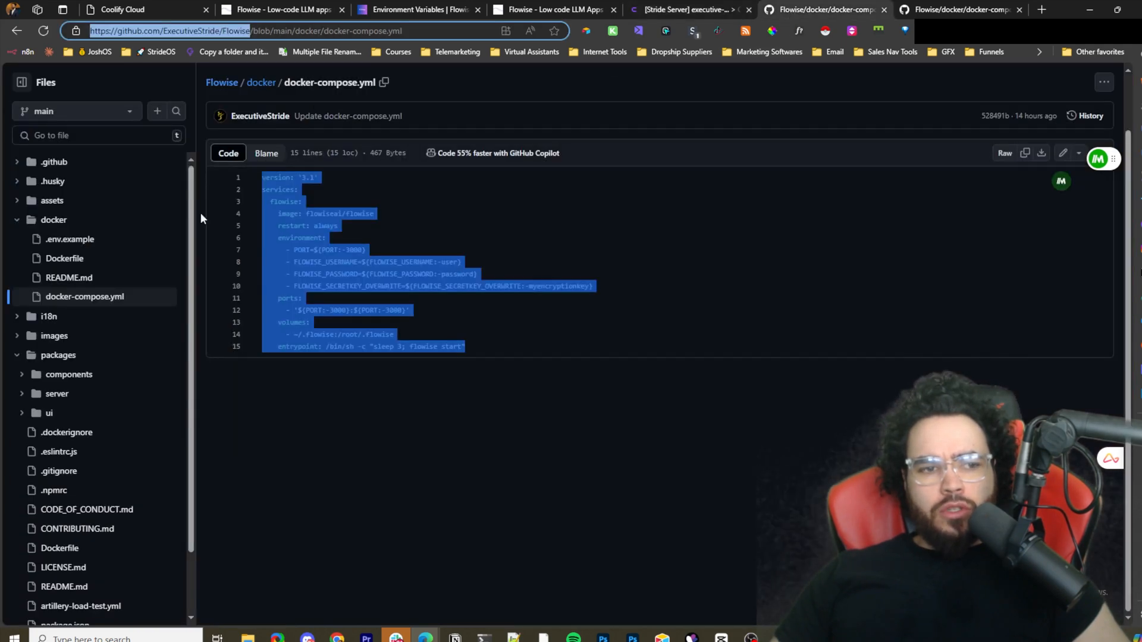
pyautogui.moveTo(529, 53)
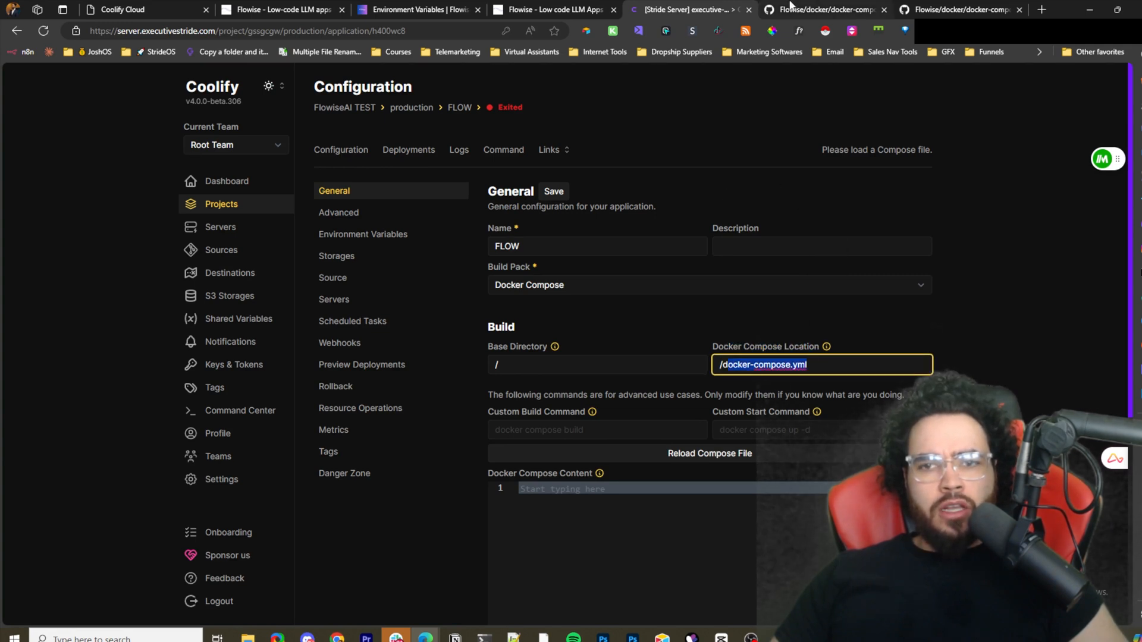
# Set the Docker Compose location to /docker/docker-compose.yml.
pyautogui.click(822, 10)
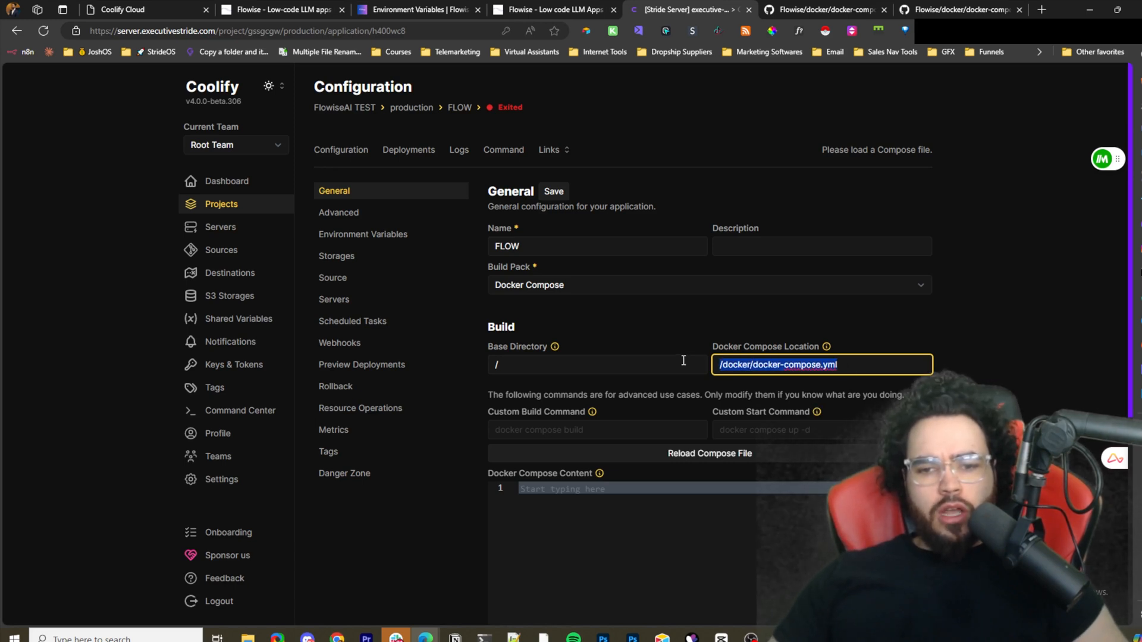
pyautogui.moveTo(803, 357)
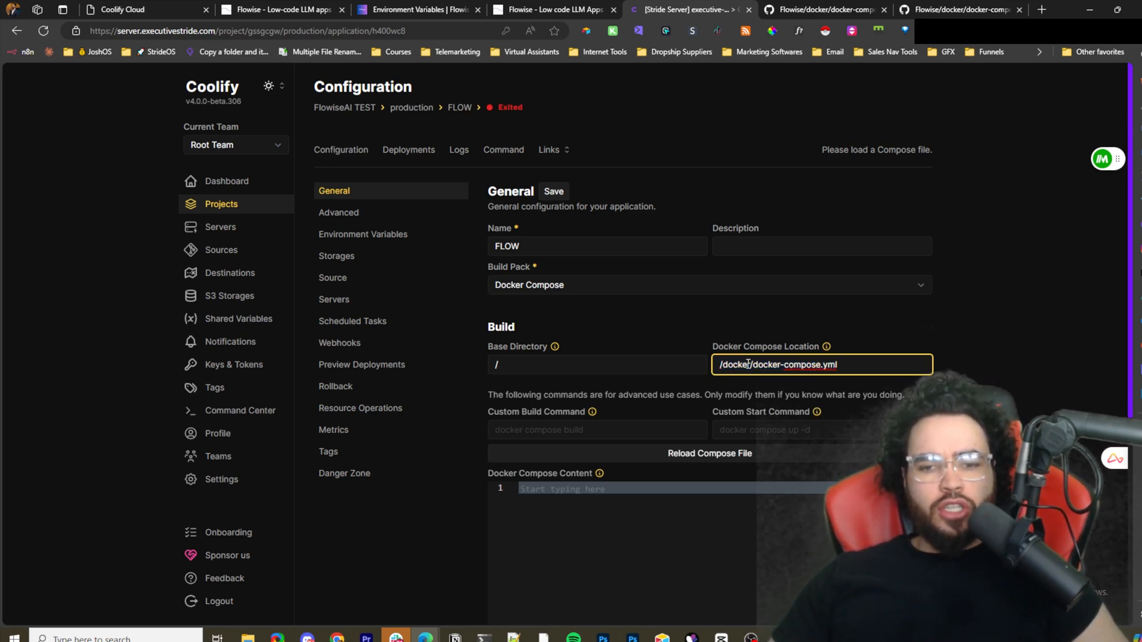
pyautogui.moveTo(832, 384)
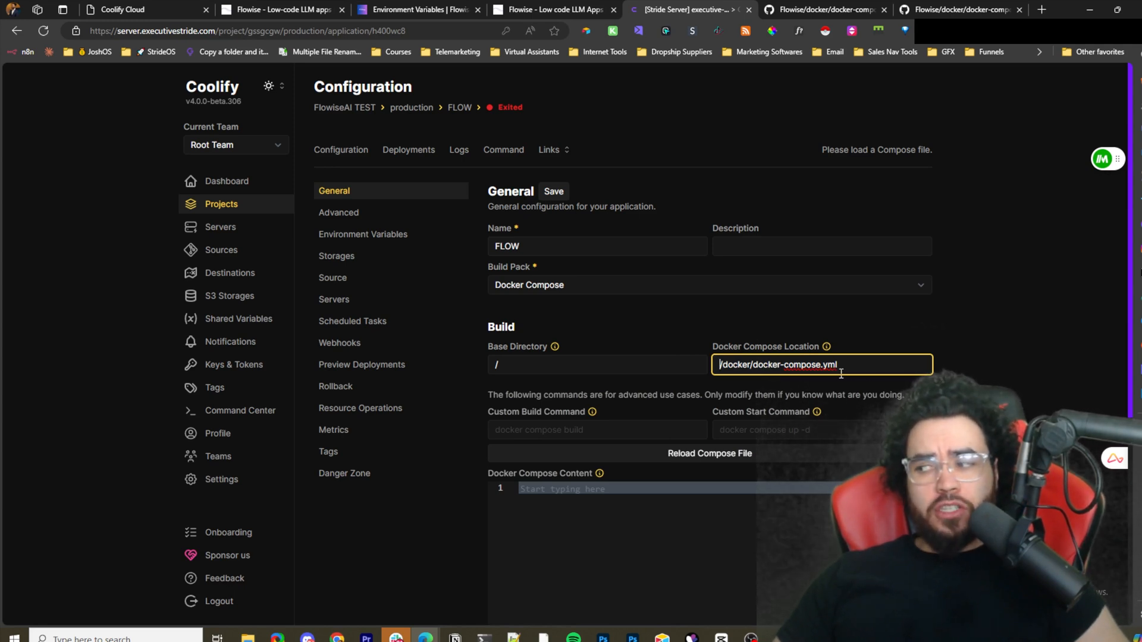
pyautogui.scroll(-3)
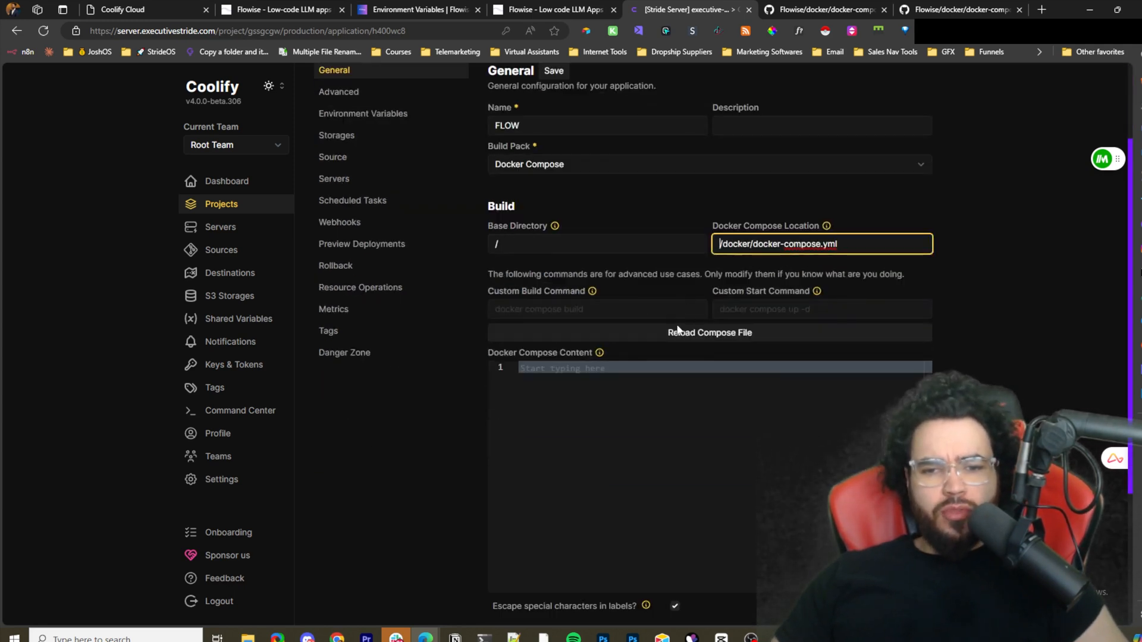
# Reload the compose file so the flowise service configuration fills in, then review it.
pyautogui.click(697, 332)
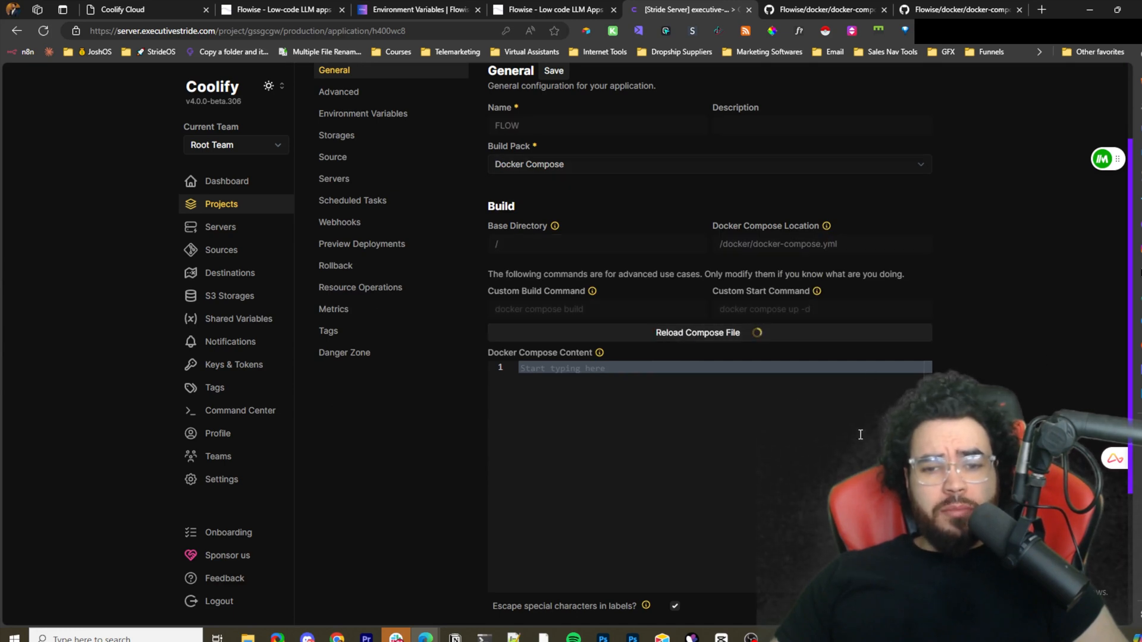
pyautogui.click(696, 332)
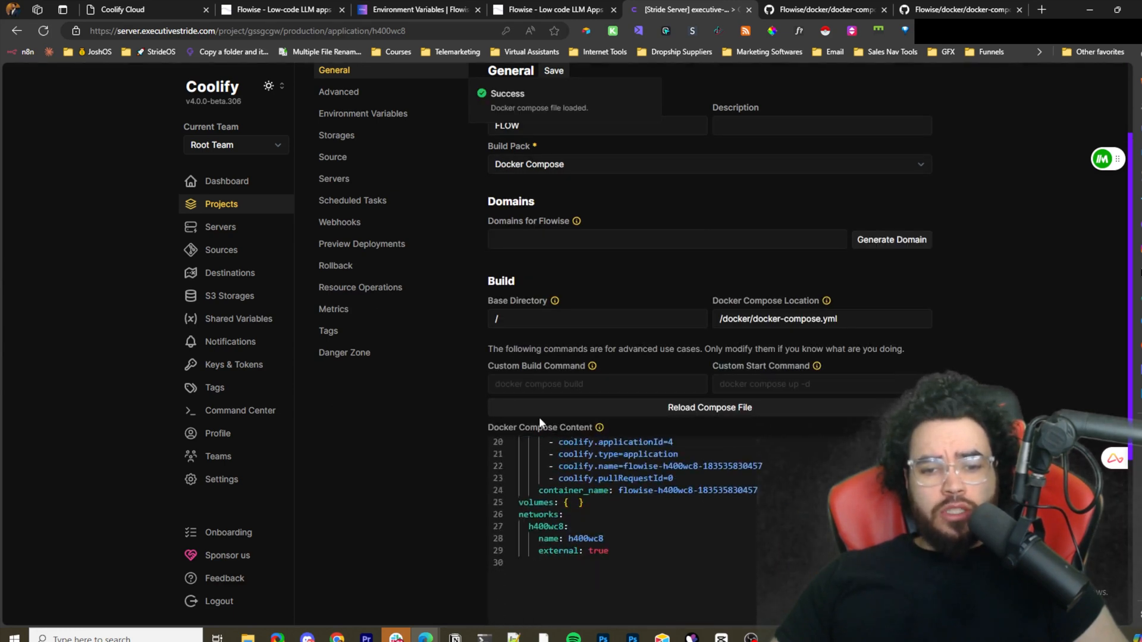
pyautogui.scroll(-3)
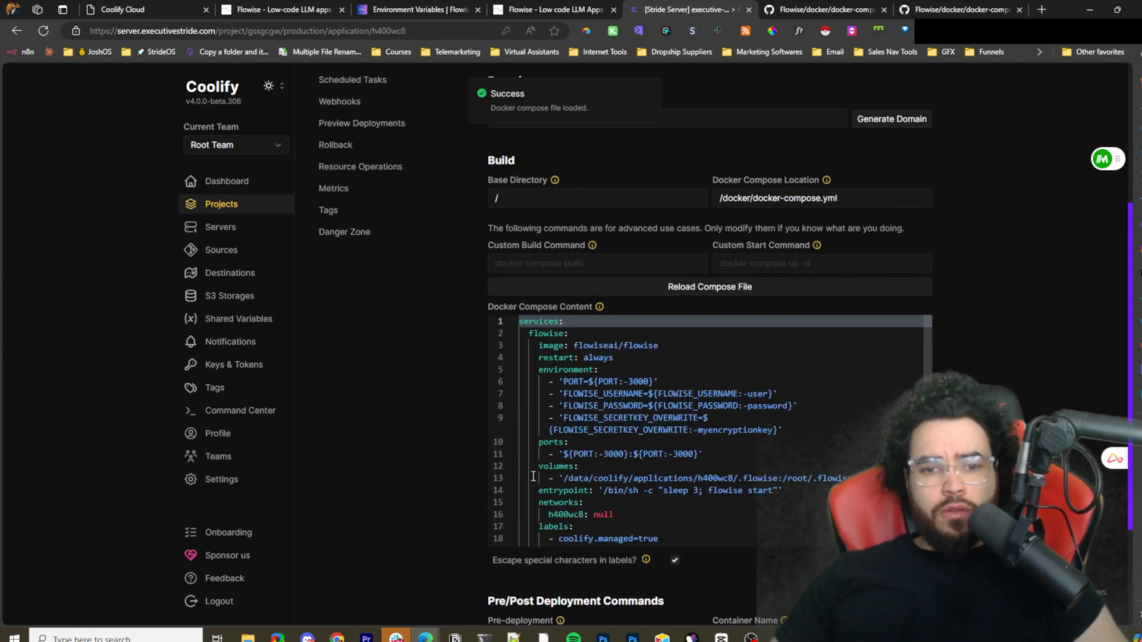
pyautogui.scroll(3)
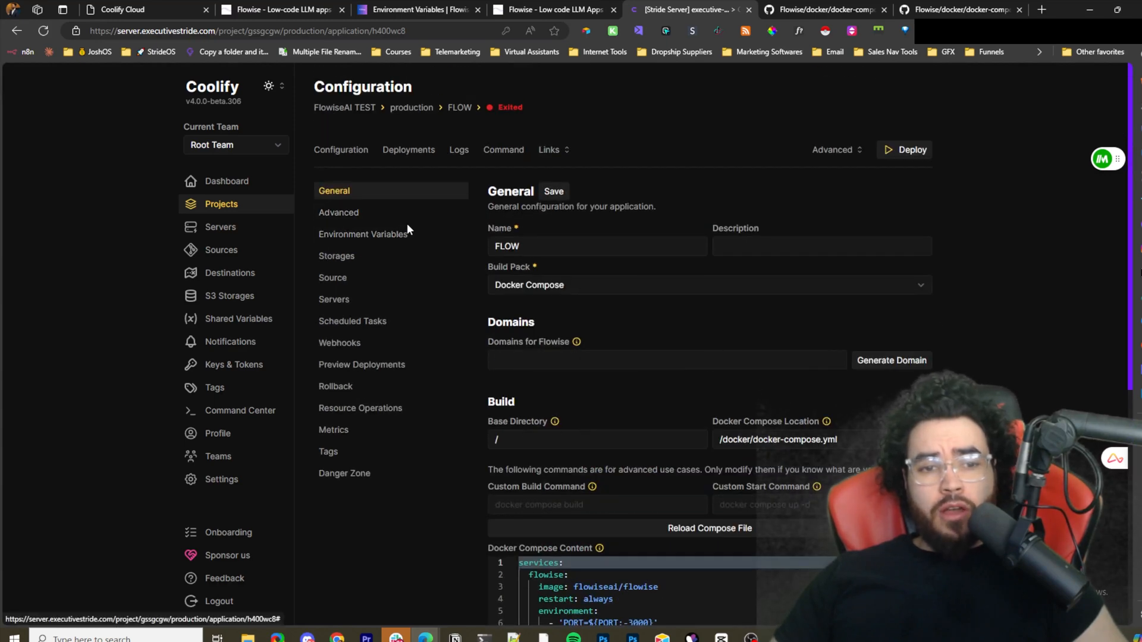
pyautogui.moveTo(596, 274)
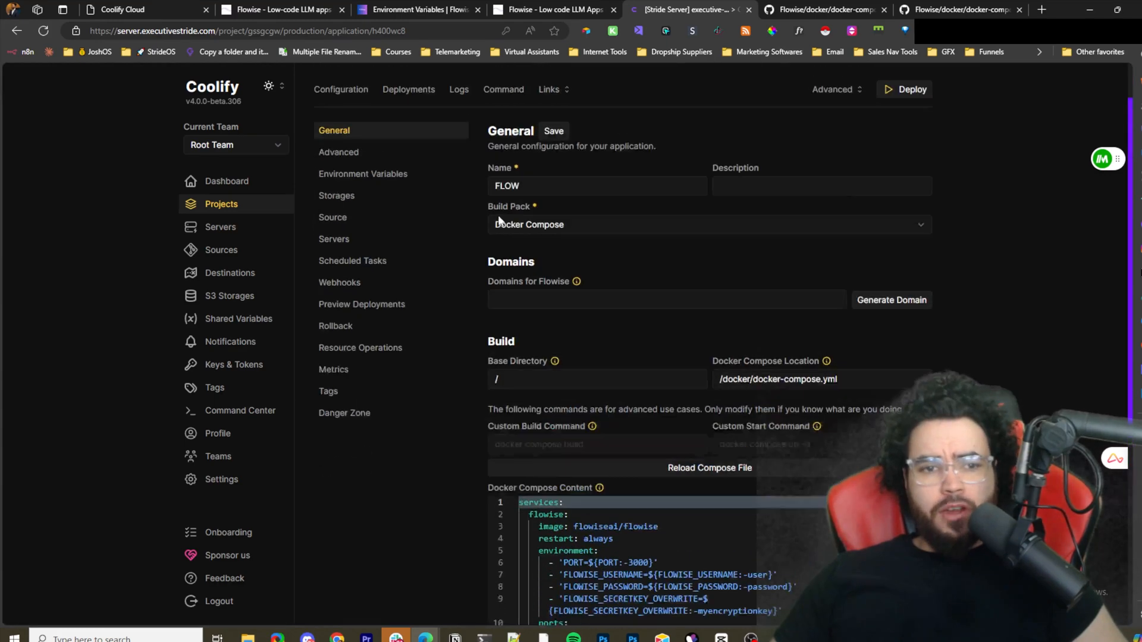
pyautogui.click(363, 173)
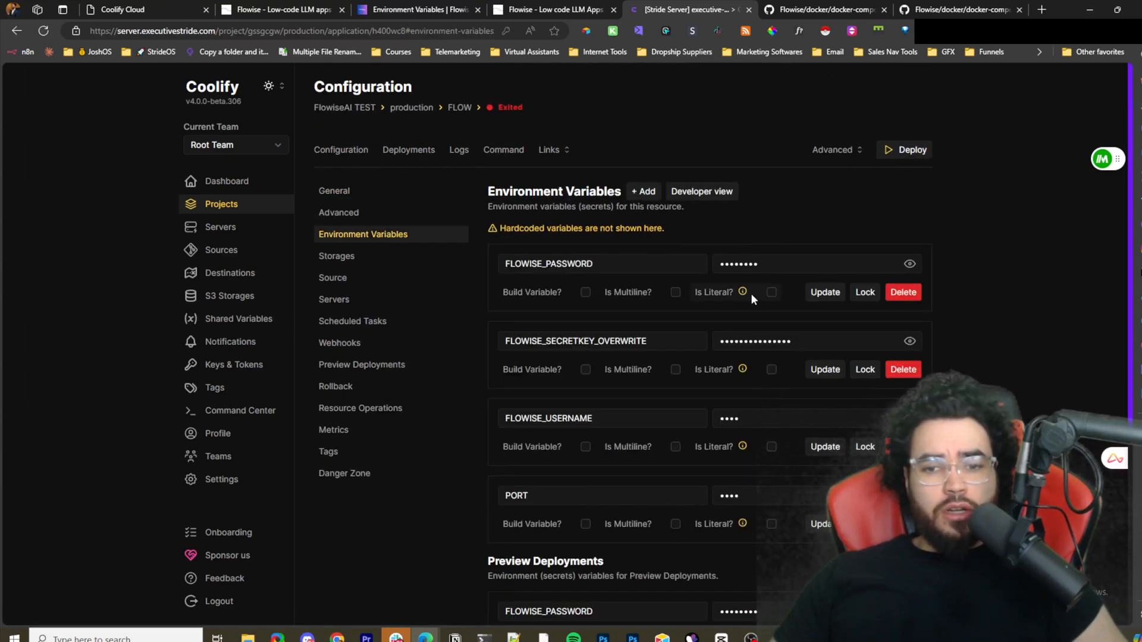
pyautogui.click(909, 264)
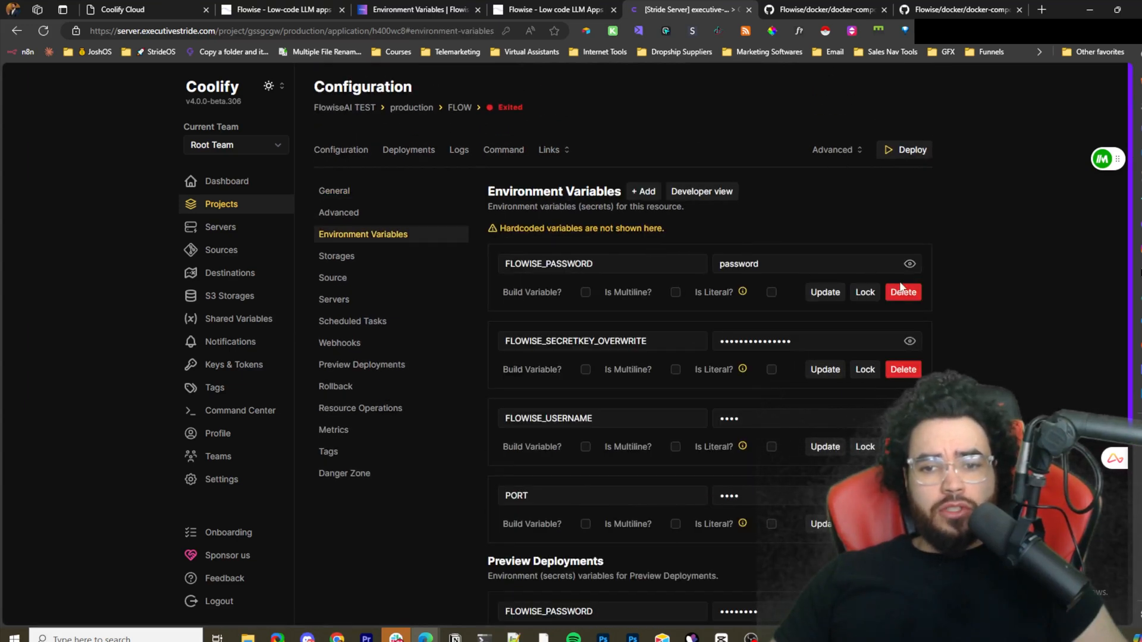
pyautogui.click(908, 341)
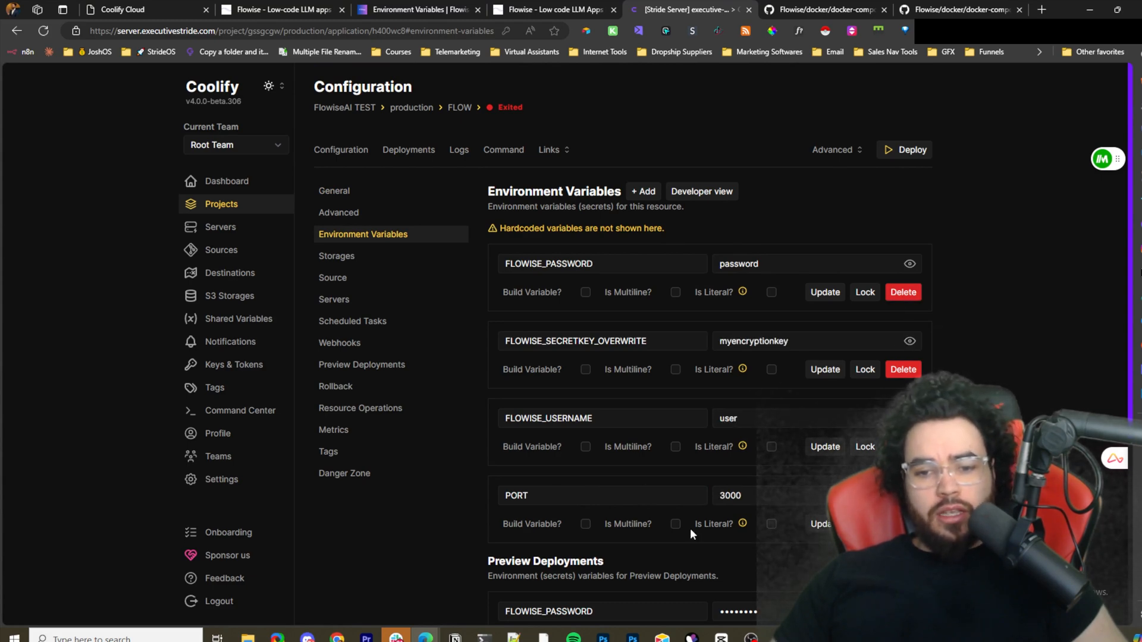
pyautogui.scroll(3)
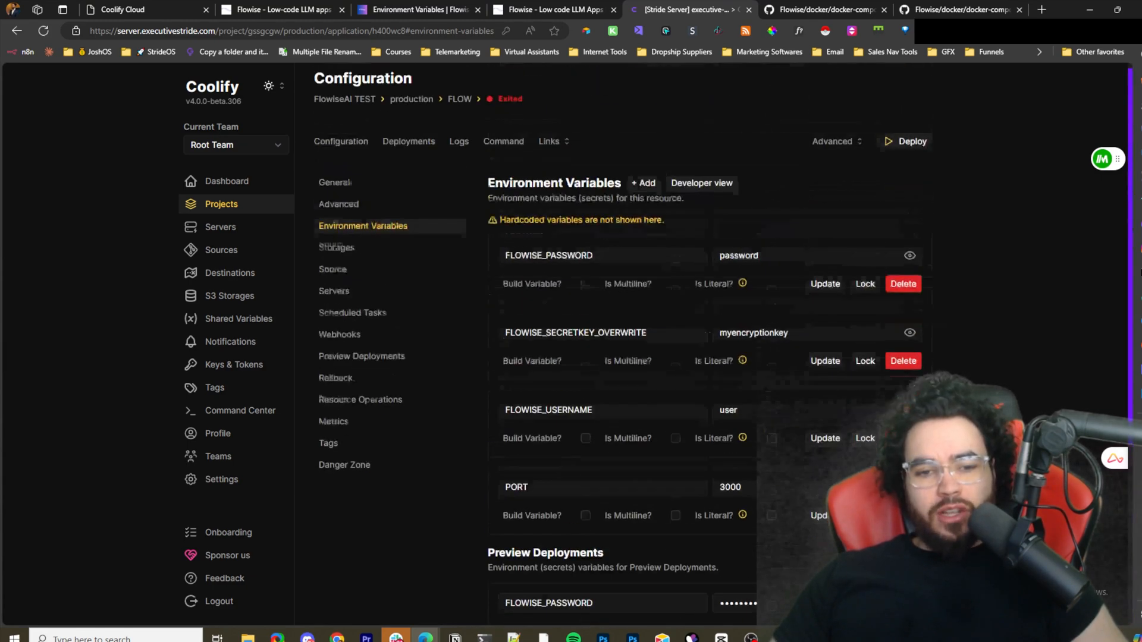
pyautogui.scroll(3)
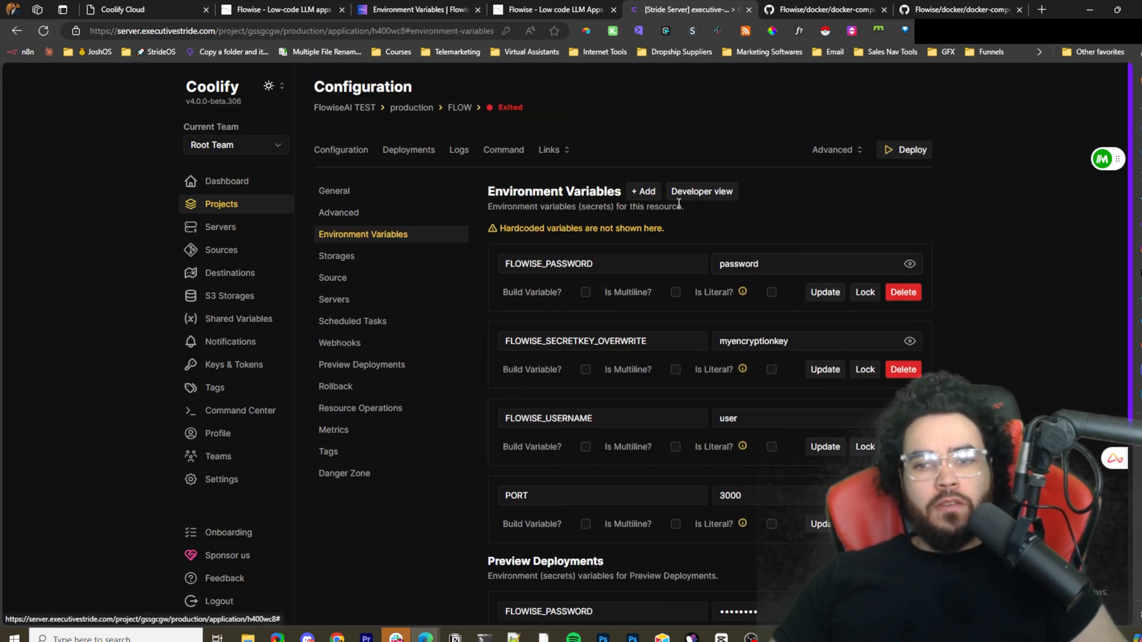
pyautogui.moveTo(357, 205)
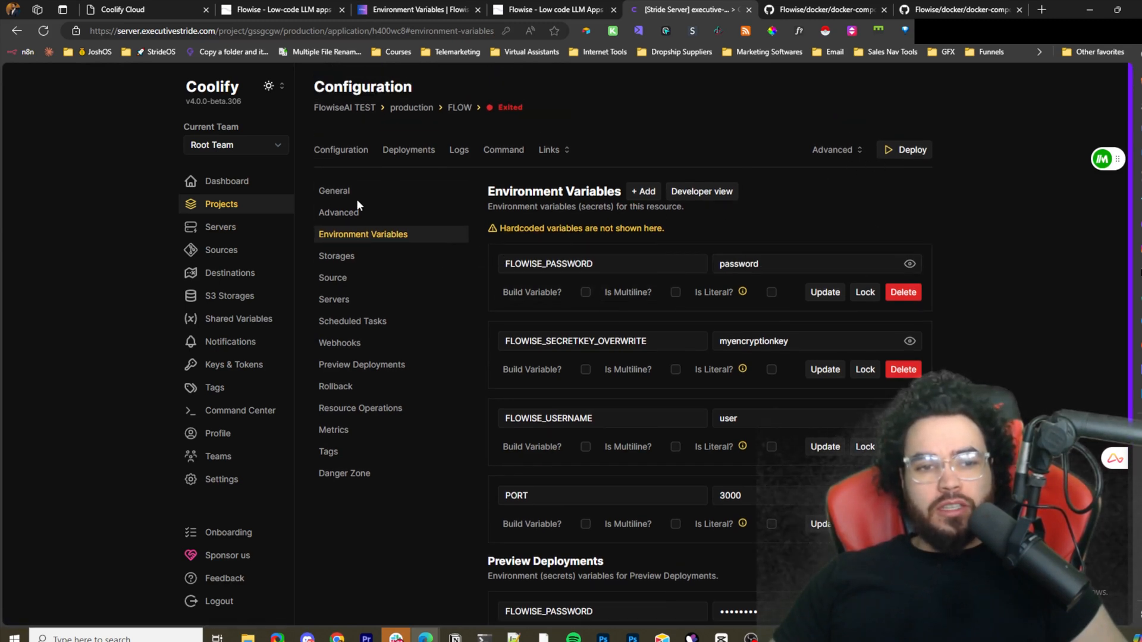
pyautogui.click(333, 190)
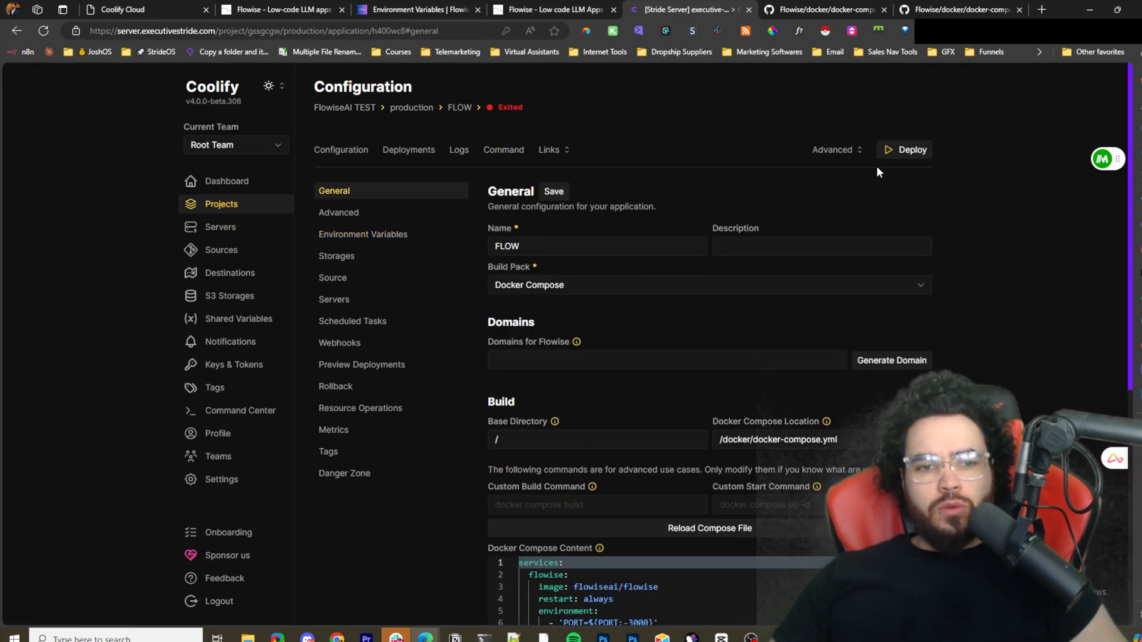
pyautogui.moveTo(894, 144)
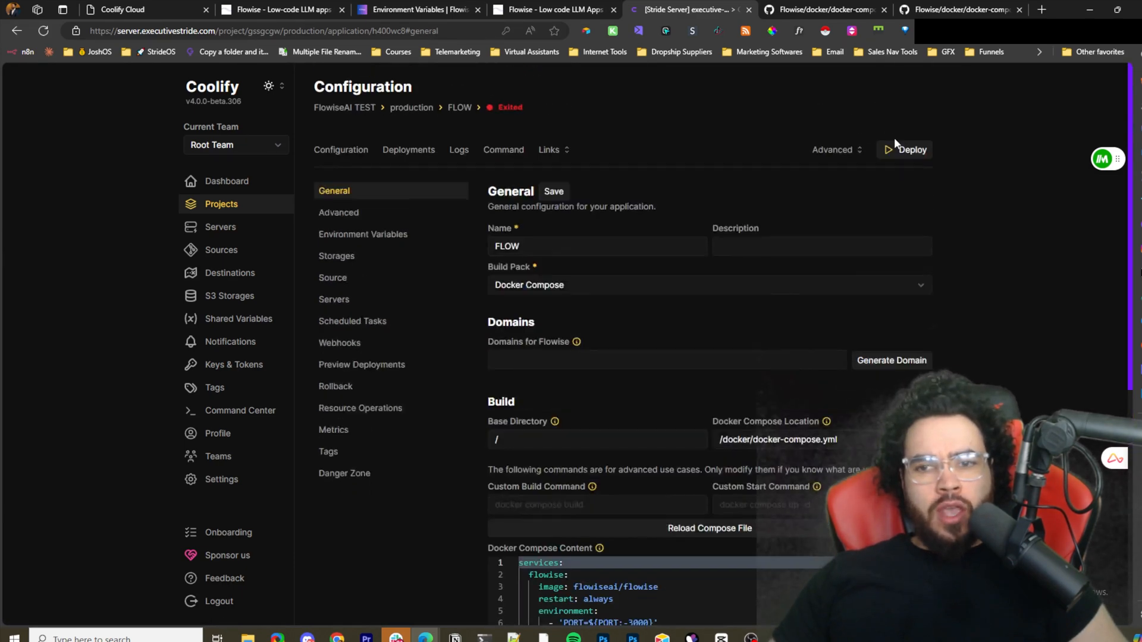
# Deploy FLOW, see it fail on port 3000 already allocated, and return to Configuration.
pyautogui.click(910, 150)
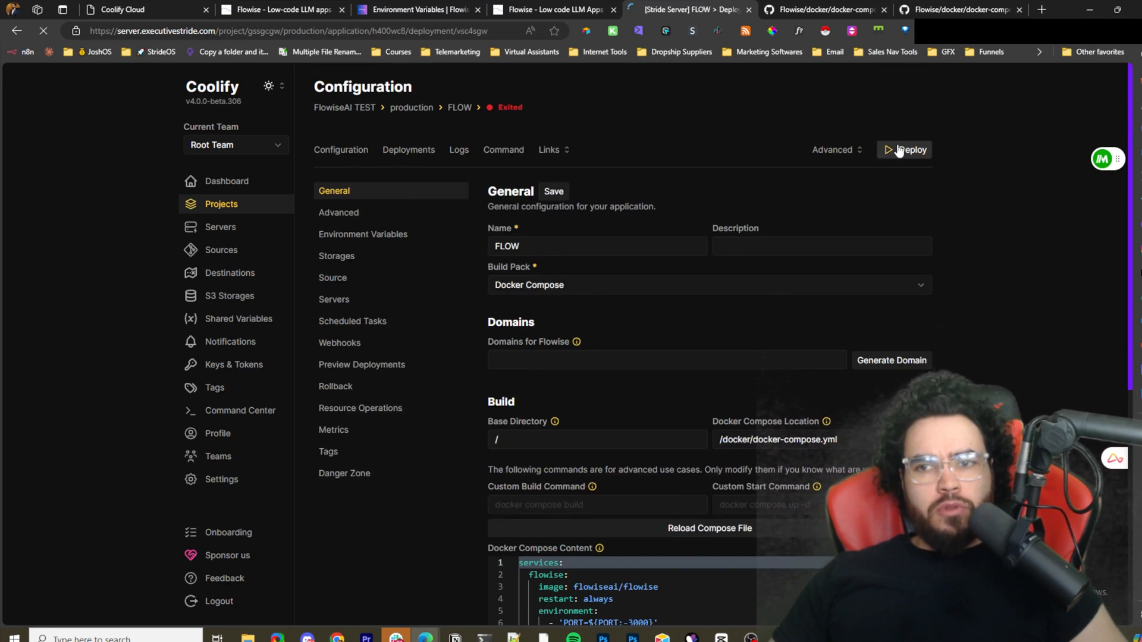
pyautogui.click(908, 150)
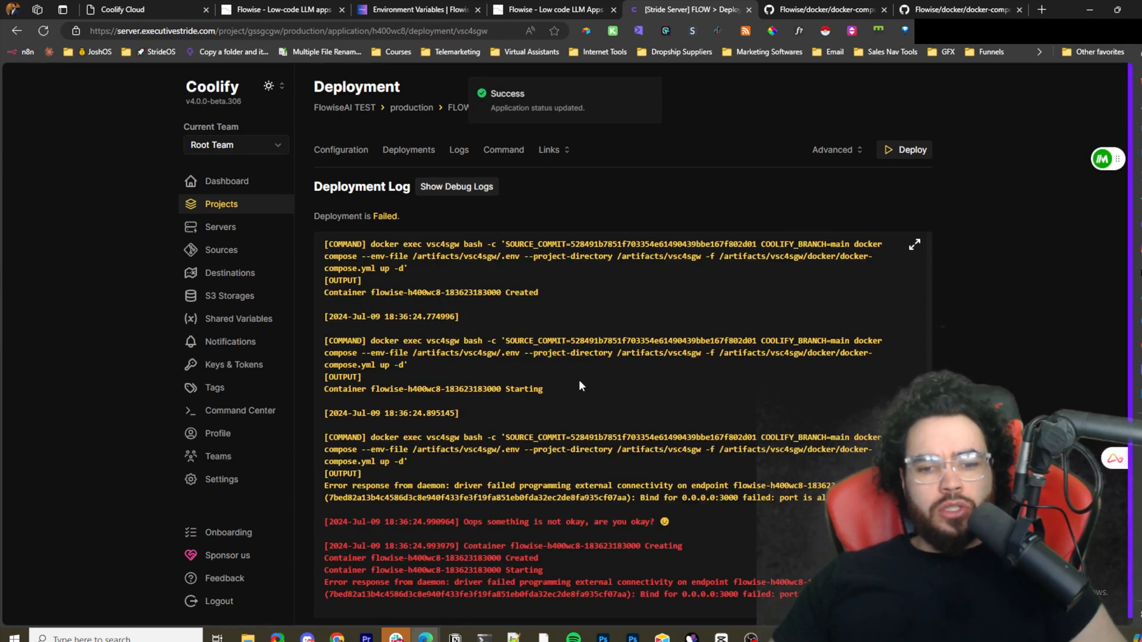
pyautogui.moveTo(519, 581)
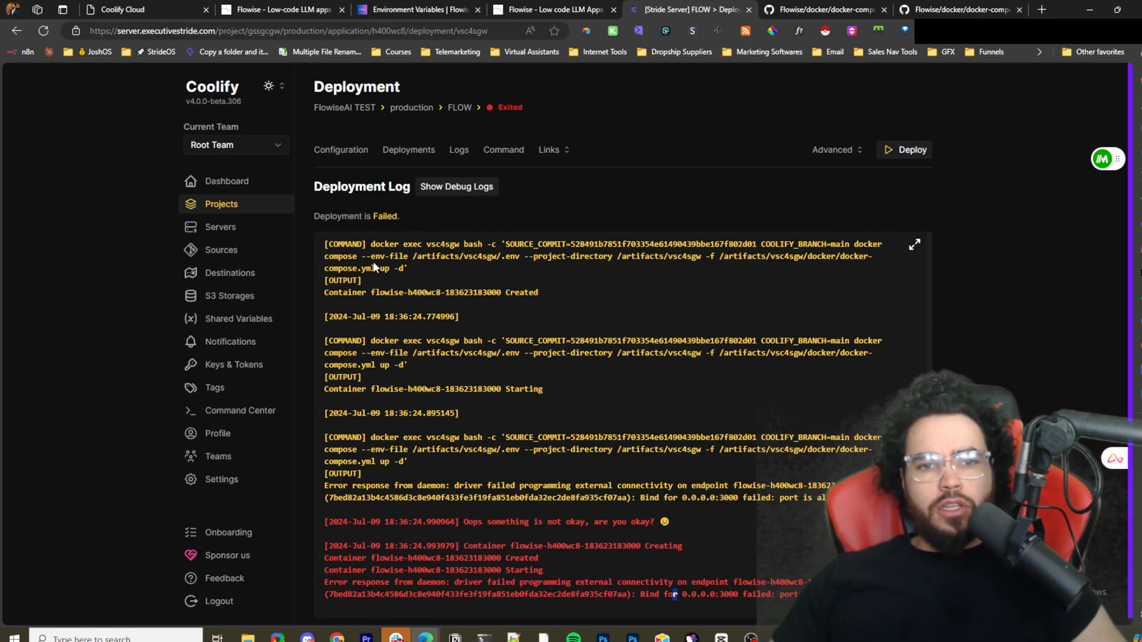
pyautogui.moveTo(408, 150)
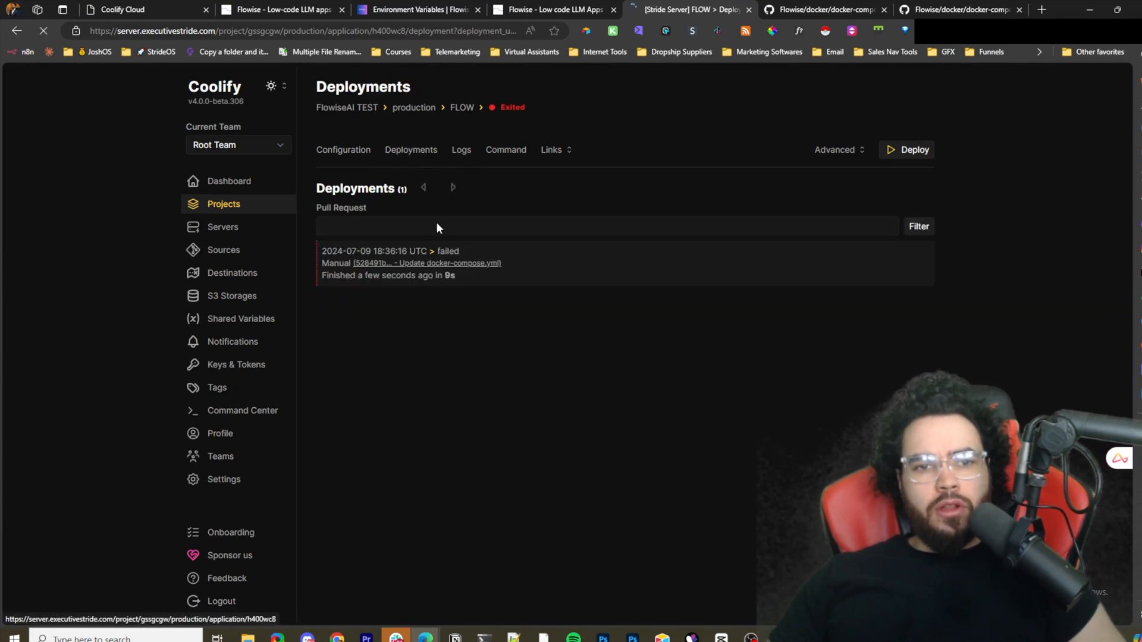
pyautogui.click(340, 150)
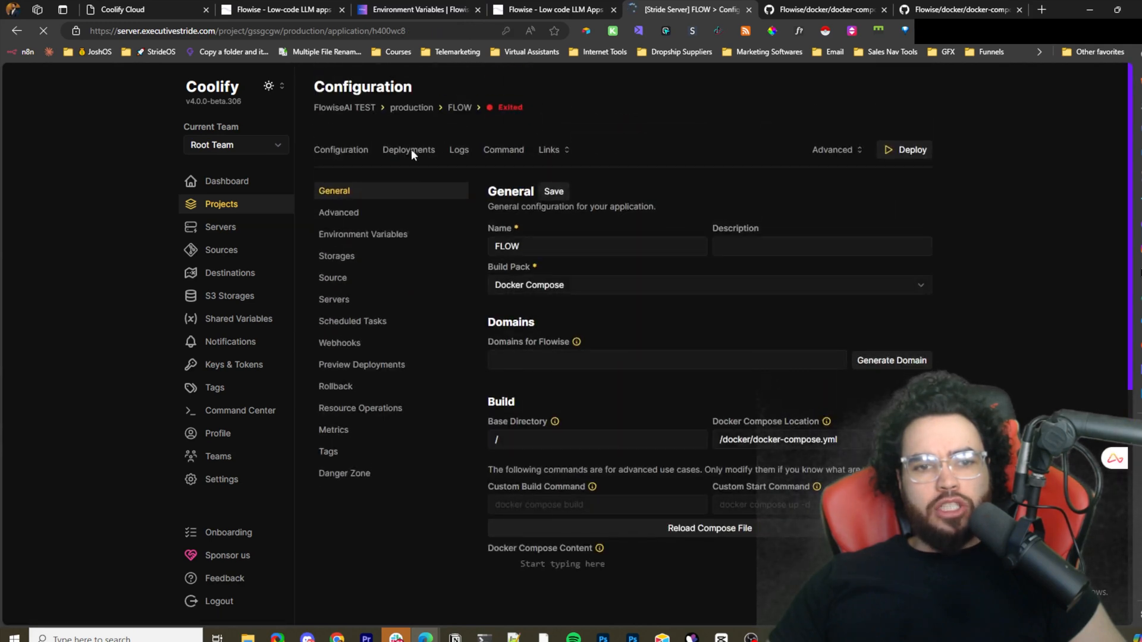
# Edit the fork's docker-compose.yml port mapping on GitHub and commit the change.
pyautogui.click(825, 10)
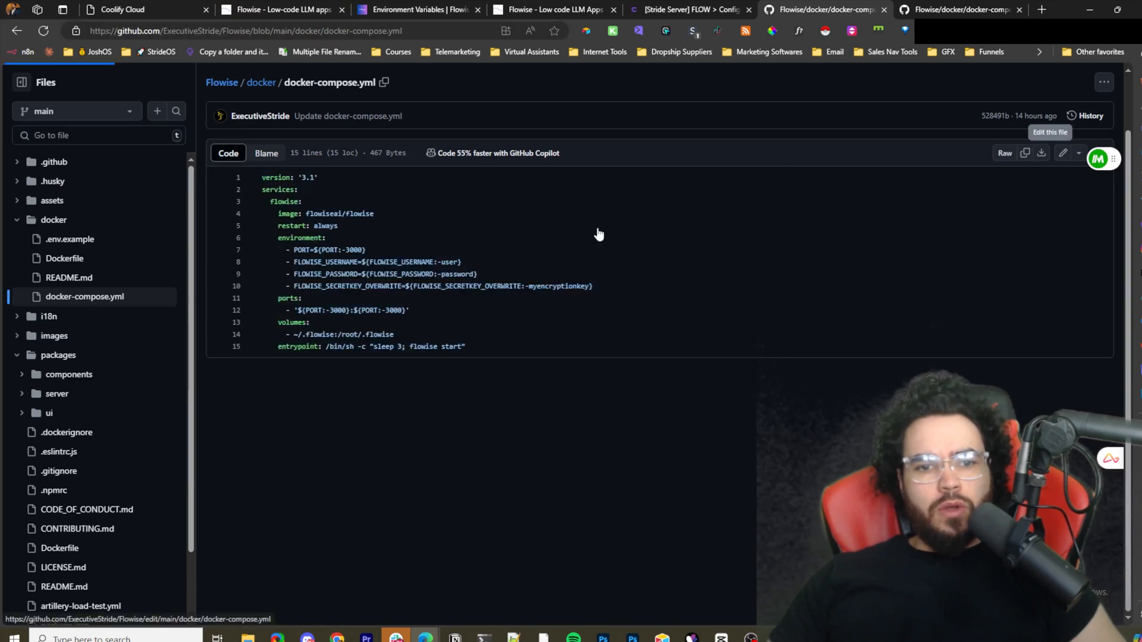
pyautogui.click(1062, 154)
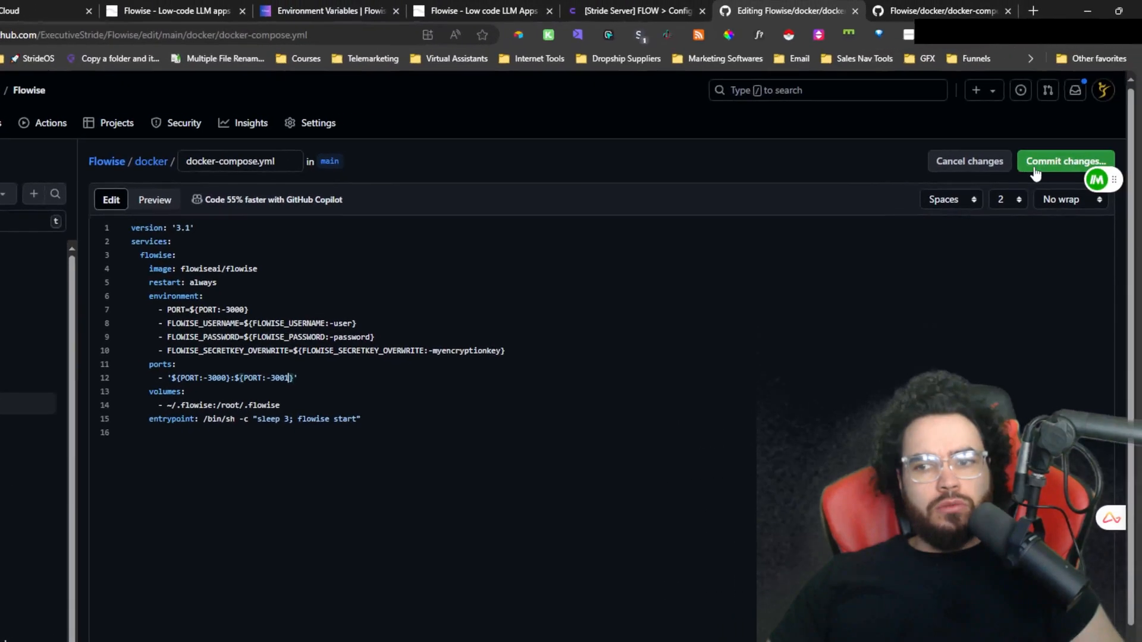
pyautogui.click(1064, 160)
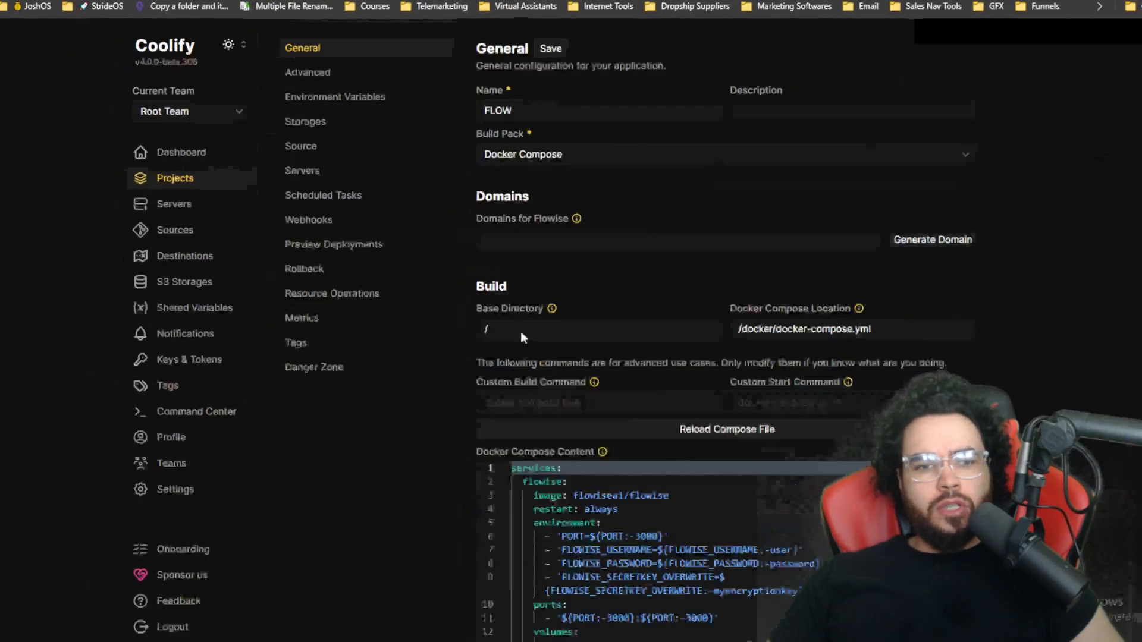
# Reload the updated compose file and save the PORT environment variable as 3001.
pyautogui.scroll(-3)
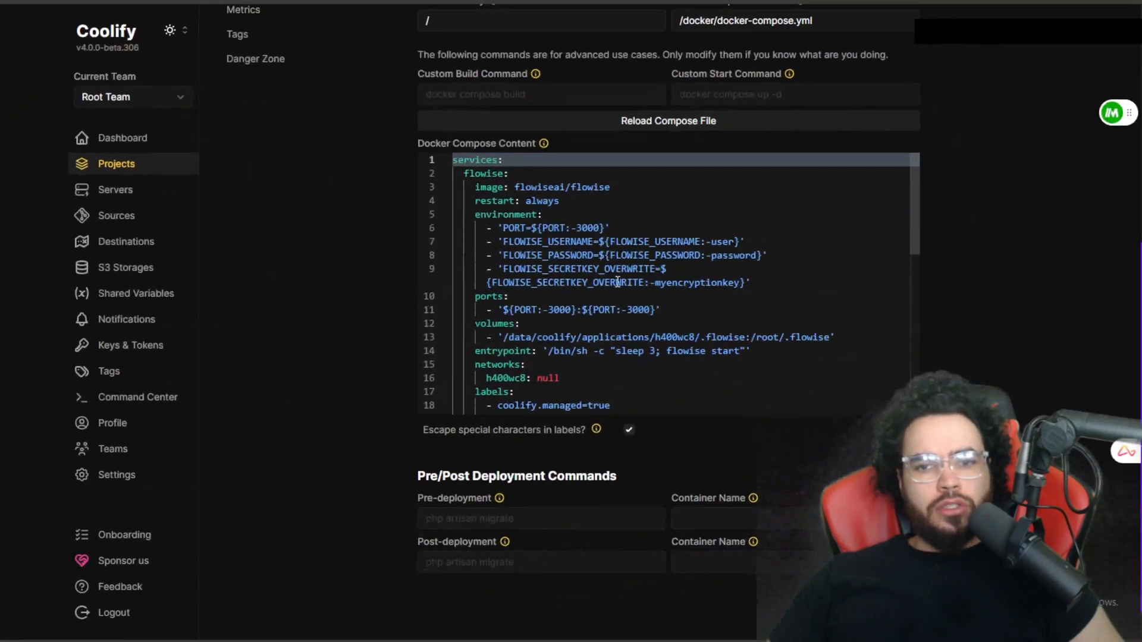
pyautogui.click(668, 120)
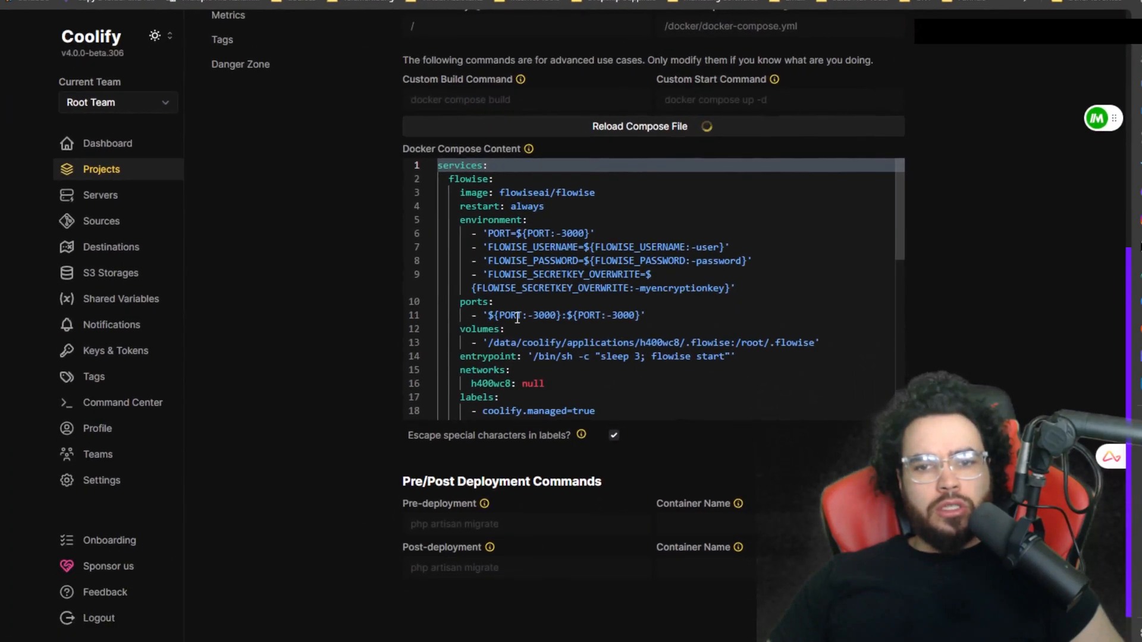
pyautogui.click(639, 126)
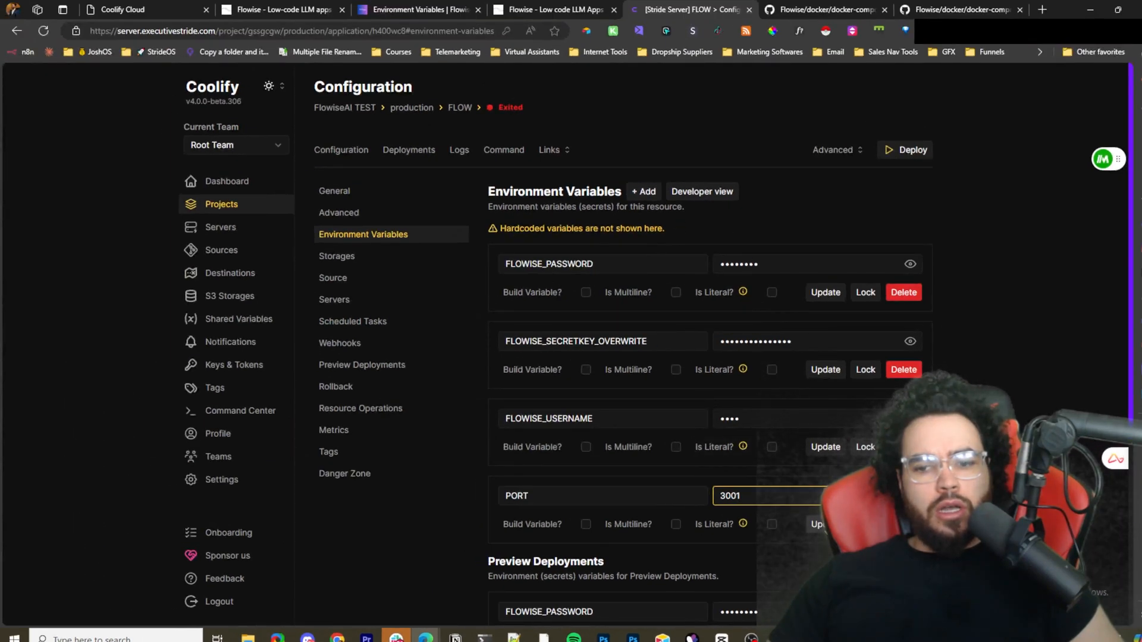
pyautogui.click(334, 191)
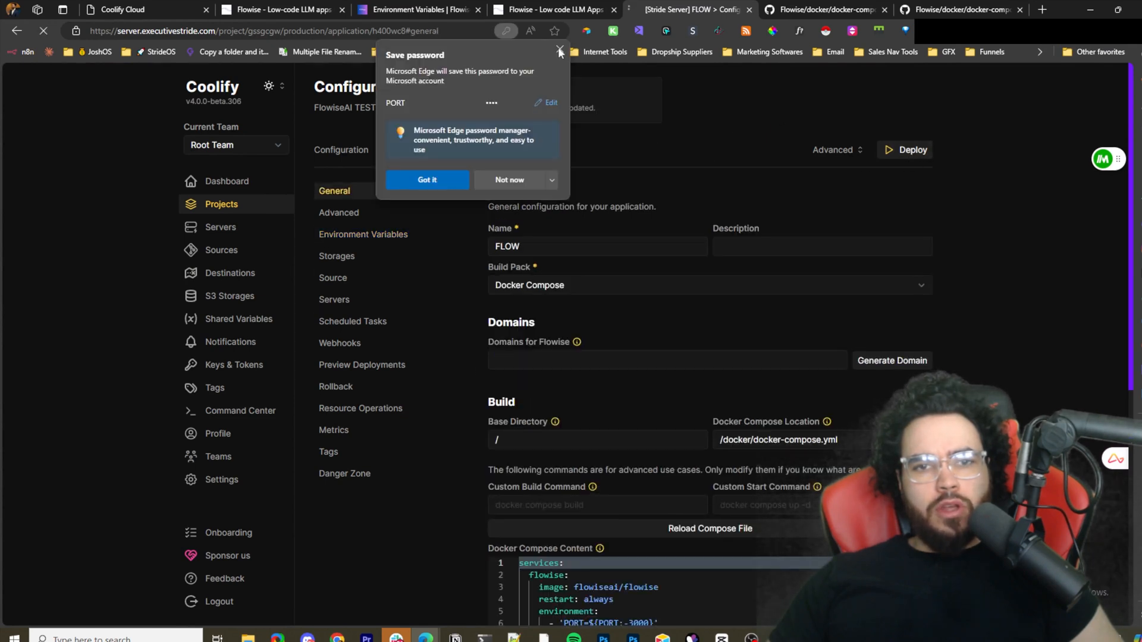
pyautogui.click(904, 150)
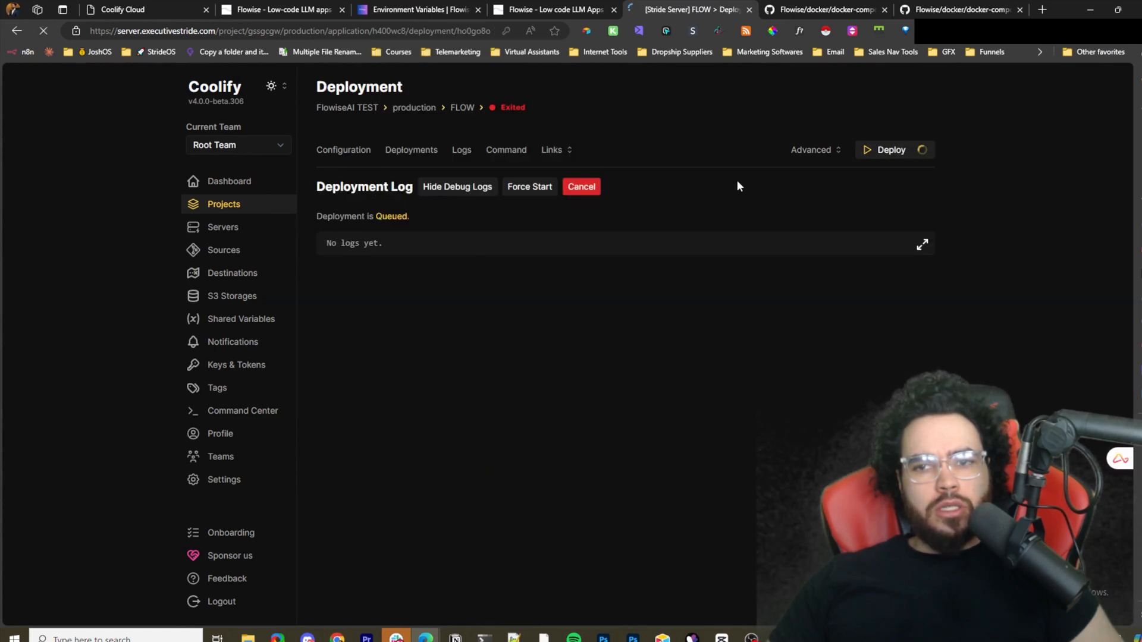
# Generate an sslip.io domain for Flowise and redeploy until the container starts.
pyautogui.click(340, 149)
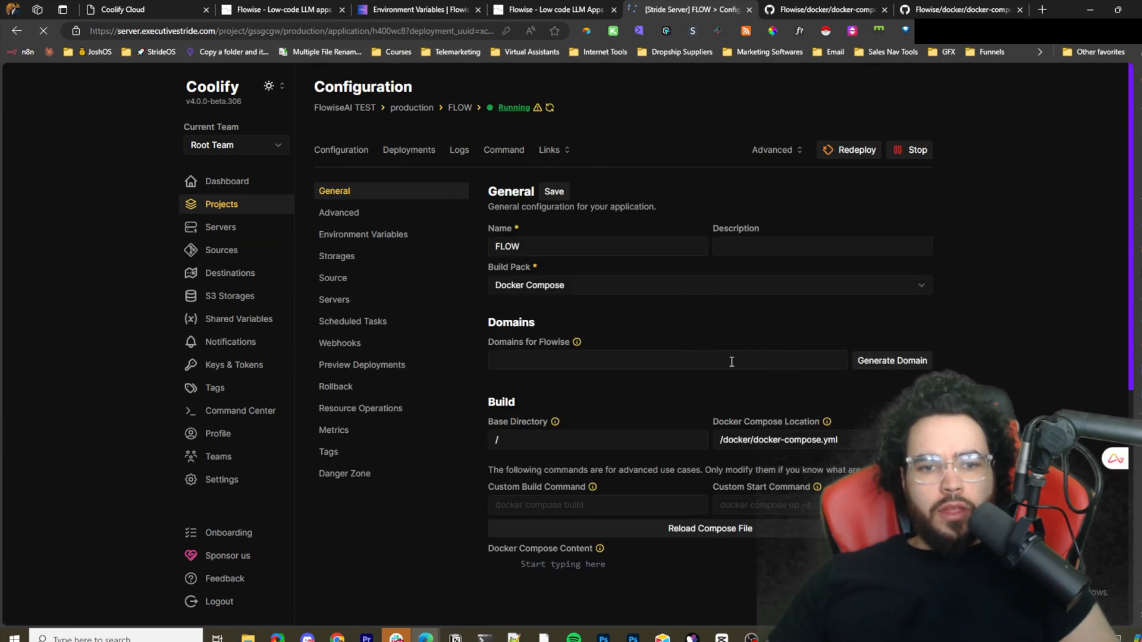
pyautogui.click(891, 360)
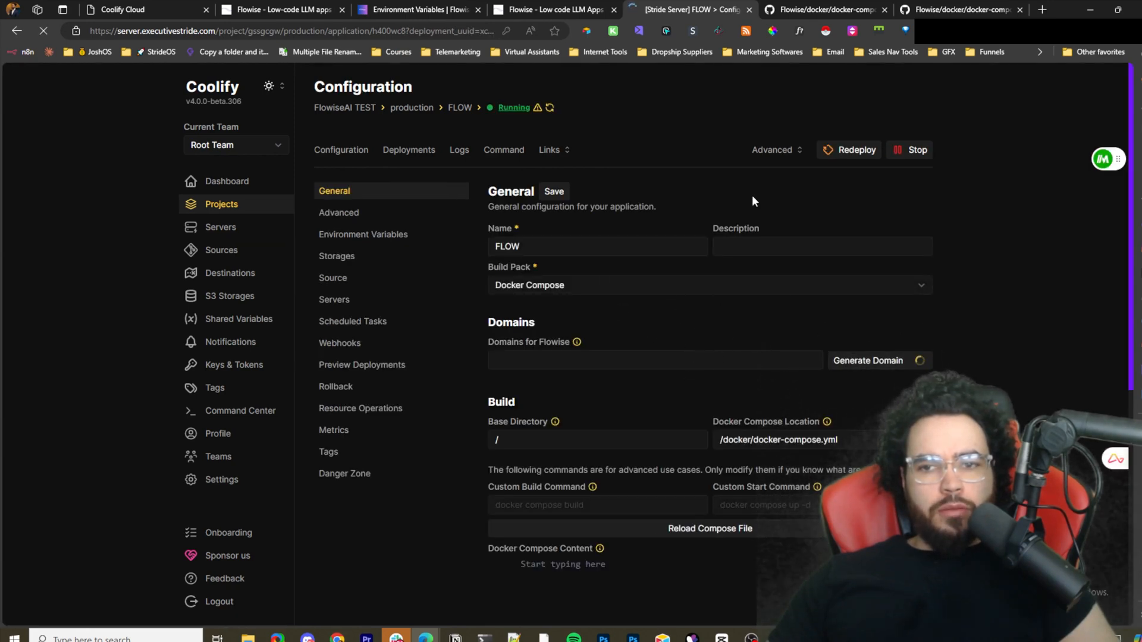
pyautogui.click(707, 528)
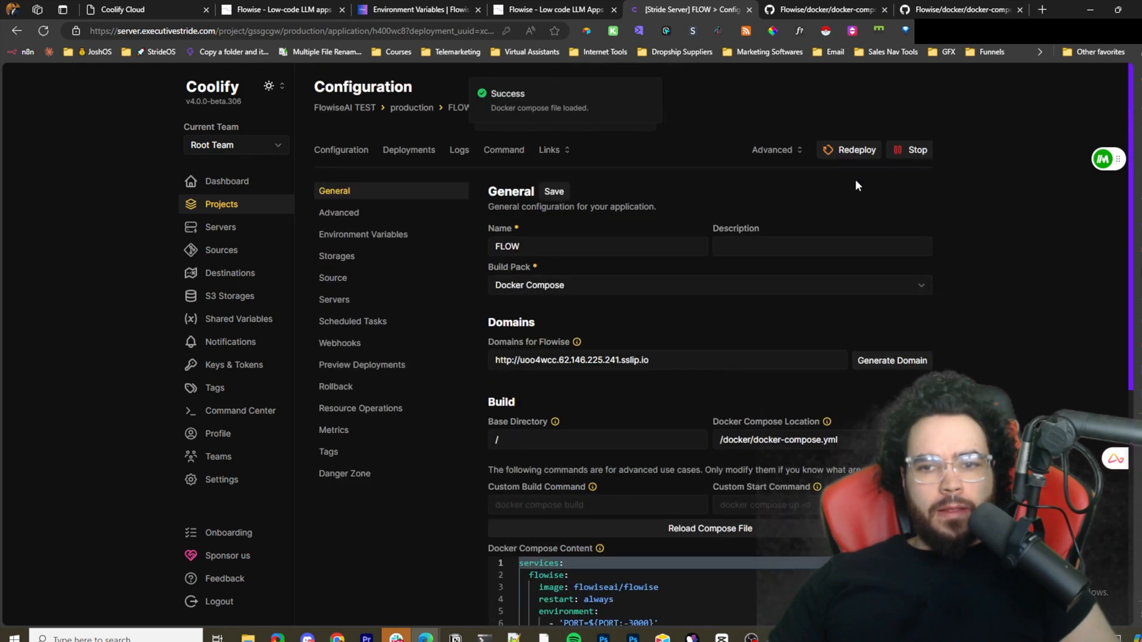
pyautogui.click(849, 150)
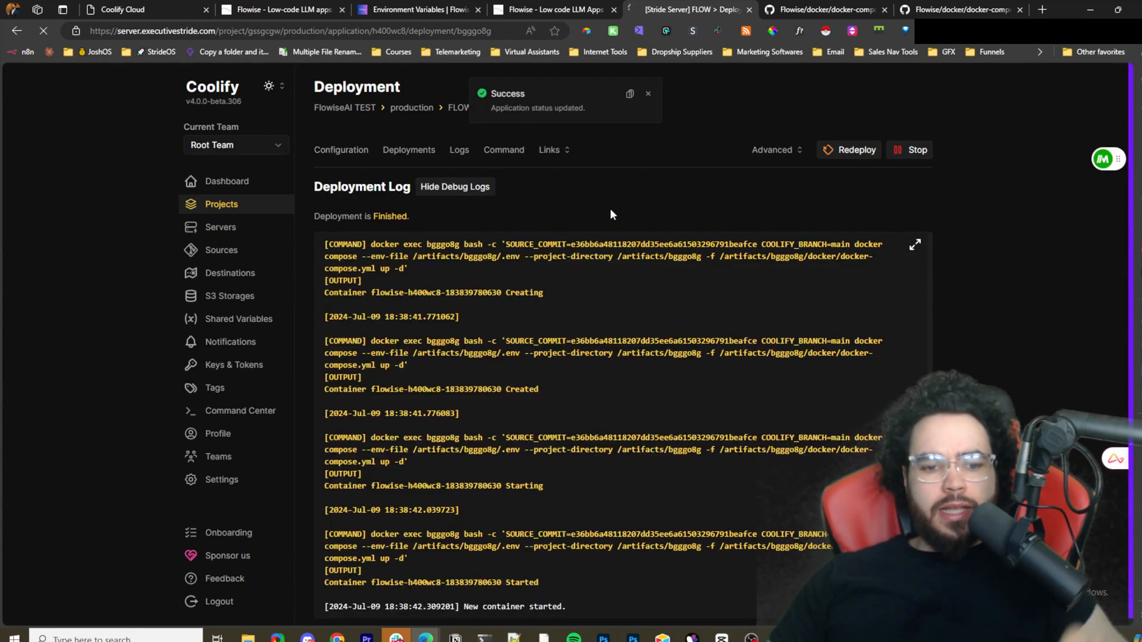
pyautogui.click(342, 150)
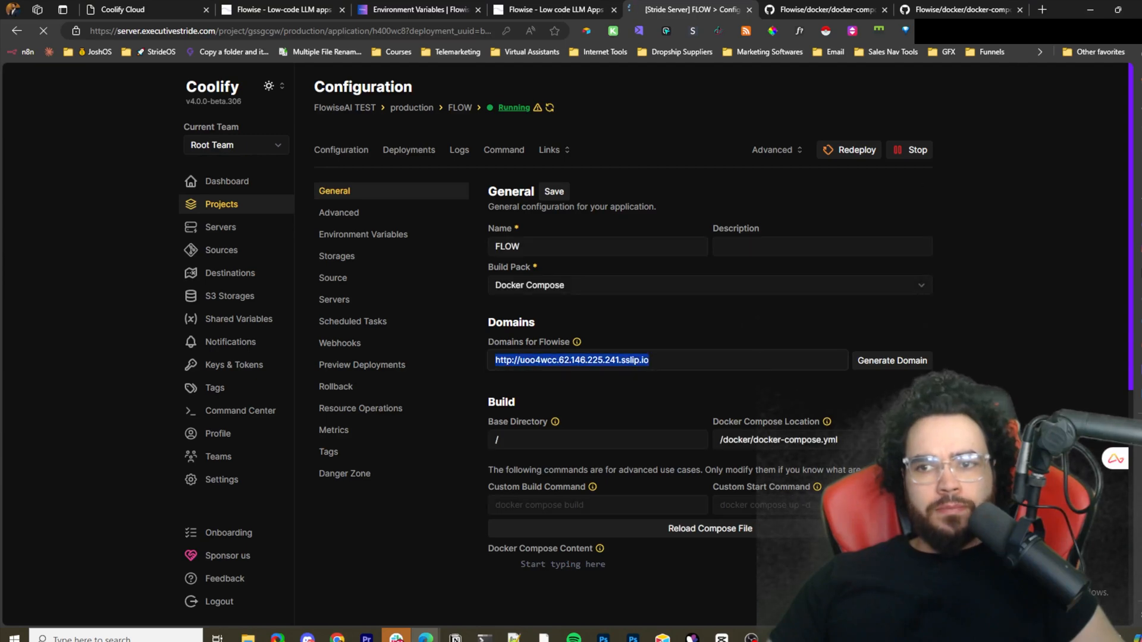
# Open the generated Flowise address and log in to reach the empty Chatflows dashboard.
pyautogui.click(1043, 9)
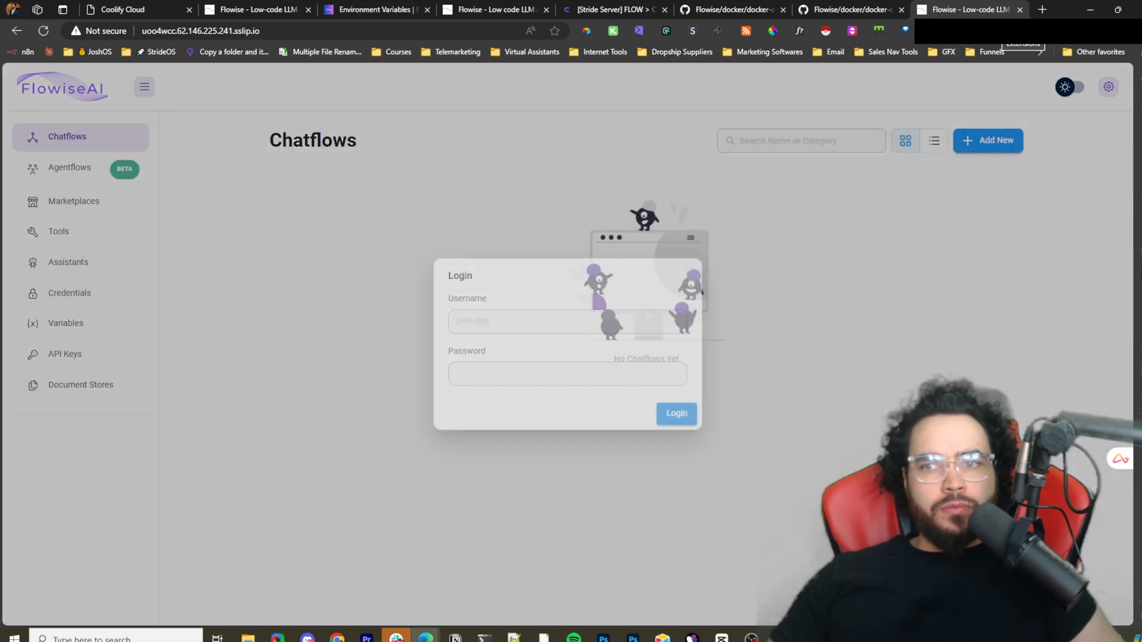
pyautogui.click(566, 320)
pyautogui.write('user')
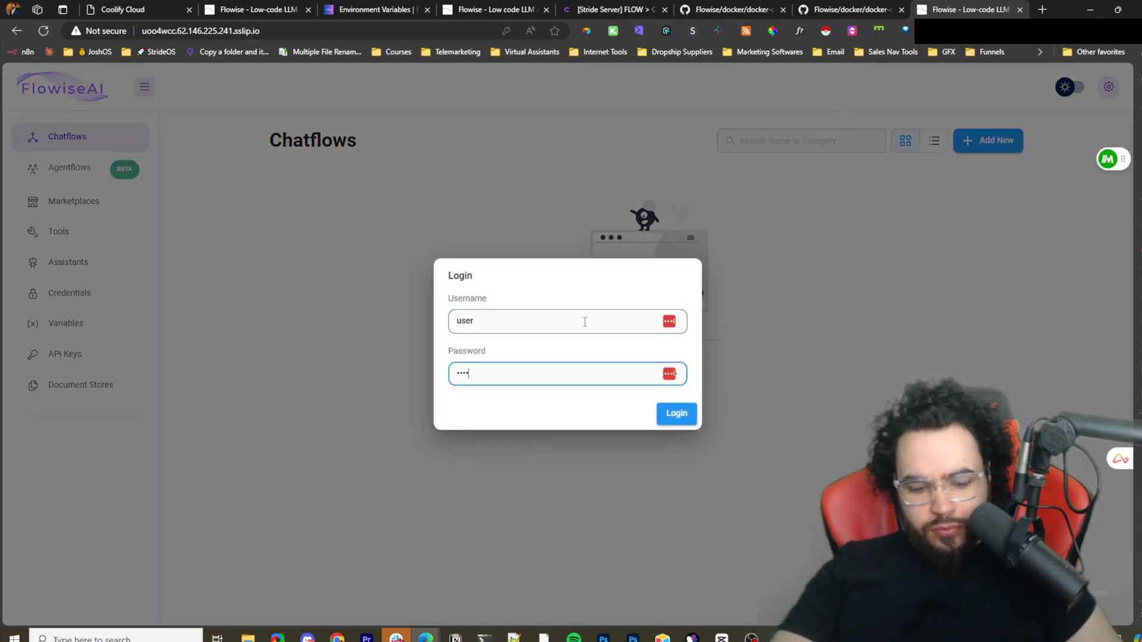
pyautogui.write('••••')
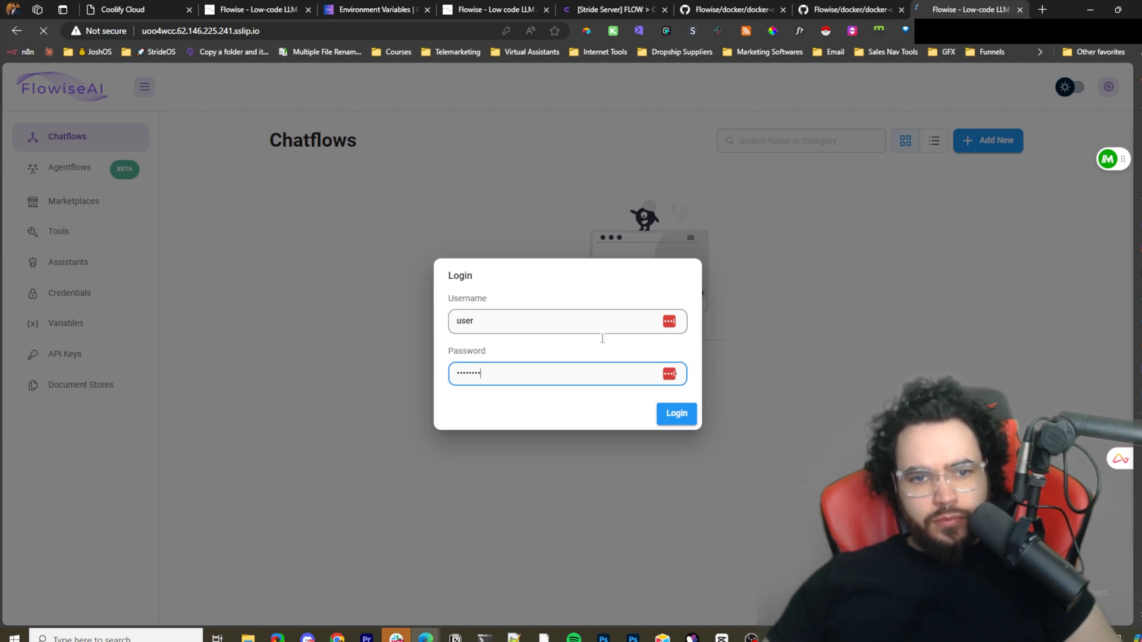
pyautogui.click(674, 412)
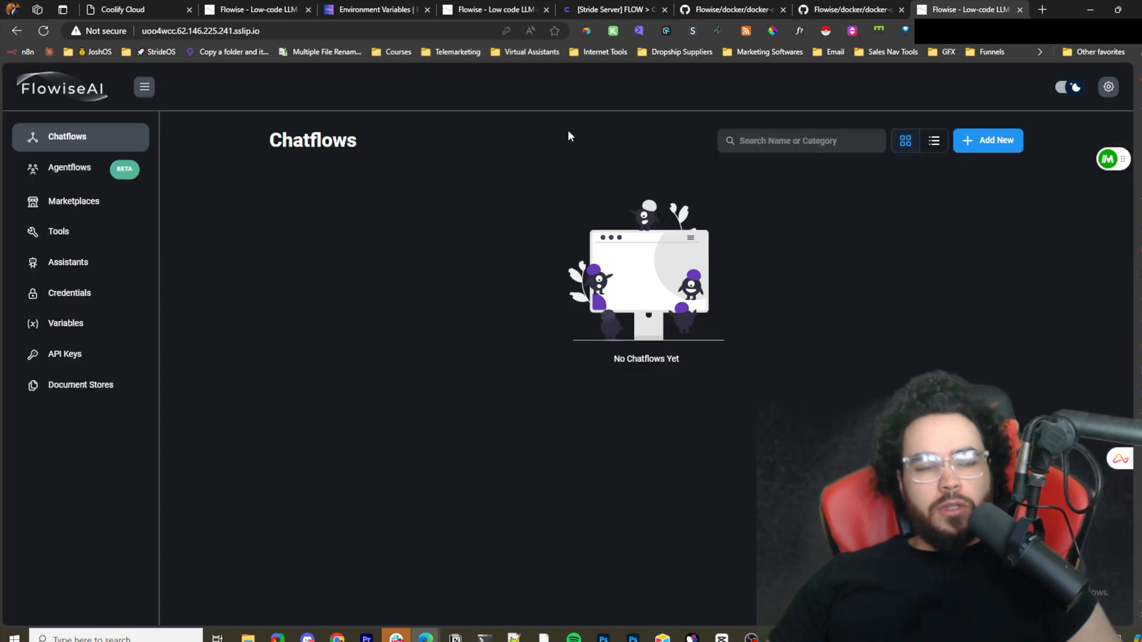
pyautogui.moveTo(72, 201)
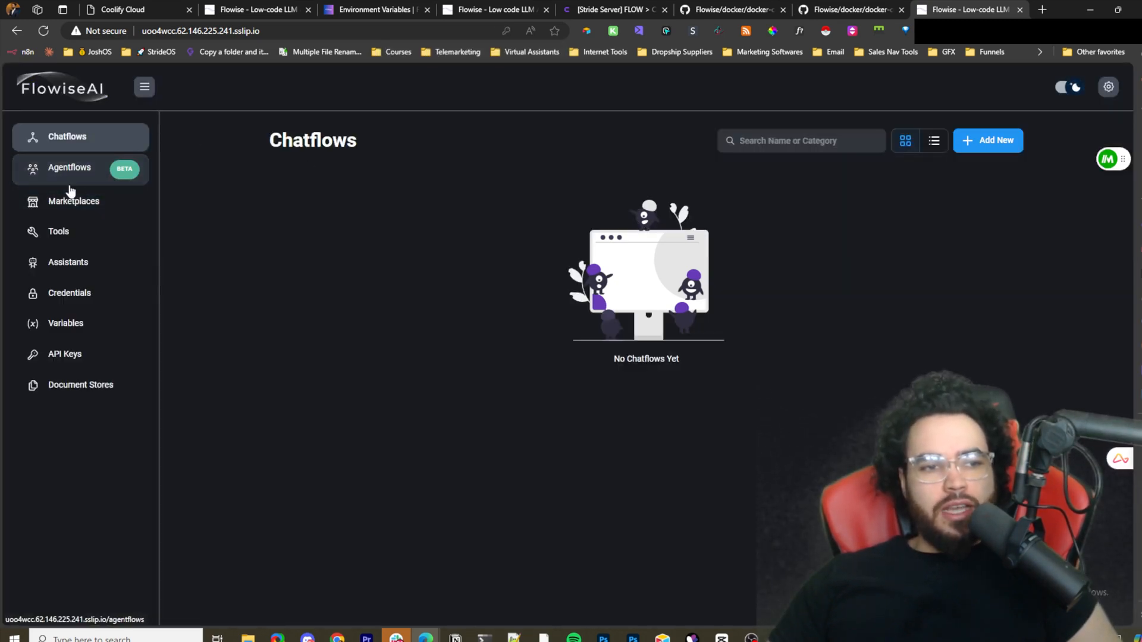
pyautogui.moveTo(1012, 153)
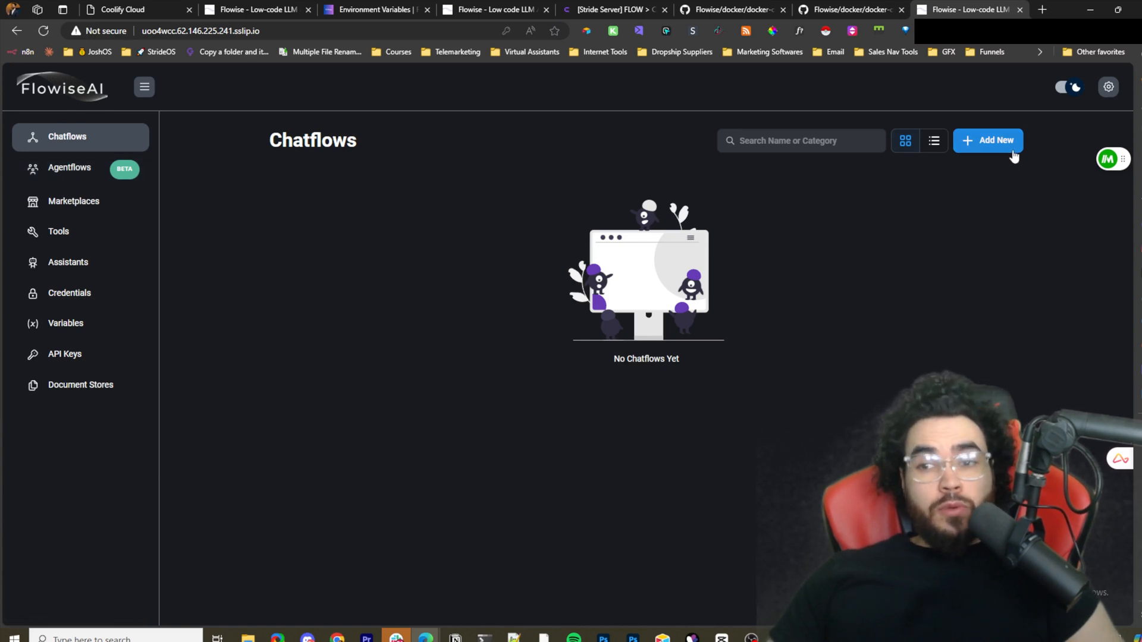
# Create a new untitled chatflow and show the Add Nodes panel with the LangChain Agents category.
pyautogui.click(987, 140)
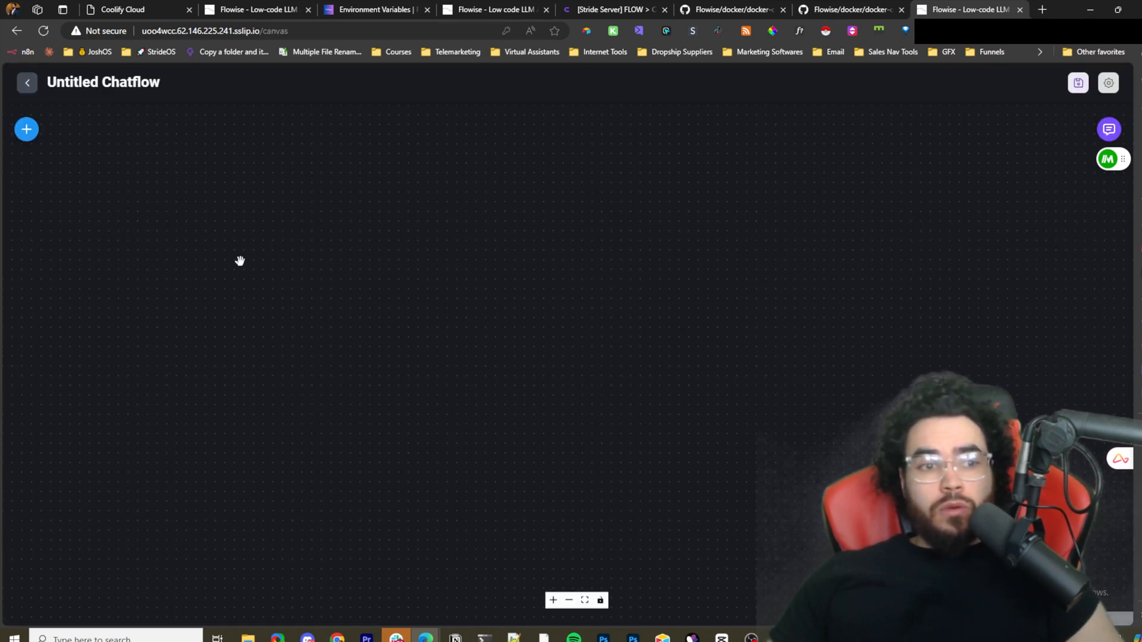
pyautogui.moveTo(58, 141)
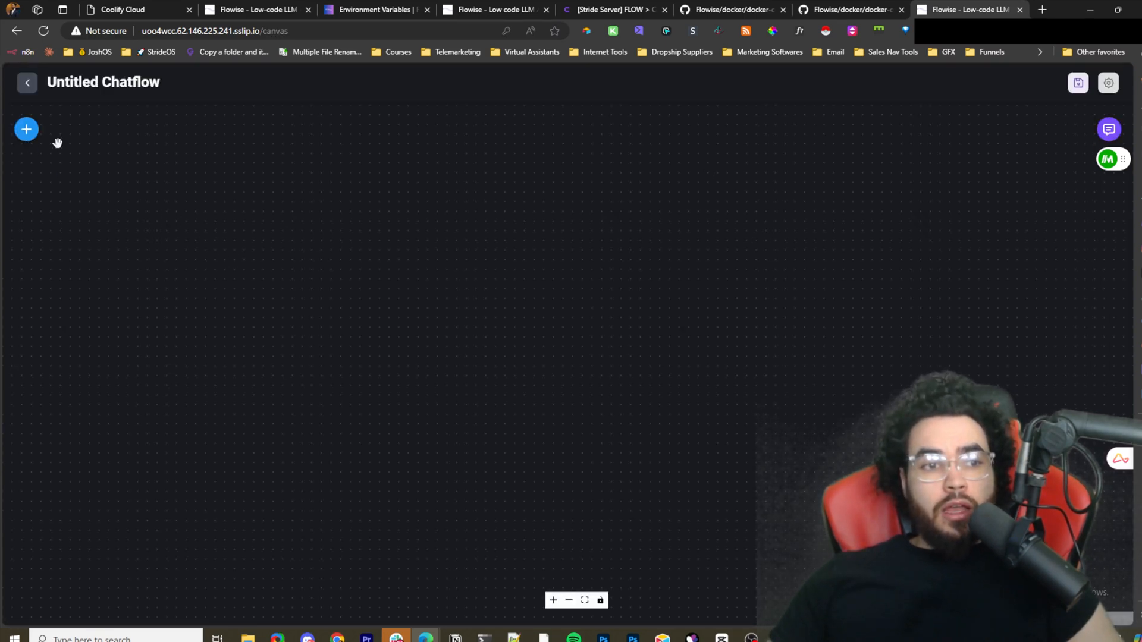
pyautogui.moveTo(384, 262)
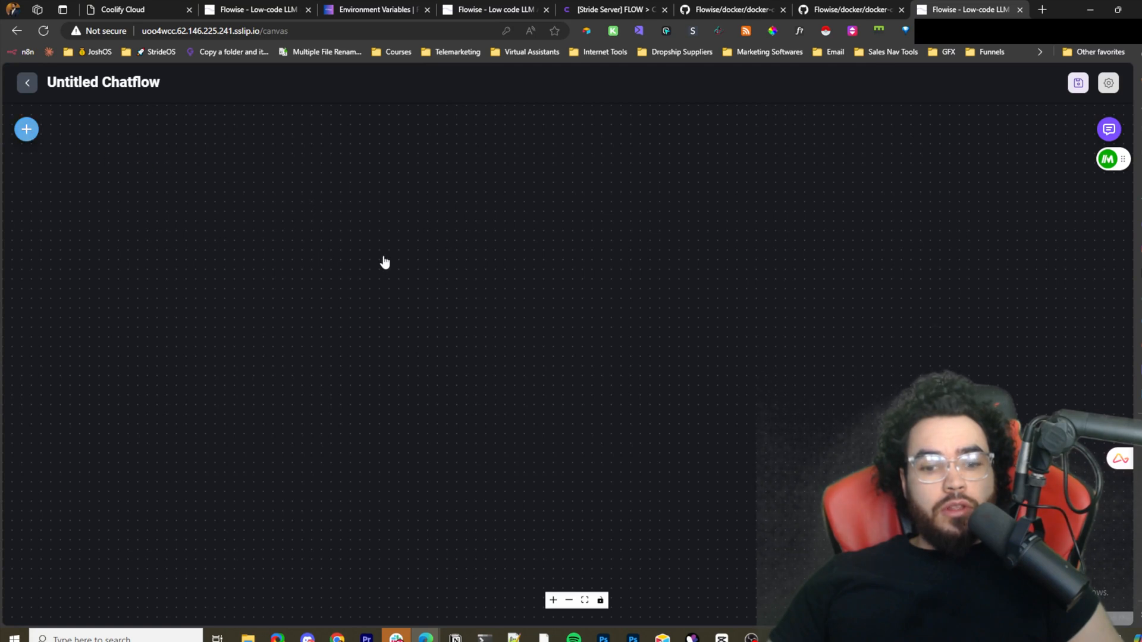
pyautogui.click(25, 128)
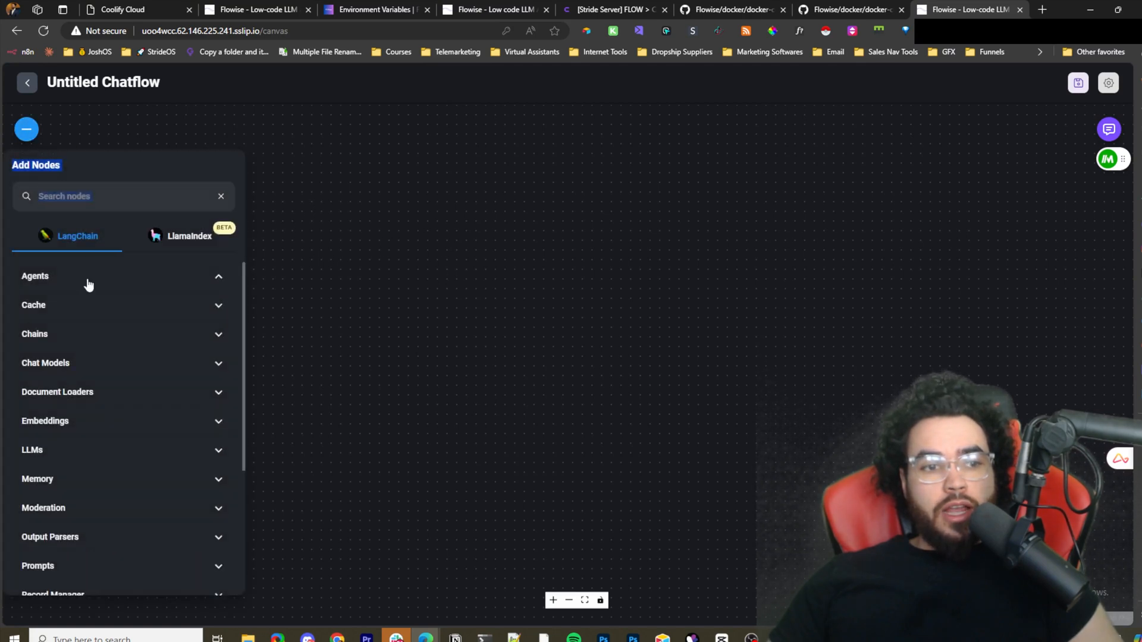
pyautogui.click(35, 276)
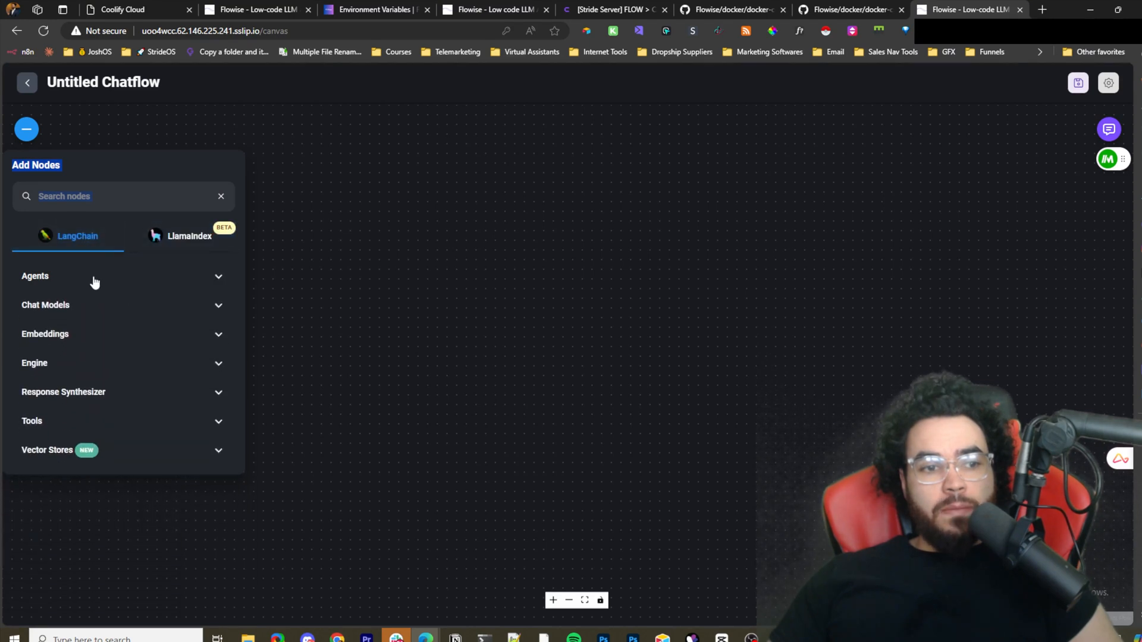
pyautogui.click(34, 275)
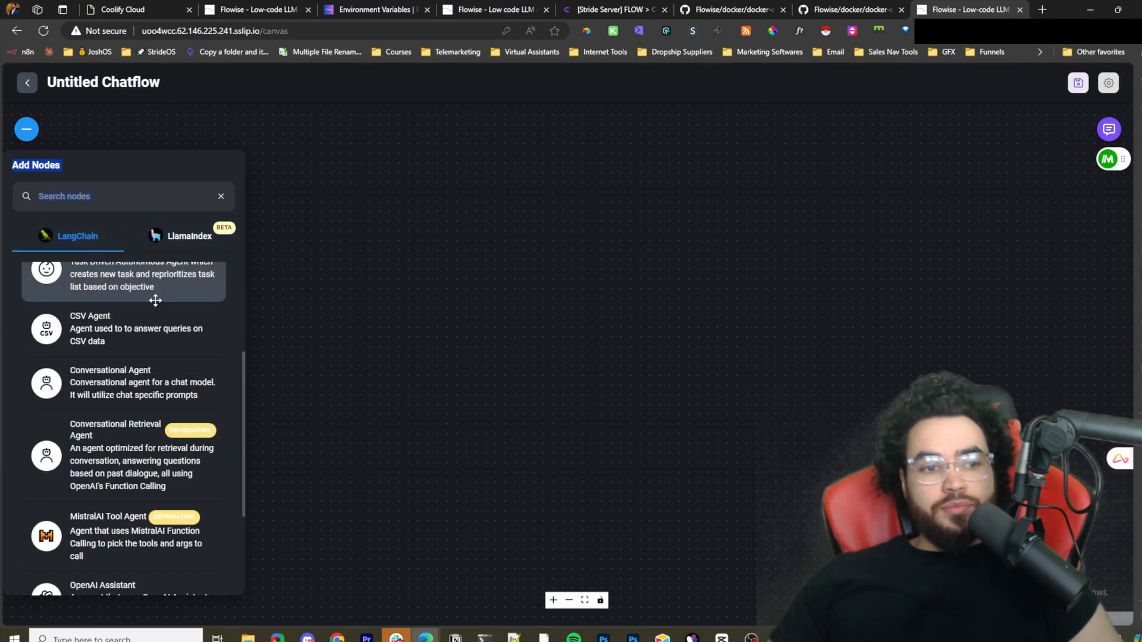
pyautogui.click(141, 280)
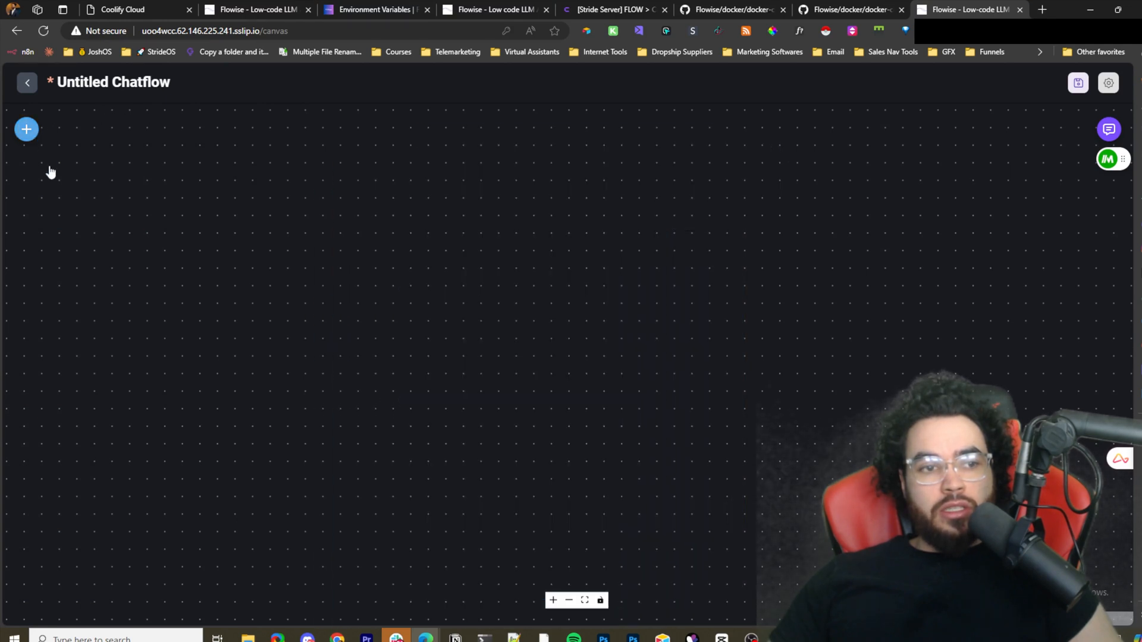
pyautogui.click(25, 129)
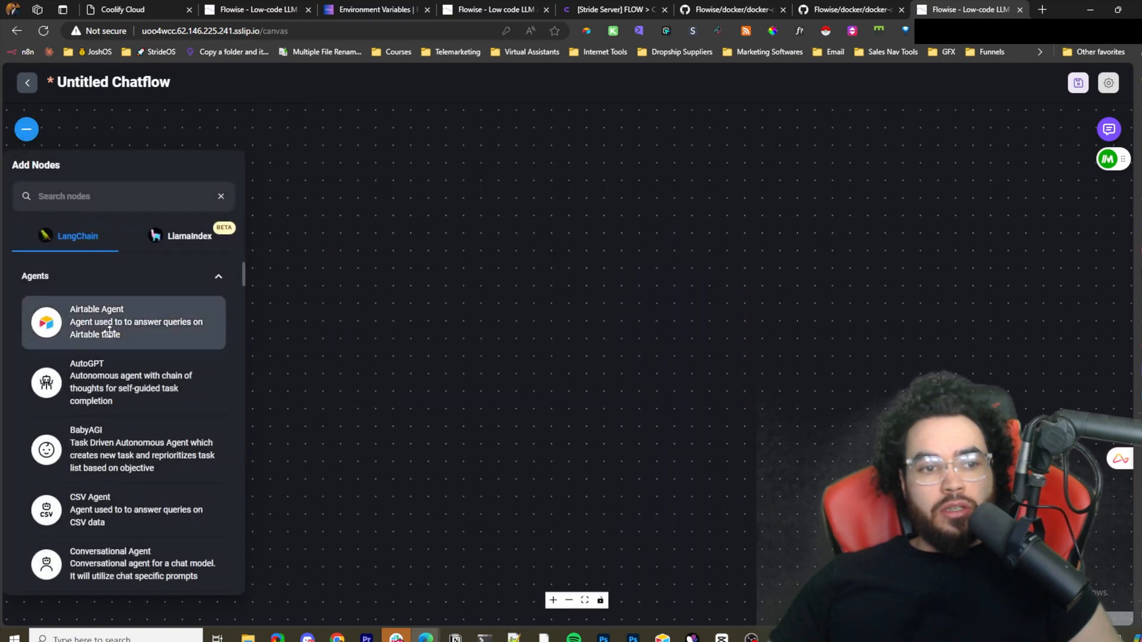
pyautogui.moveTo(148, 359)
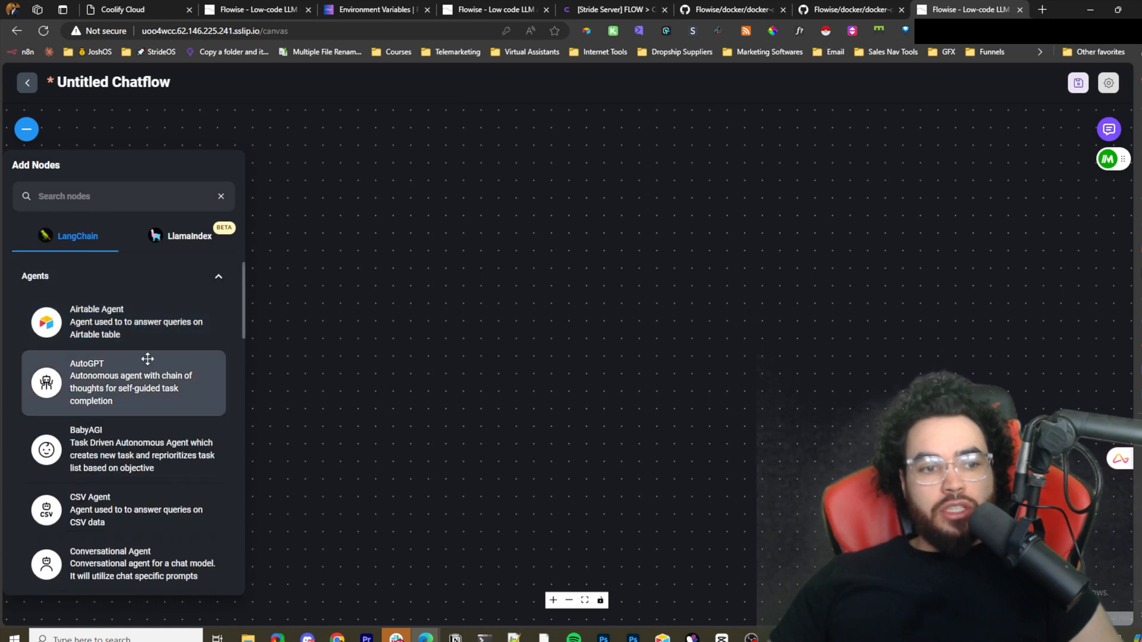
pyautogui.moveTo(172, 388)
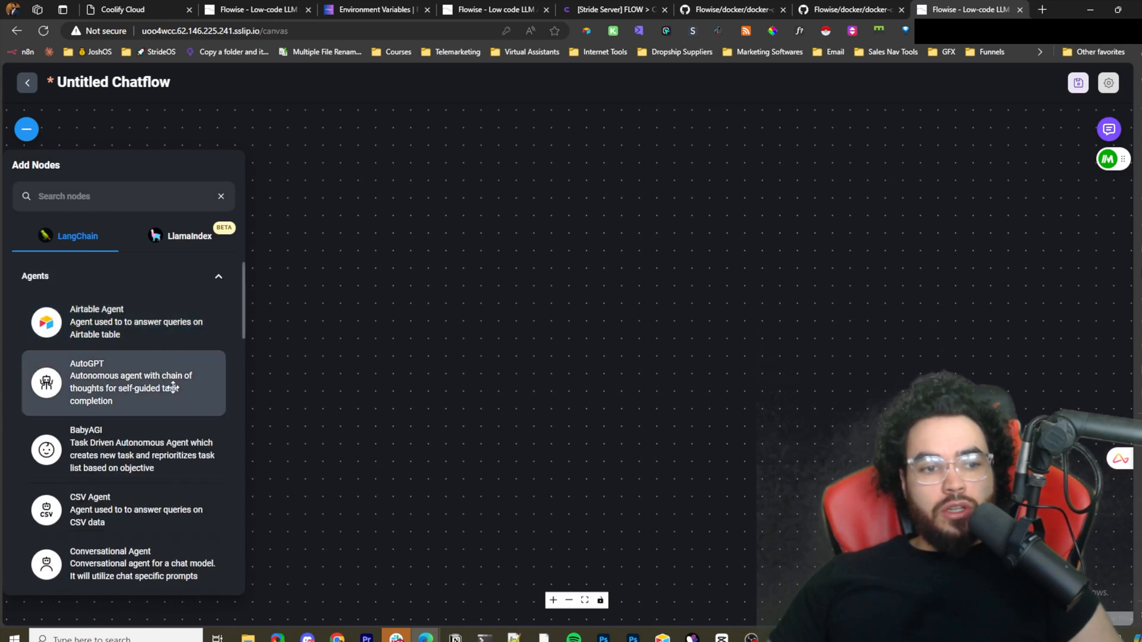
# Browse the LangChain Agents nodes, then expand and look through the Chains category.
pyautogui.scroll(-3)
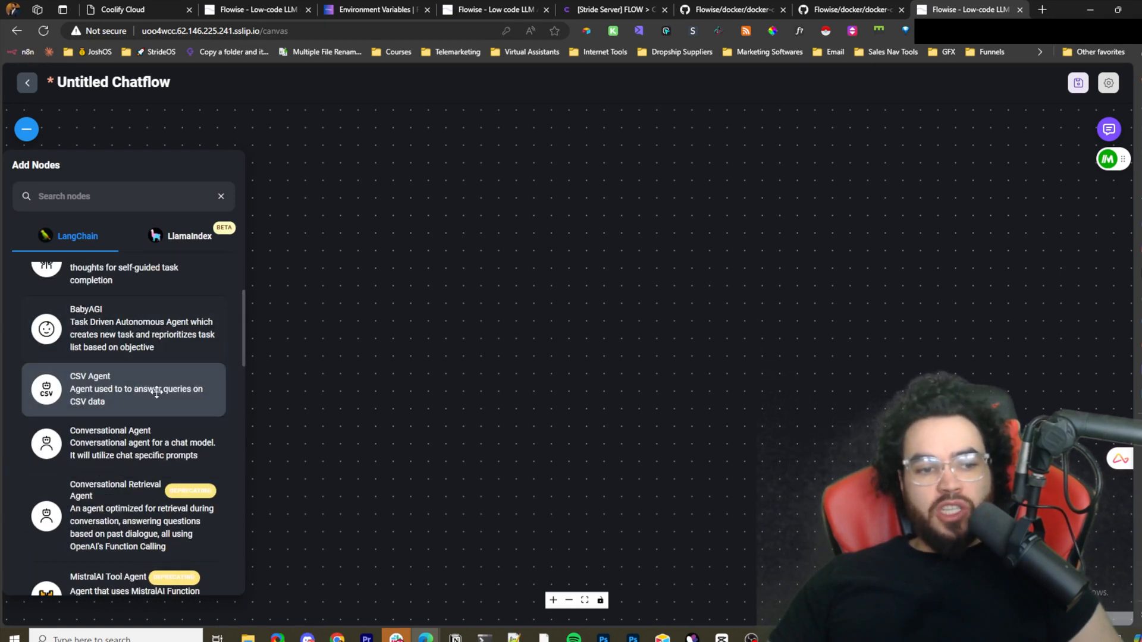
pyautogui.scroll(-3)
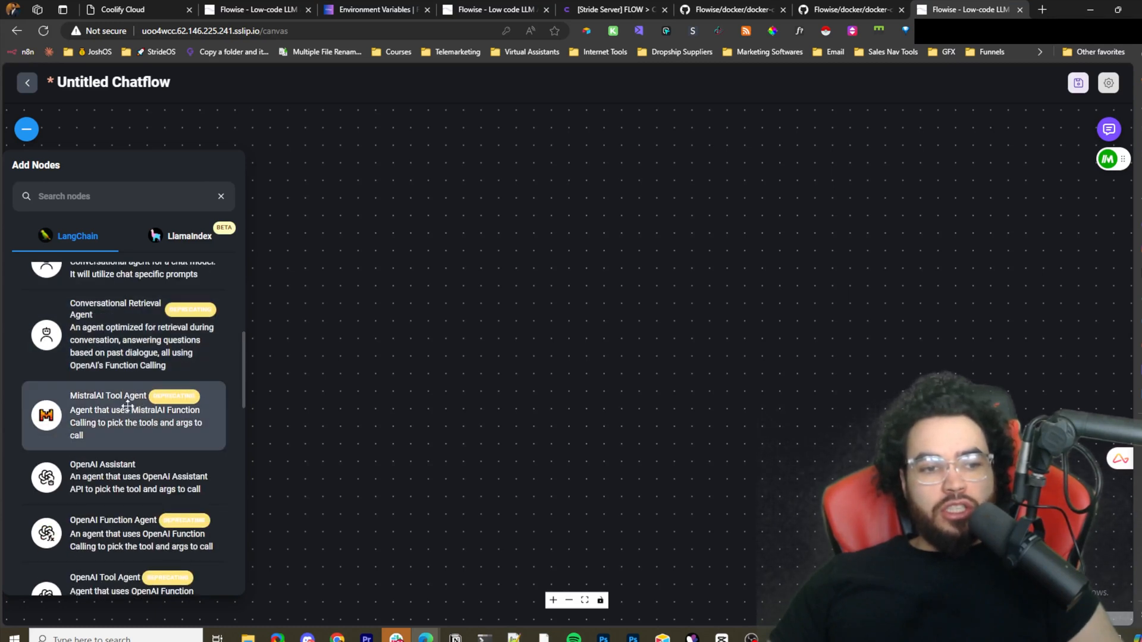
pyautogui.scroll(-3)
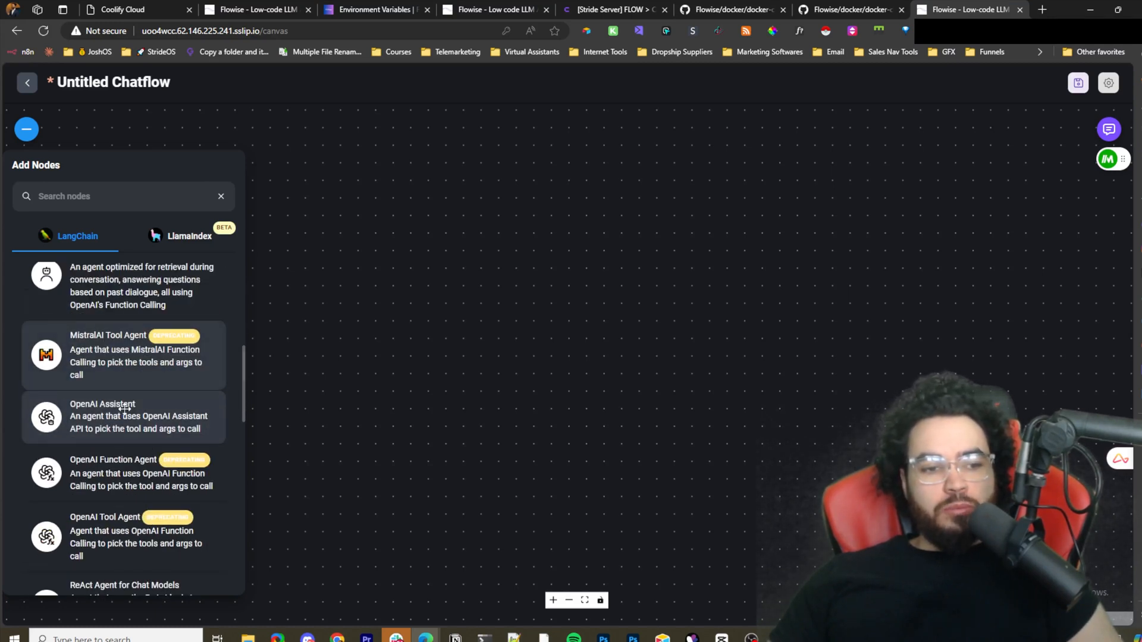
pyautogui.scroll(-3)
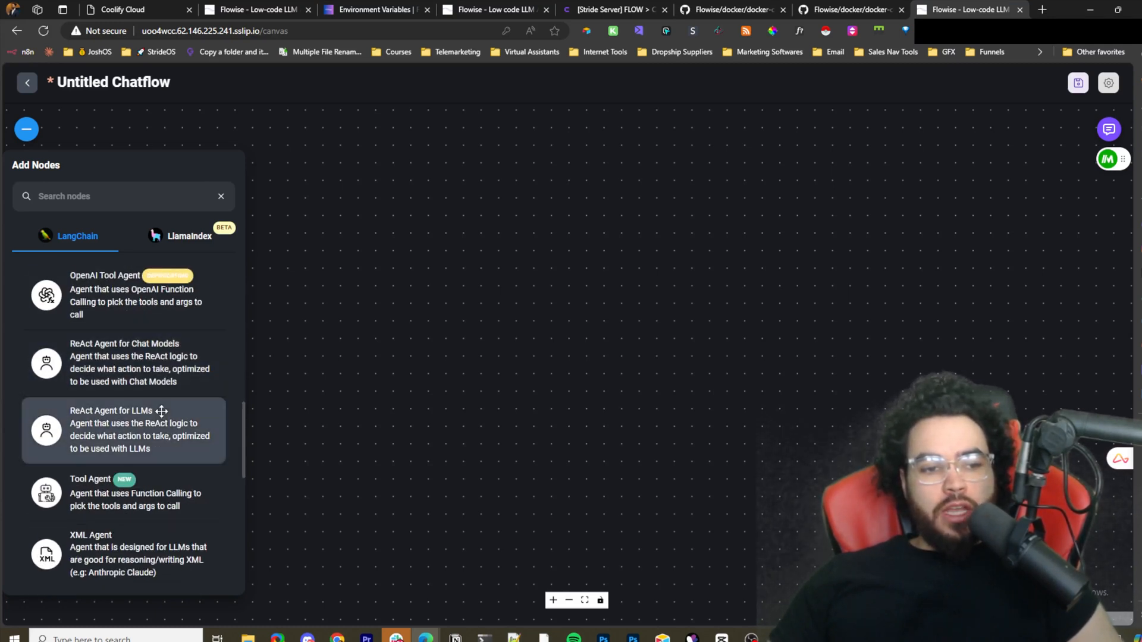
pyautogui.scroll(-3)
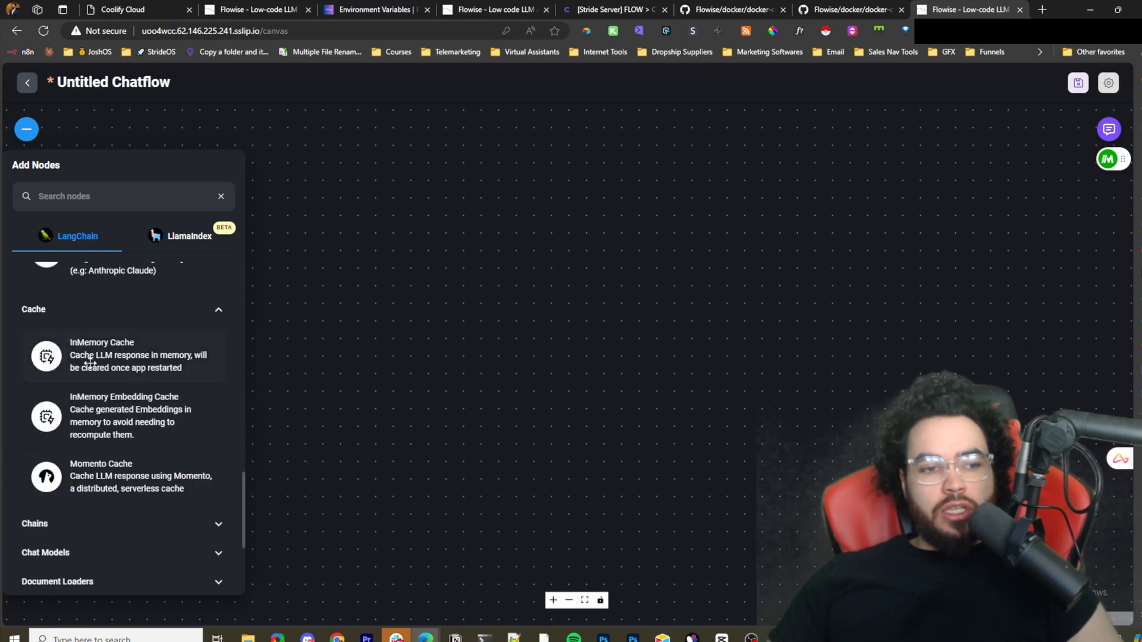
pyautogui.scroll(-3)
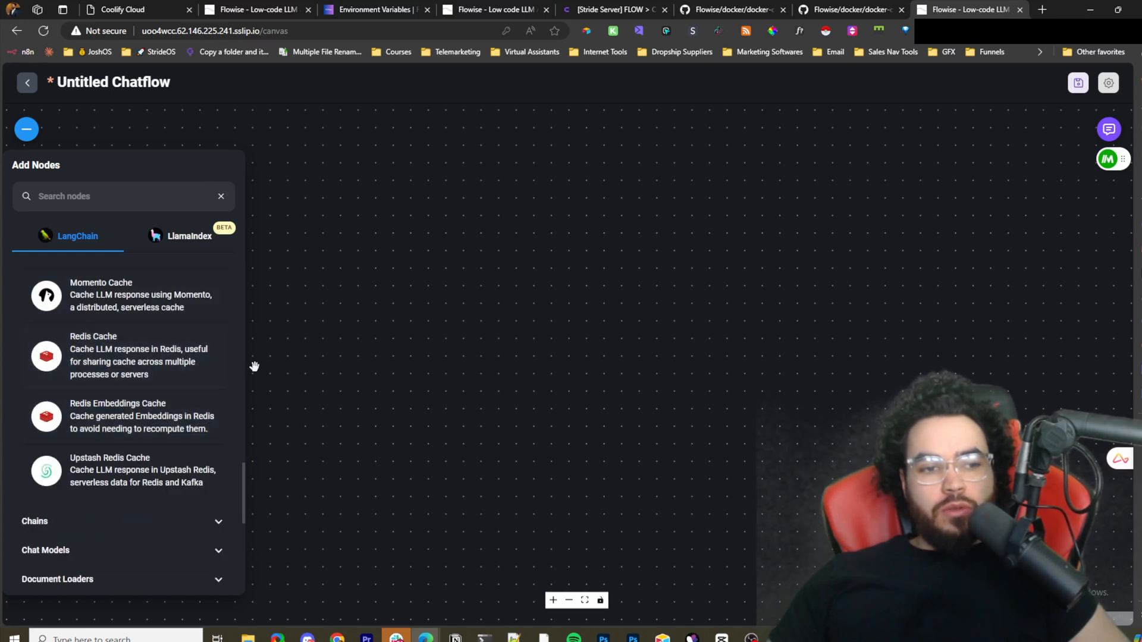
pyautogui.scroll(3)
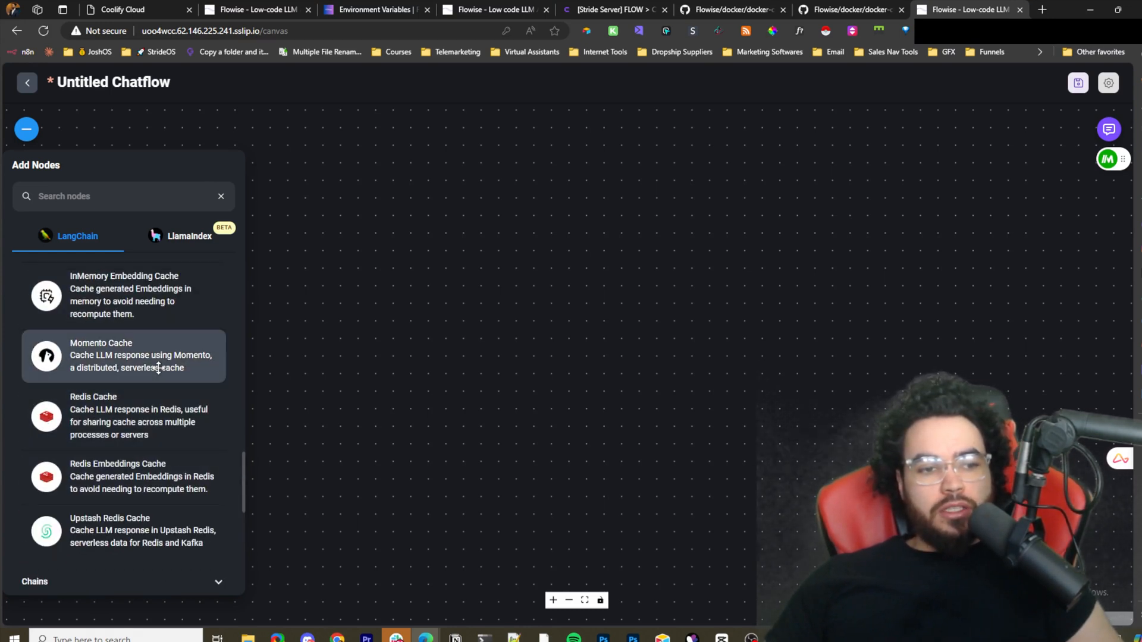
pyautogui.scroll(-3)
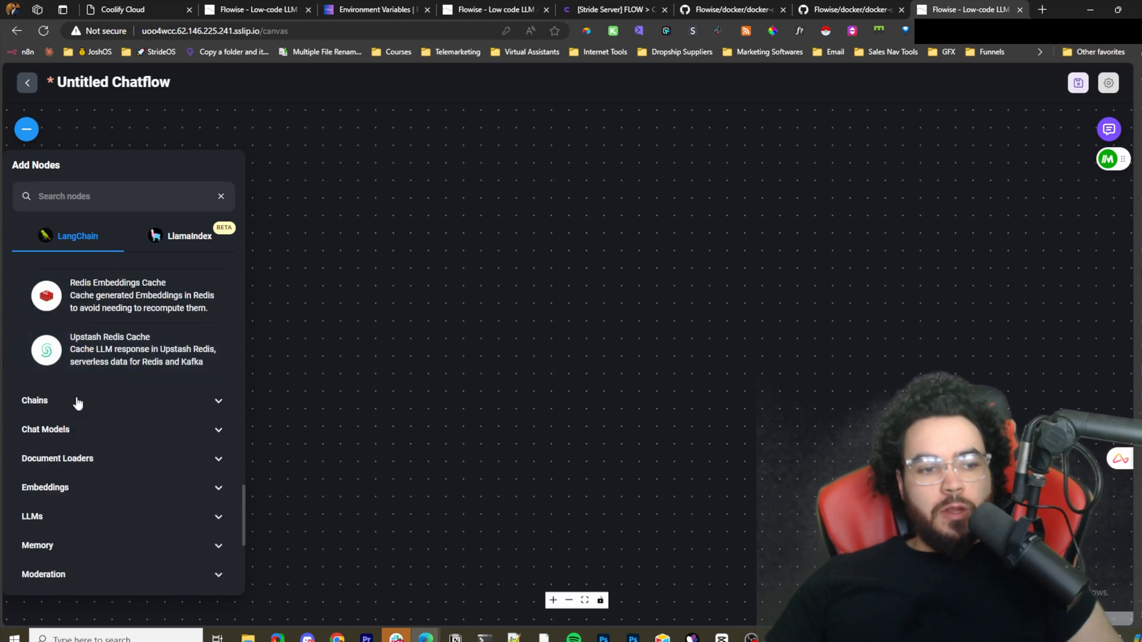
pyautogui.click(35, 401)
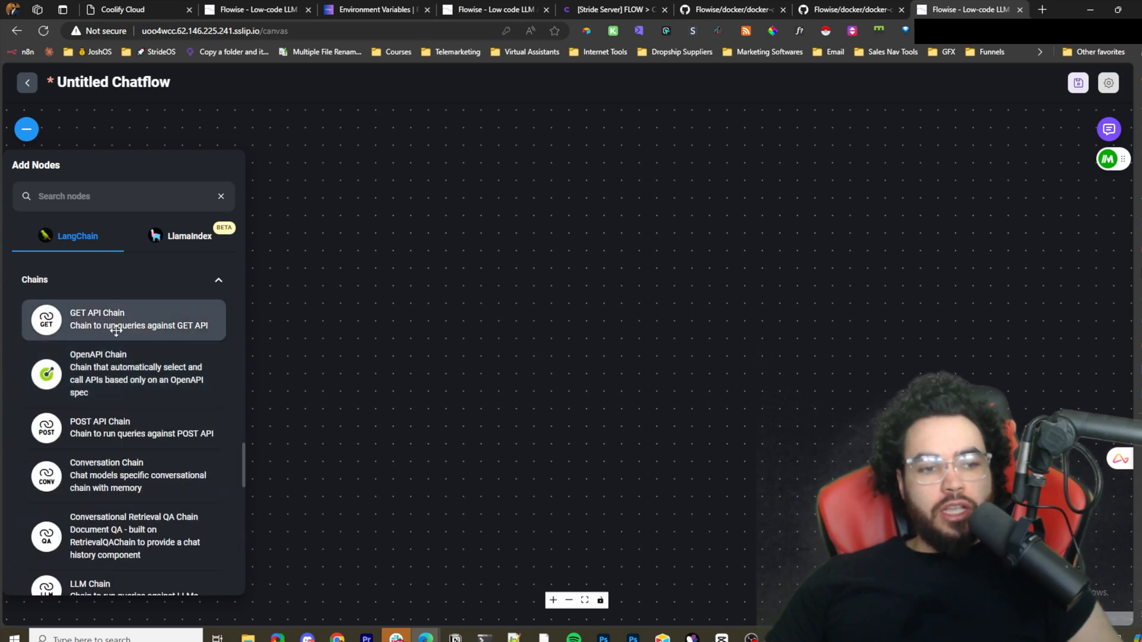
pyautogui.scroll(-3)
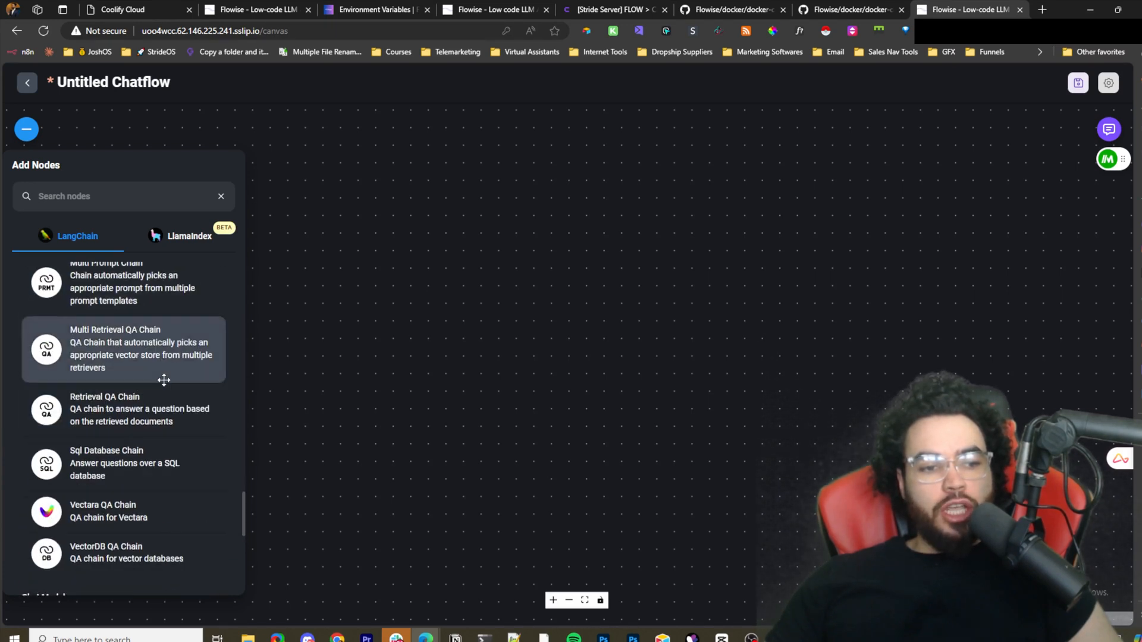
pyautogui.scroll(-3)
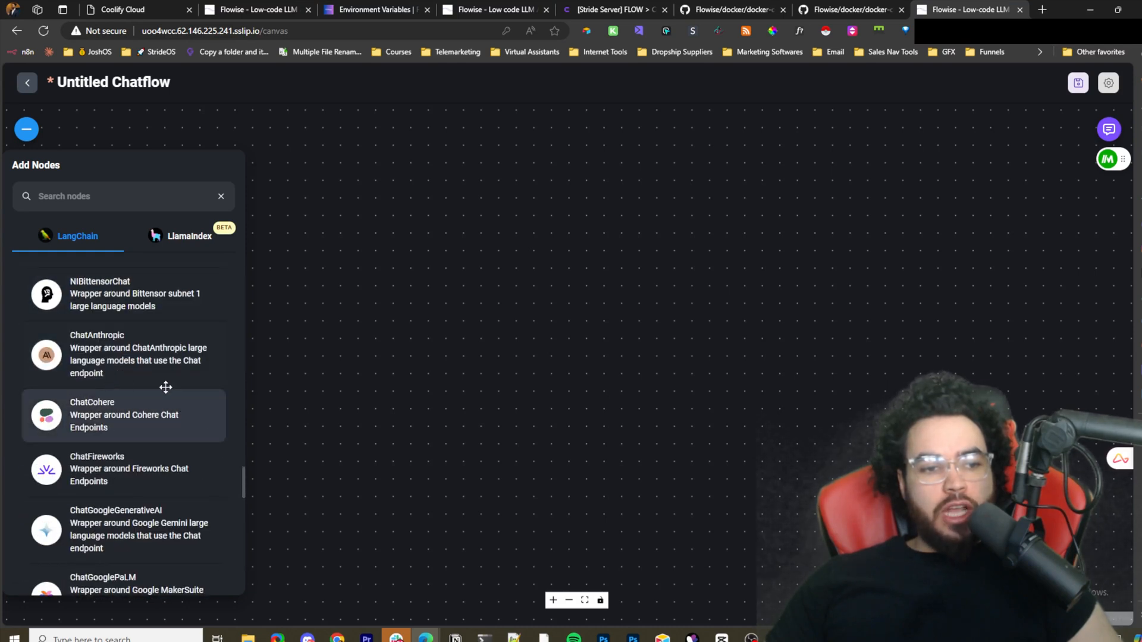
pyautogui.scroll(-3)
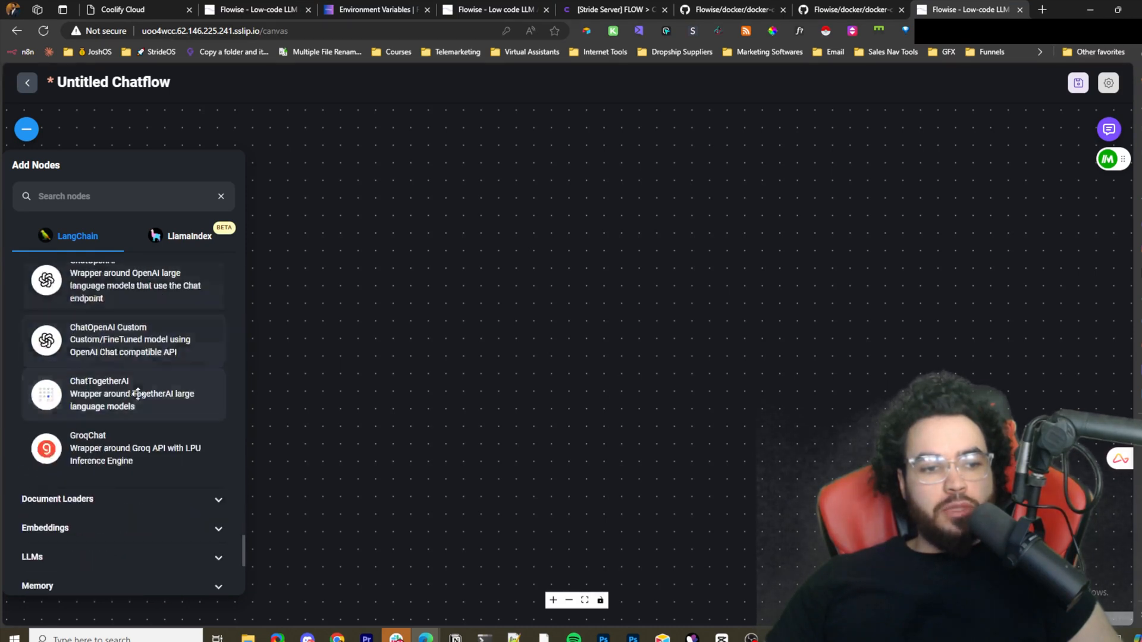
# Look through the Document Loaders and Embeddings node categories.
pyautogui.click(123, 498)
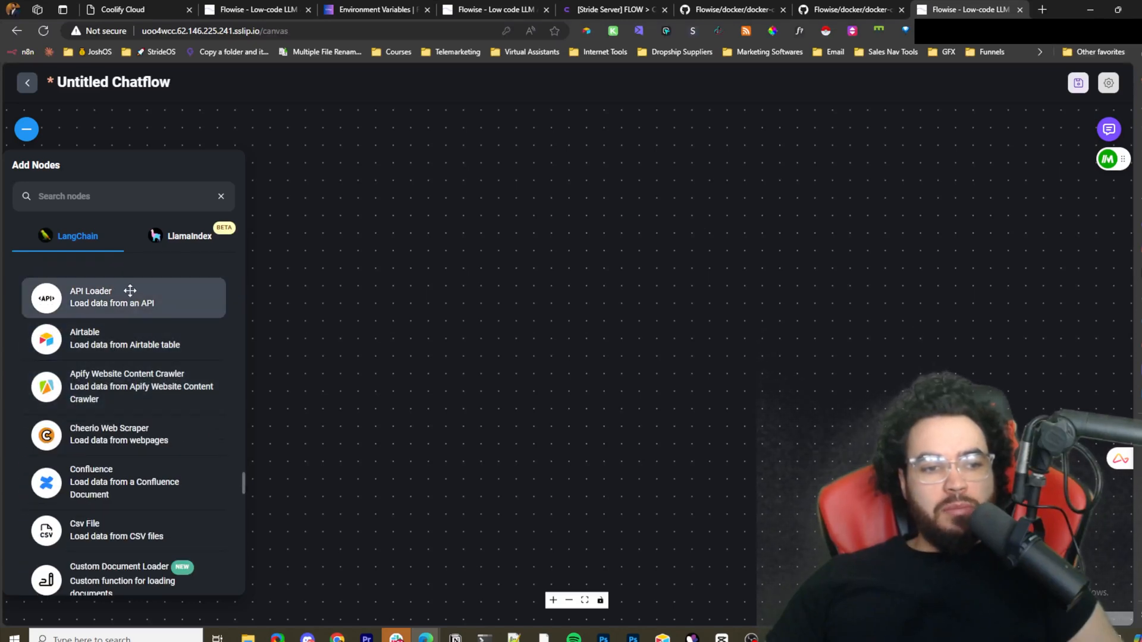
pyautogui.moveTo(138, 378)
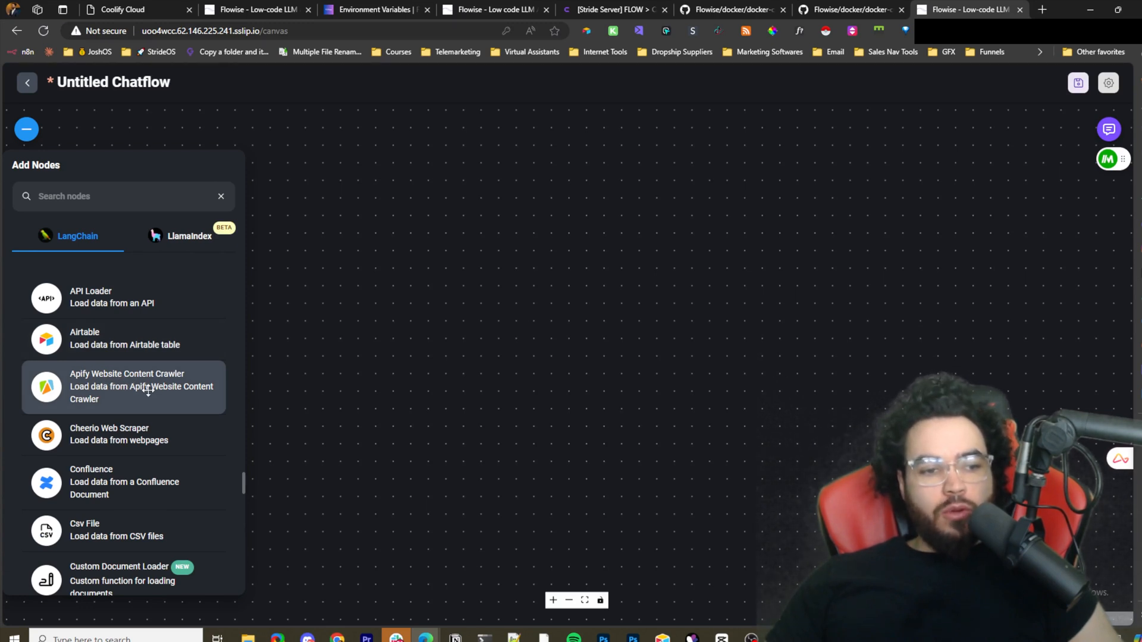
pyautogui.scroll(-3)
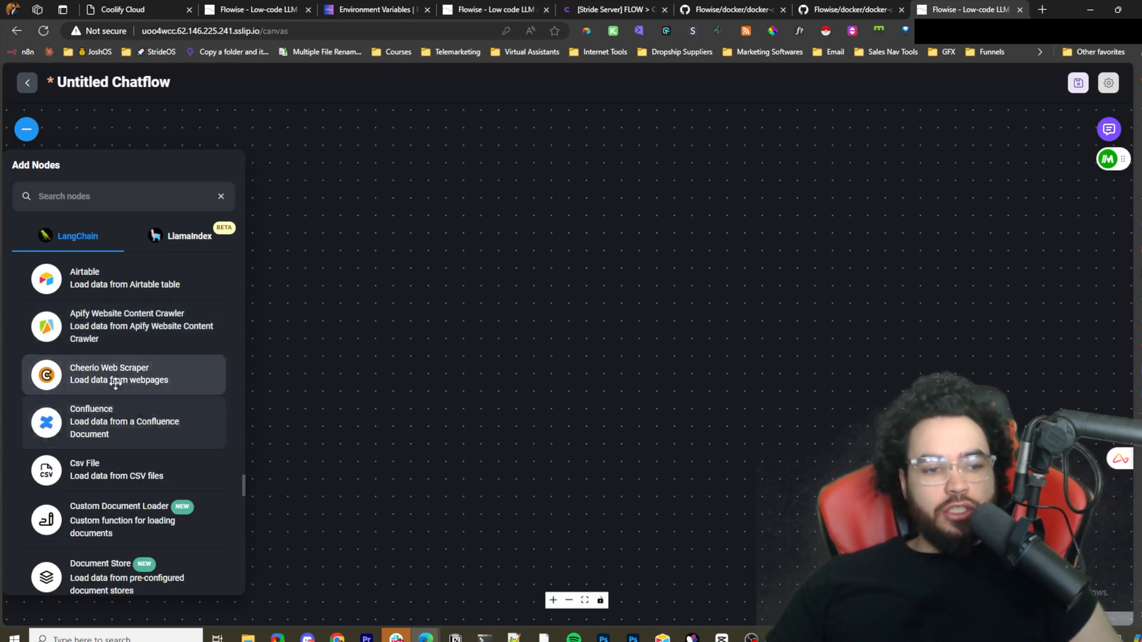
pyautogui.scroll(-3)
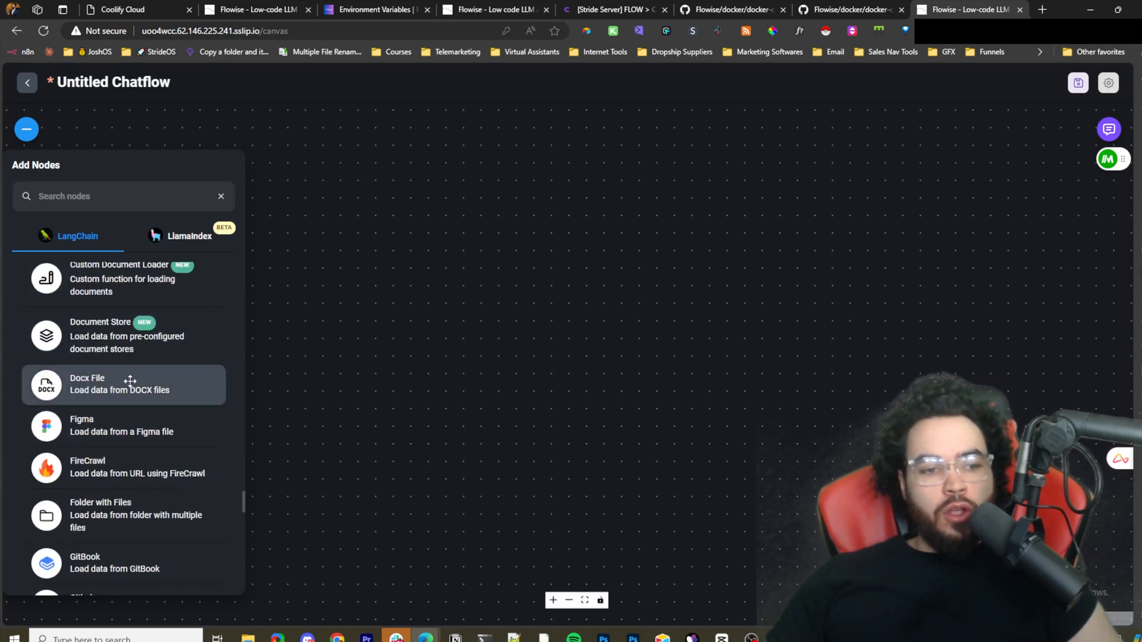
pyautogui.scroll(-3)
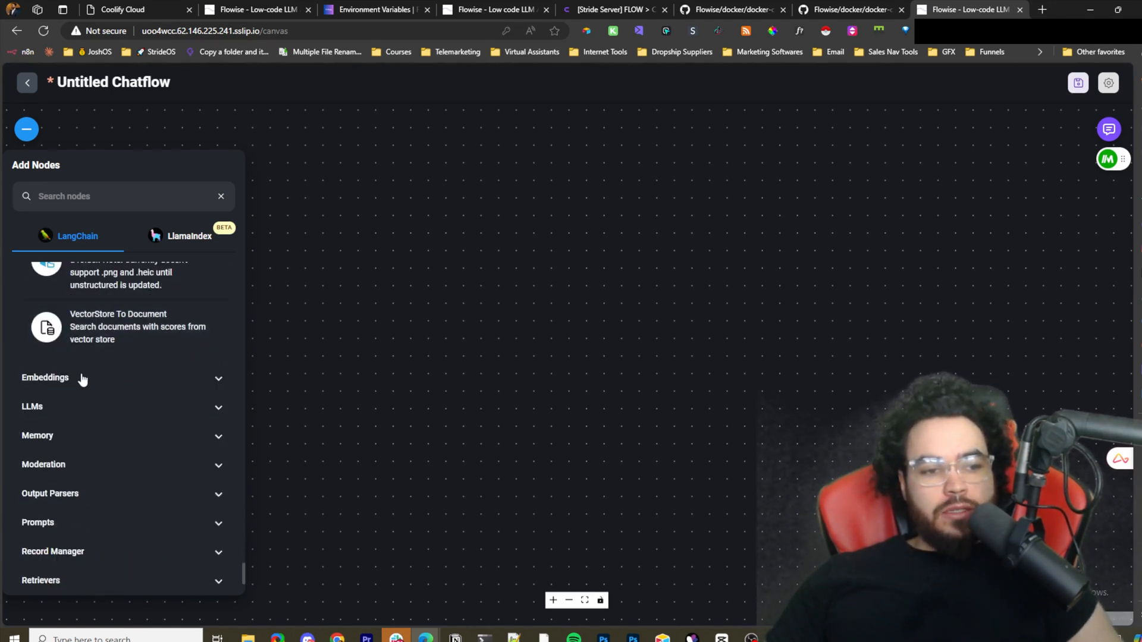
pyautogui.click(45, 376)
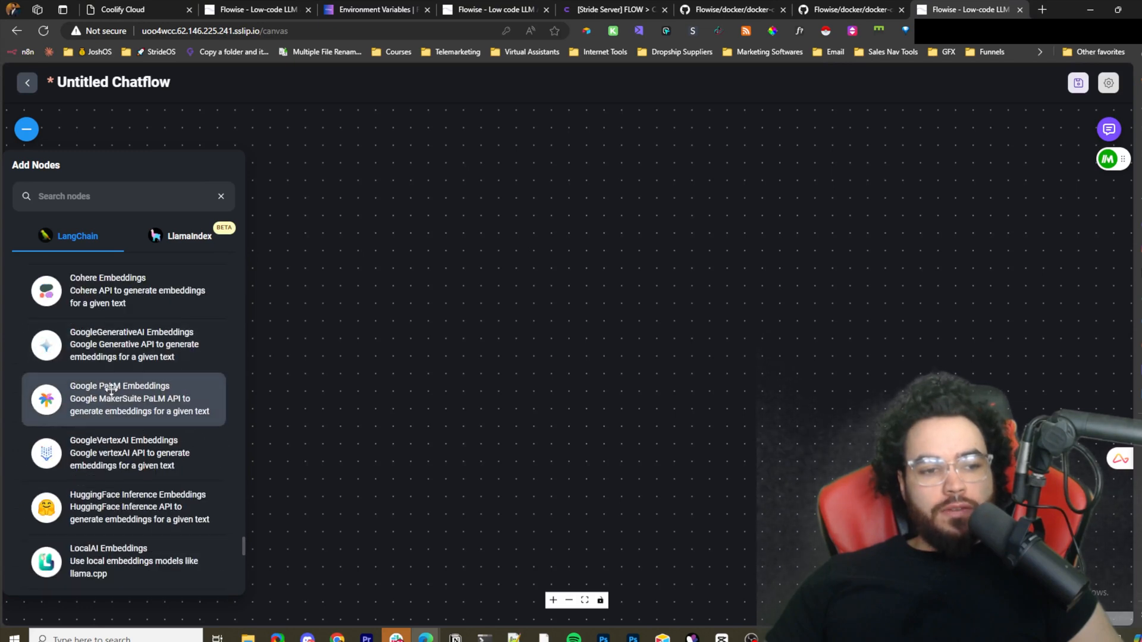
pyautogui.scroll(-3)
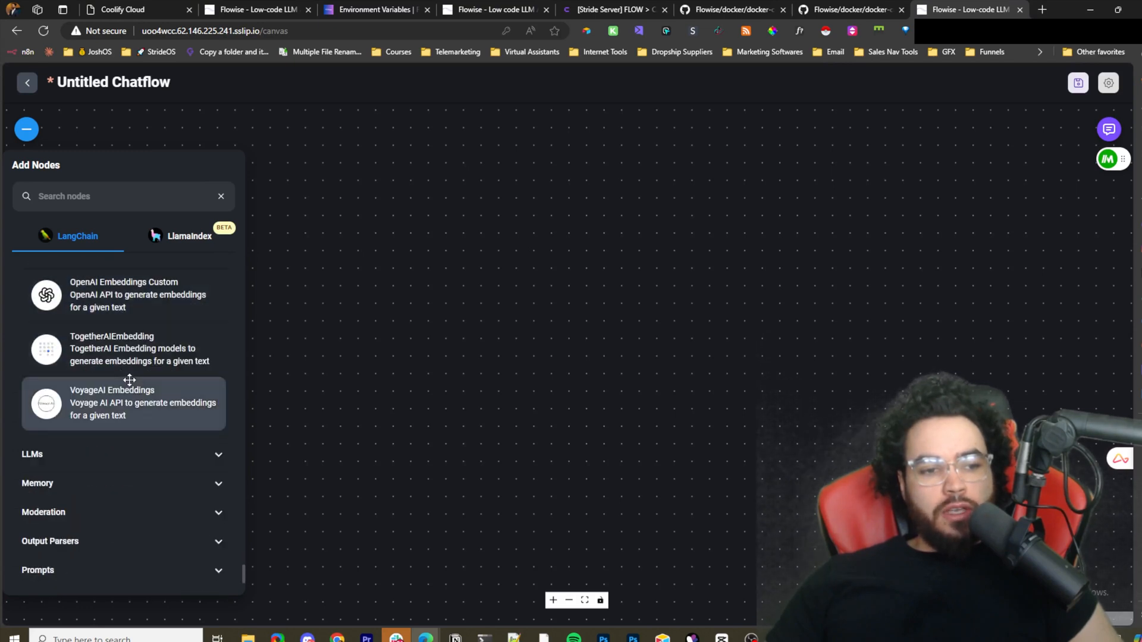
pyautogui.scroll(-3)
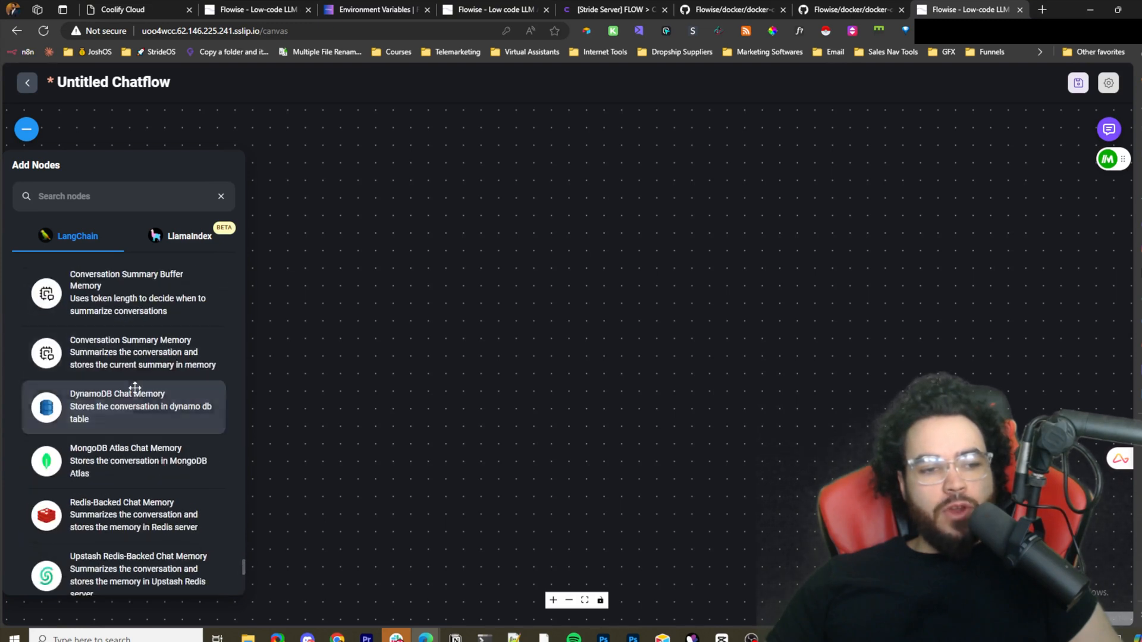
pyautogui.scroll(-3)
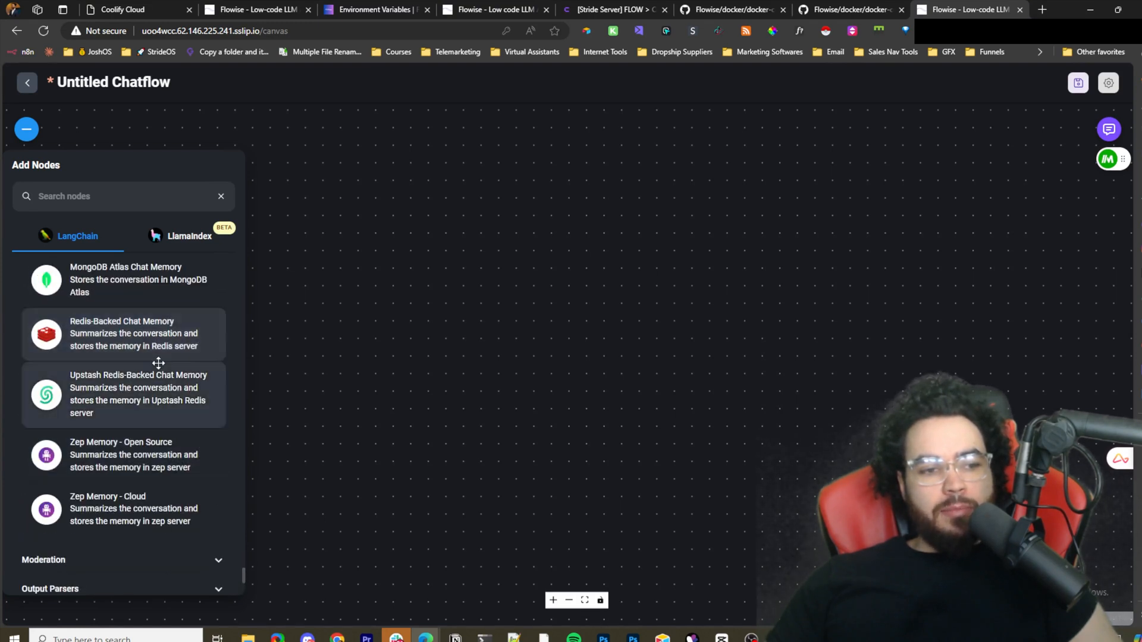
pyautogui.scroll(3)
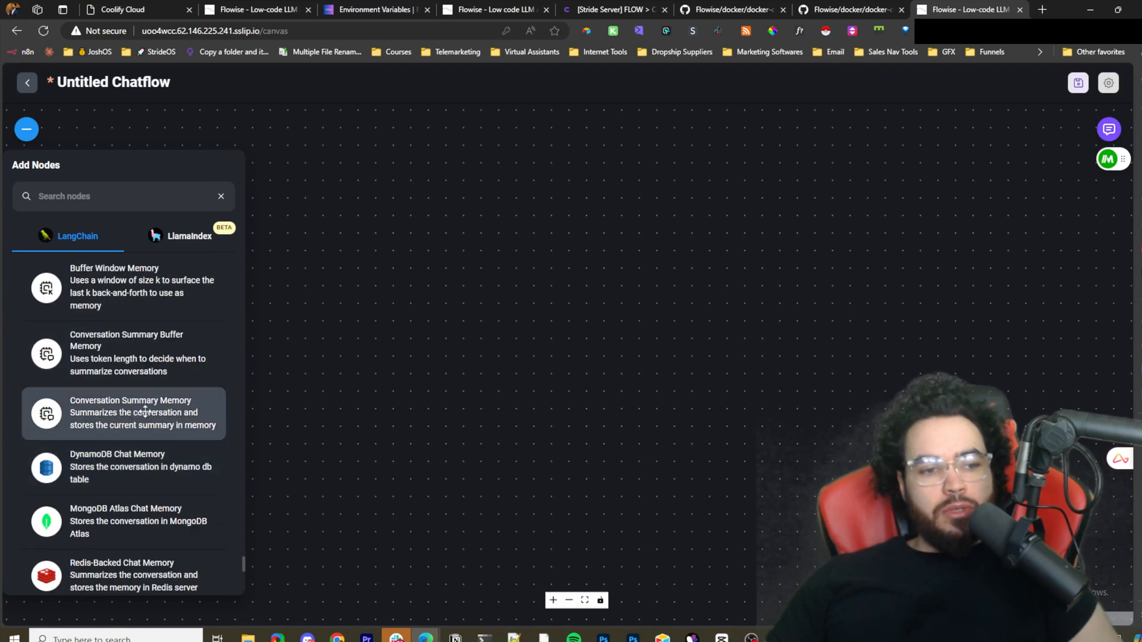
pyautogui.scroll(-3)
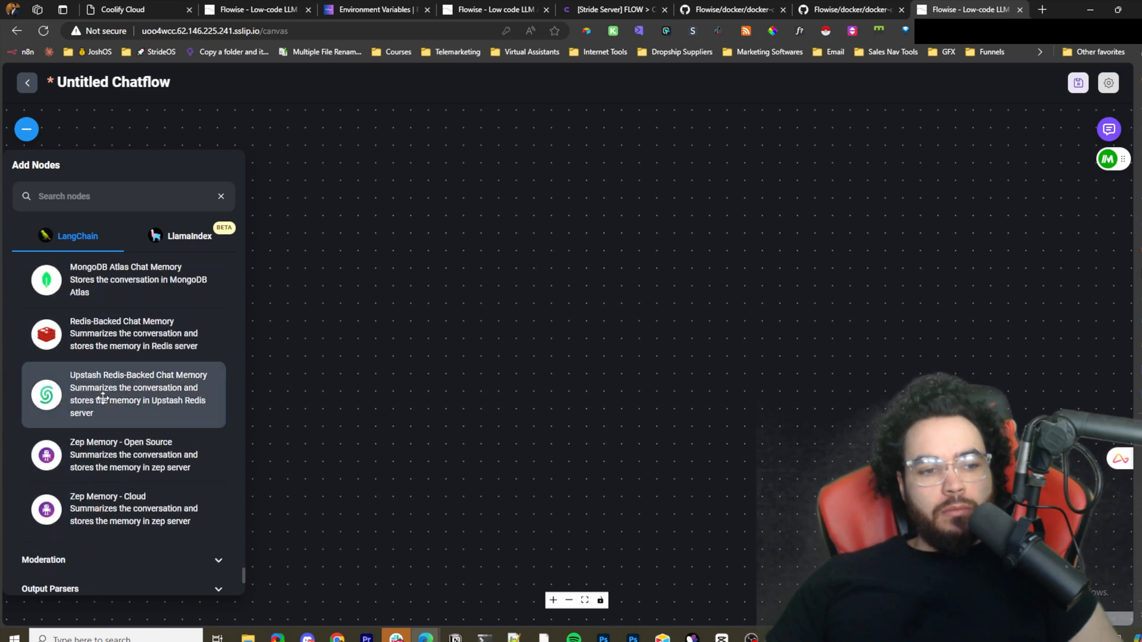
pyautogui.scroll(-3)
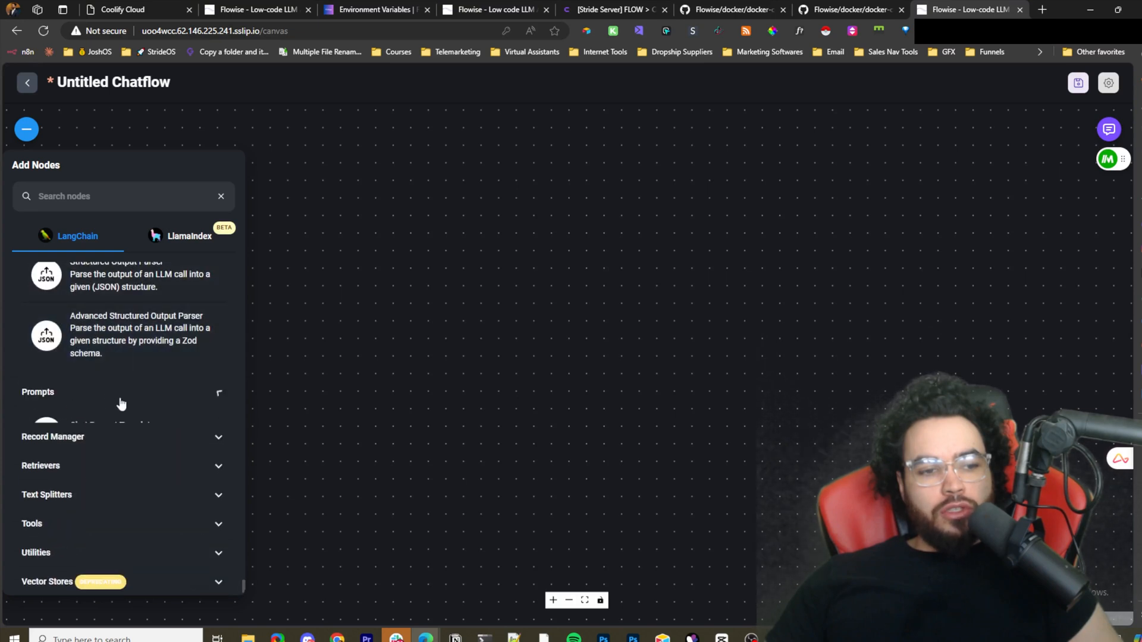
# Browse down through the remaining LangChain categories to Vector Stores, then switch to the LlamaIndex catalogue.
pyautogui.scroll(-3)
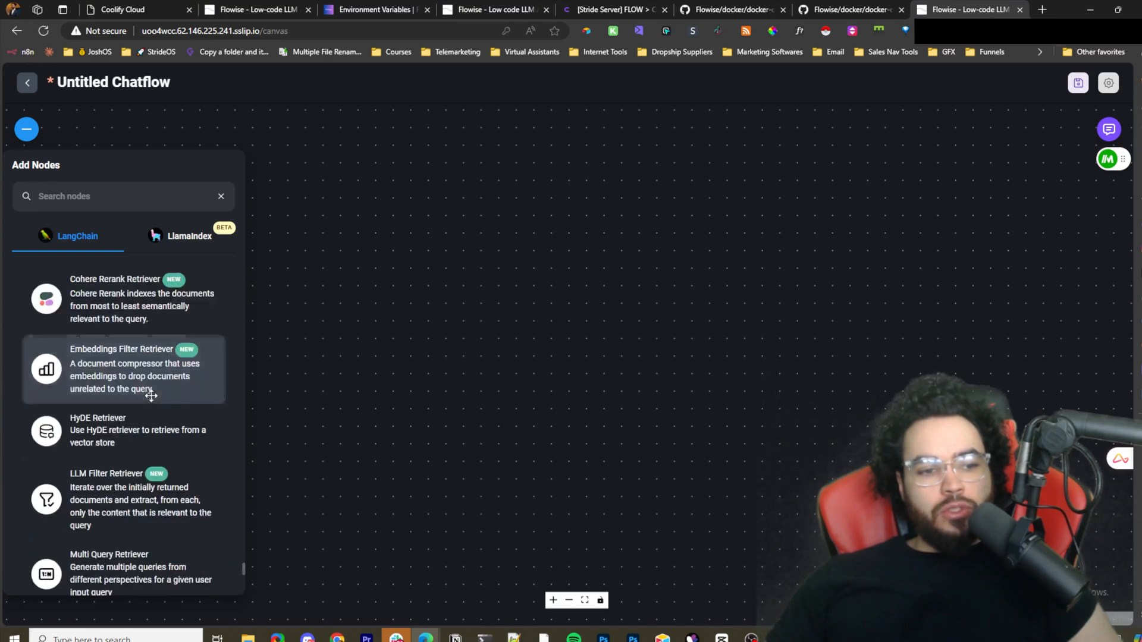
pyautogui.scroll(-3)
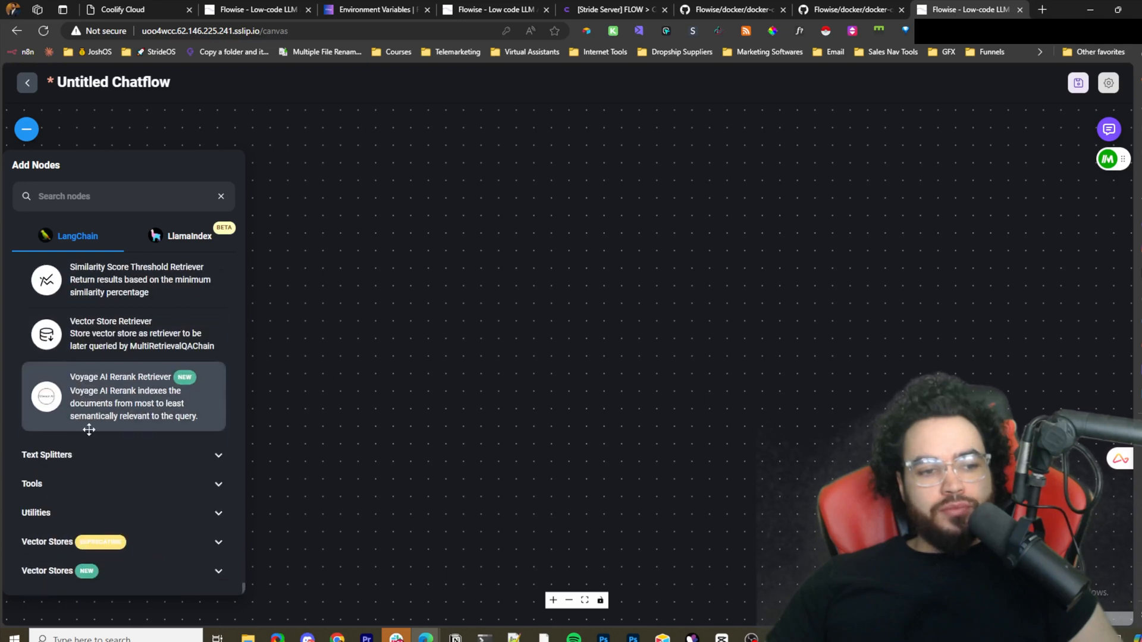
pyautogui.scroll(-3)
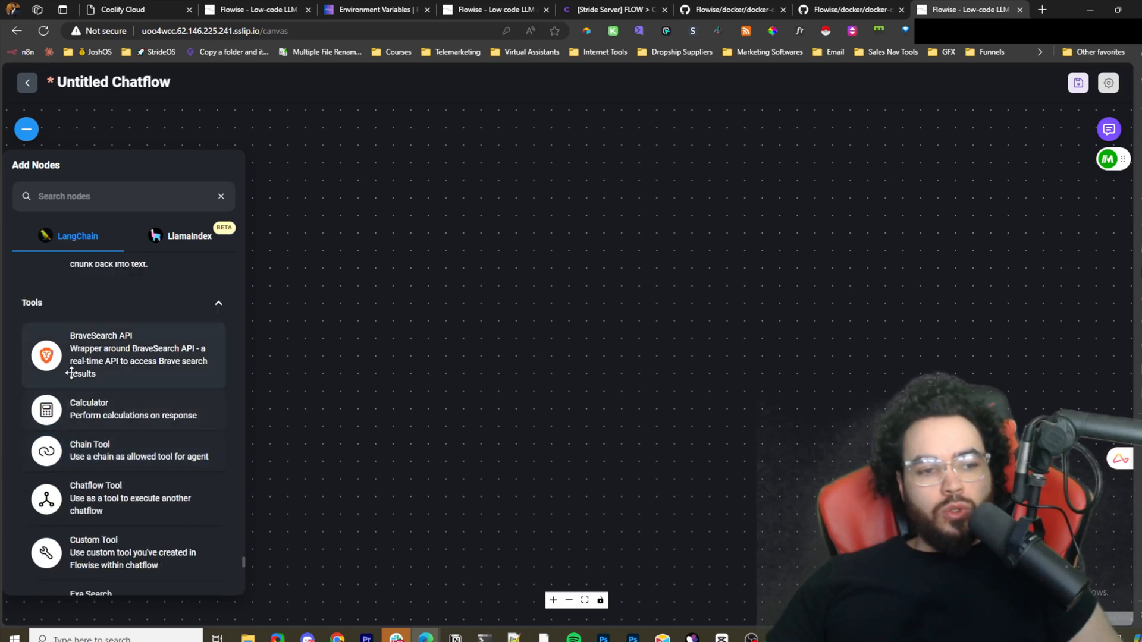
pyautogui.scroll(-3)
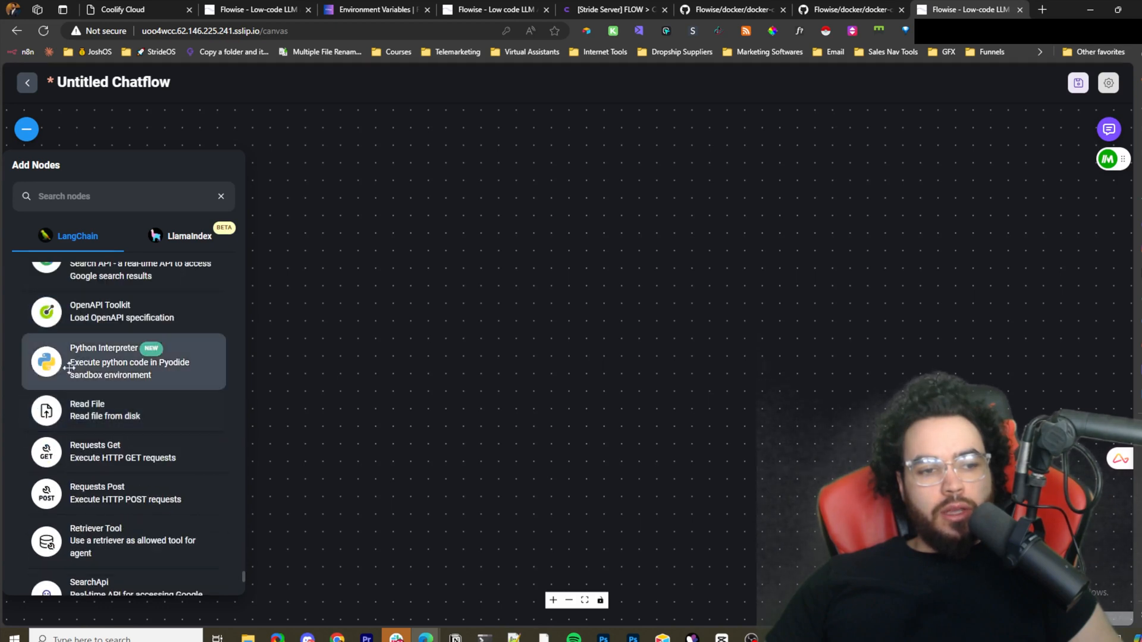
pyautogui.scroll(-3)
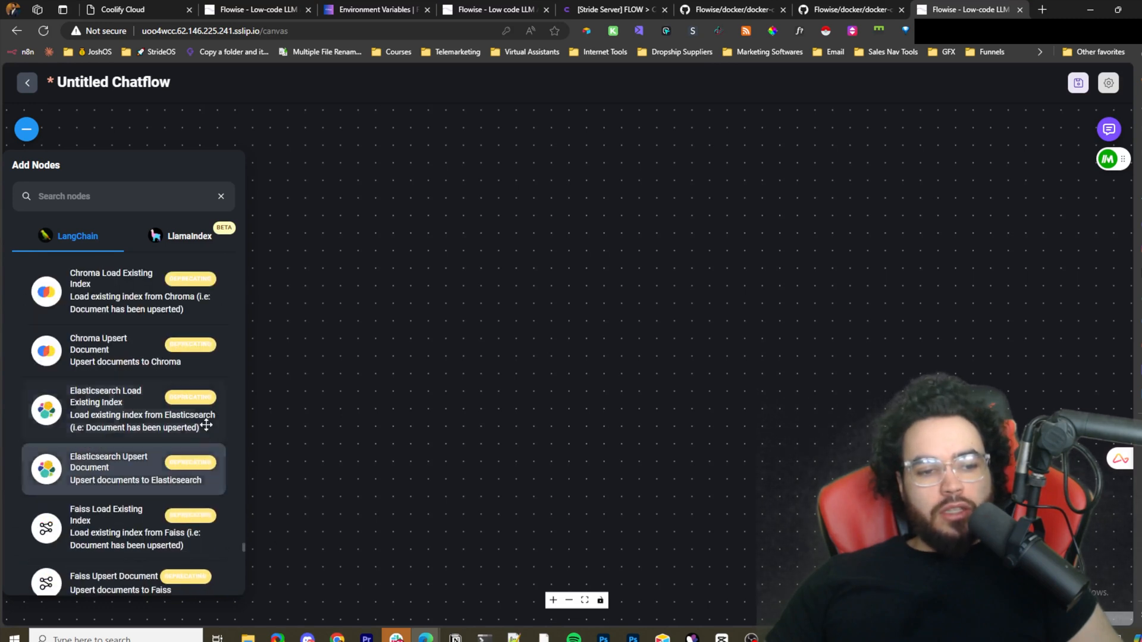
pyautogui.moveTo(124, 407)
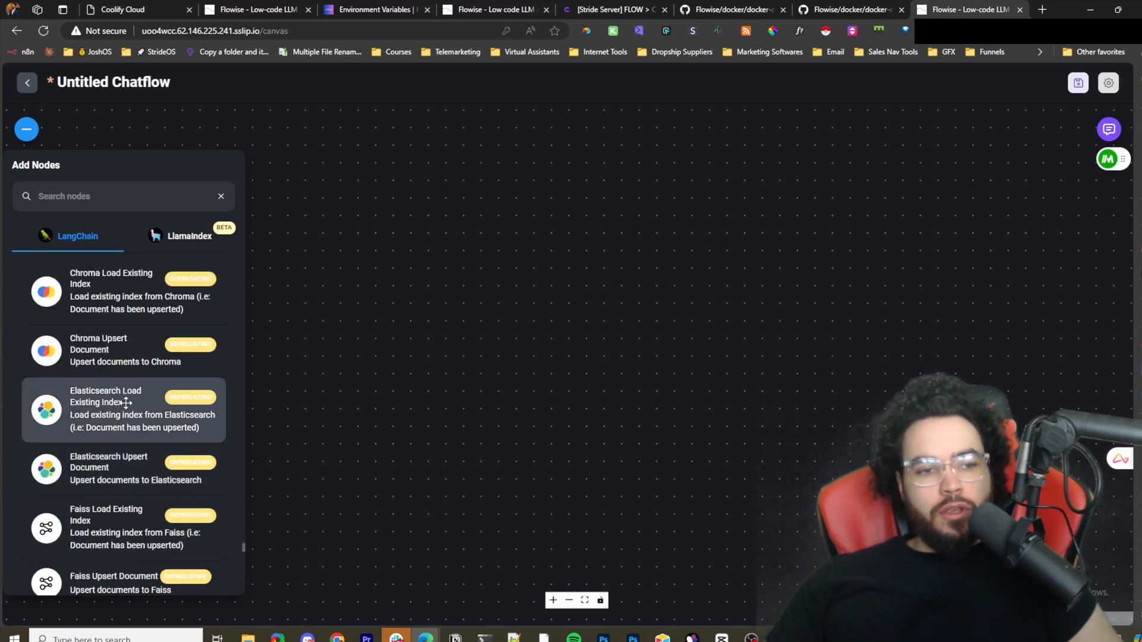
pyautogui.scroll(-3)
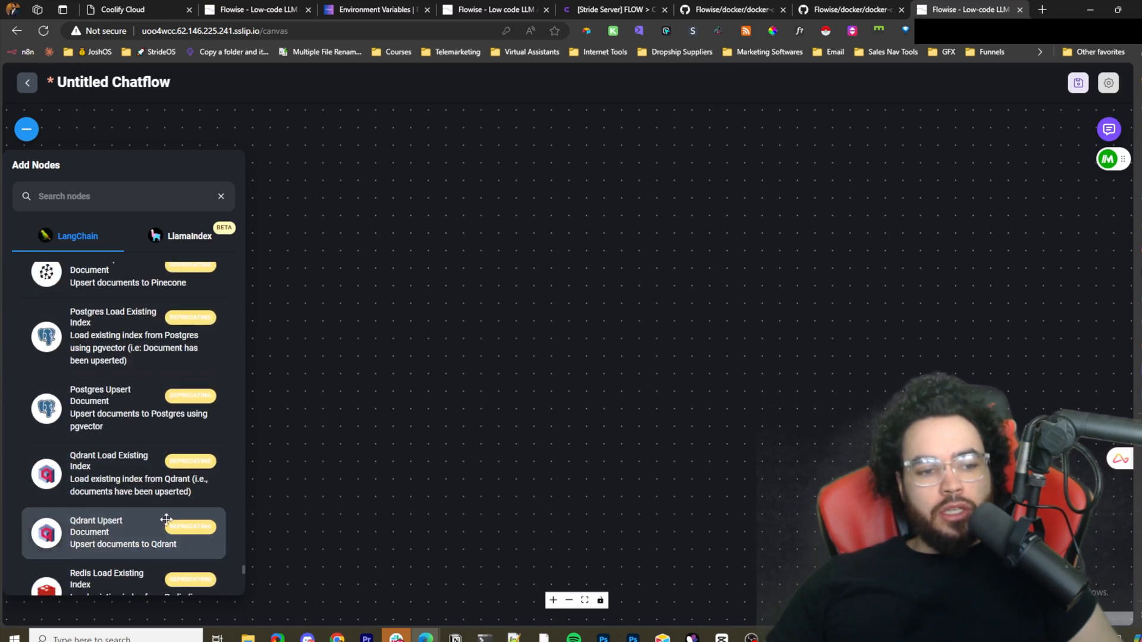
pyautogui.scroll(-3)
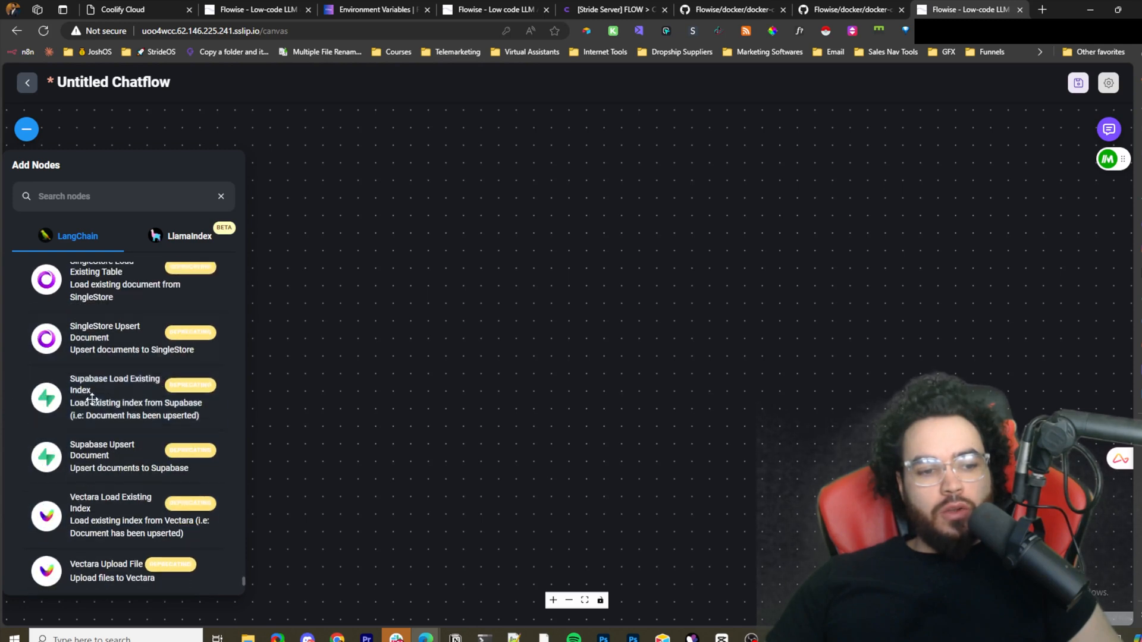
pyautogui.scroll(-3)
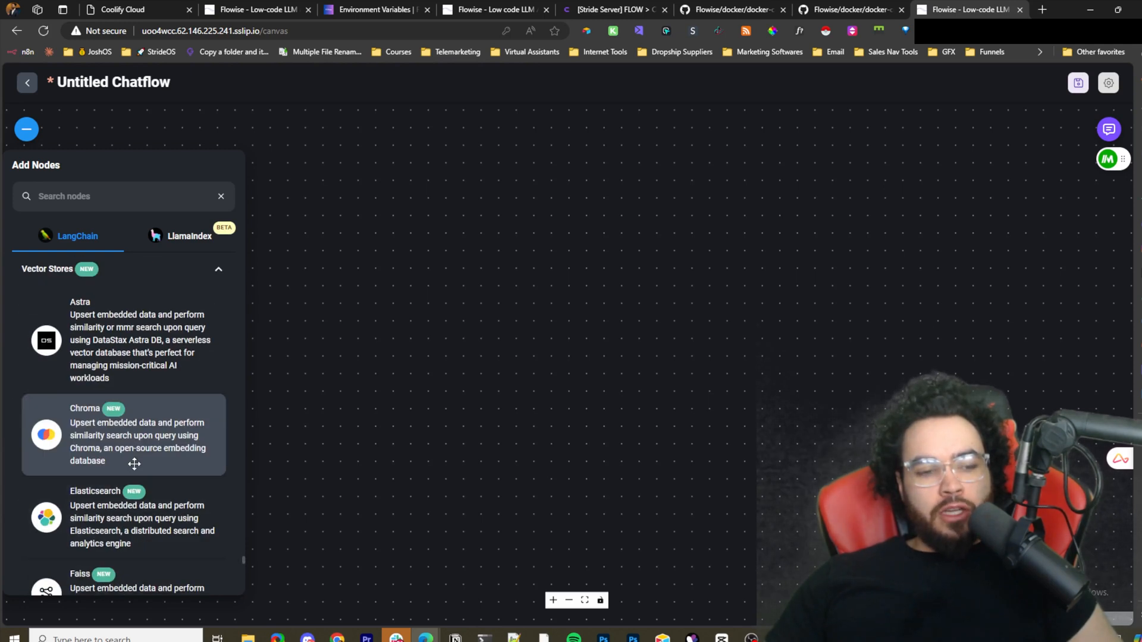
pyautogui.scroll(-3)
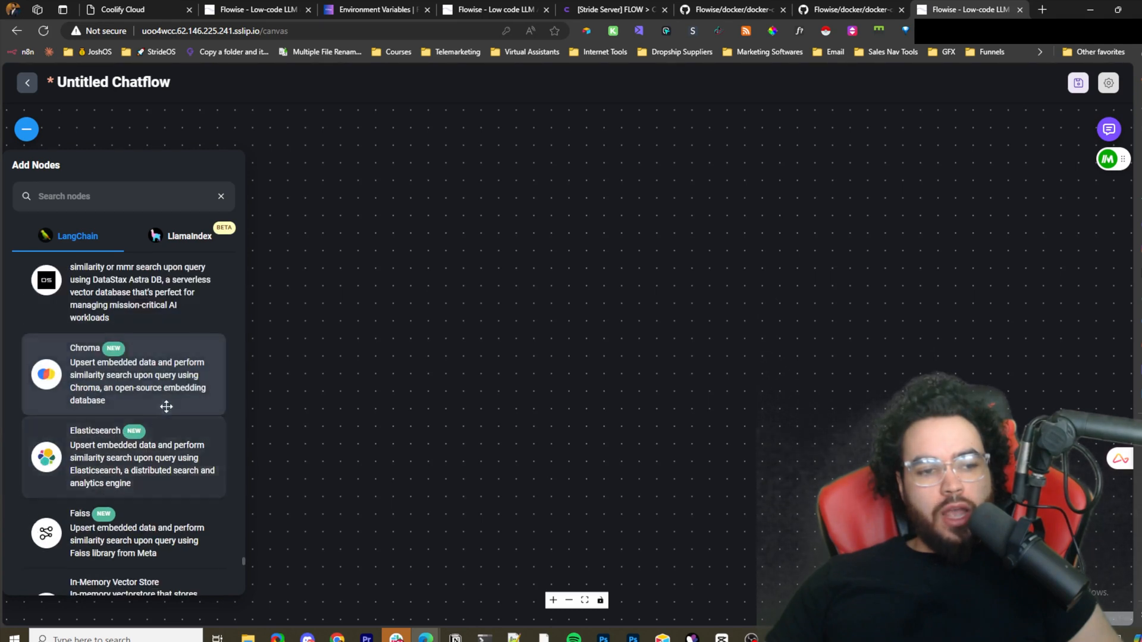
pyautogui.scroll(-3)
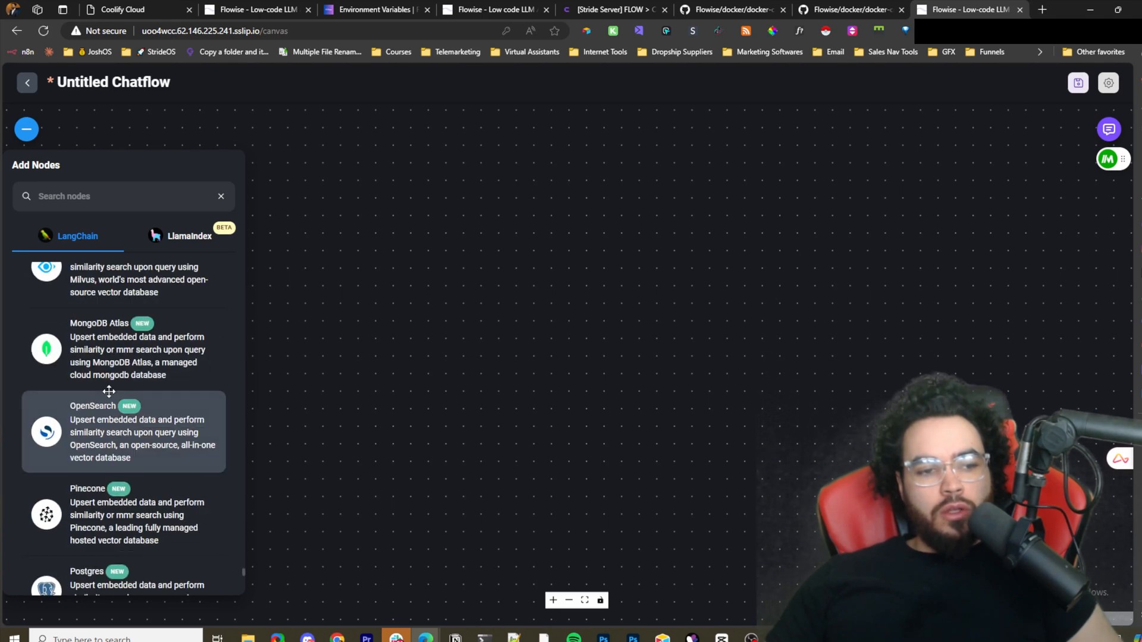
pyautogui.scroll(-3)
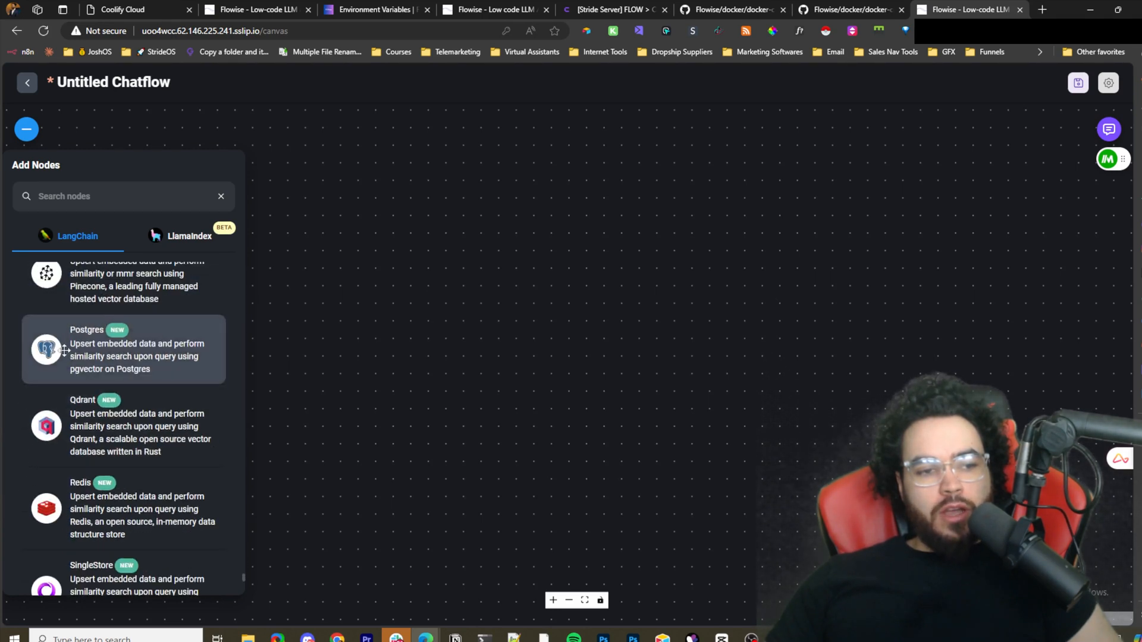
pyautogui.scroll(-3)
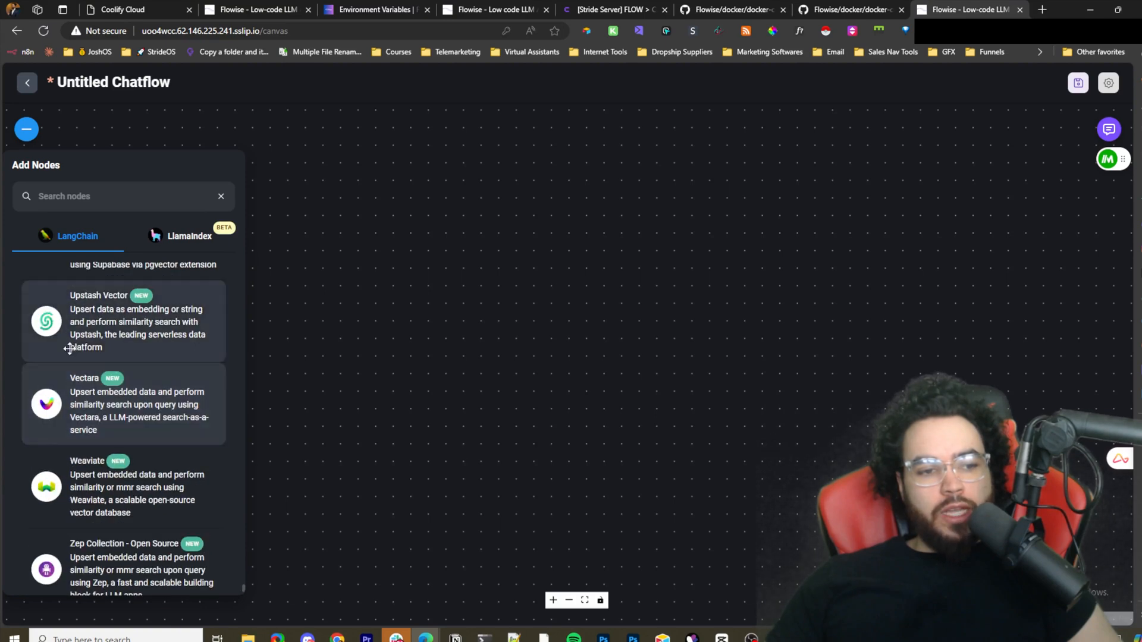
pyautogui.click(188, 235)
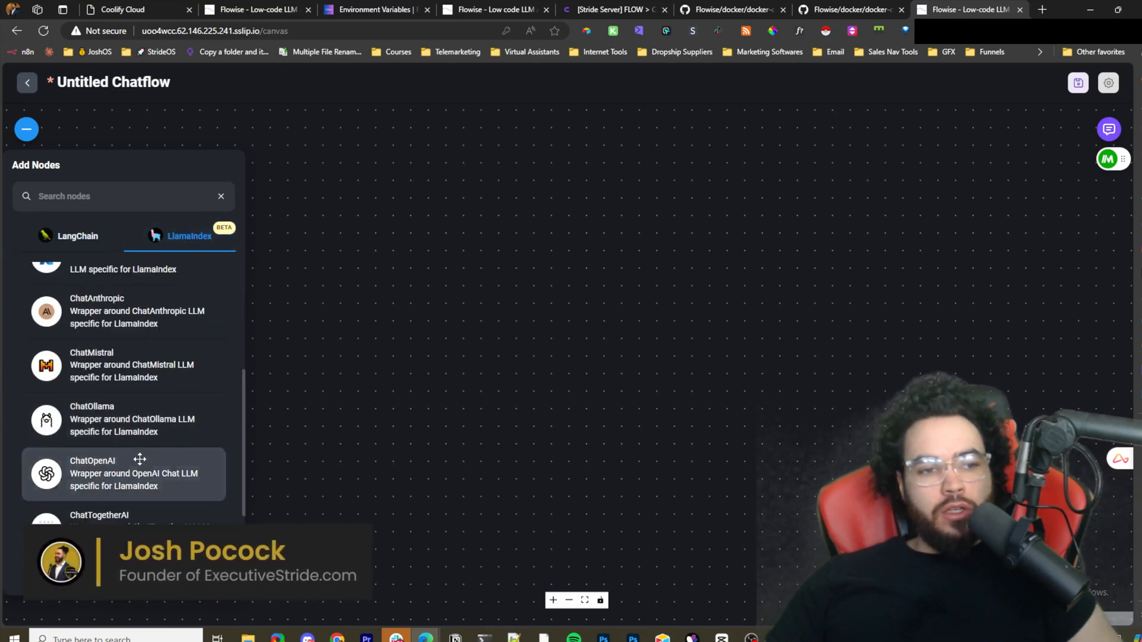
# Glance through the LlamaIndex nodes, then leave the untitled chatflow for the Chatflows dashboard.
pyautogui.scroll(-3)
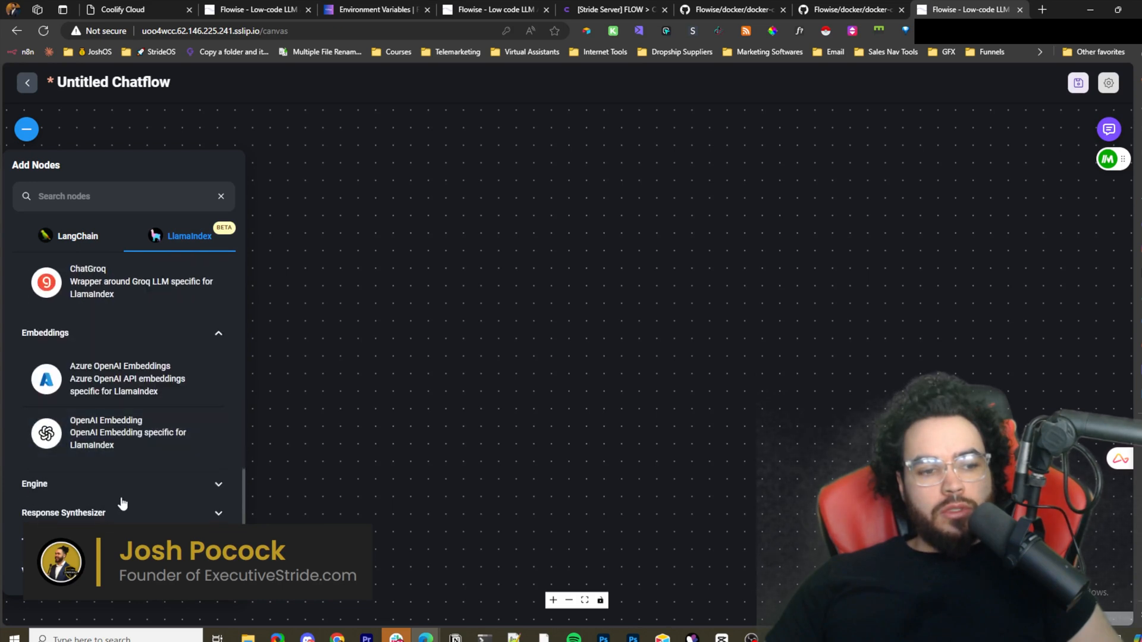
pyautogui.scroll(-3)
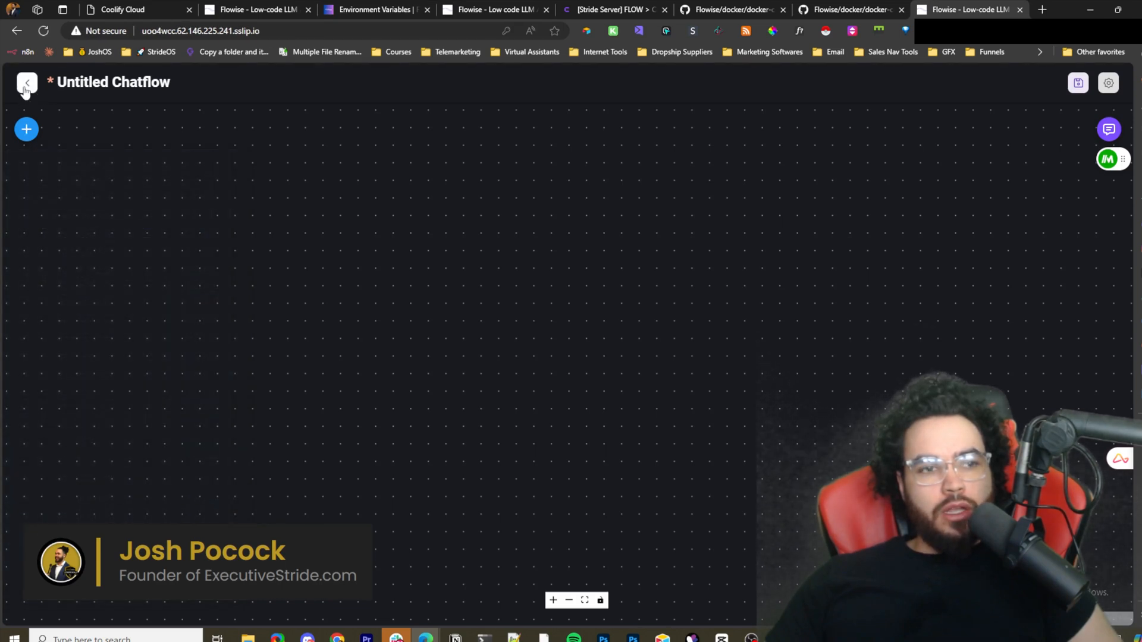
pyautogui.click(27, 82)
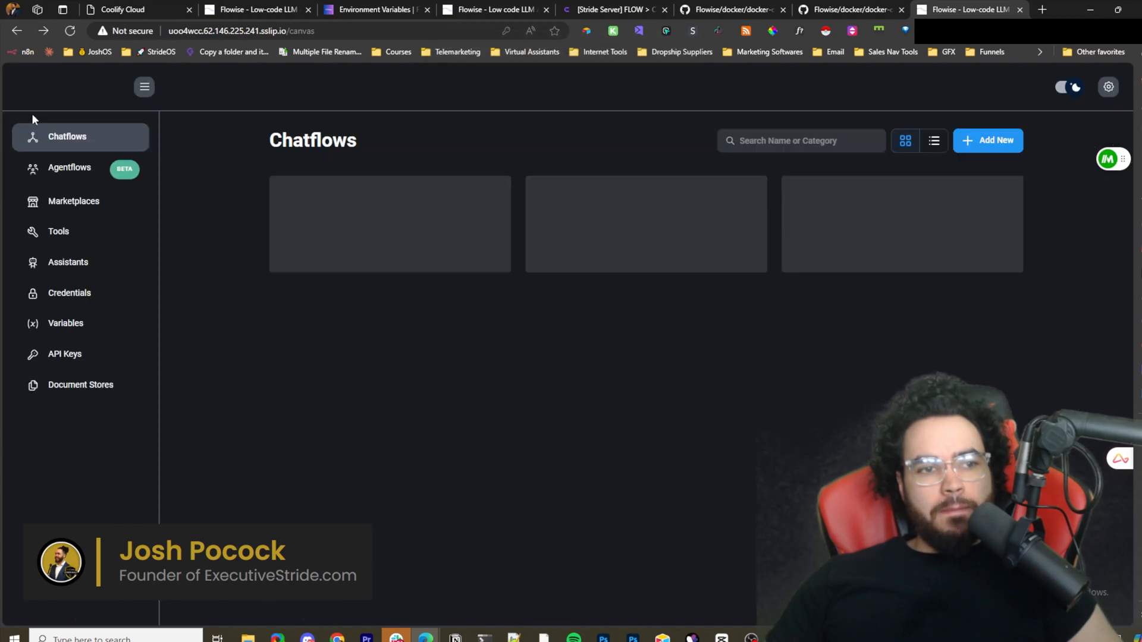
# Visit Agentflows and Marketplaces, then start creating a custom tool in Tools.
pyautogui.click(69, 167)
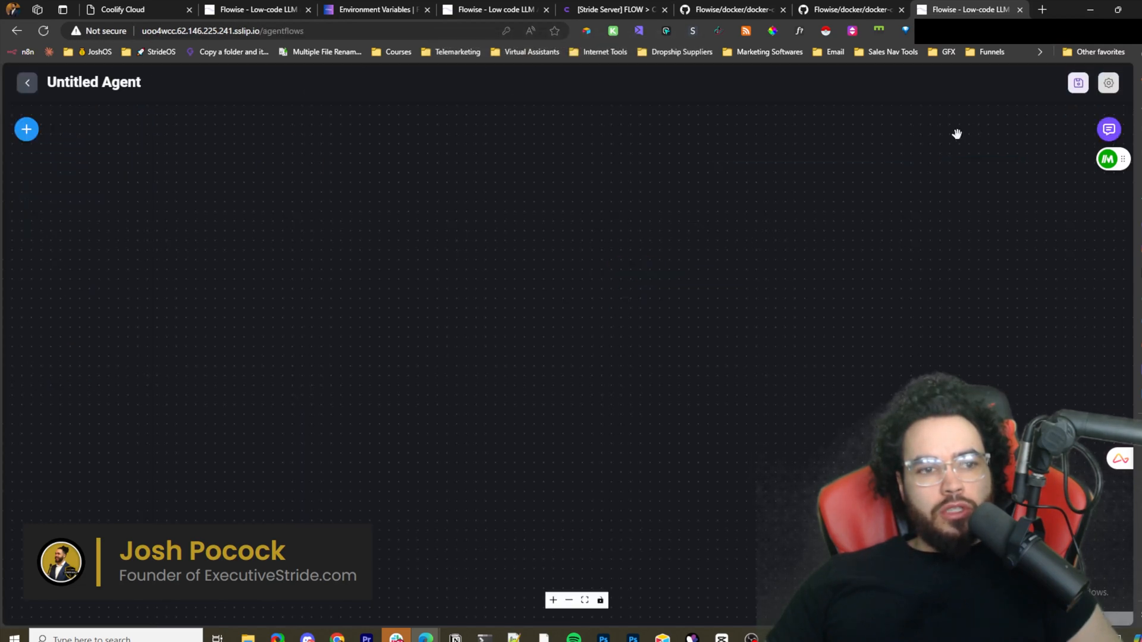
pyautogui.click(28, 82)
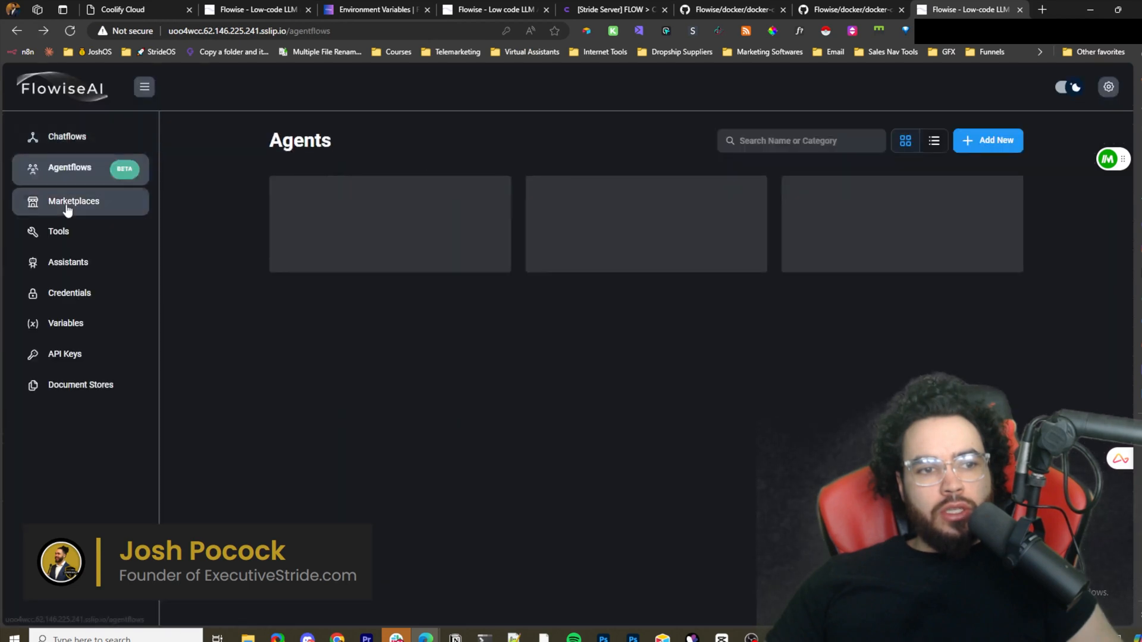
pyautogui.click(73, 201)
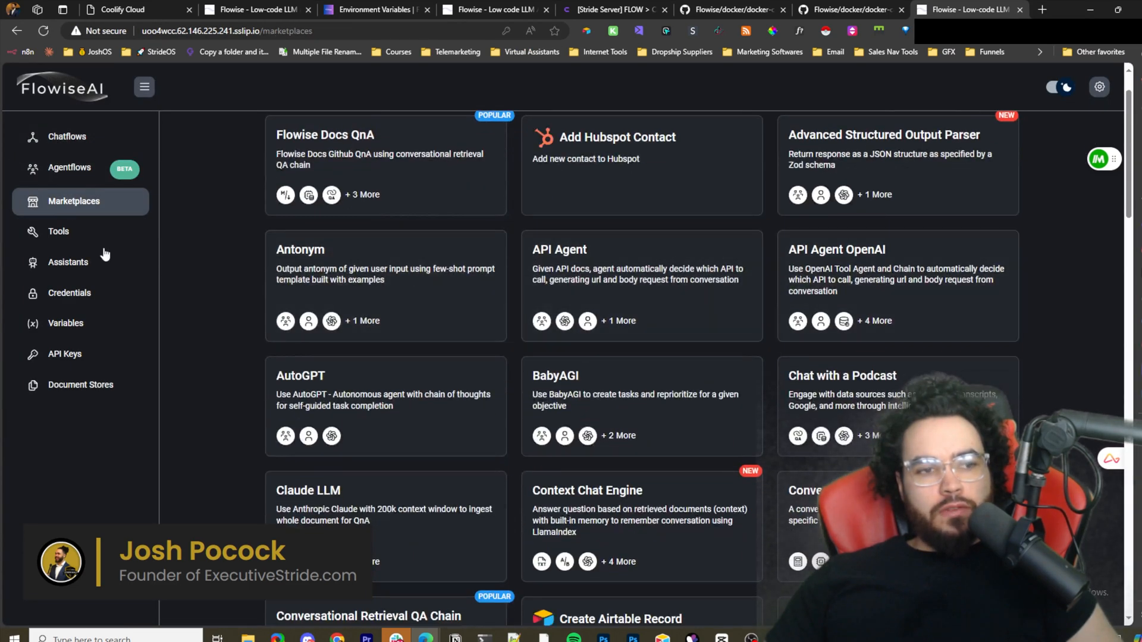
pyautogui.click(59, 231)
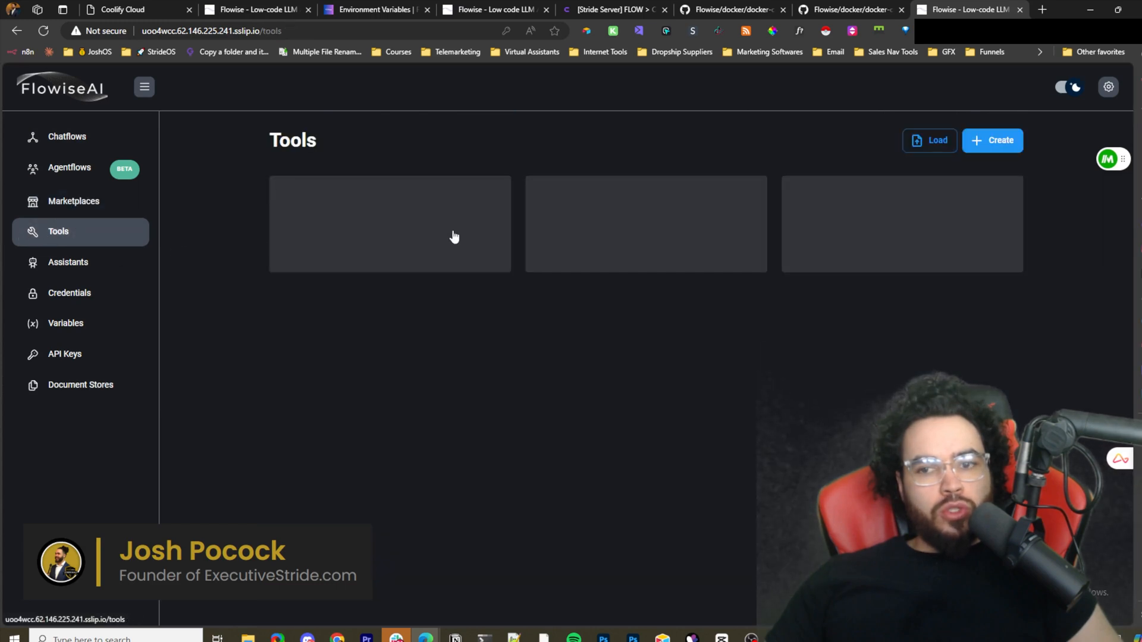
pyautogui.click(991, 140)
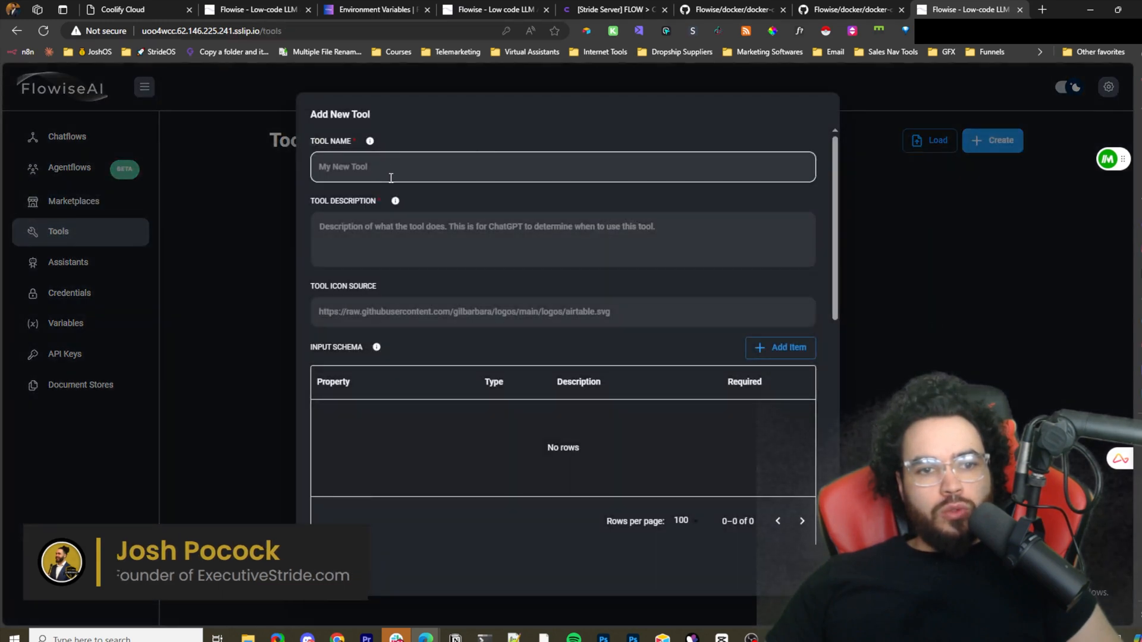
# Dismiss the tool form, start adding a new assistant in Assistants, then dismiss that form too.
pyautogui.click(68, 262)
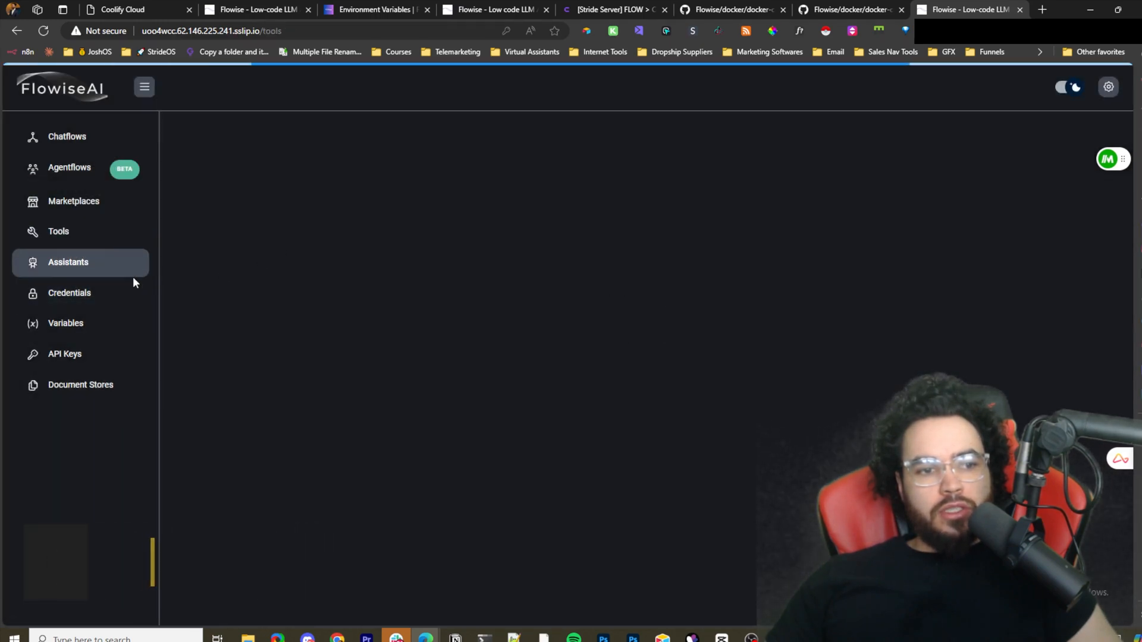
pyautogui.click(68, 262)
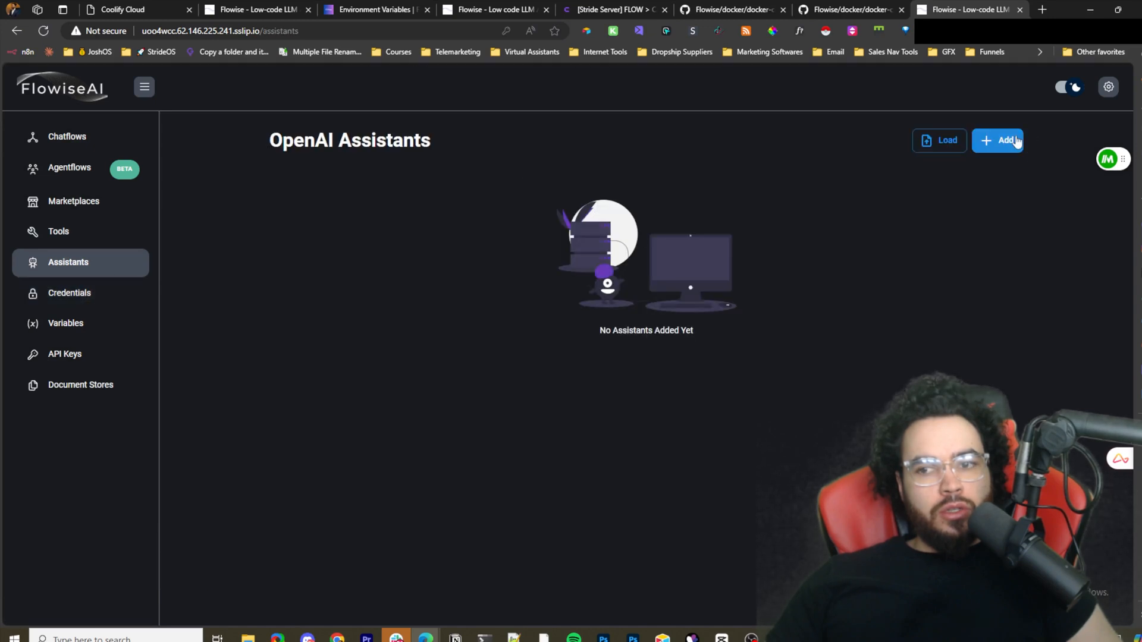
pyautogui.click(996, 140)
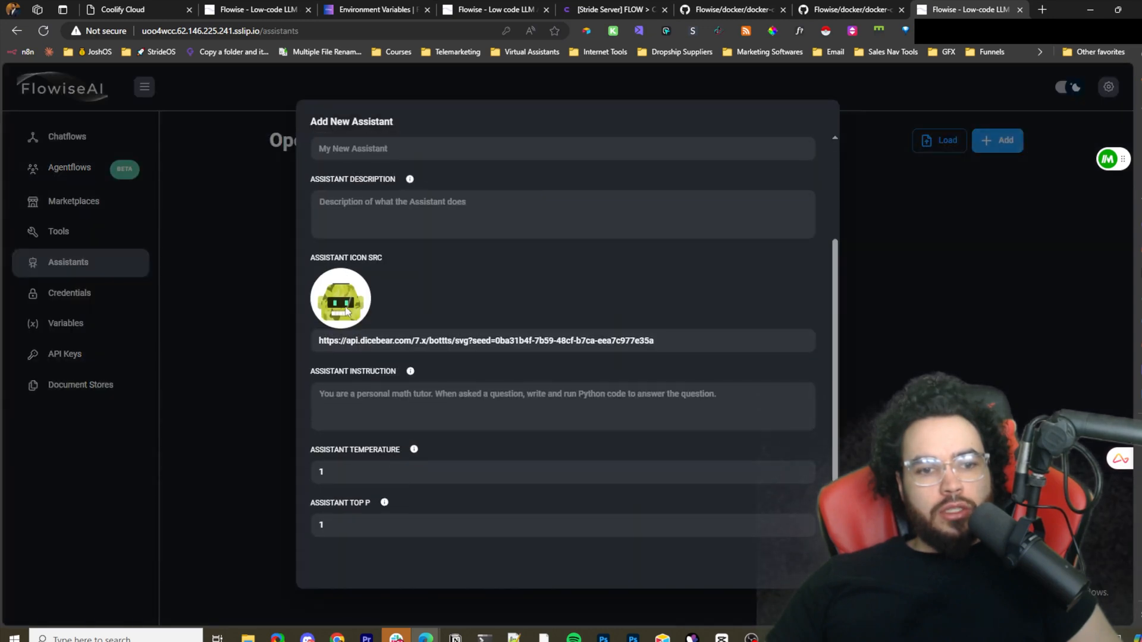
pyautogui.click(69, 293)
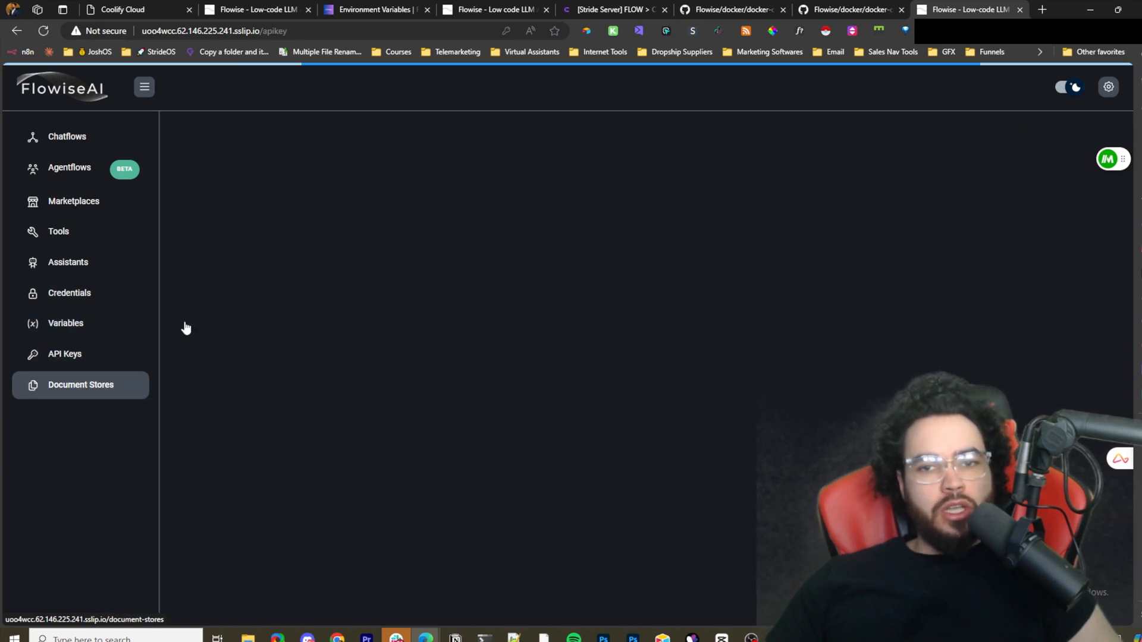
# Show the Document Stores page, which lists no document stores yet.
pyautogui.click(79, 384)
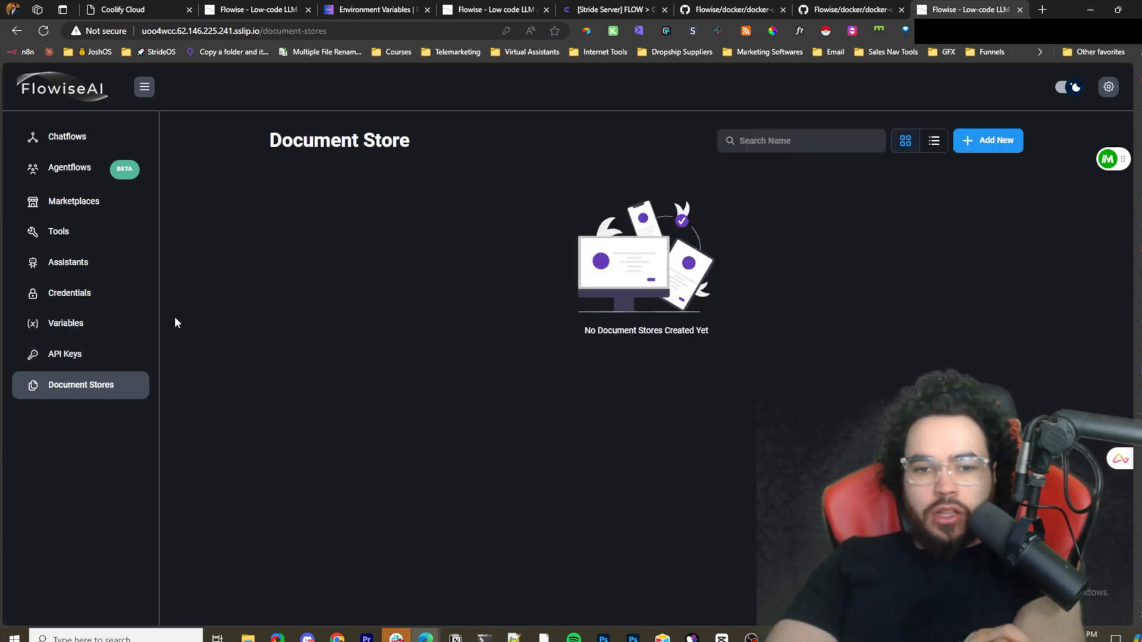
pyautogui.moveTo(164, 335)
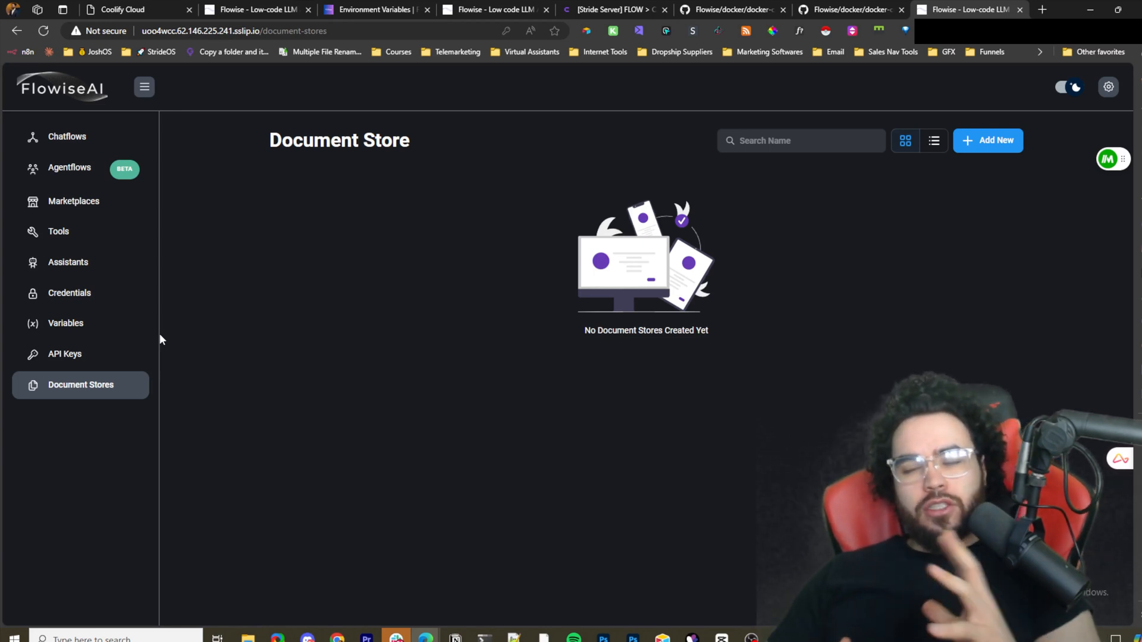
pyautogui.moveTo(207, 350)
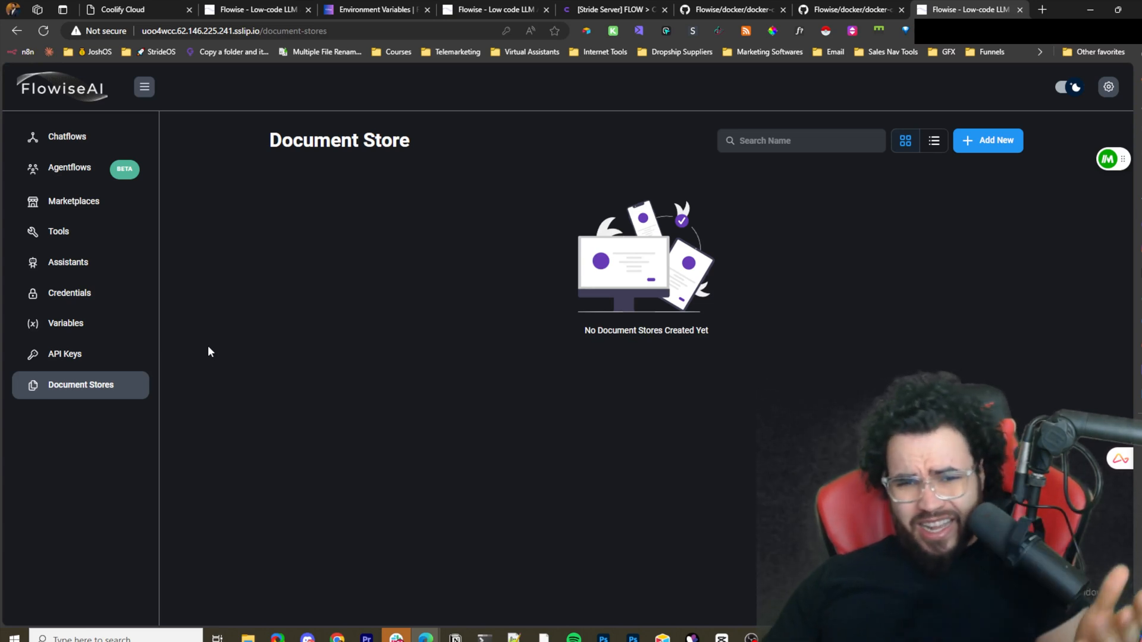
pyautogui.moveTo(212, 348)
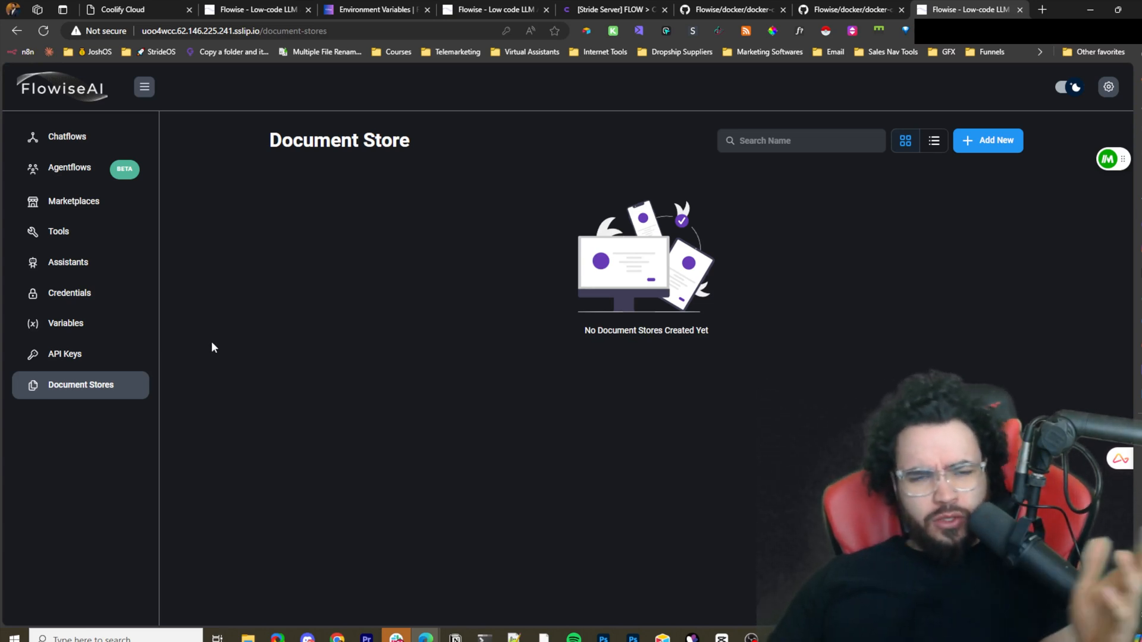